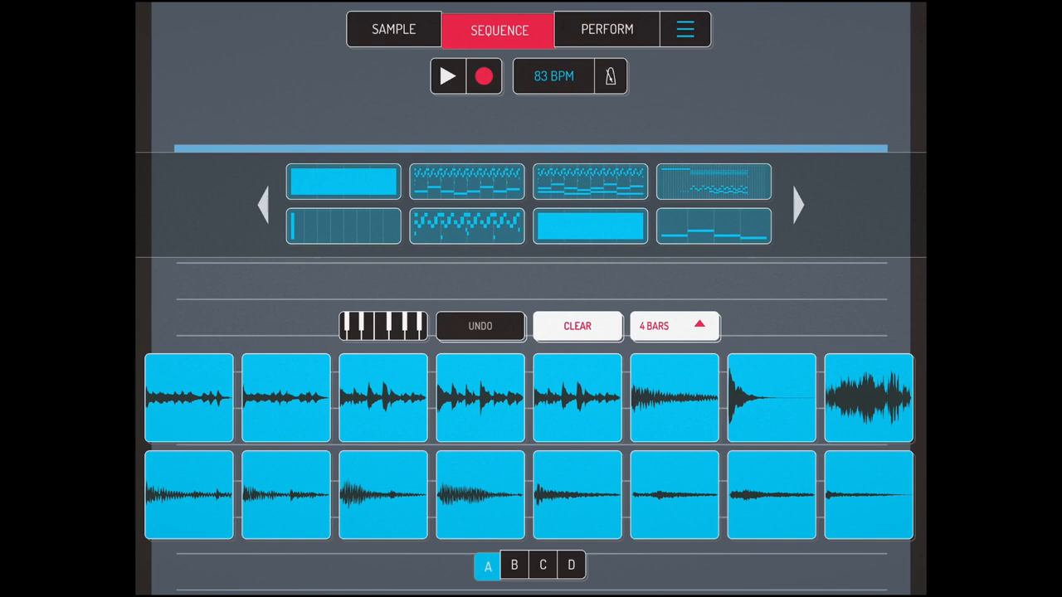
Audition the pattern, set the loop to 44 bars, stop, and bring up the piano roll.
{"action": "left_click", "coordinate": [674, 326]}
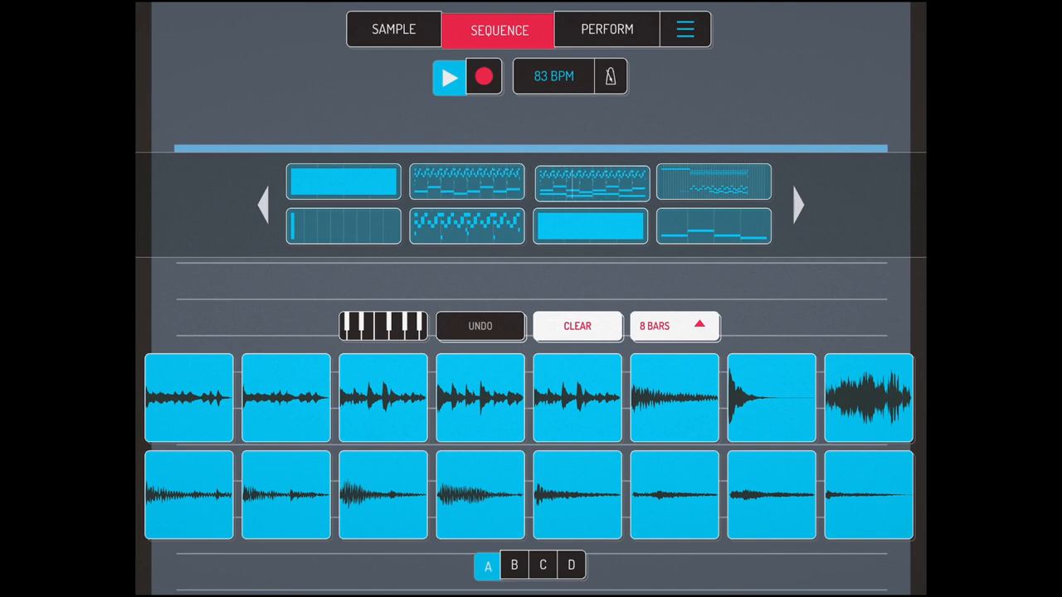
{"action": "left_click", "coordinate": [673, 325]}
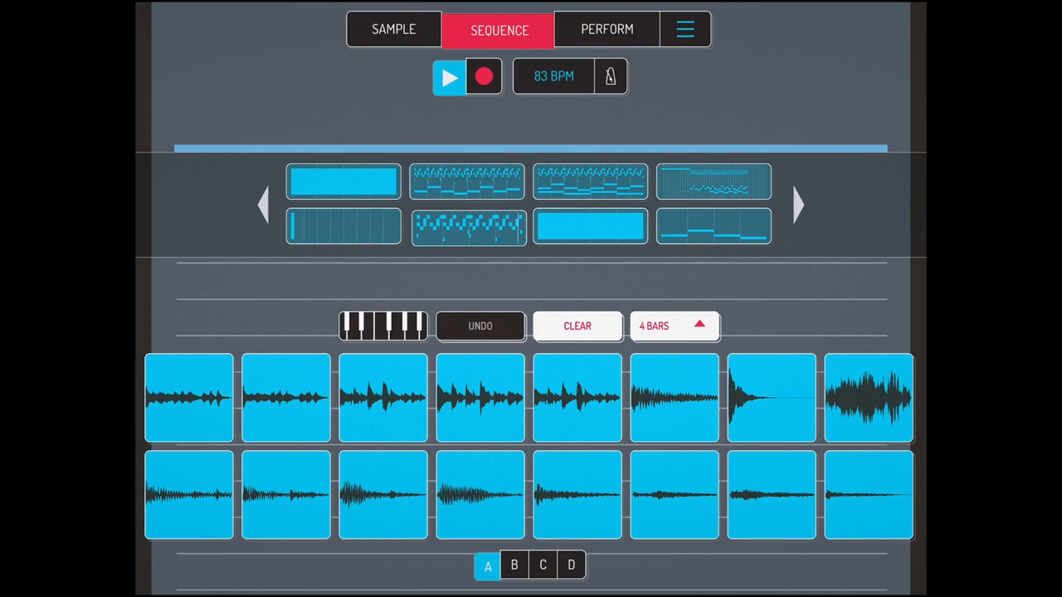
{"action": "left_click", "coordinate": [449, 77]}
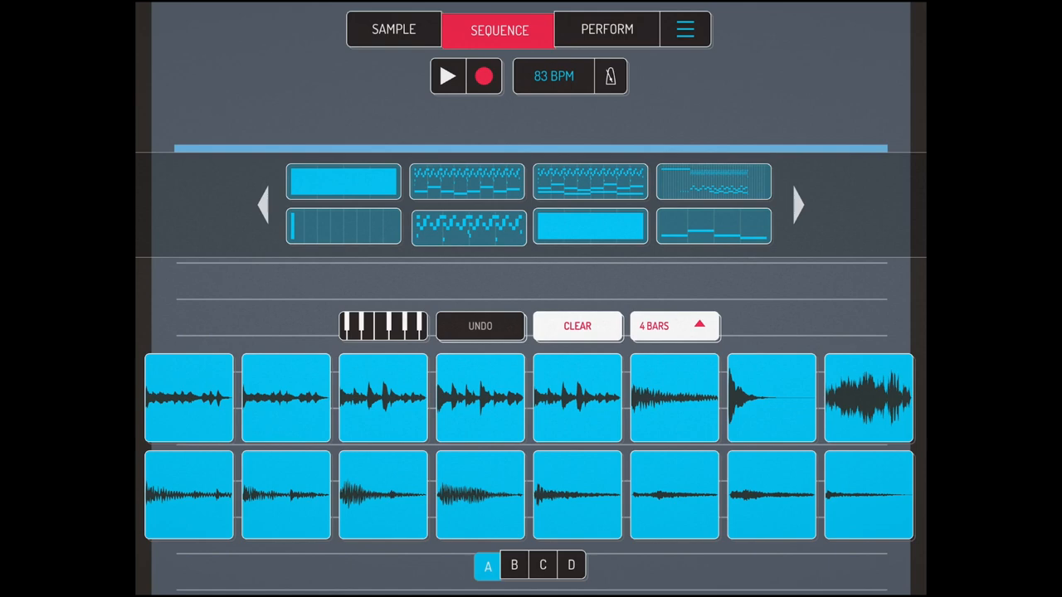
{"action": "left_click", "coordinate": [674, 325]}
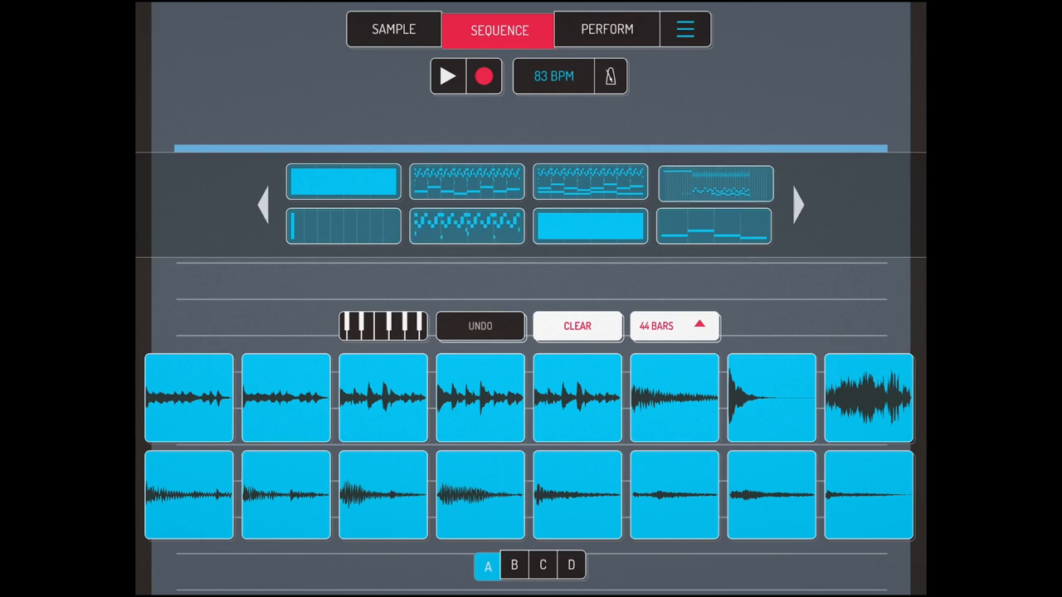
{"action": "left_click", "coordinate": [383, 325]}
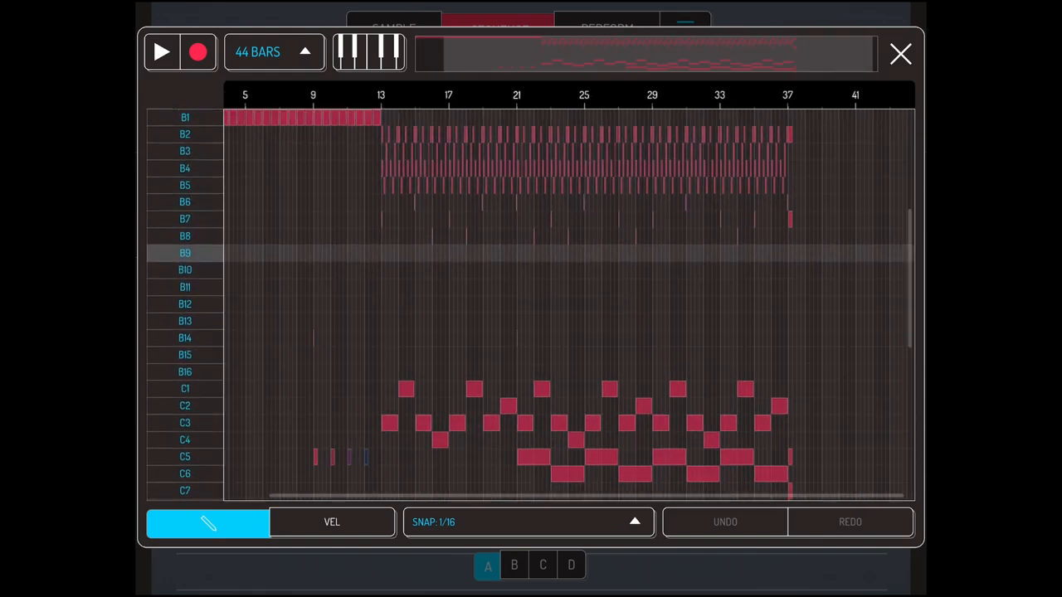
Scroll through the piano-roll notes, then close the editor back to the sequence screen.
{"action": "scroll", "scroll_direction": "down", "scroll_amount": 3}
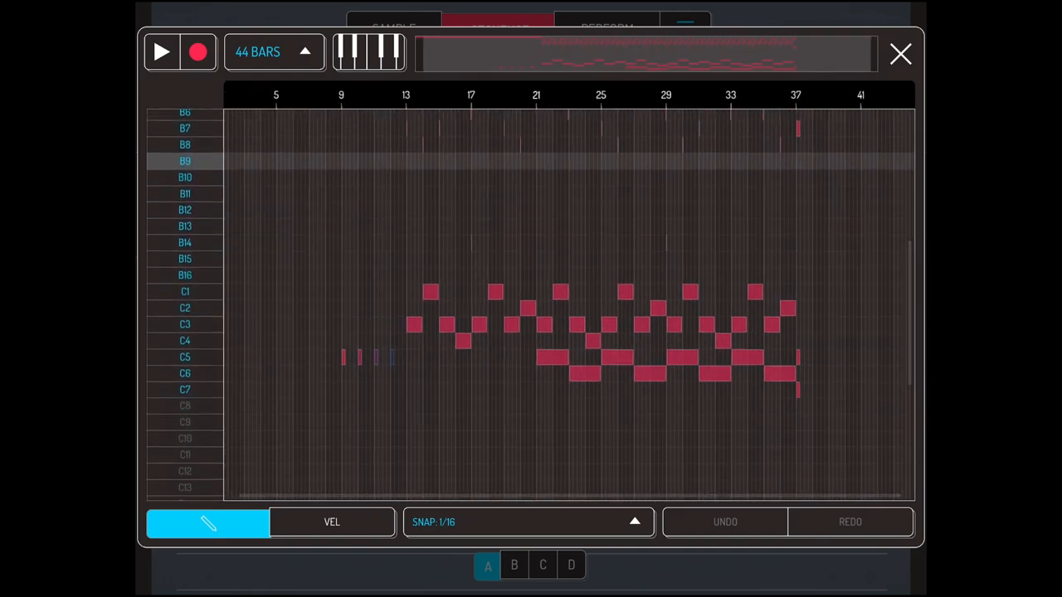
{"action": "left_click", "coordinate": [900, 53]}
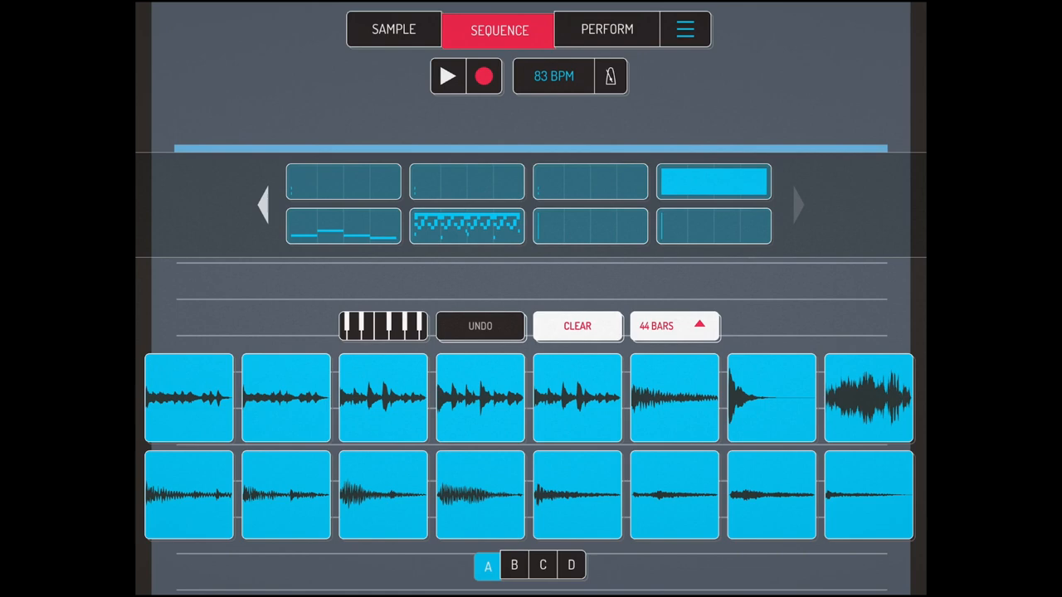
Return the loop to 4 bars, play it once, stop, and bring up the song menu.
{"action": "left_click", "coordinate": [674, 325]}
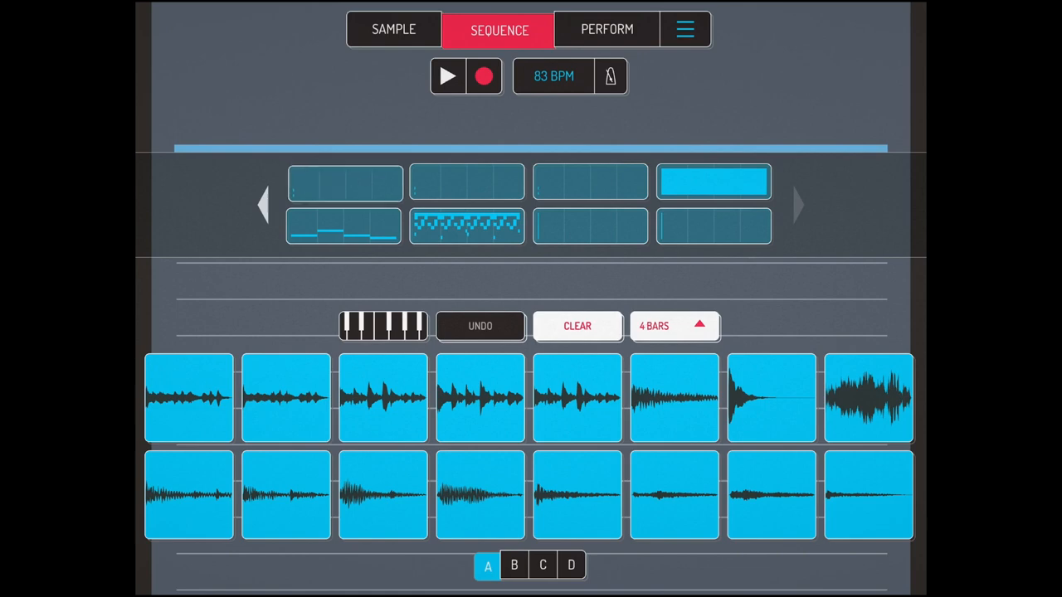
{"action": "left_click", "coordinate": [448, 76]}
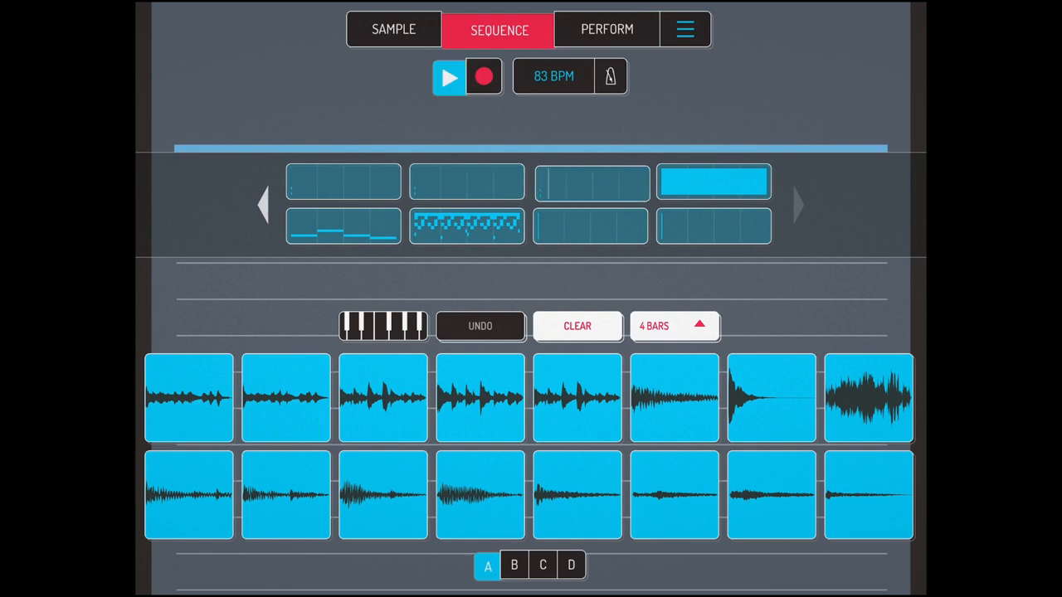
{"action": "left_click", "coordinate": [450, 76]}
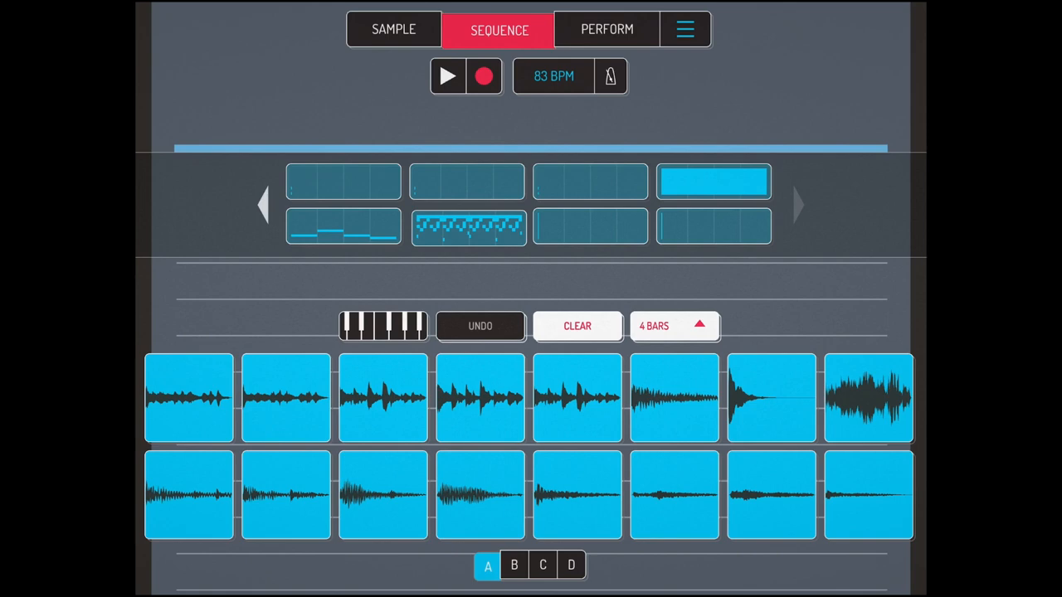
{"action": "left_click", "coordinate": [684, 29]}
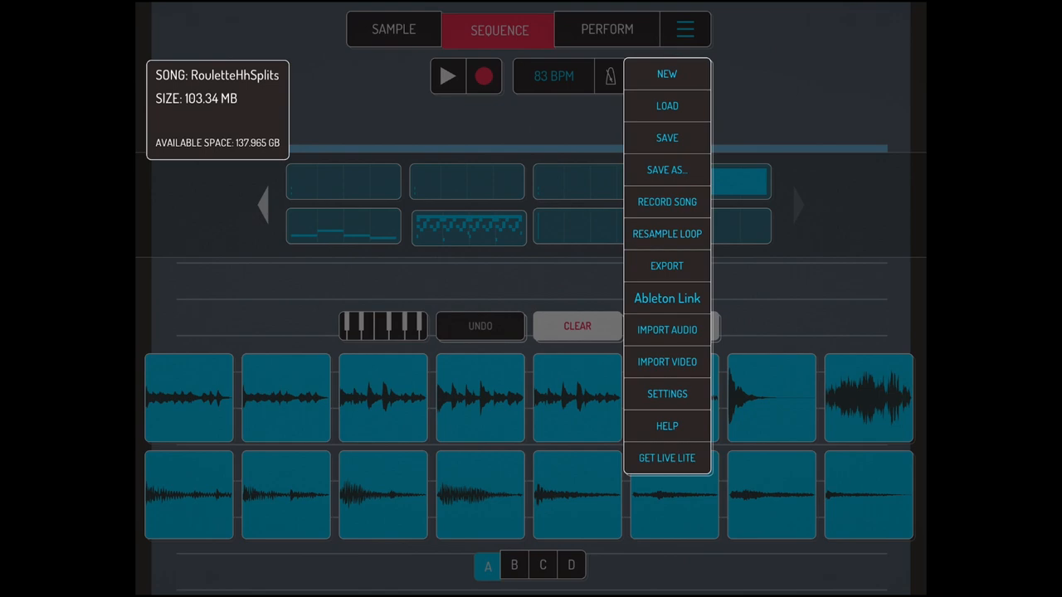
Resample the loop and name the render Pelog83-Beats.
{"action": "left_click", "coordinate": [666, 266]}
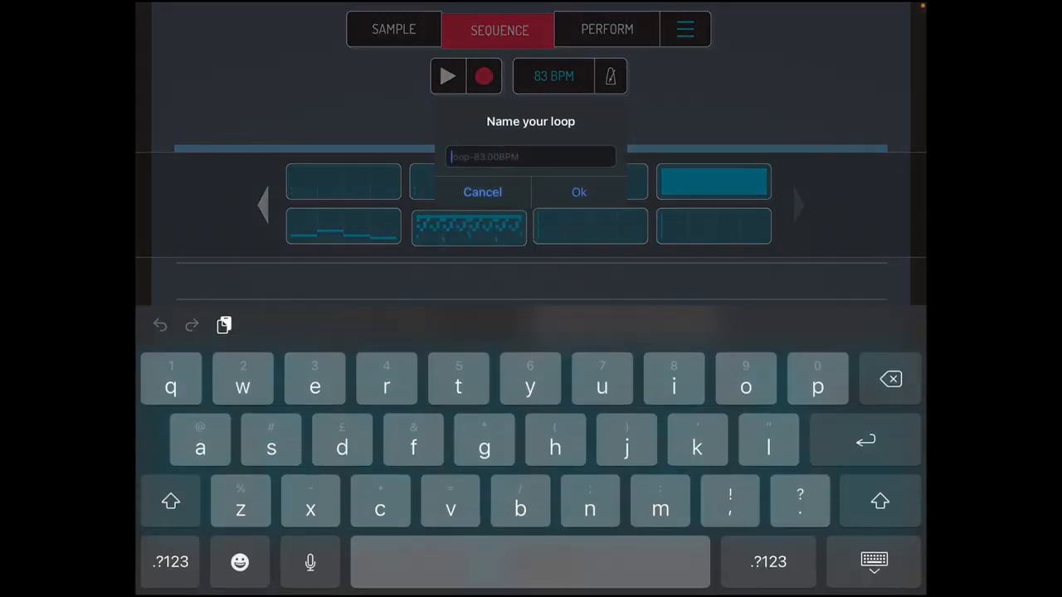
{"action": "left_click", "coordinate": [170, 501]}
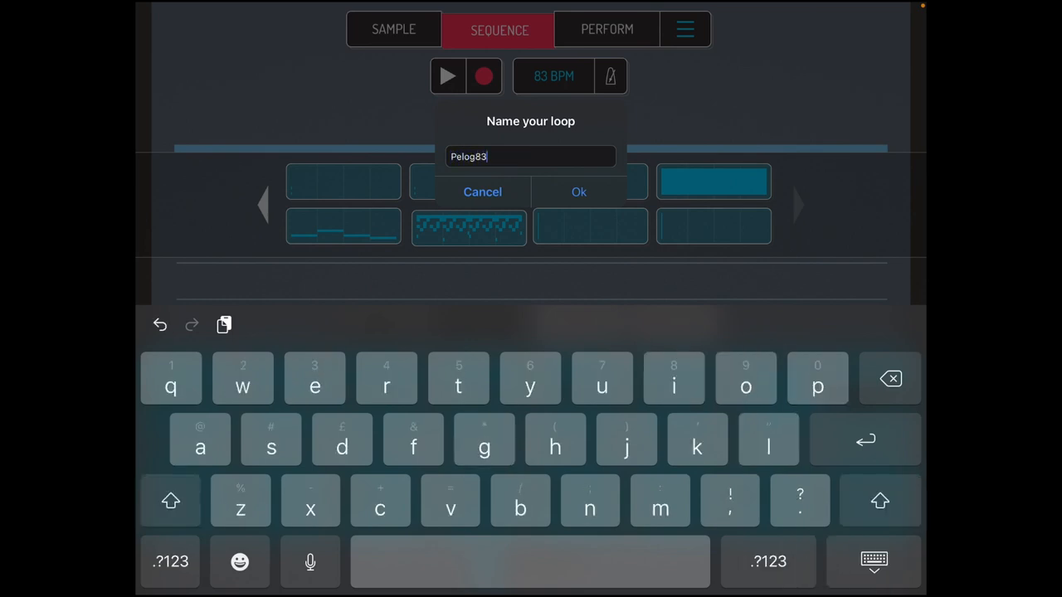
{"action": "type", "text": "-"}
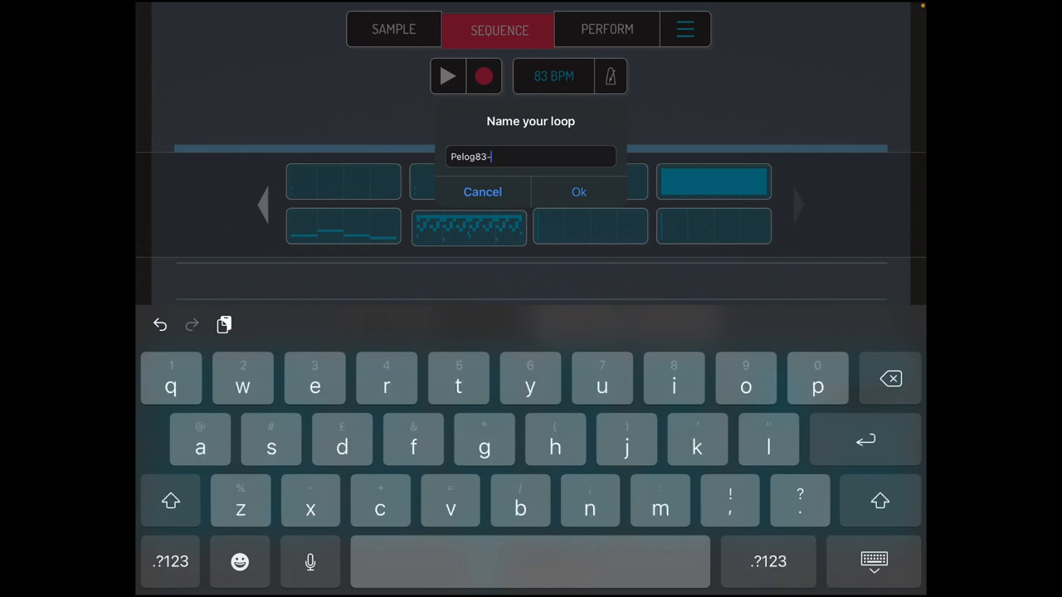
{"action": "left_click", "coordinate": [171, 500]}
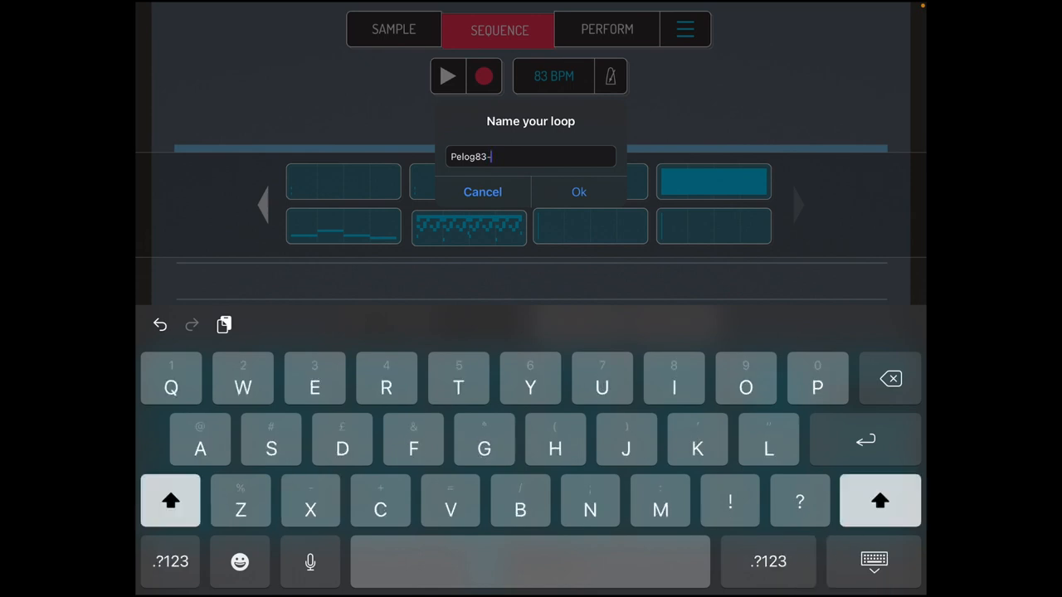
{"action": "type", "text": "Beats"}
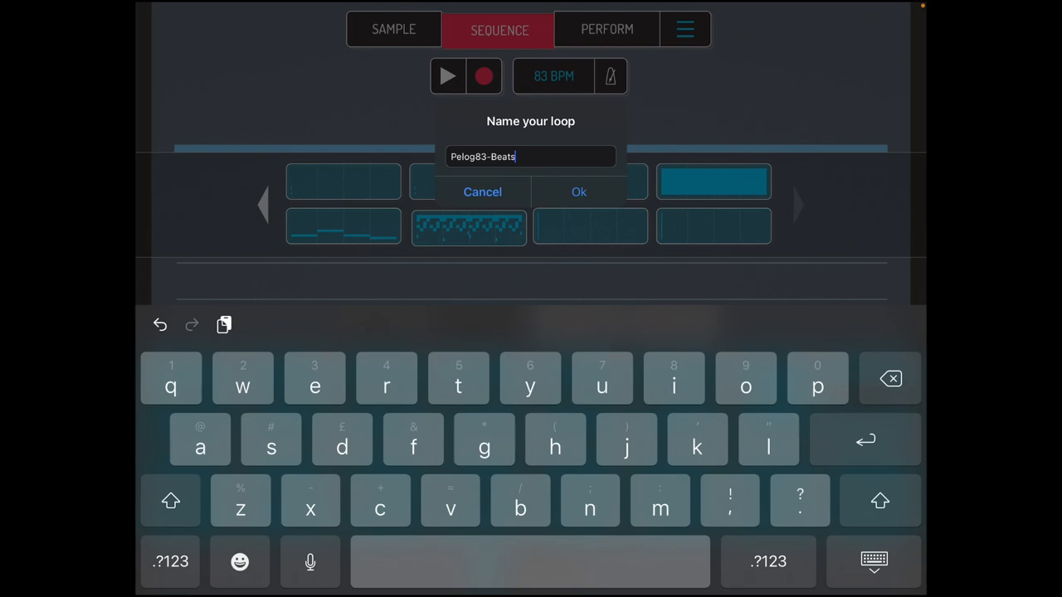
{"action": "left_click", "coordinate": [578, 192]}
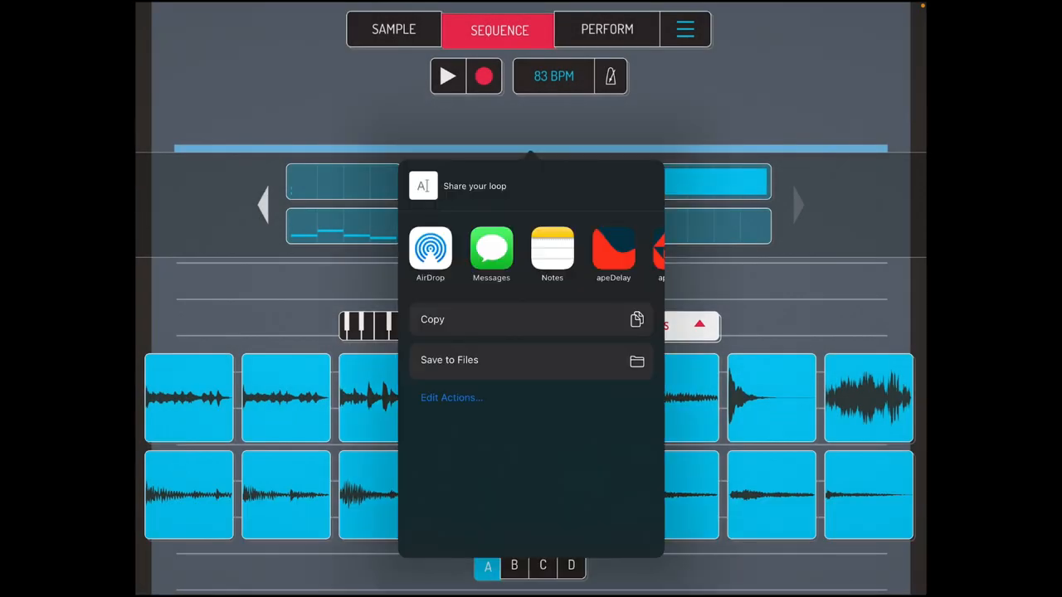
Save the render to the koalaHHrouletteRenders folder on AudioShare.
{"action": "left_click", "coordinate": [449, 360]}
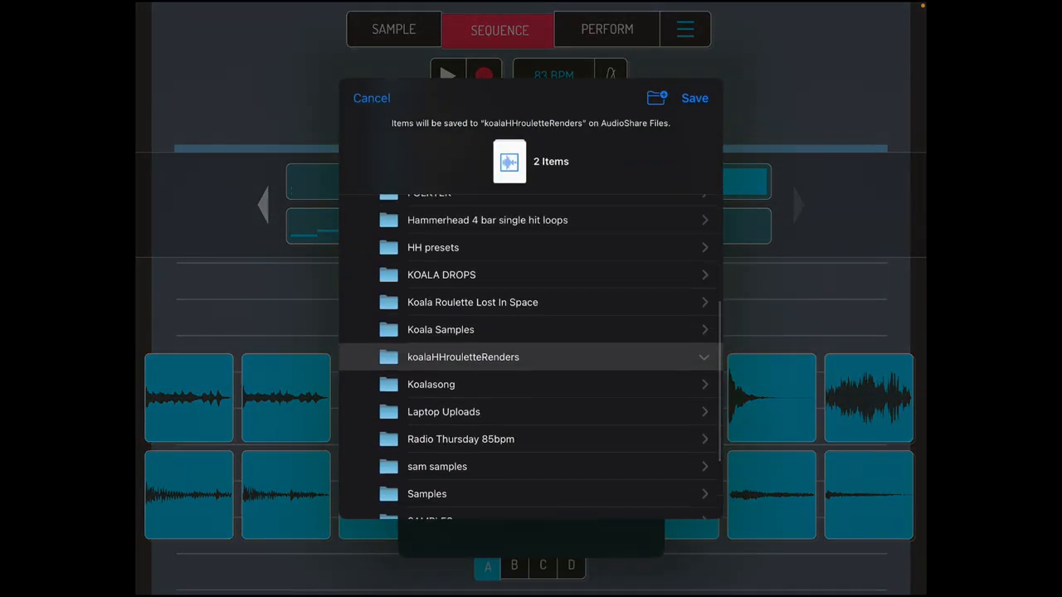
{"action": "left_click", "coordinate": [695, 98]}
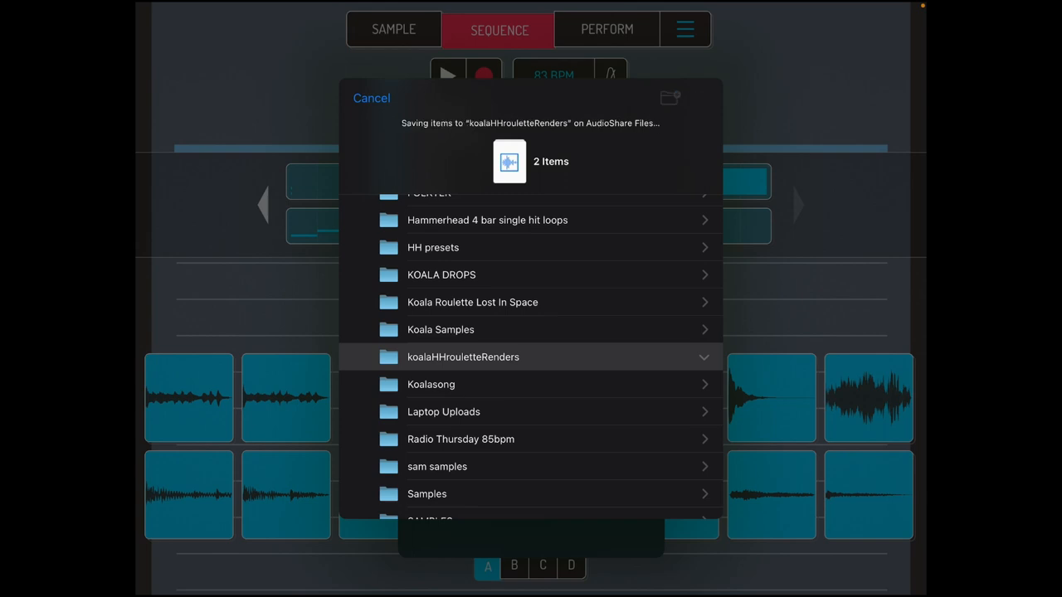
{"action": "left_click", "coordinate": [371, 98]}
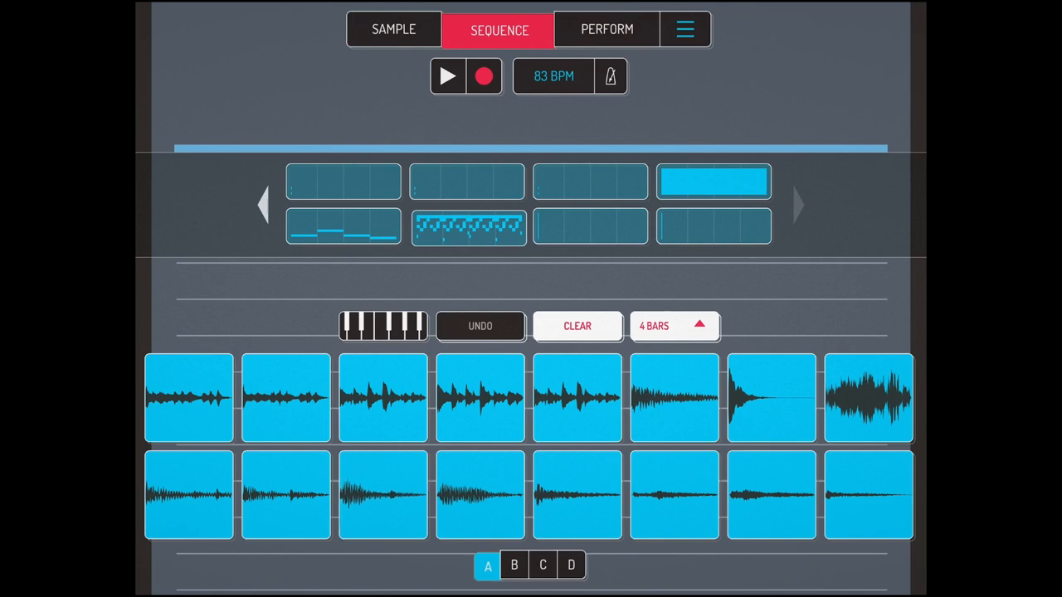
Leave Koala Sampler for AUM with the Hammerhead plugin window showing.
{"action": "left_click", "coordinate": [514, 565]}
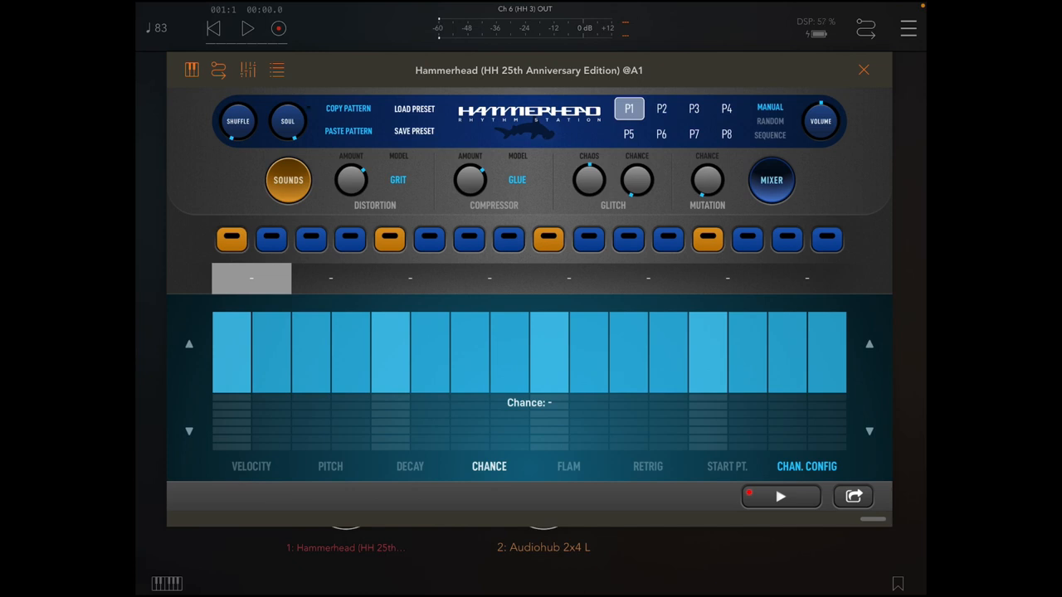
Set channel 1 to User Sample and browse to koalaHHrouletteRenders to import a Pelog83 render as Mel 1.
{"action": "left_click", "coordinate": [288, 180]}
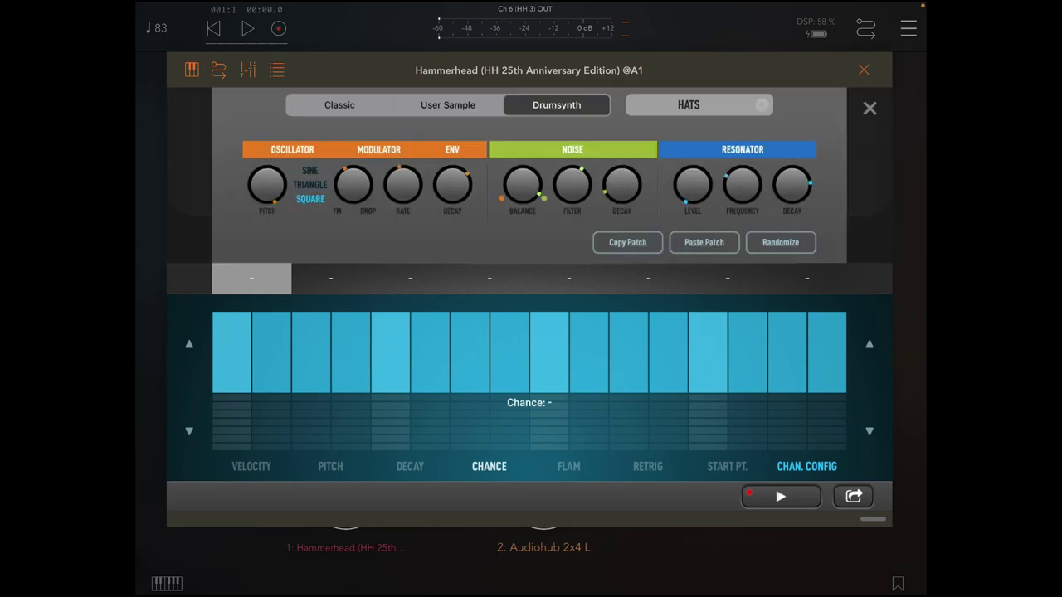
{"action": "left_click", "coordinate": [448, 105]}
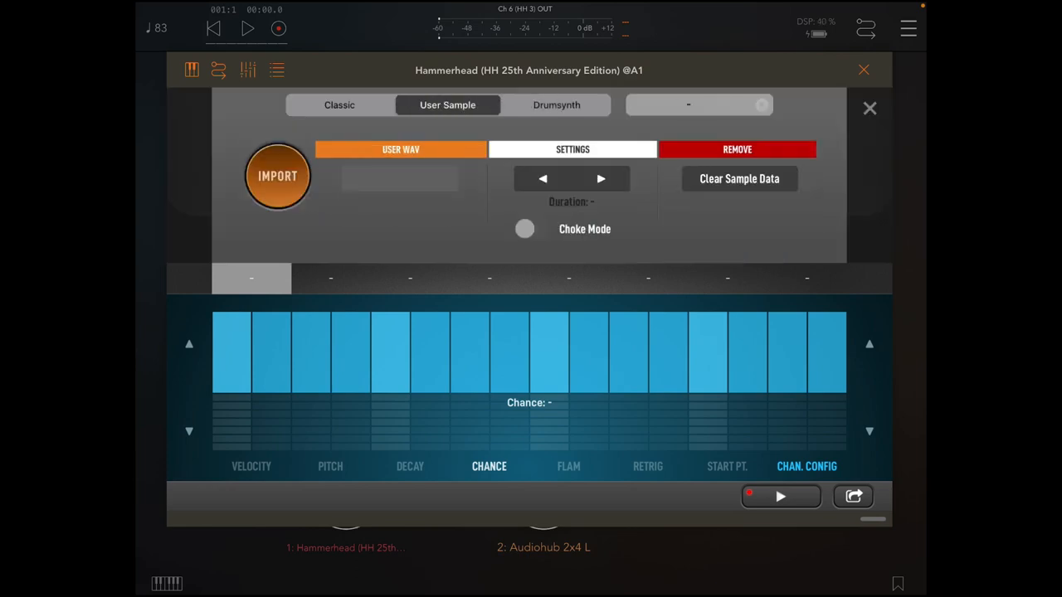
{"action": "left_click", "coordinate": [277, 175]}
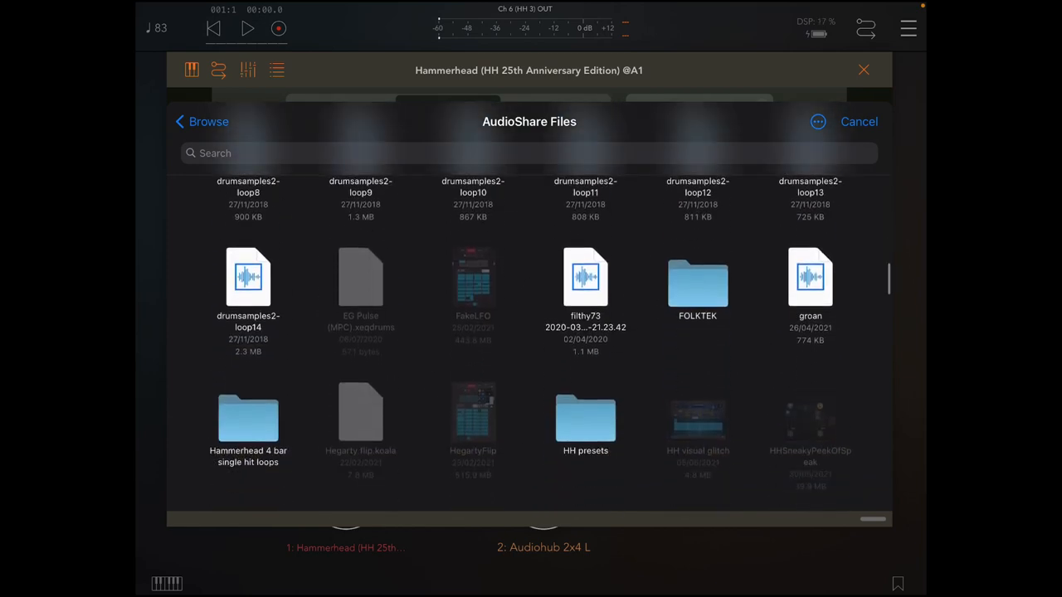
{"action": "scroll", "scroll_direction": "down", "scroll_amount": 3}
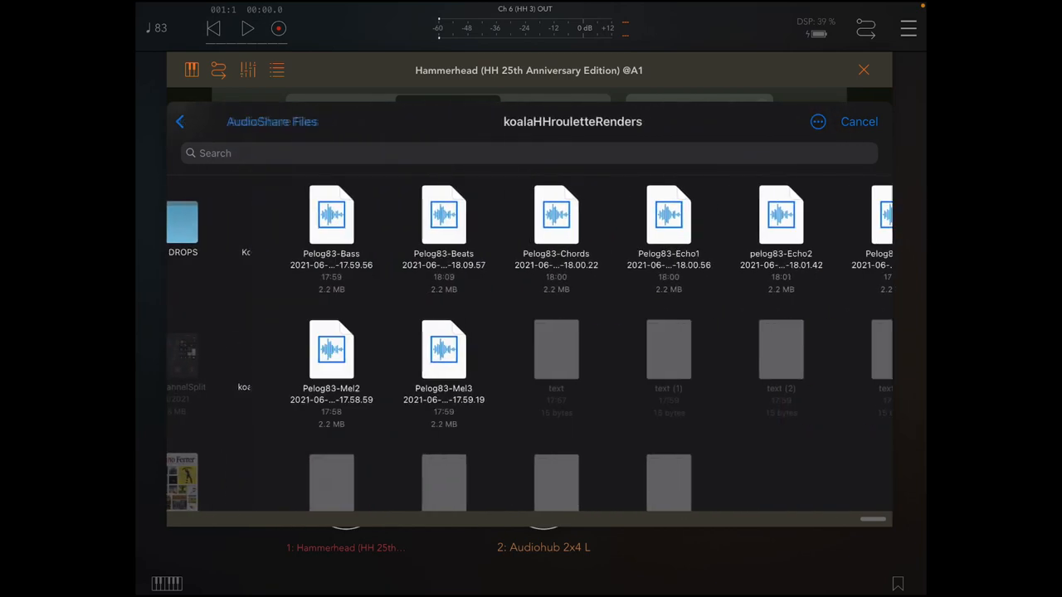
{"action": "scroll", "scroll_direction": "left", "scroll_amount": 3}
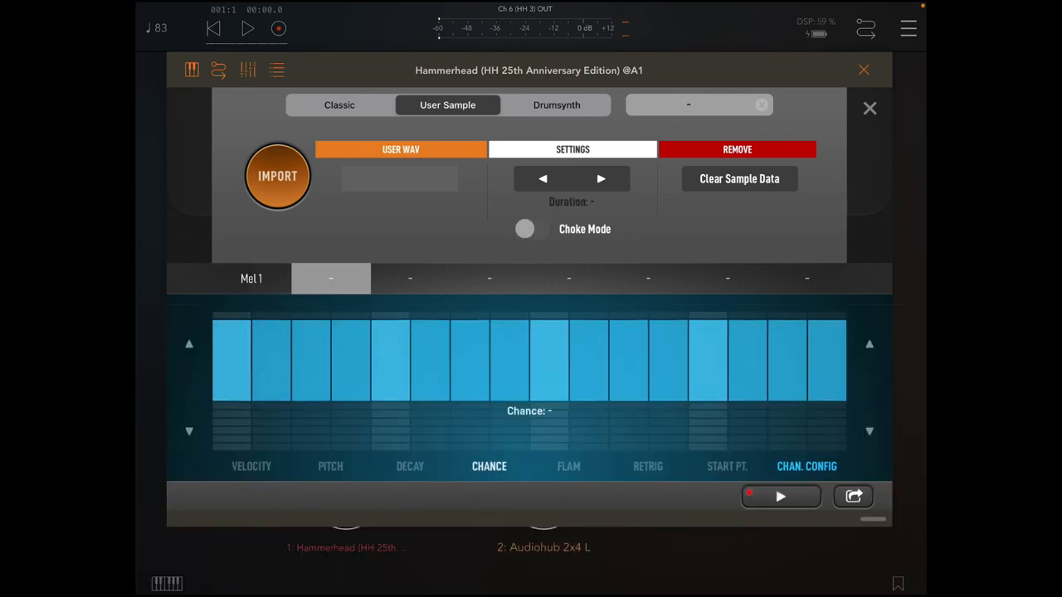
Import samples onto channels two and three, name them Mel 2 and Mel 3, and return to the main page.
{"action": "left_click", "coordinate": [277, 176]}
{"action": "type", "text": "Mel 2"}
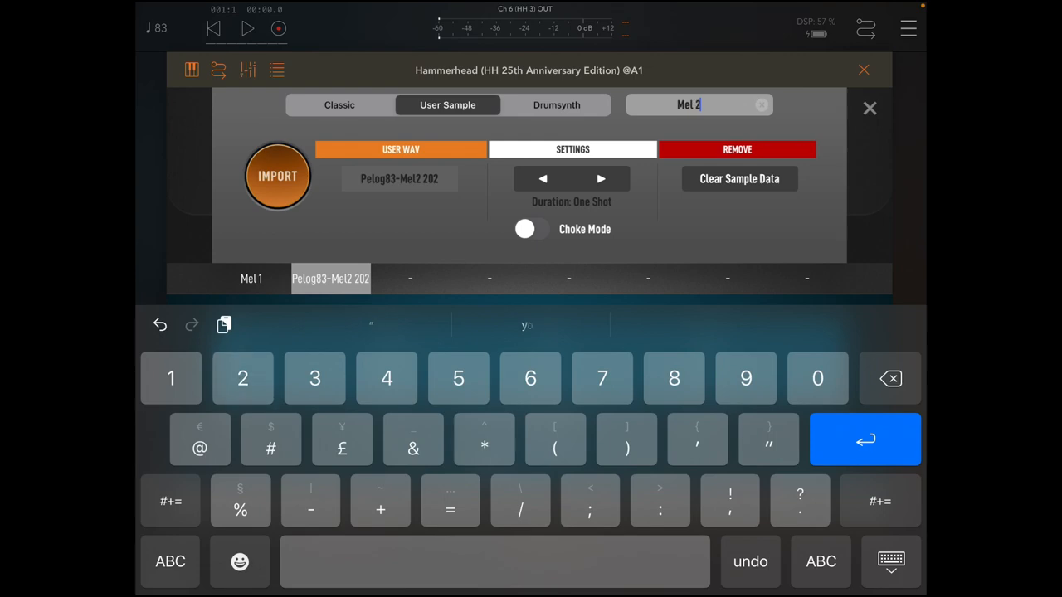
{"action": "left_click", "coordinate": [277, 175]}
{"action": "type", "text": "Me"}
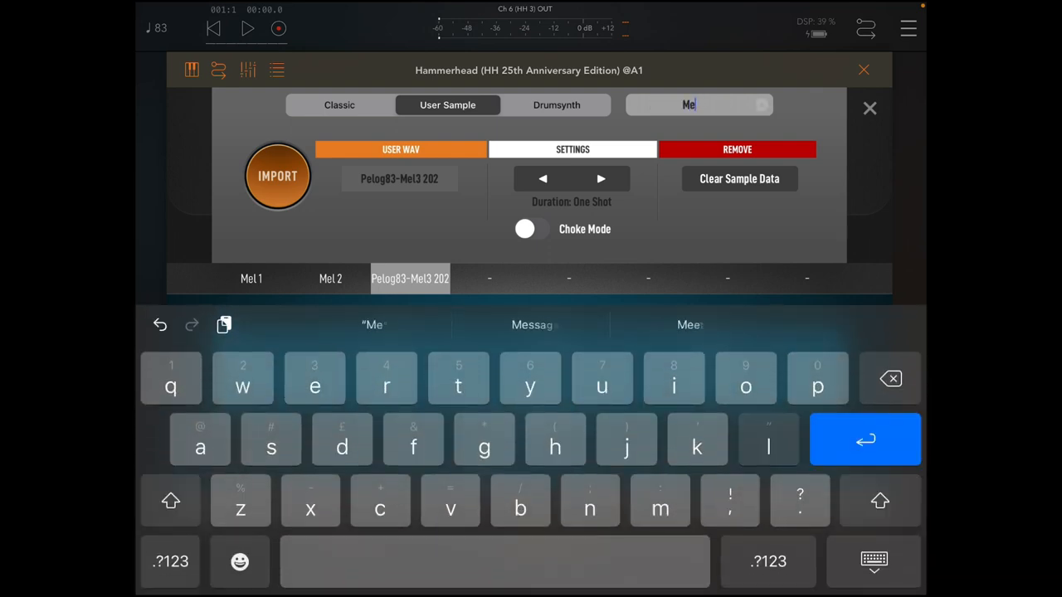
{"action": "type", "text": "l 3"}
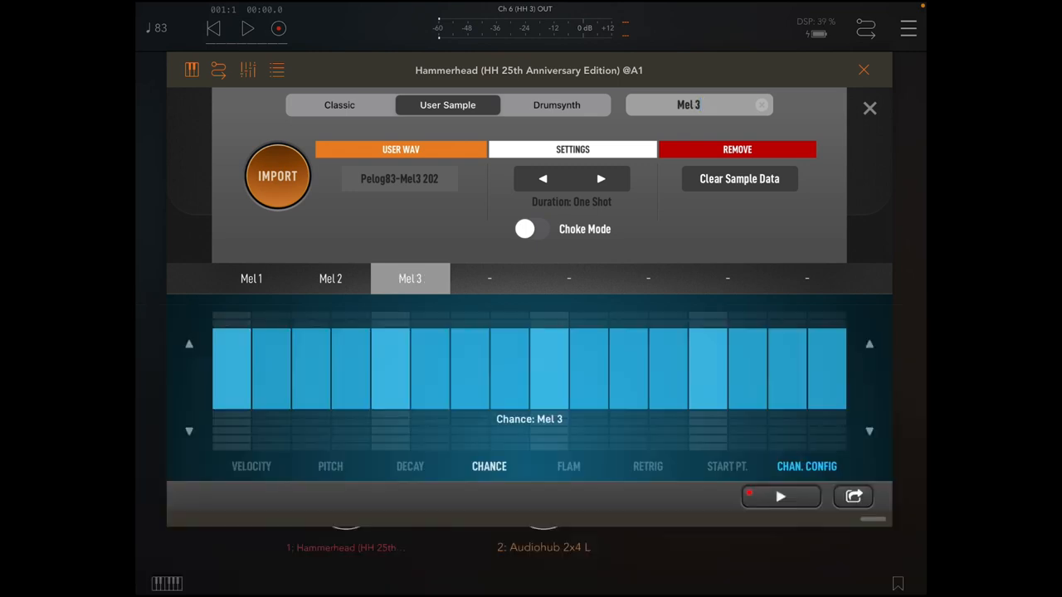
{"action": "left_click", "coordinate": [869, 108]}
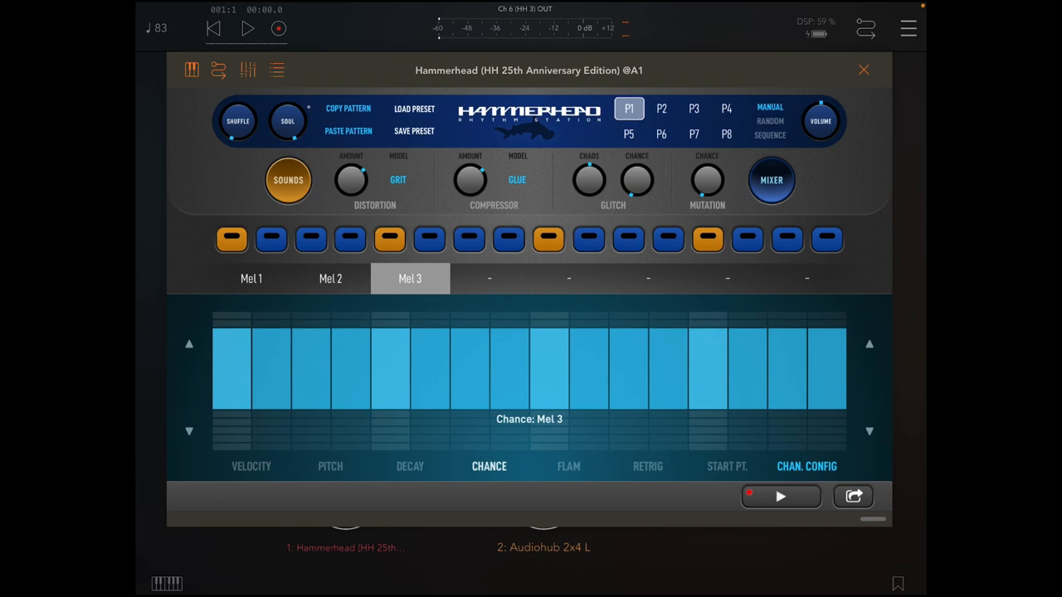
In Sounds, set the Mel 2 and Mel 3 sample duration to 3 Bars and close the panel.
{"action": "left_click", "coordinate": [288, 180]}
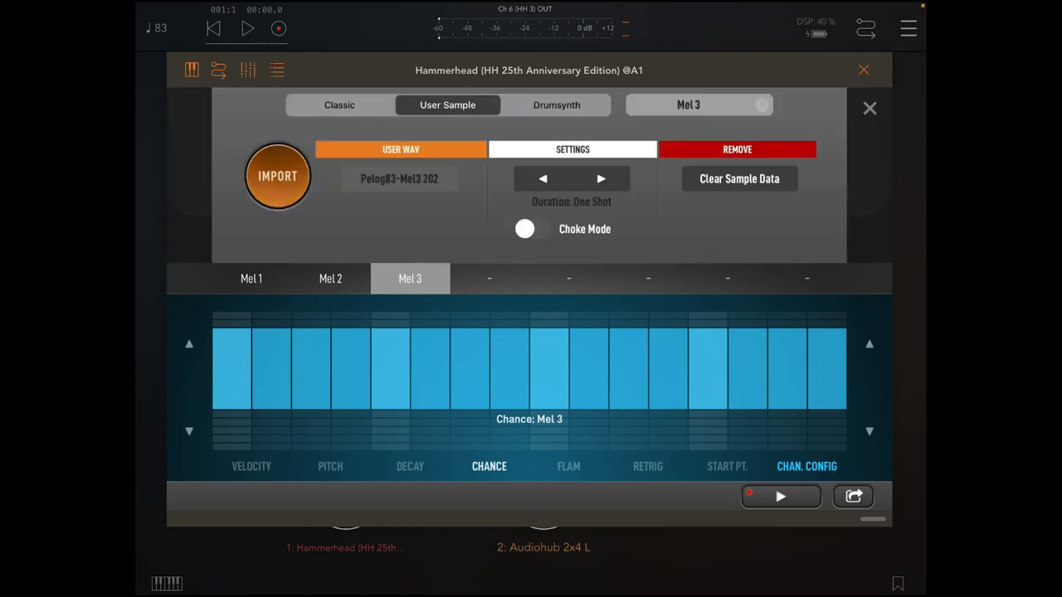
{"action": "left_click", "coordinate": [251, 278]}
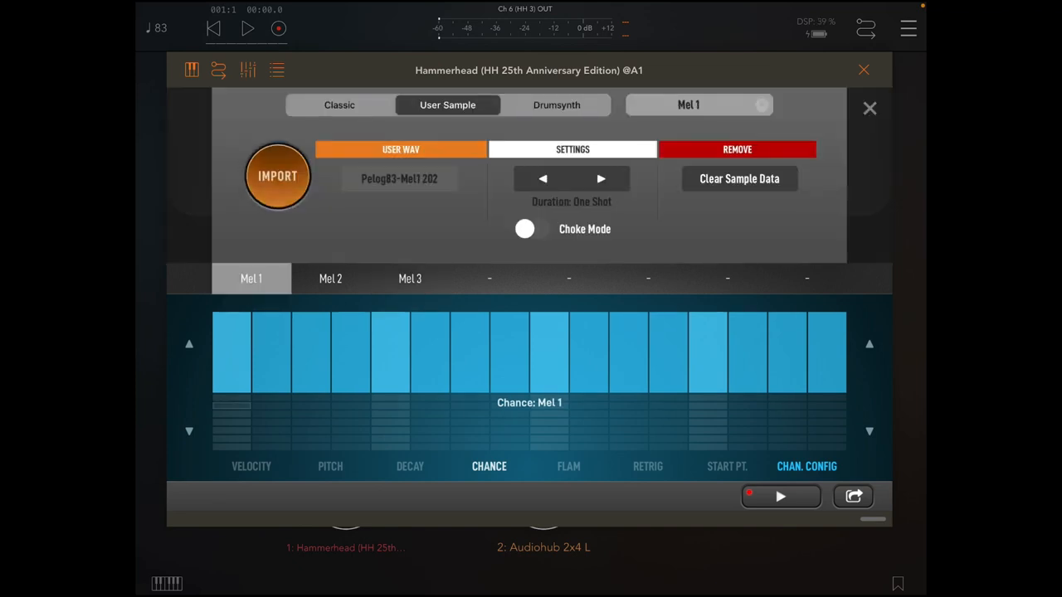
{"action": "left_click", "coordinate": [331, 278]}
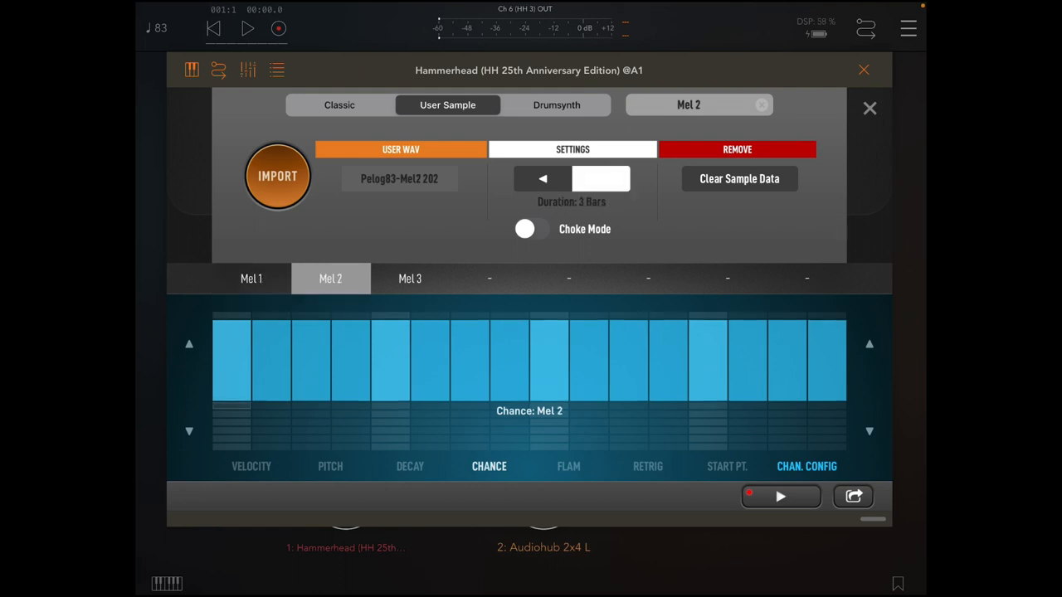
{"action": "left_click", "coordinate": [409, 278]}
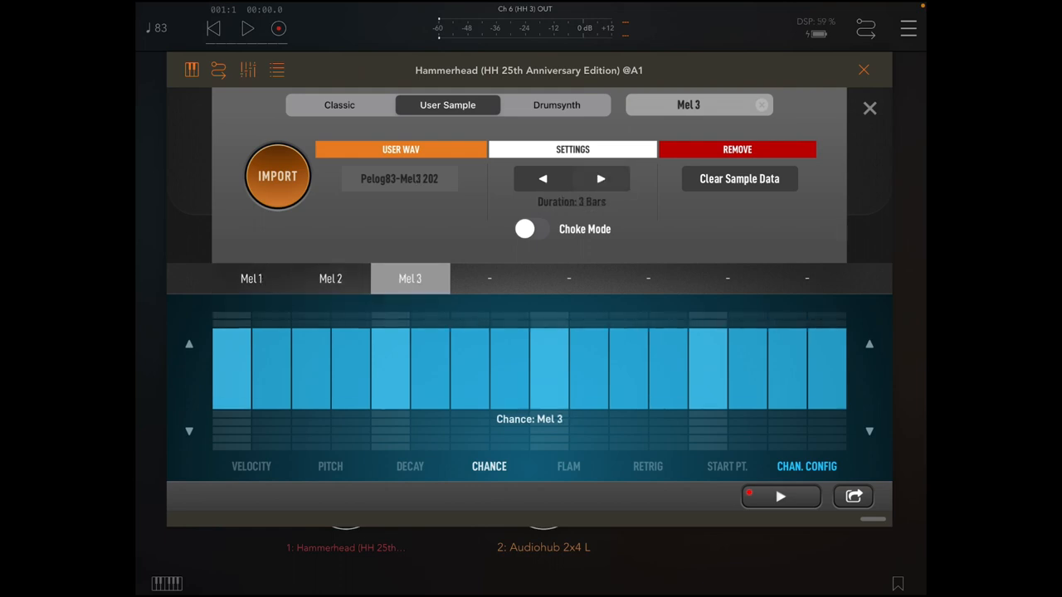
{"action": "left_click", "coordinate": [870, 108]}
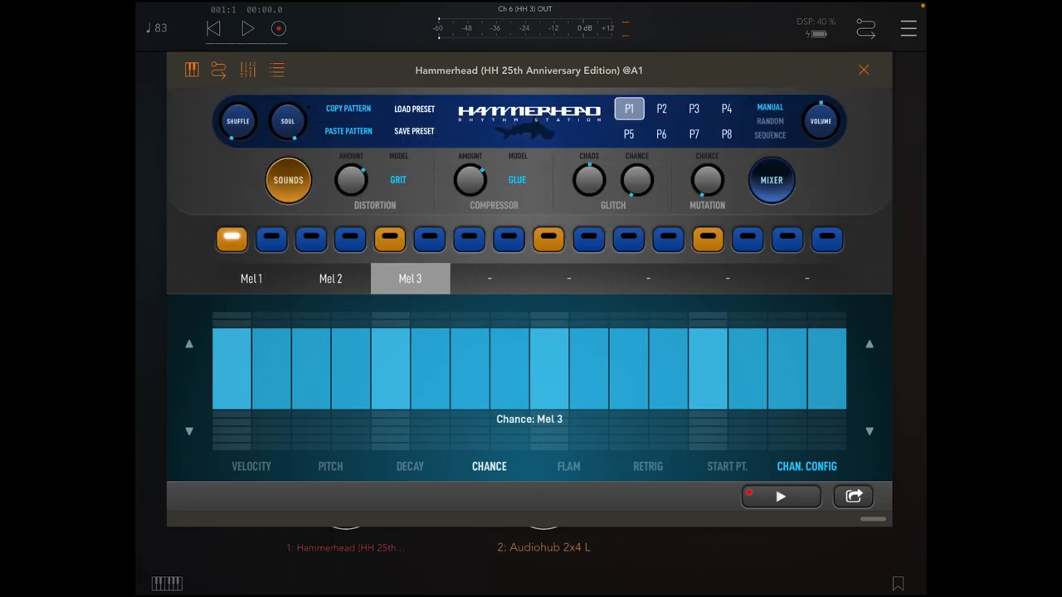
Check Mel 2 and Mel 3 levels in the mixer, then move to pattern P2.
{"action": "left_click", "coordinate": [330, 278]}
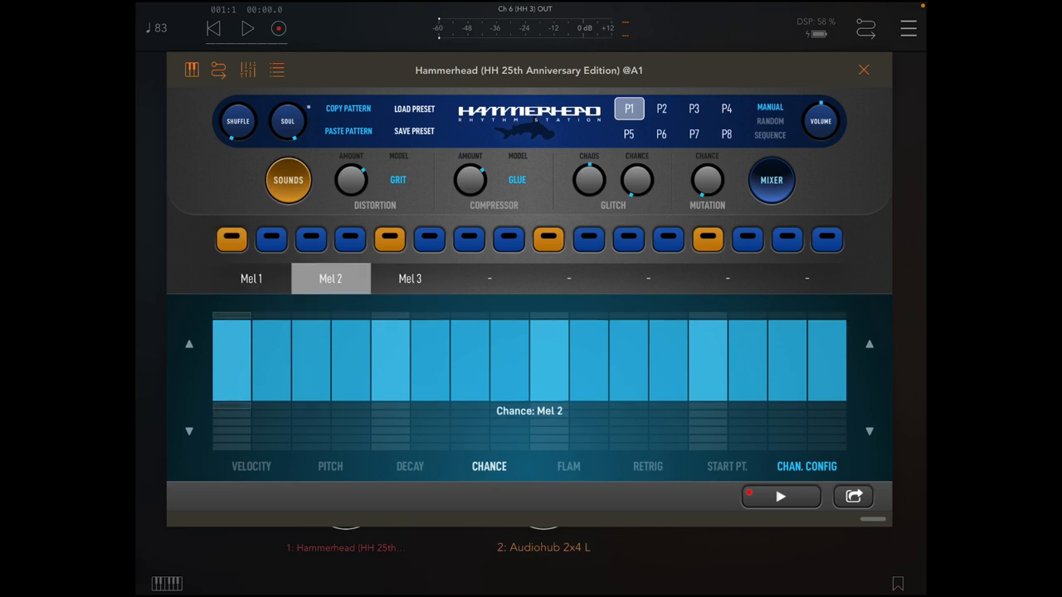
{"action": "left_click", "coordinate": [410, 278]}
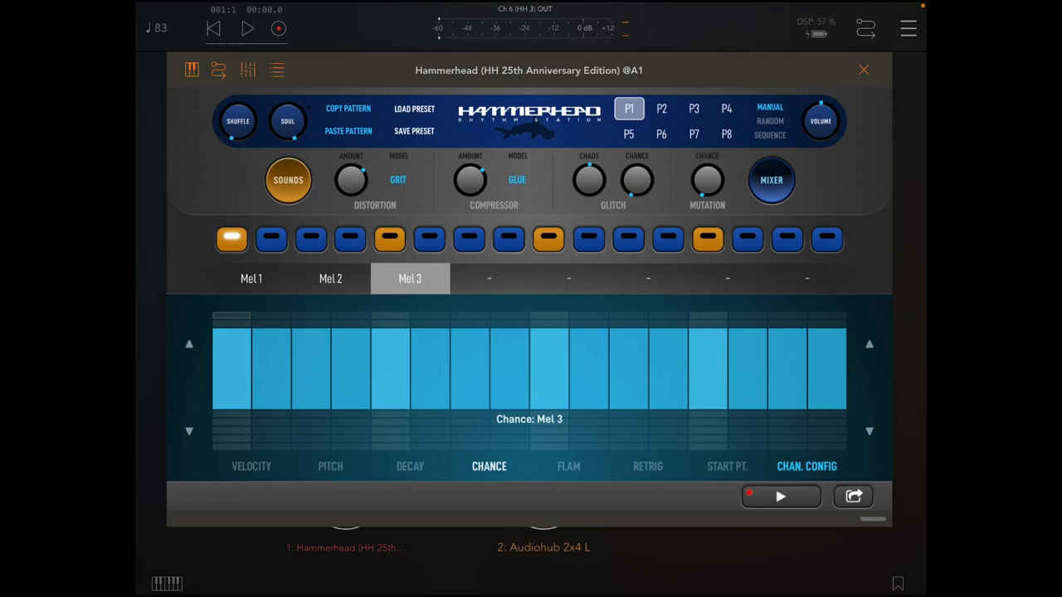
{"action": "left_click", "coordinate": [248, 28]}
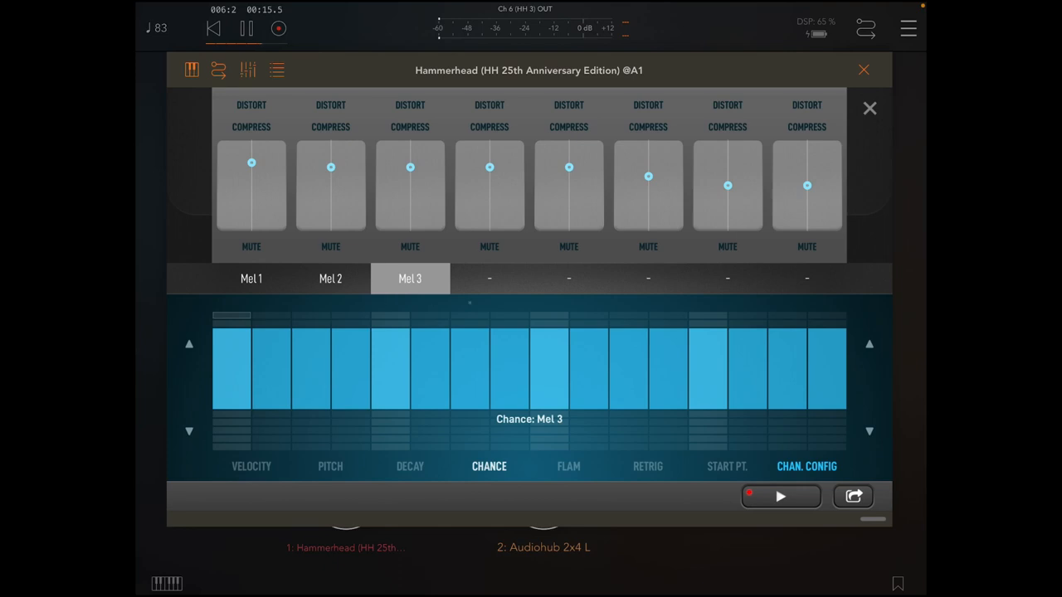
{"action": "left_click", "coordinate": [246, 28]}
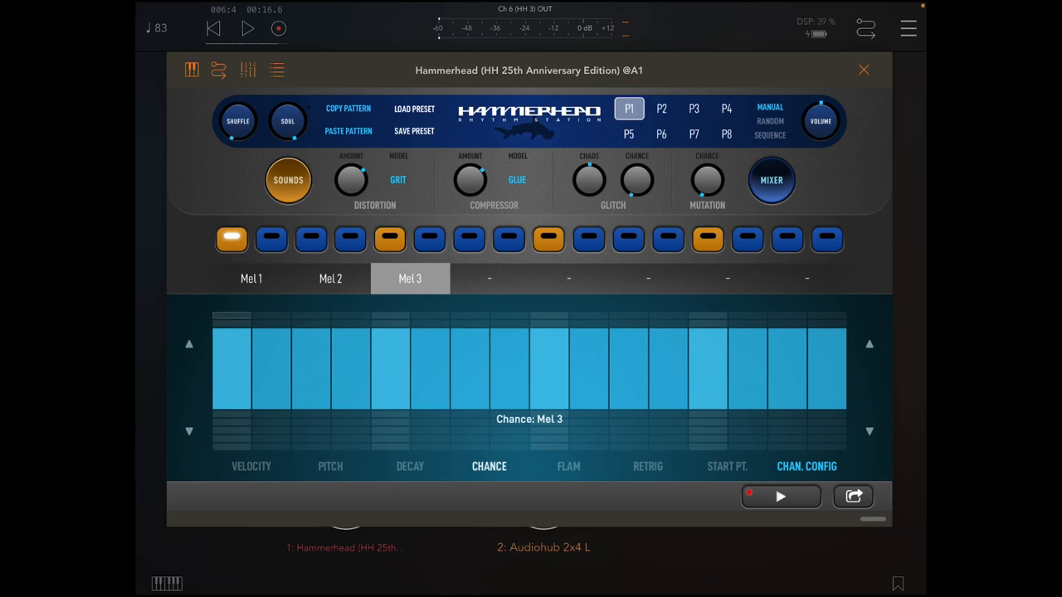
{"action": "left_click", "coordinate": [662, 108]}
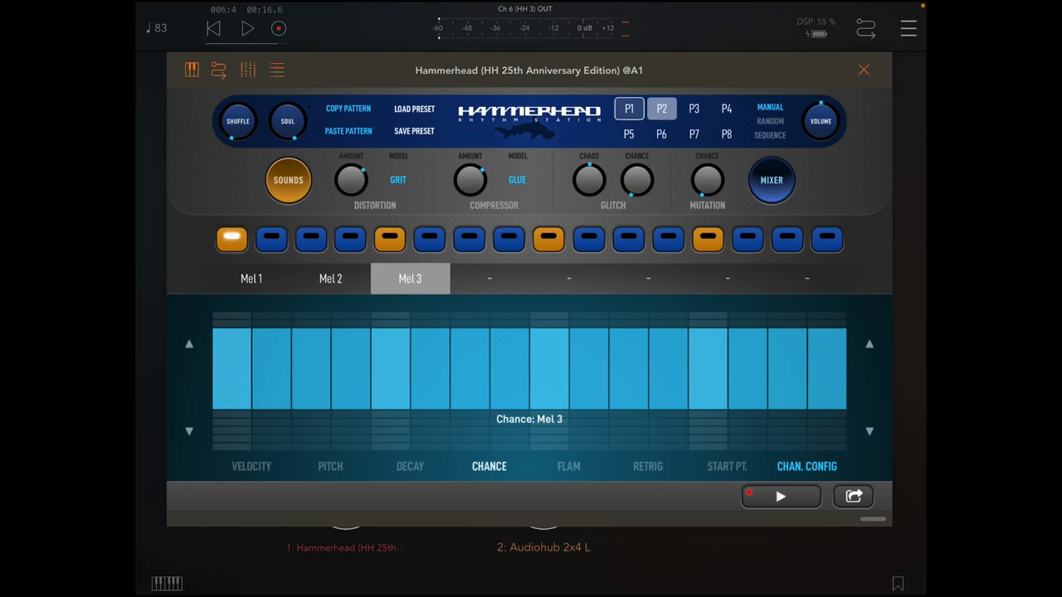
Show the START PT. lane in P2 and raise first-step sample starts for the Mel channels.
{"action": "left_click", "coordinate": [252, 278]}
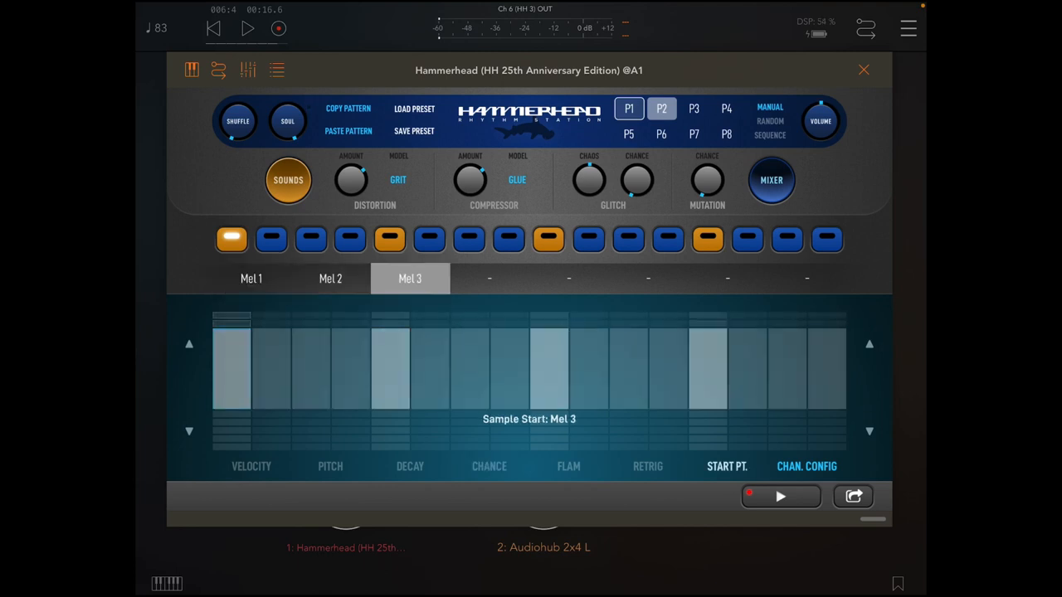
{"action": "left_click", "coordinate": [231, 397]}
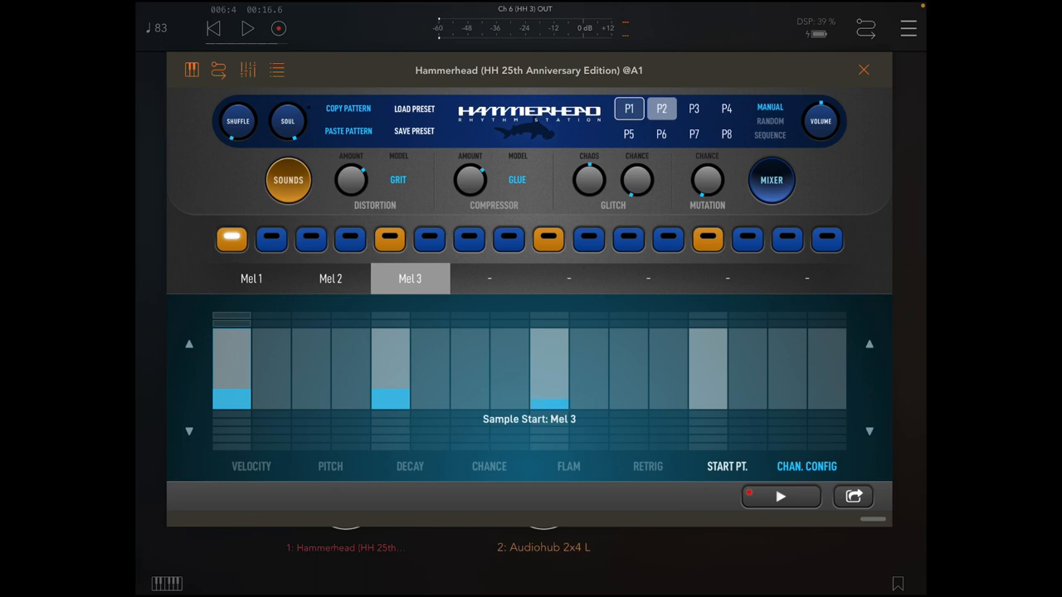
{"action": "left_click", "coordinate": [330, 278]}
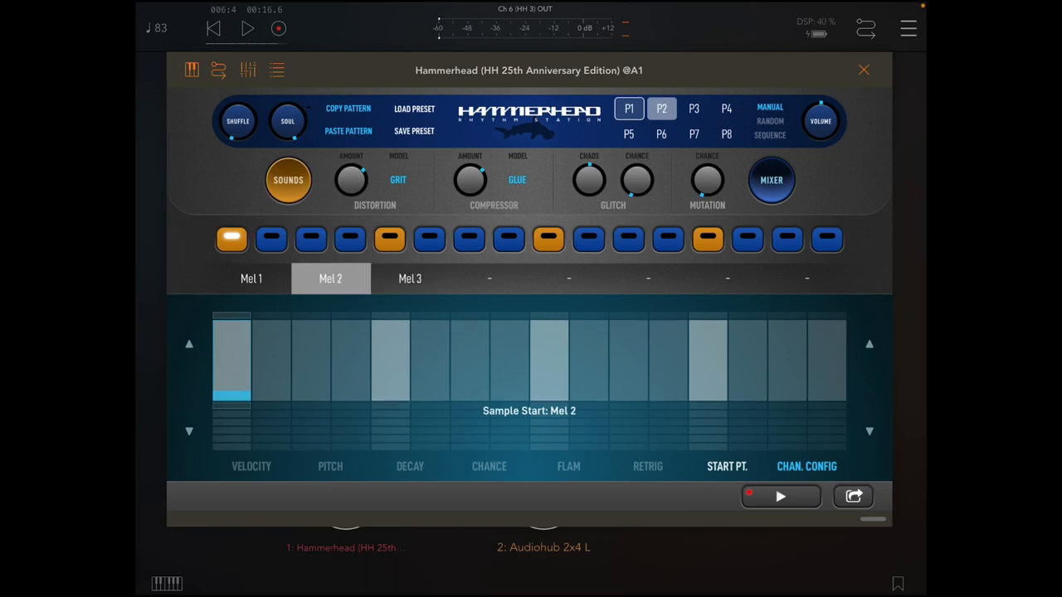
{"action": "left_click", "coordinate": [251, 278]}
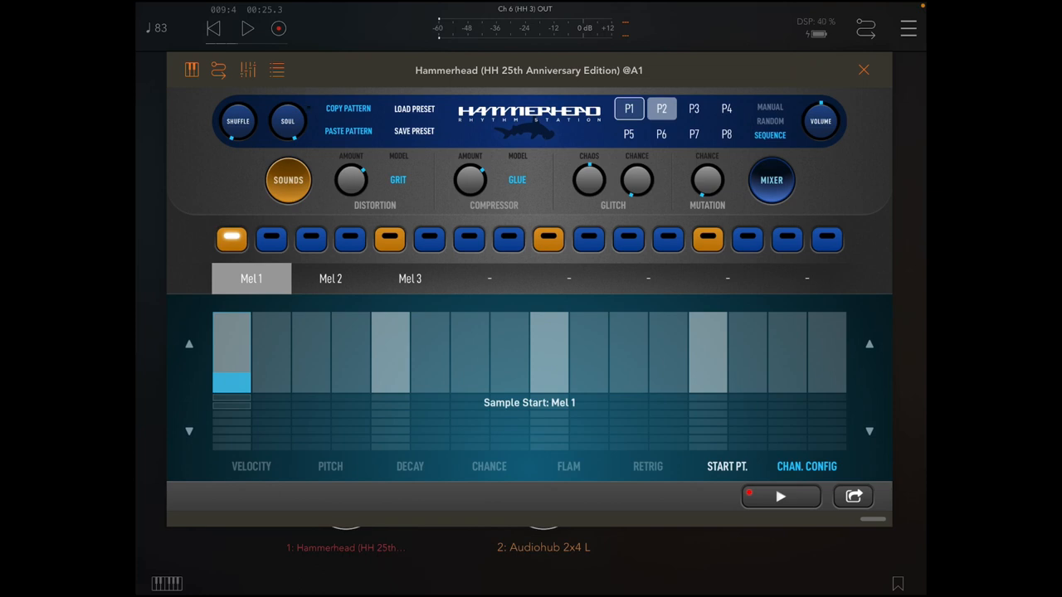
In P3, set first-step sample start offsets for Mel 1–3 and enable SEQUENCE mode.
{"action": "left_click", "coordinate": [694, 109]}
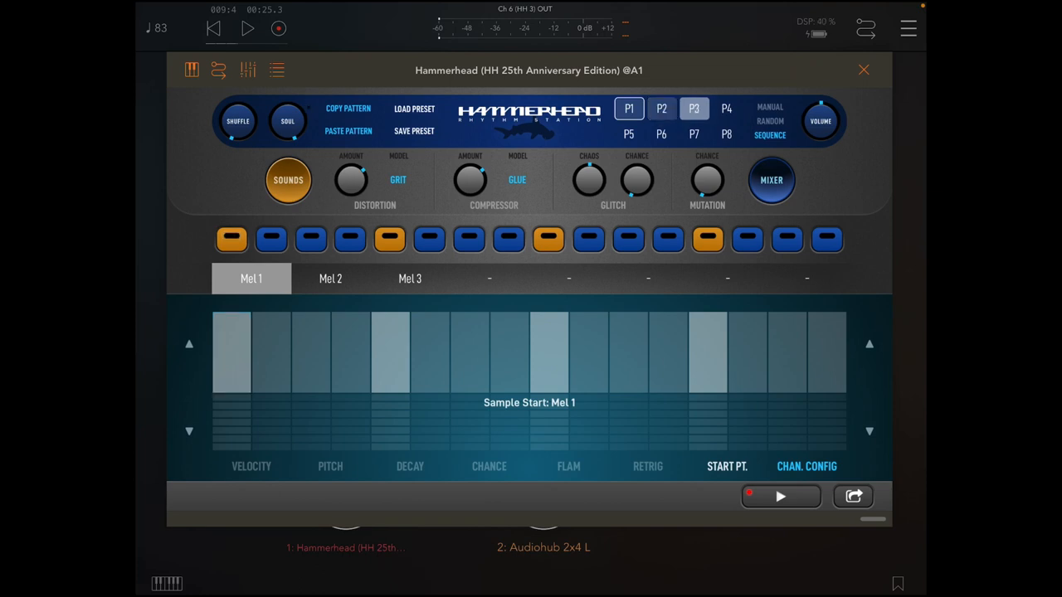
{"action": "left_click", "coordinate": [330, 278]}
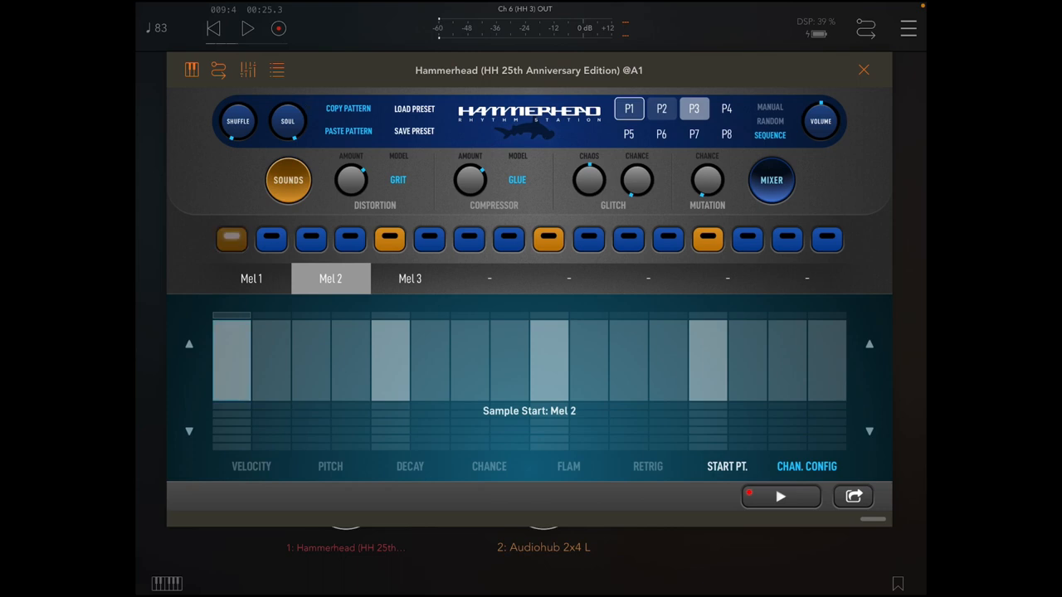
{"action": "left_click", "coordinate": [251, 278]}
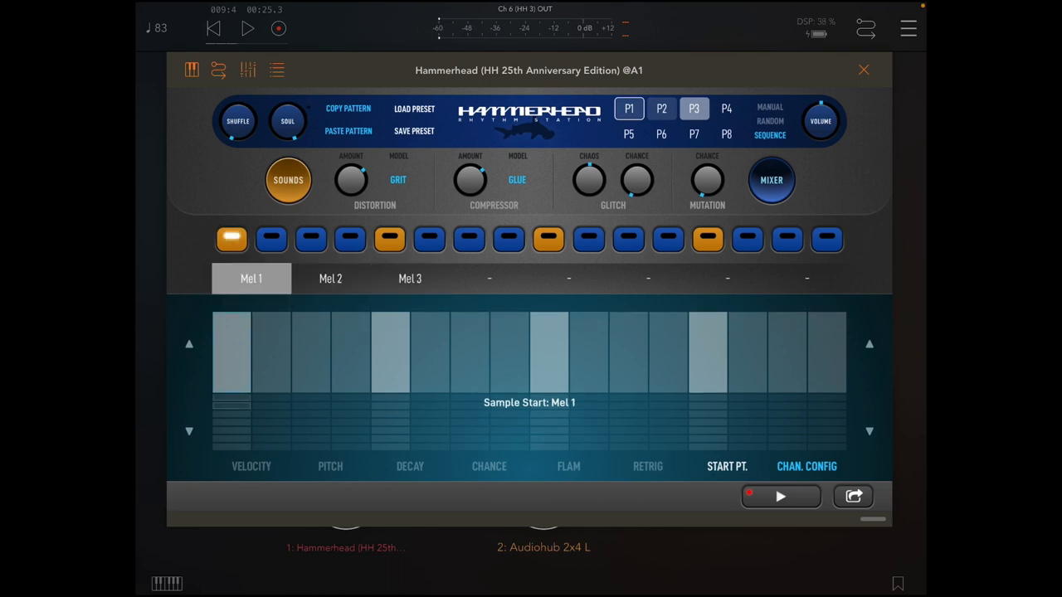
{"action": "left_click", "coordinate": [232, 377]}
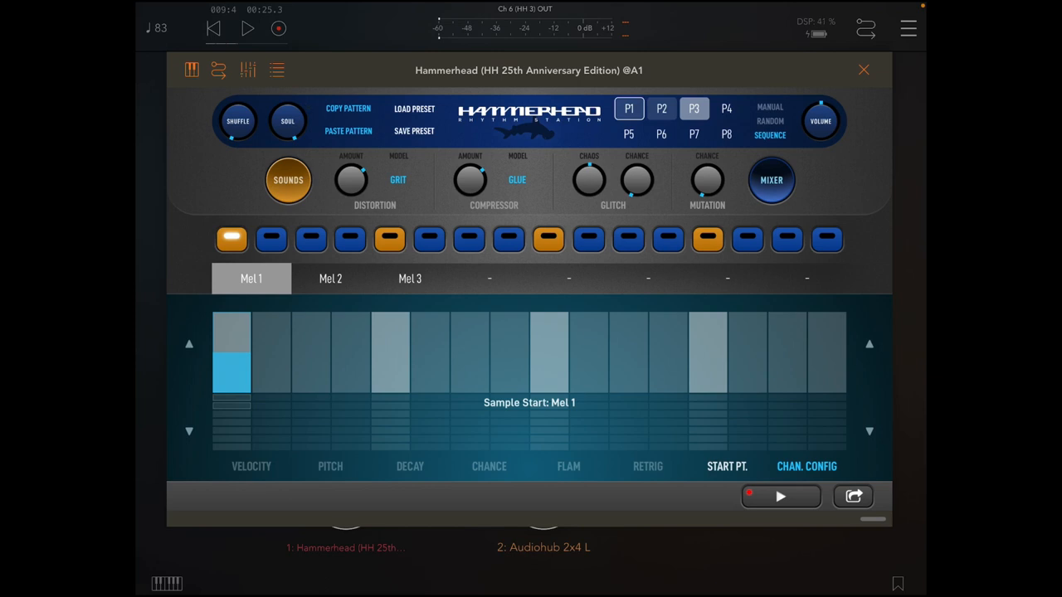
{"action": "left_click", "coordinate": [330, 278]}
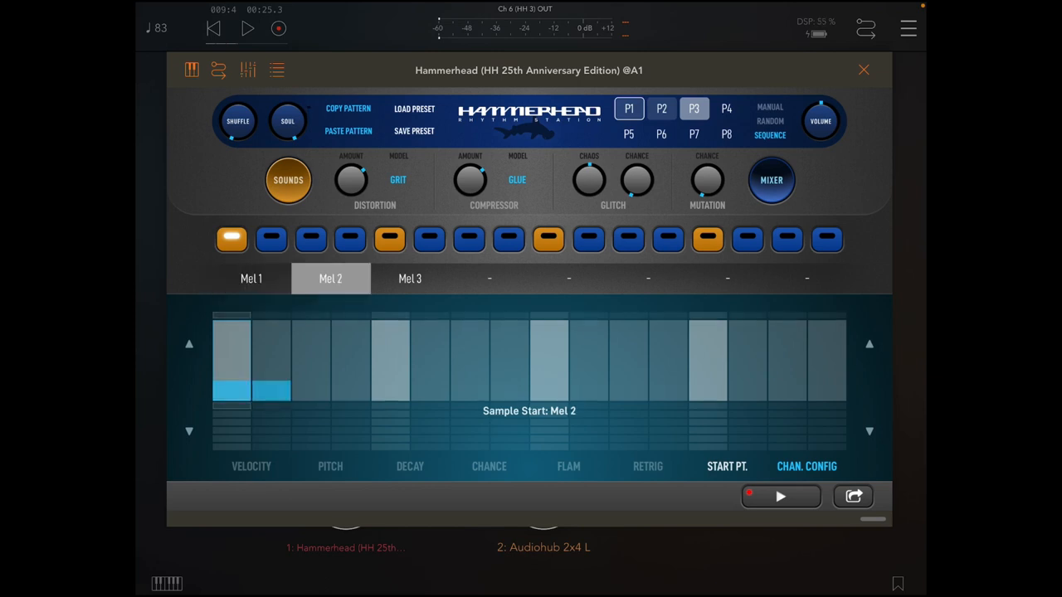
{"action": "left_click", "coordinate": [410, 278]}
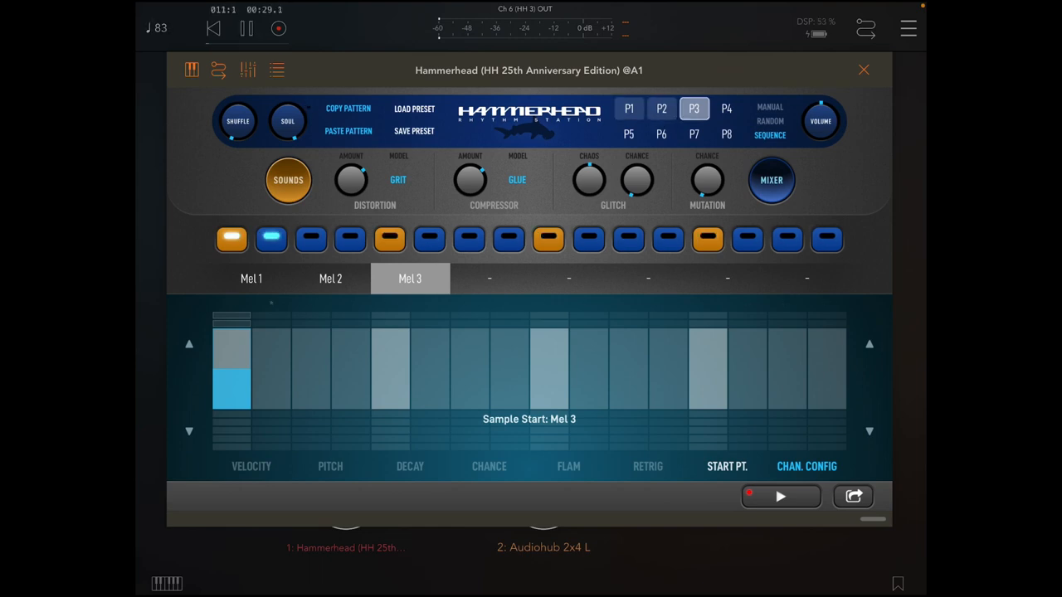
{"action": "left_click", "coordinate": [708, 239]}
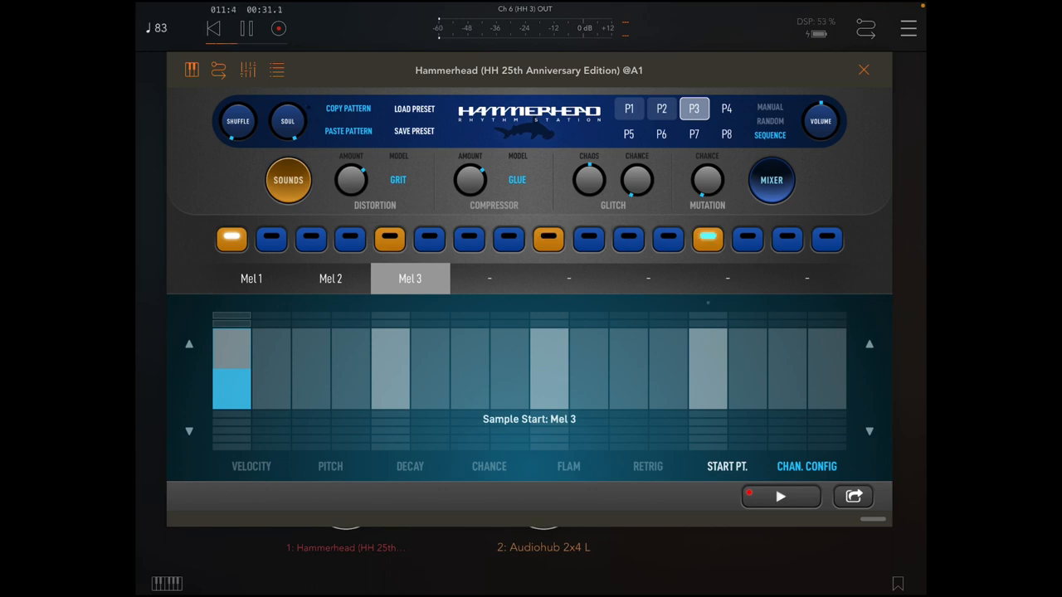
In P4, set first-step sample starts for Mel 1–3, then start playback from P1.
{"action": "left_click", "coordinate": [726, 109]}
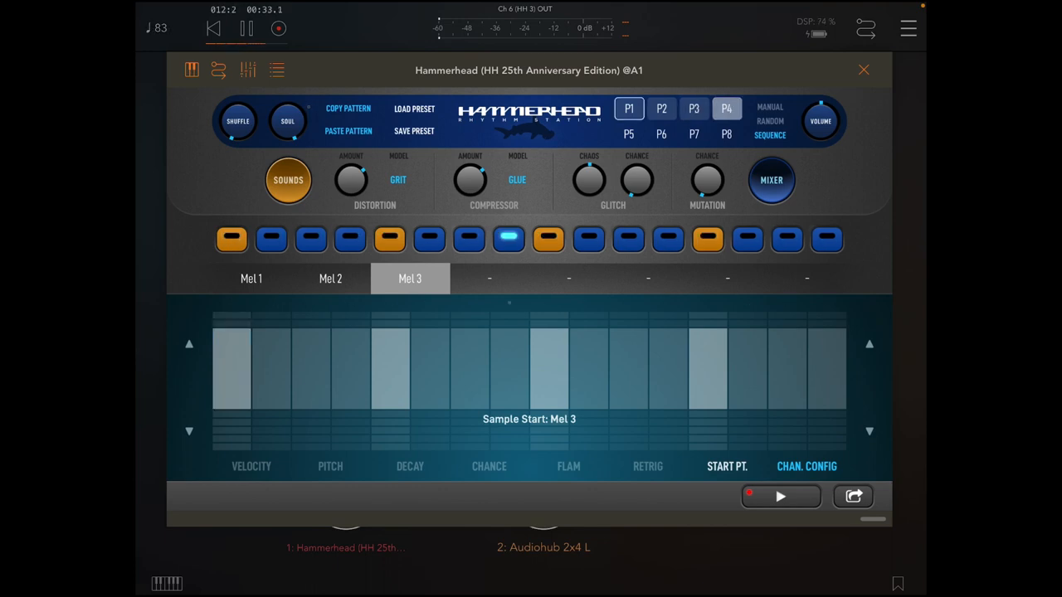
{"action": "left_click", "coordinate": [661, 109]}
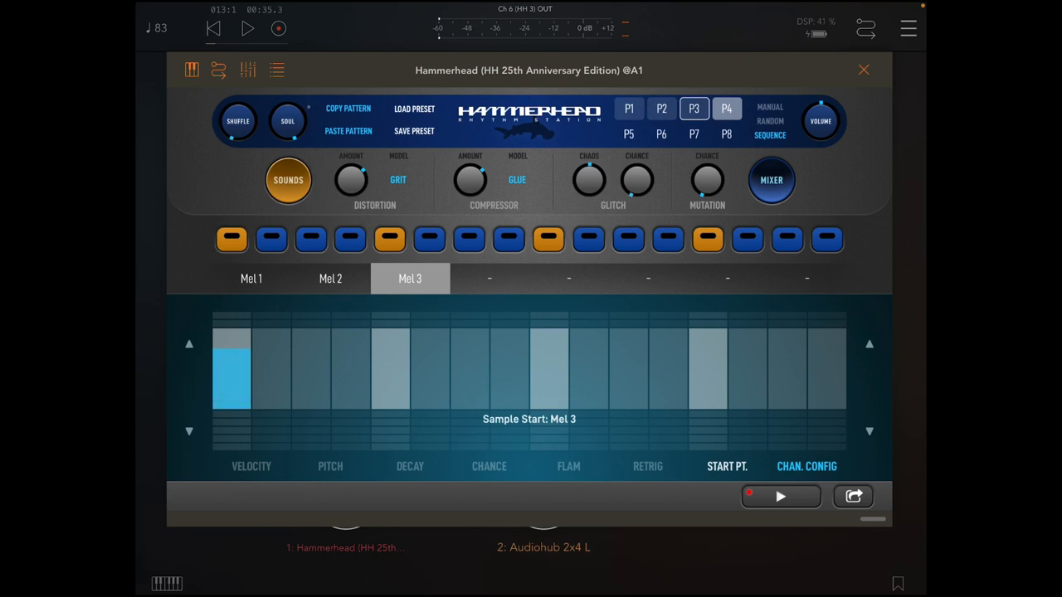
{"action": "left_click", "coordinate": [330, 278]}
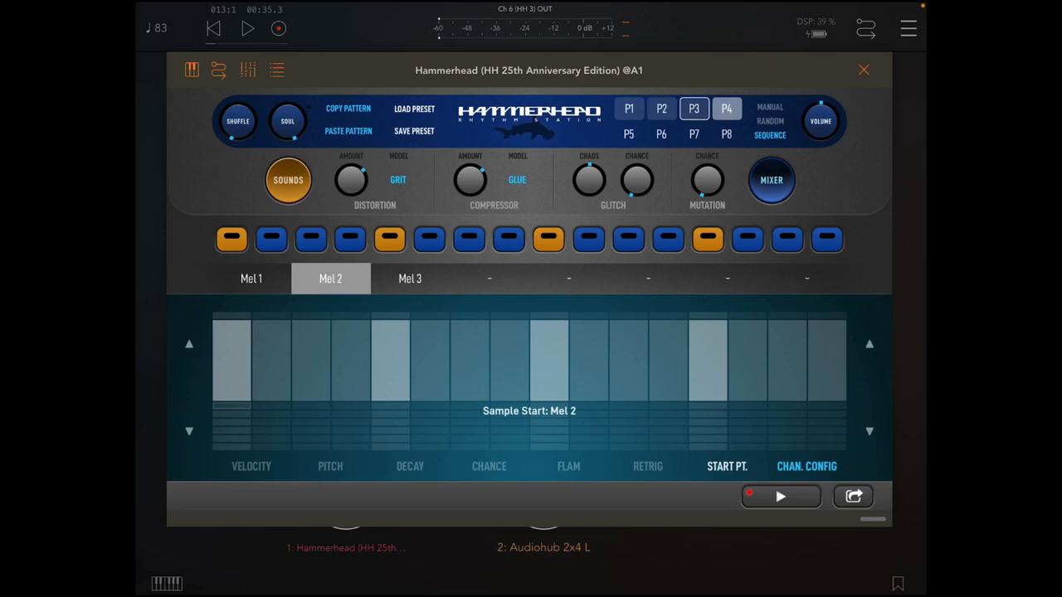
{"action": "left_click", "coordinate": [231, 367]}
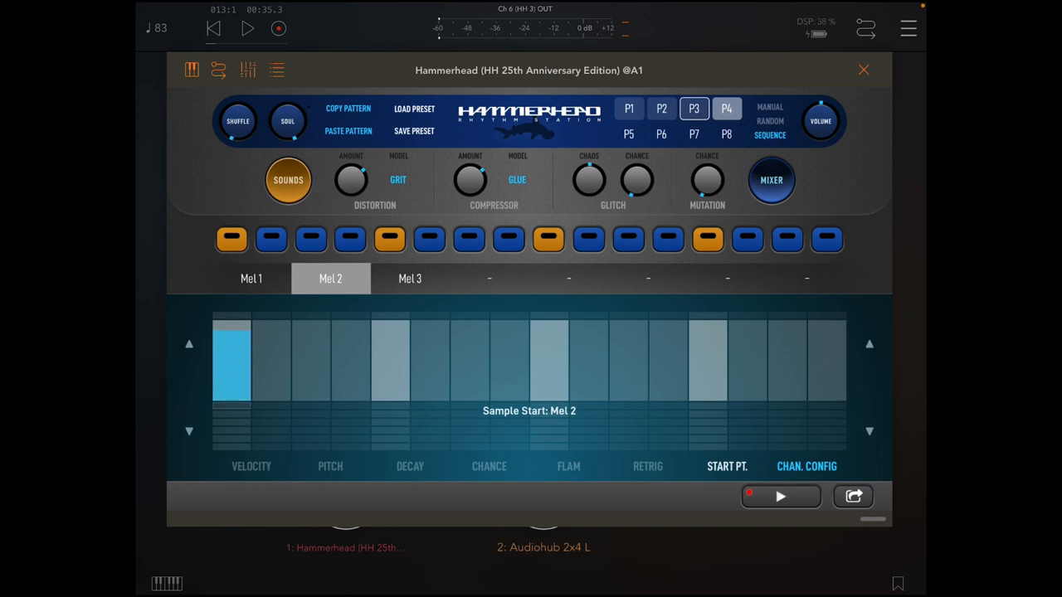
{"action": "left_click", "coordinate": [251, 278]}
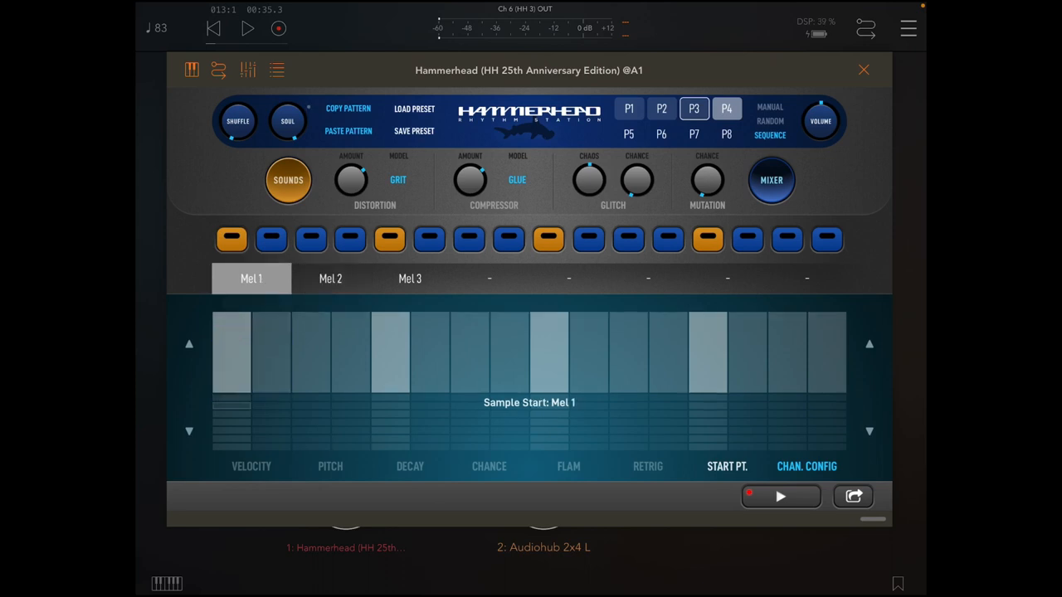
{"action": "left_click", "coordinate": [231, 357]}
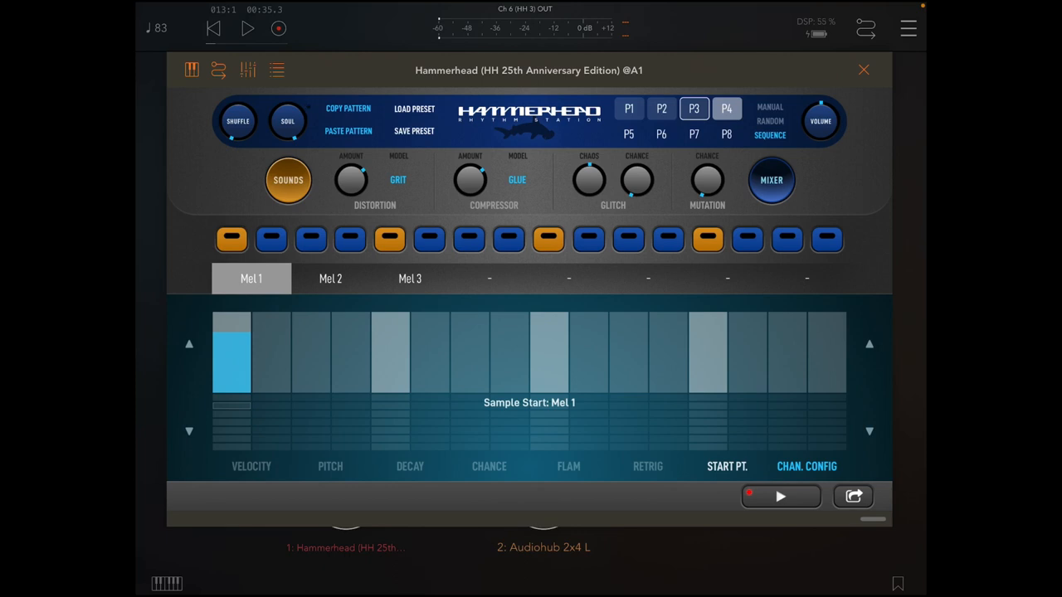
{"action": "left_click", "coordinate": [330, 278]}
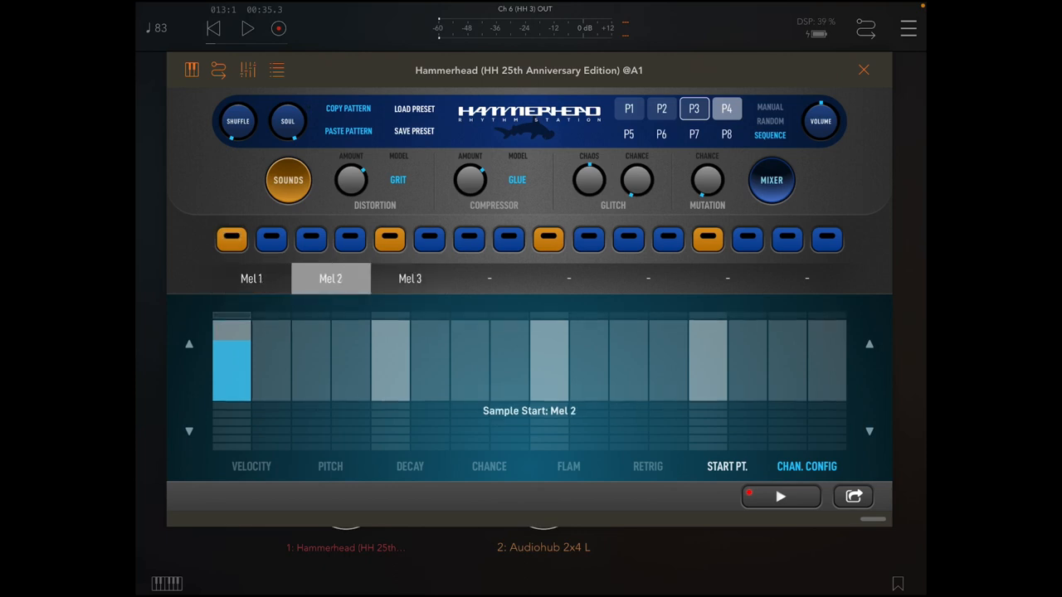
{"action": "left_click", "coordinate": [409, 278]}
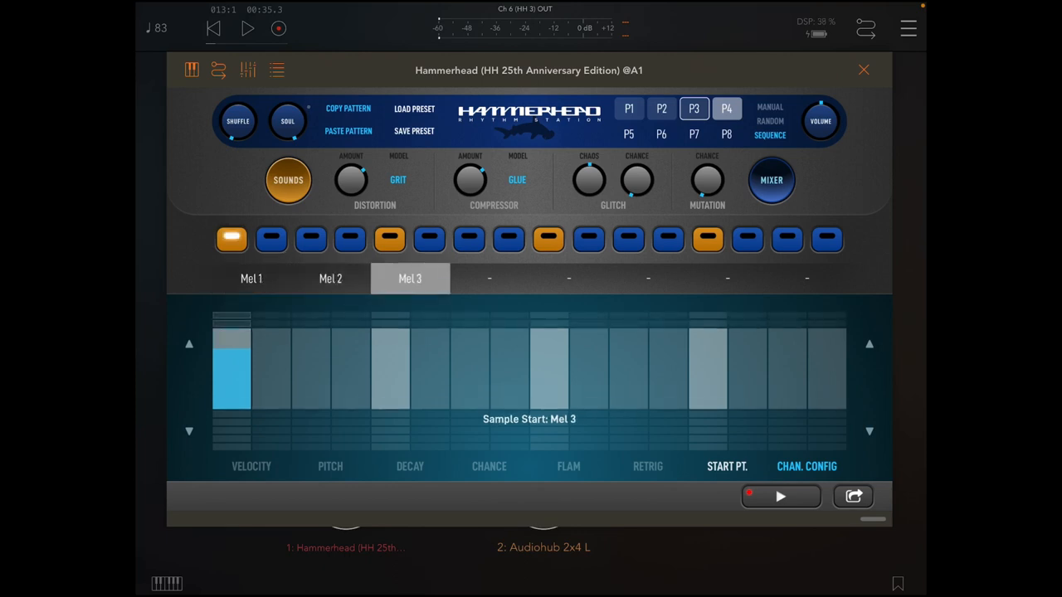
{"action": "left_click", "coordinate": [629, 108]}
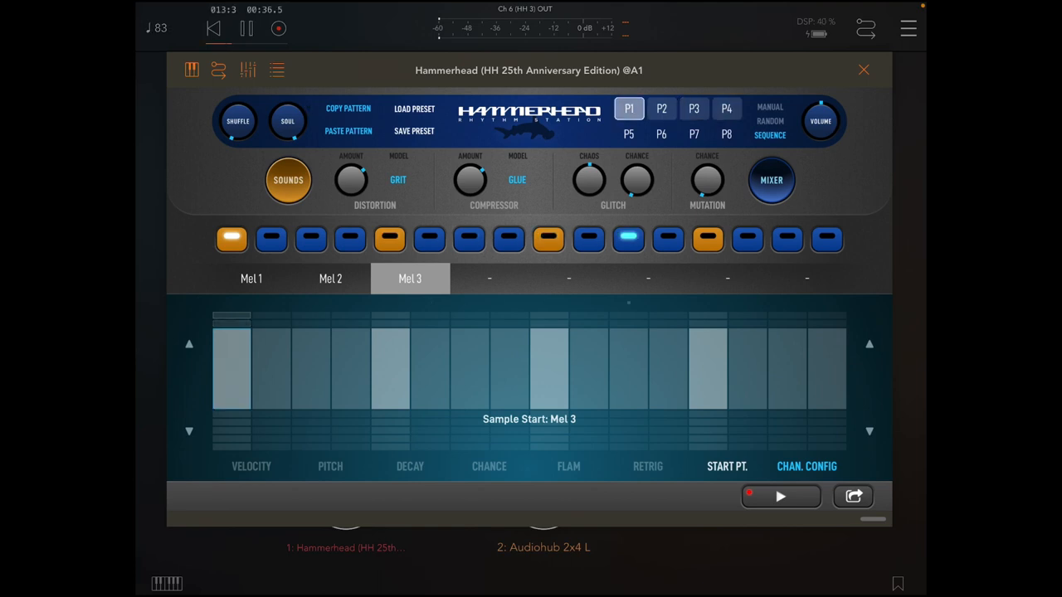
Queue P2, P3 and P4 during playback, stop the transport, and bring up the fourth channel's sound settings.
{"action": "left_click", "coordinate": [661, 108]}
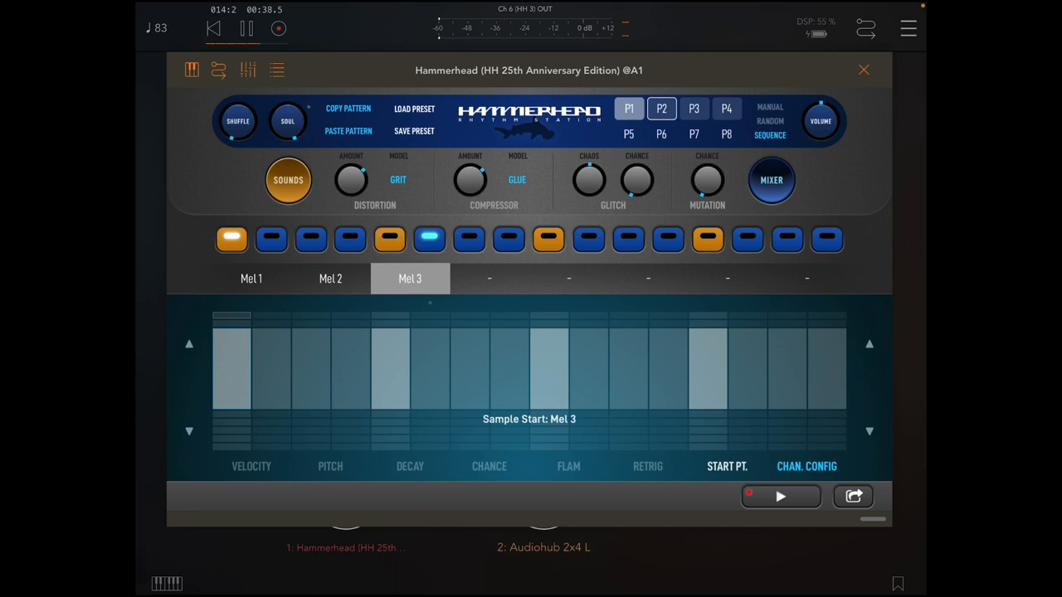
{"action": "left_click", "coordinate": [695, 109]}
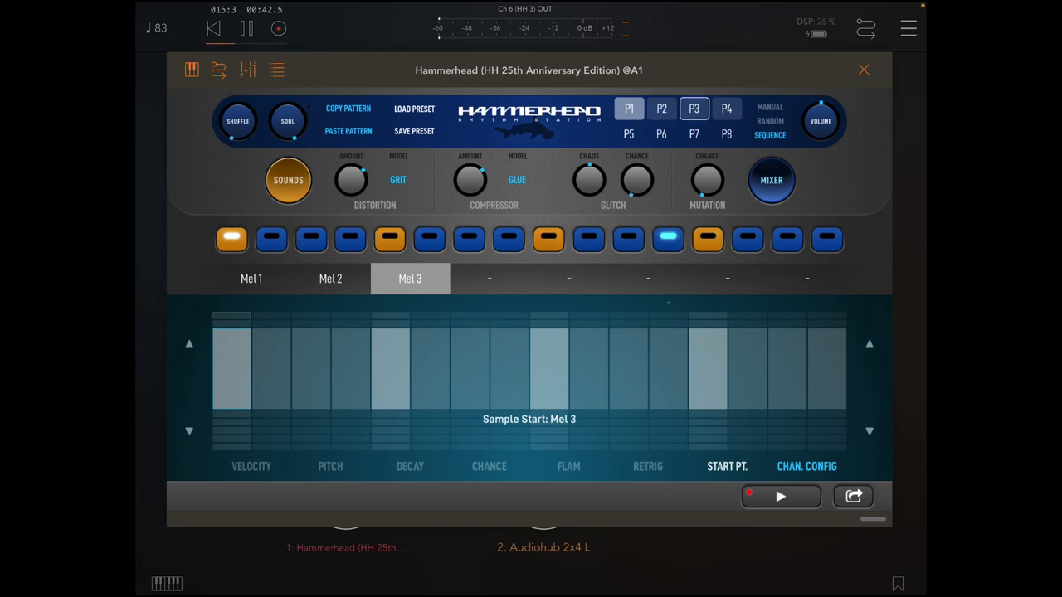
{"action": "left_click", "coordinate": [726, 108]}
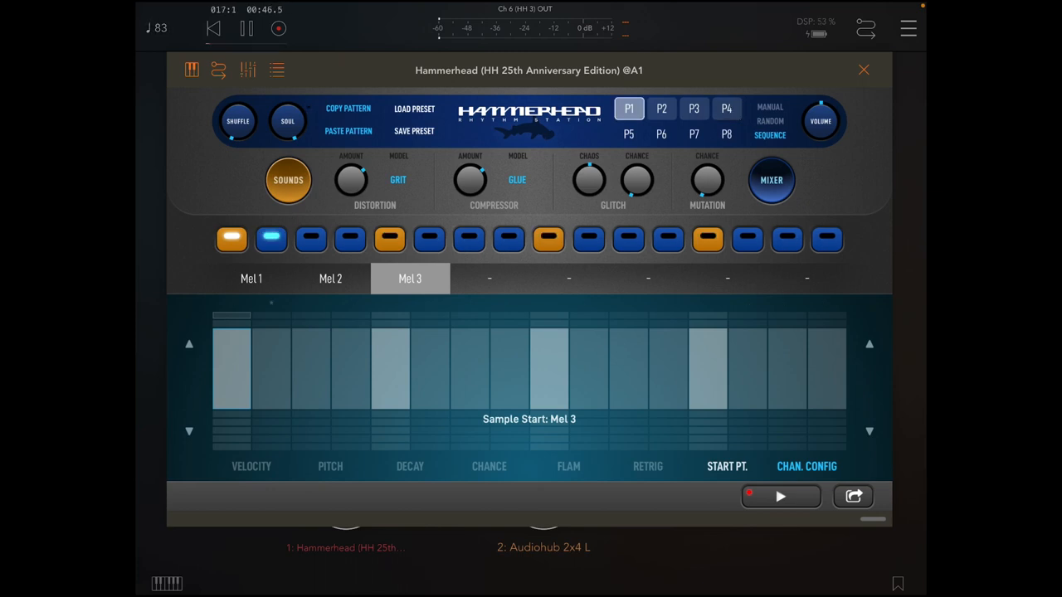
{"action": "left_click", "coordinate": [246, 29]}
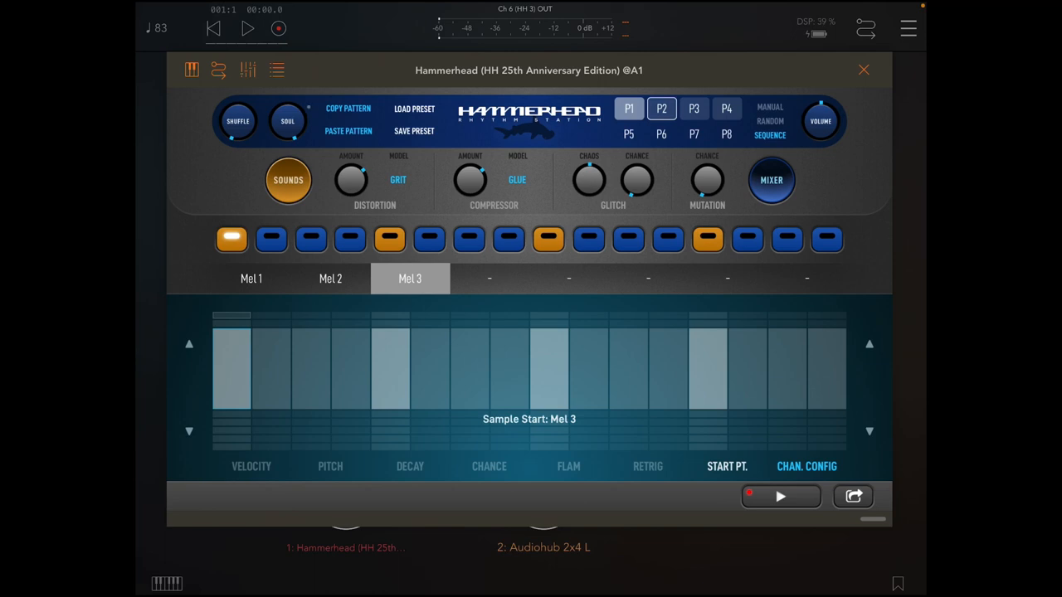
{"action": "left_click", "coordinate": [489, 278]}
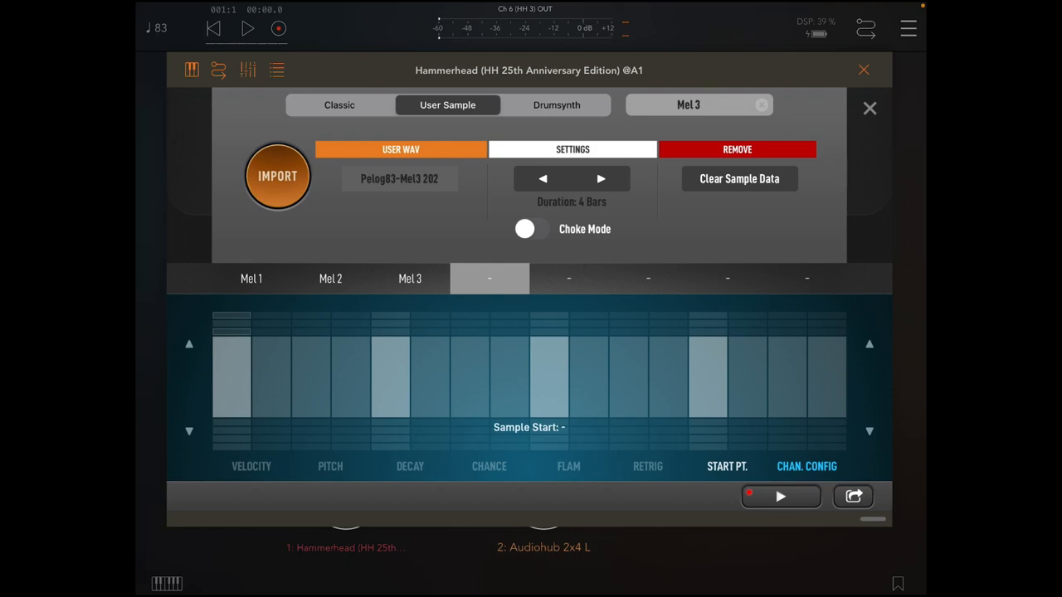
Load the Pelog83 Bass render into channel 4 as a 3-bar sample named Bass.
{"action": "left_click", "coordinate": [277, 175]}
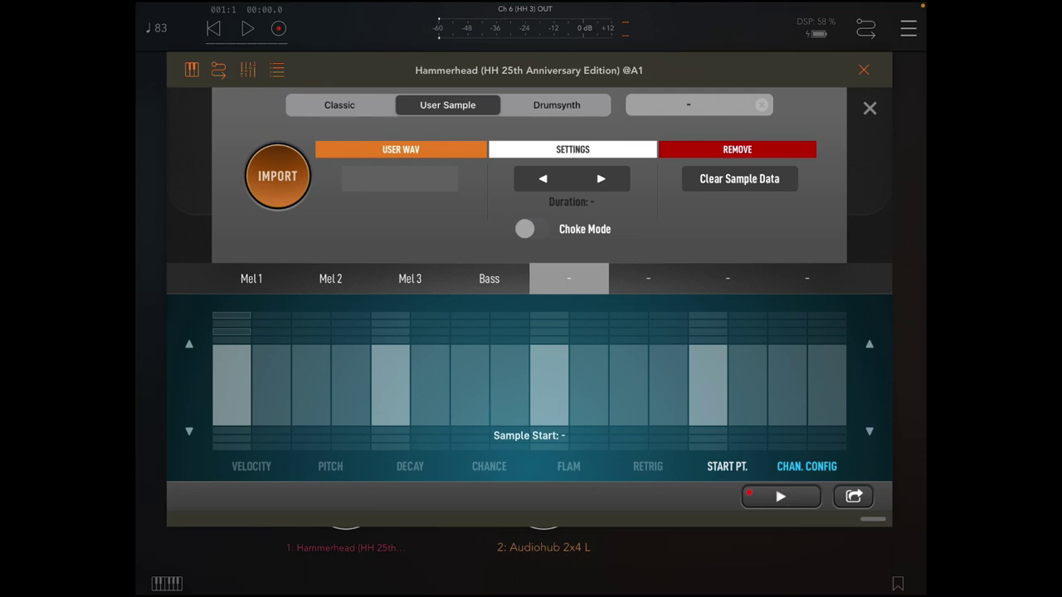
{"action": "left_click", "coordinate": [489, 278]}
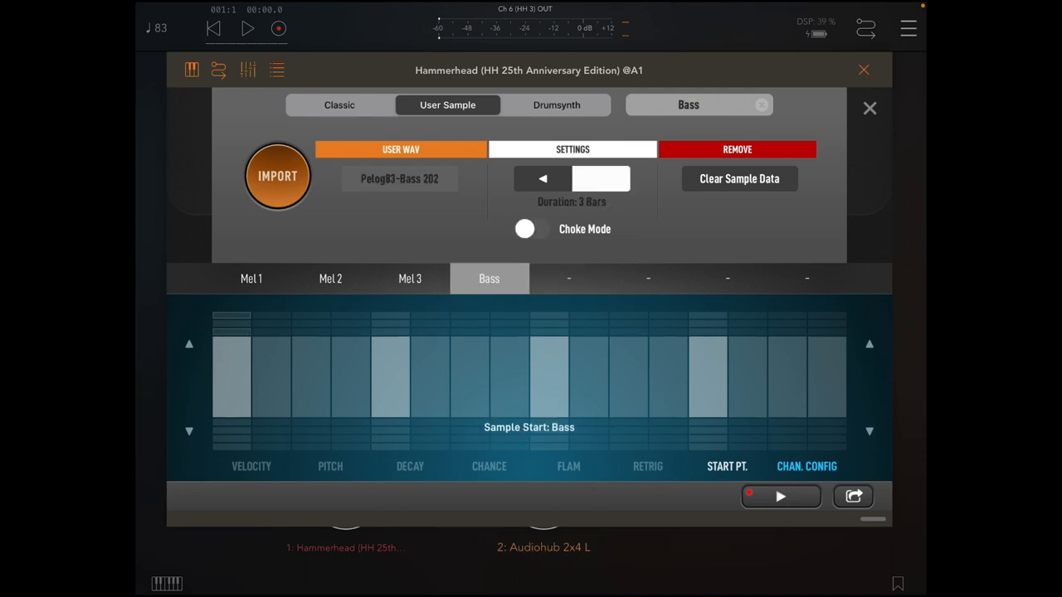
{"action": "left_click", "coordinate": [277, 176]}
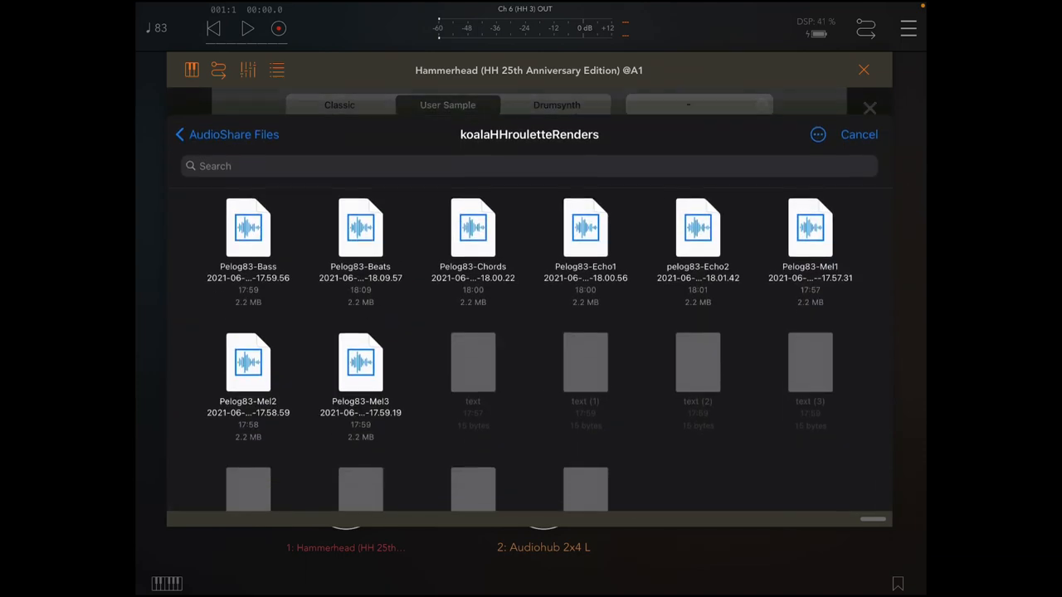
Load the Chords render into channel 5, name it chords and set Duration to 4 Bars.
{"action": "left_click", "coordinate": [859, 134]}
{"action": "type", "text": "c"}
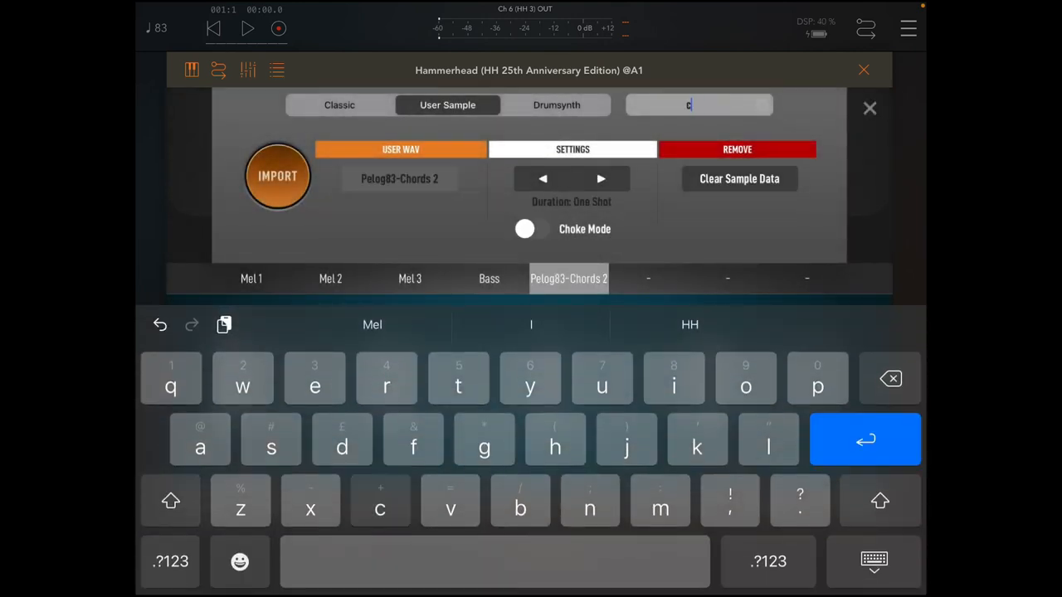
{"action": "type", "text": "hirds"}
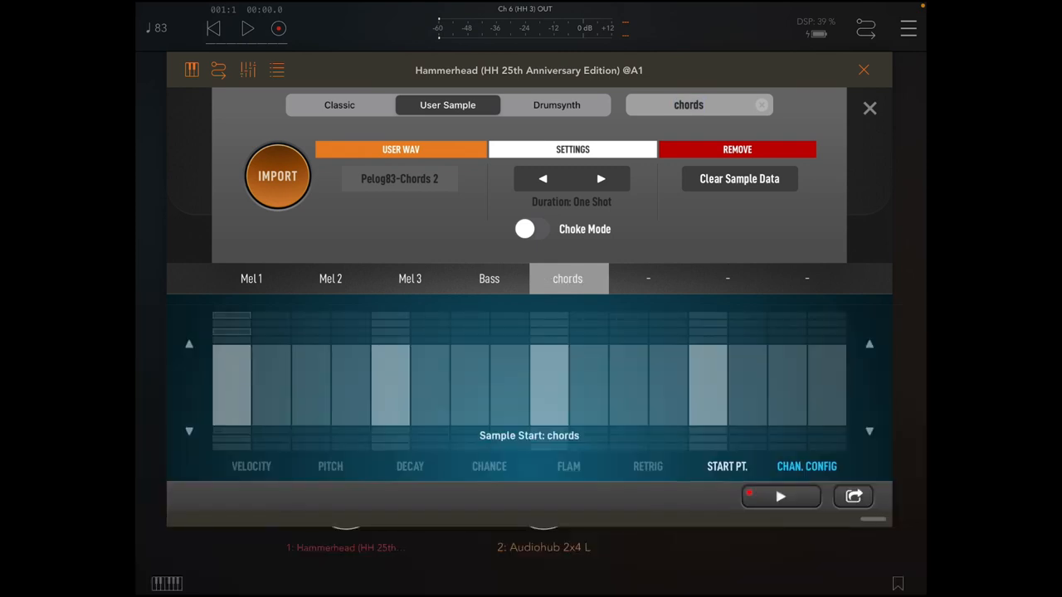
{"action": "left_click", "coordinate": [601, 179]}
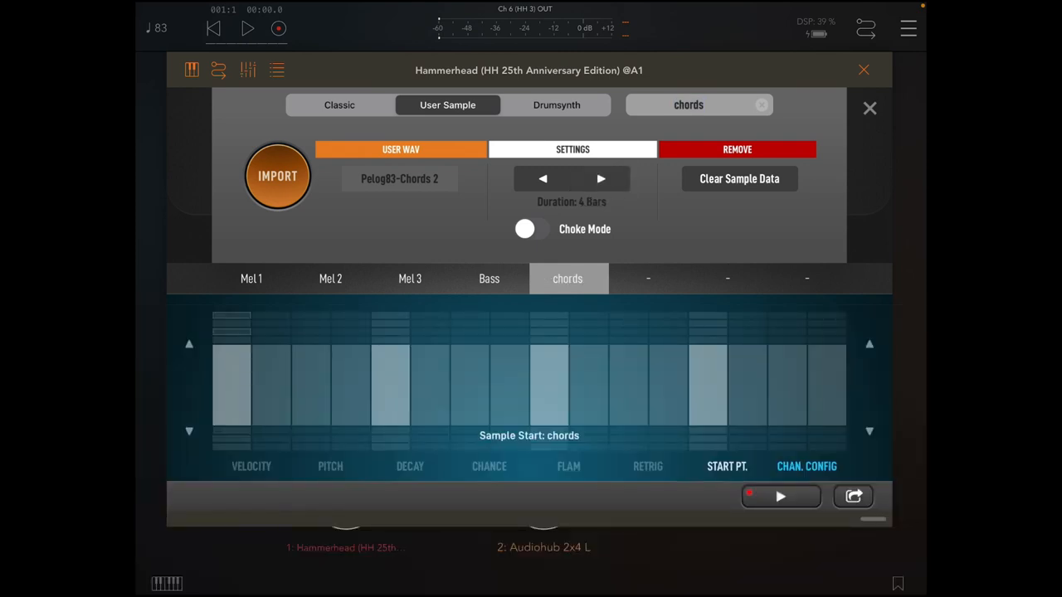
{"action": "left_click", "coordinate": [277, 175]}
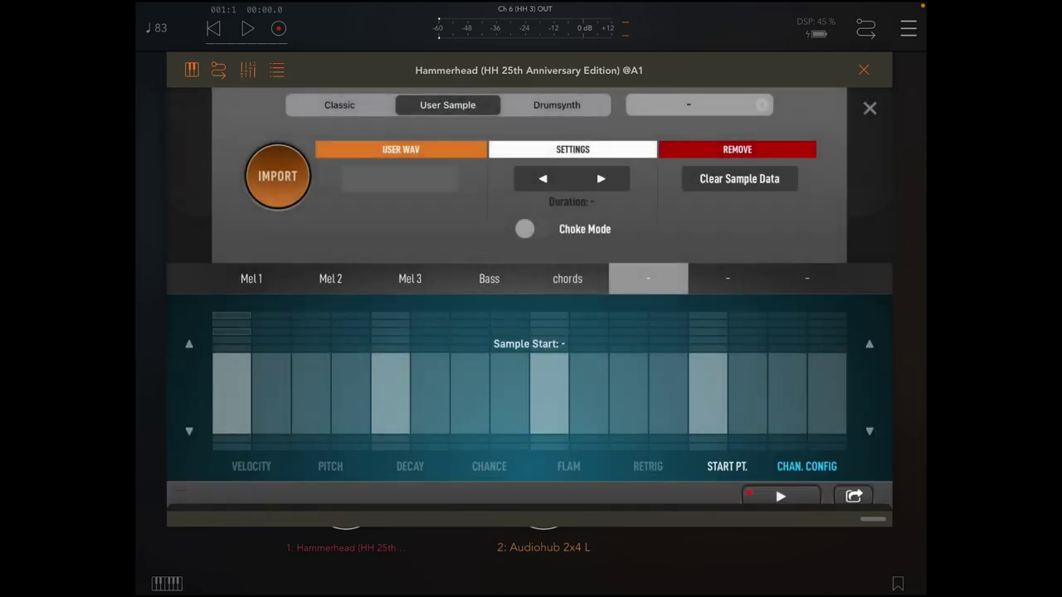
Import the Pelog83 Echo1 render into channel 6 as a four-bar sample named echo 1.
{"action": "left_click", "coordinate": [699, 104]}
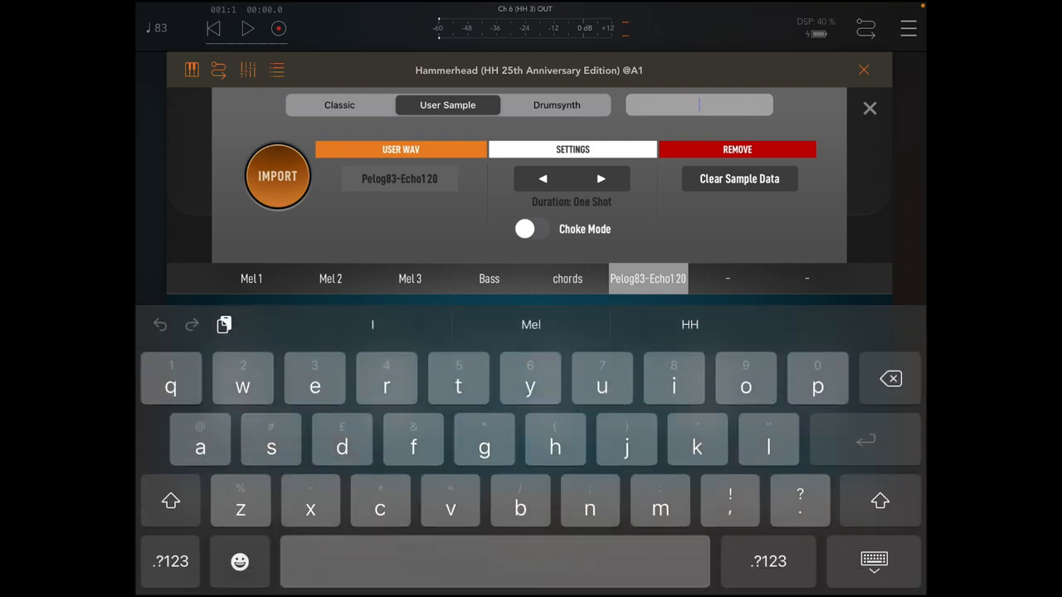
{"action": "type", "text": "echo 1"}
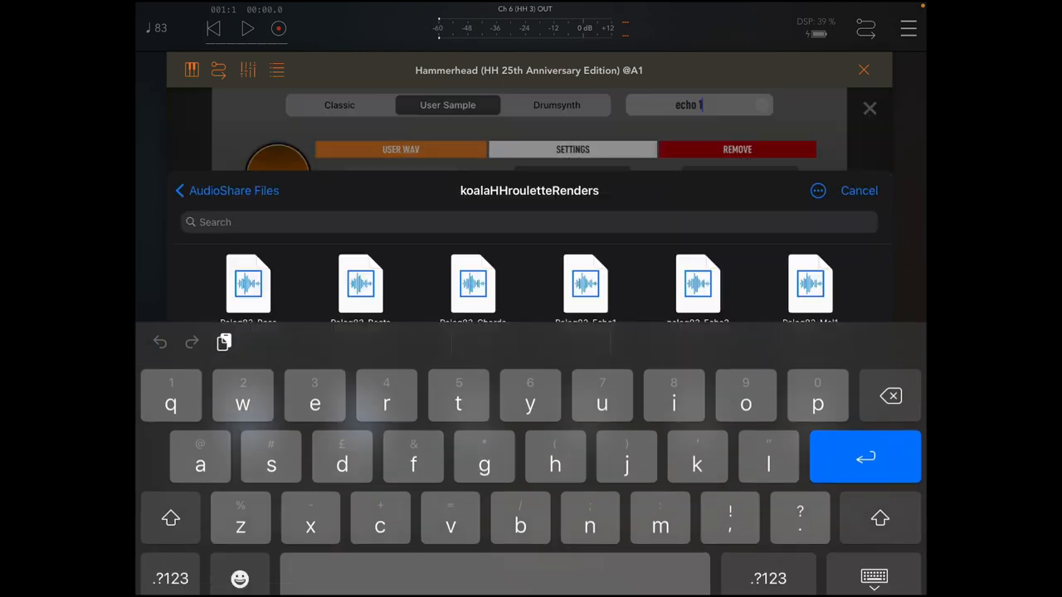
{"action": "left_click", "coordinate": [698, 284]}
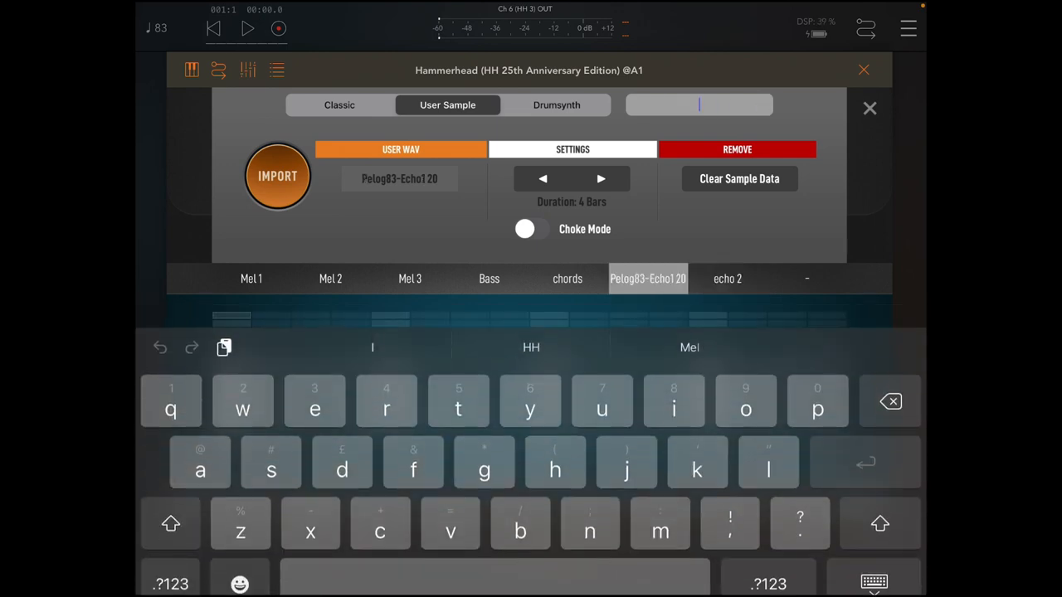
Import the Echo2 render into channel 7 named echo 2 and move to channel 8.
{"action": "type", "text": "echo 1"}
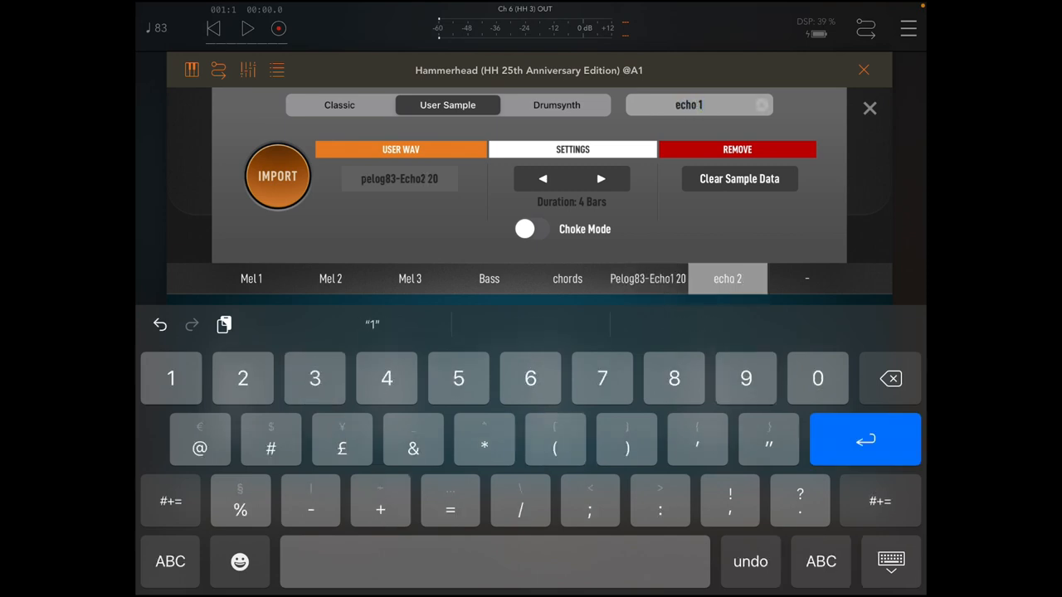
{"action": "left_click", "coordinate": [864, 439]}
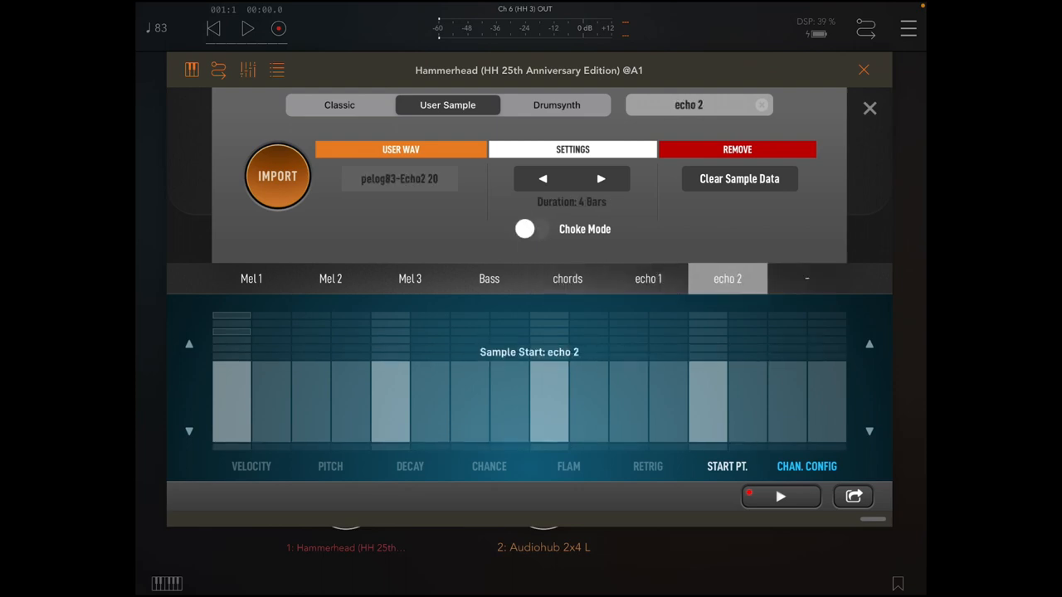
{"action": "left_click", "coordinate": [277, 176]}
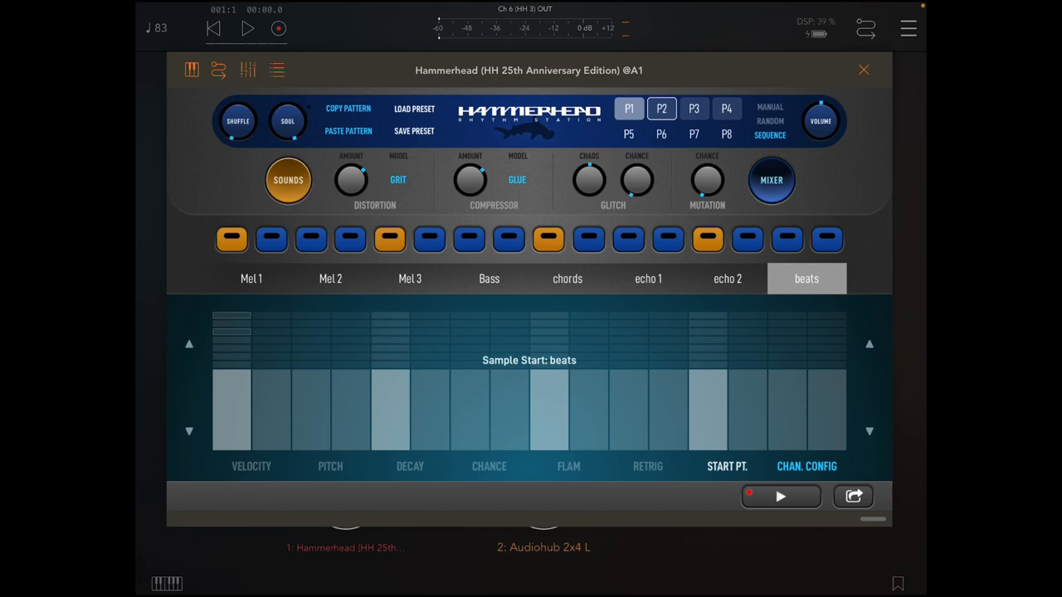
Review the Bass, echo 1, echo 2 and beats channel patterns from pattern 1.
{"action": "left_click", "coordinate": [489, 278]}
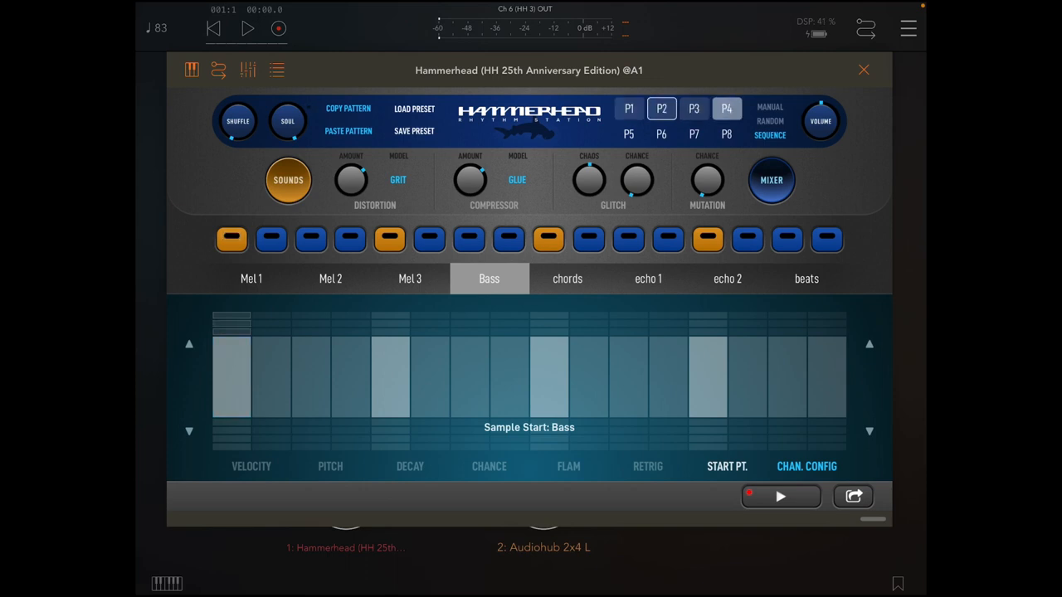
{"action": "left_click", "coordinate": [629, 108]}
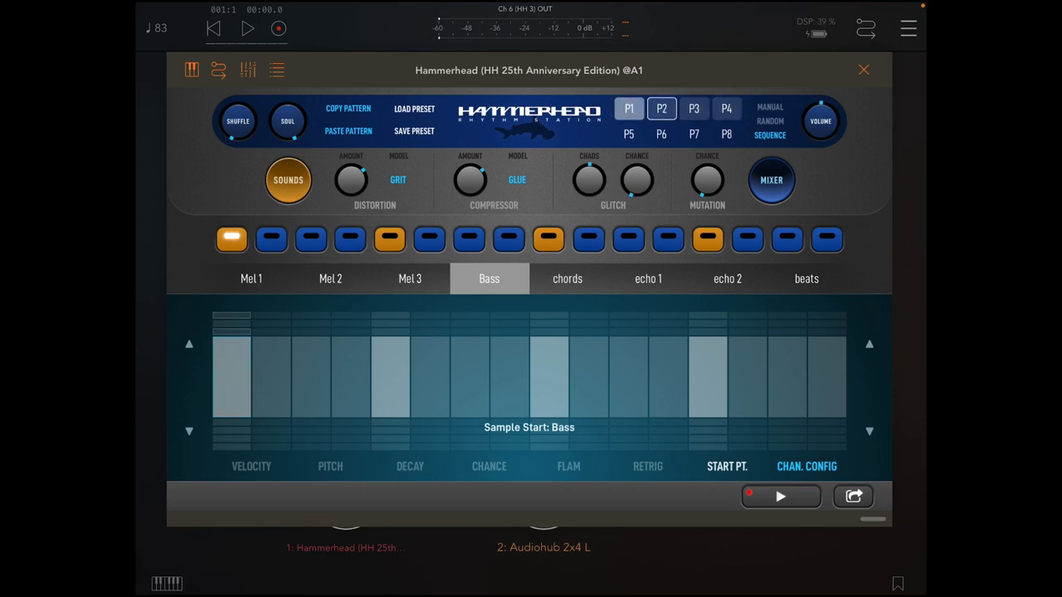
{"action": "left_click", "coordinate": [648, 278]}
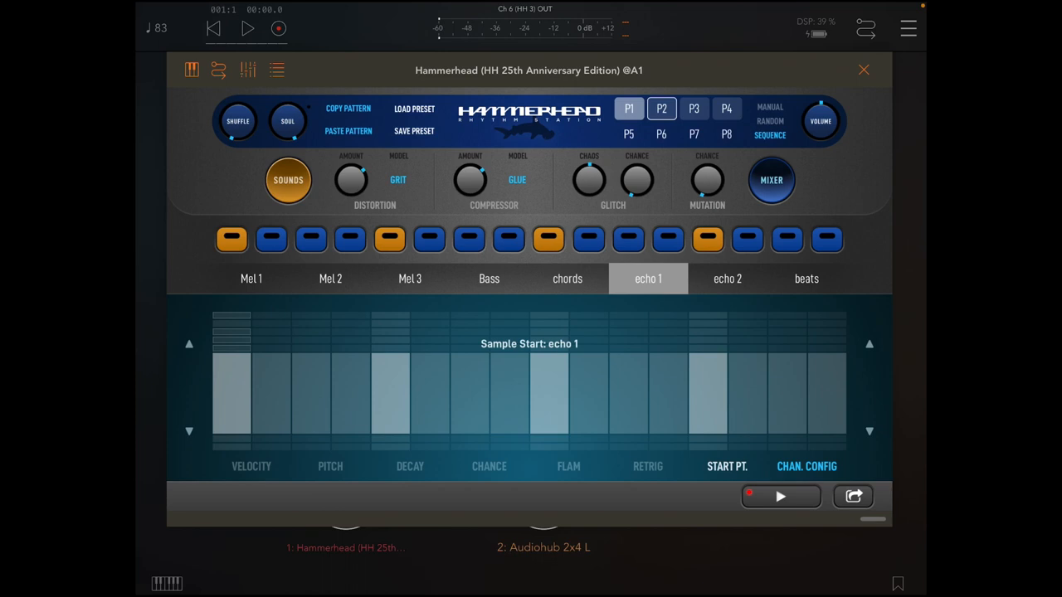
{"action": "left_click", "coordinate": [727, 278]}
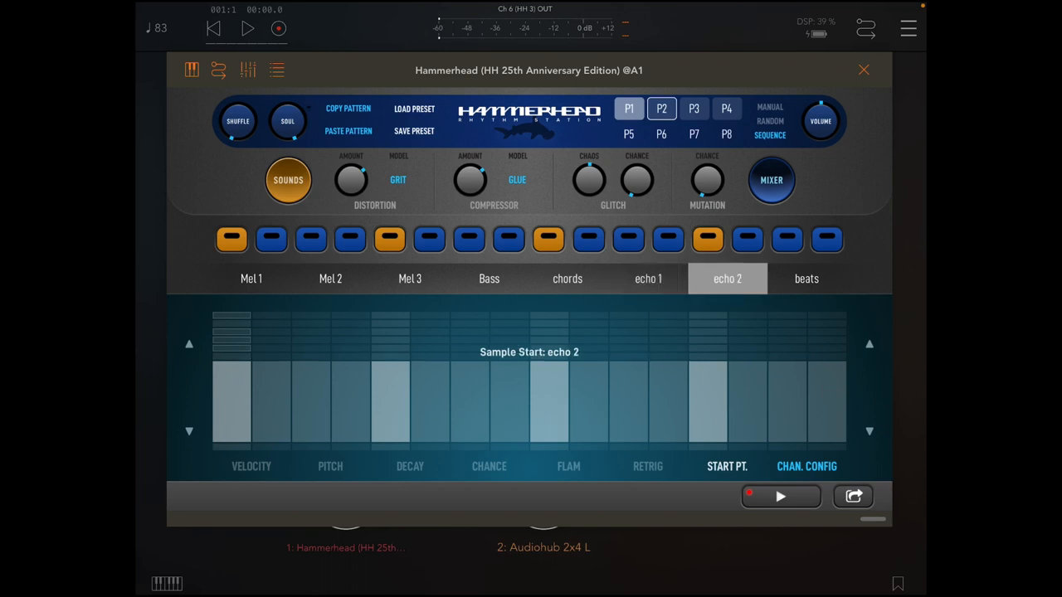
{"action": "left_click", "coordinate": [806, 278]}
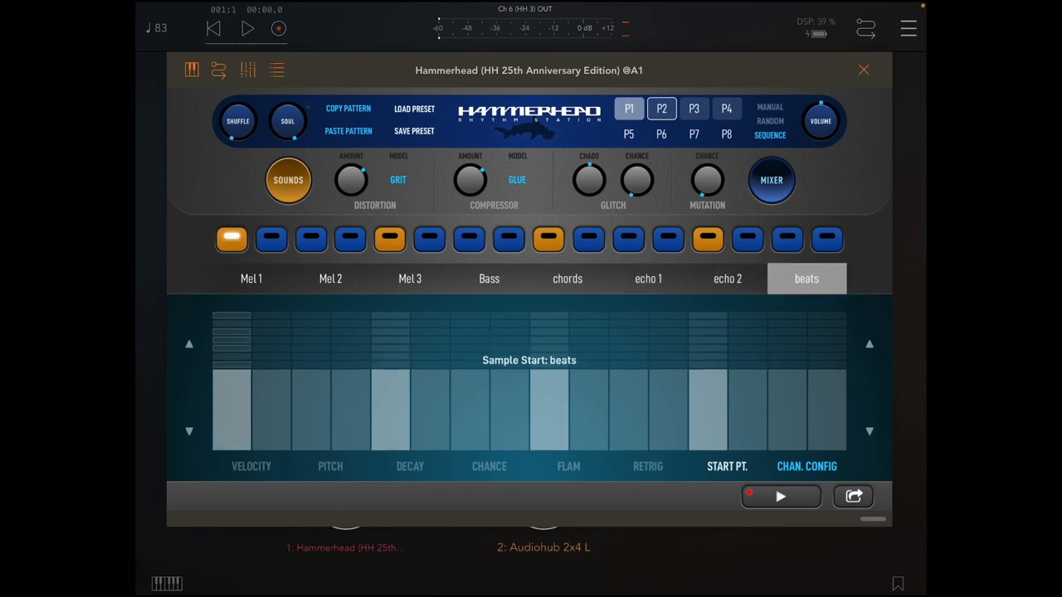
Recheck echo 1 and echo 2, start the beat playing and bring up the per-channel mixer.
{"action": "left_click", "coordinate": [648, 278]}
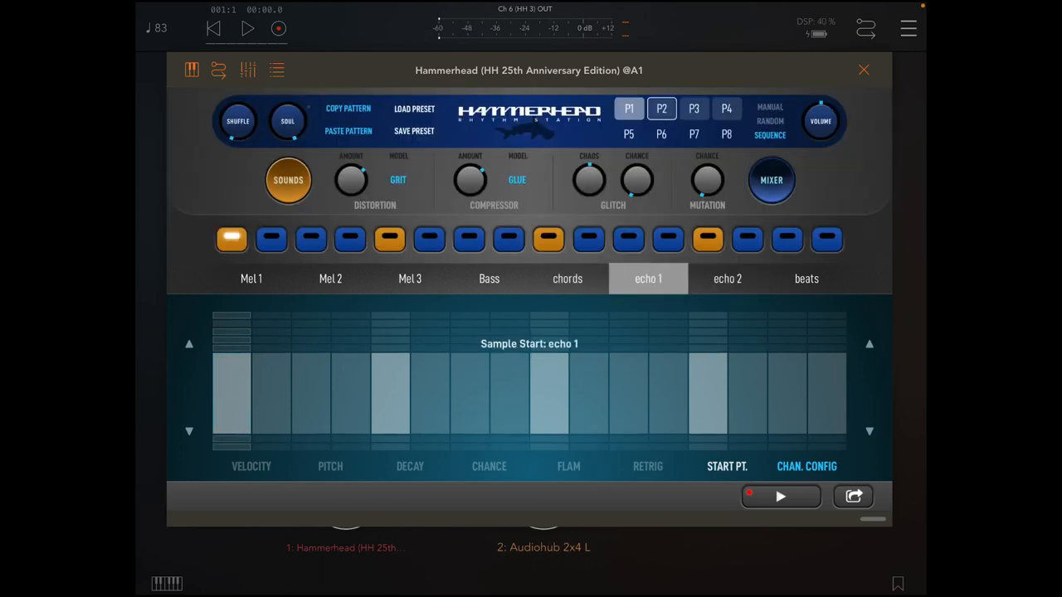
{"action": "left_click", "coordinate": [727, 278]}
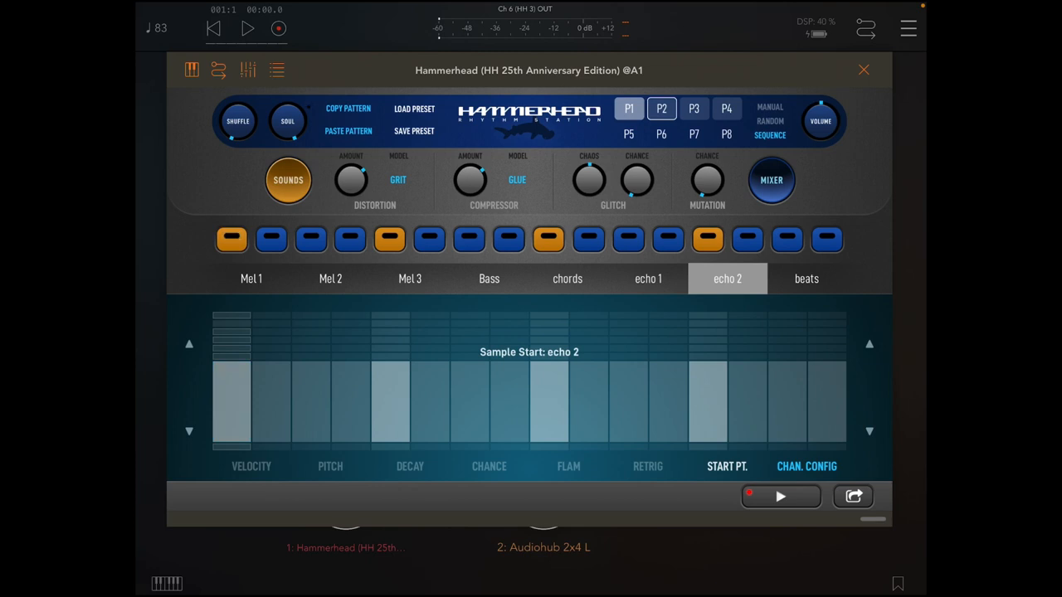
{"action": "left_click", "coordinate": [251, 278]}
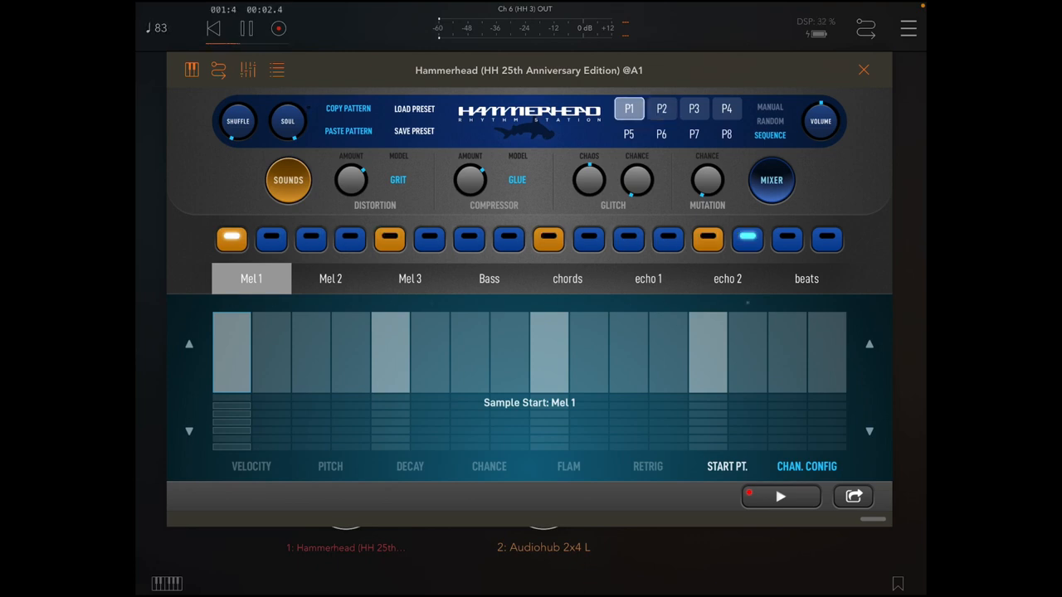
{"action": "left_click", "coordinate": [806, 278]}
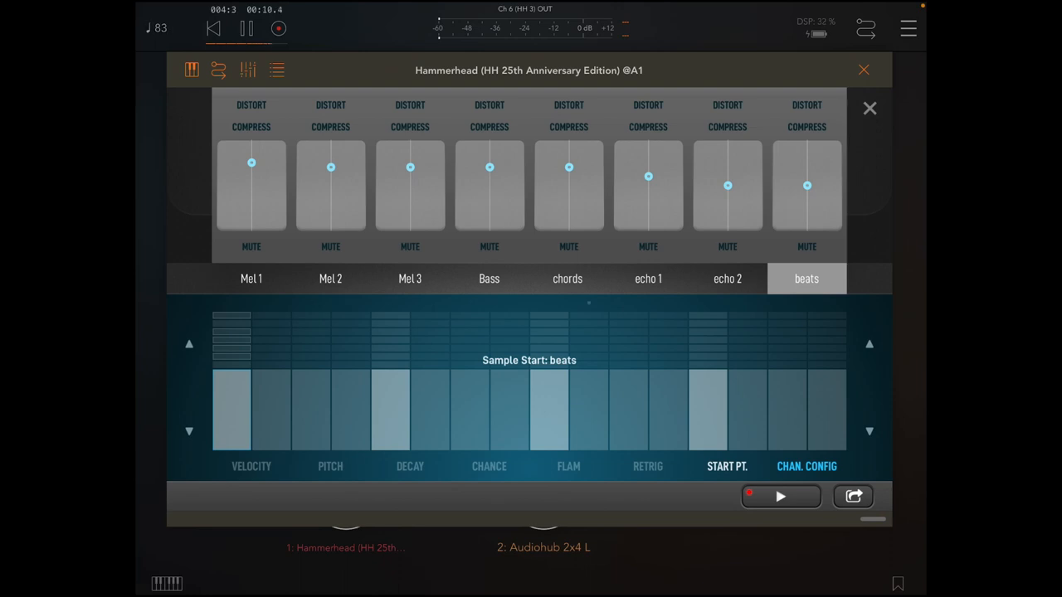
Drag the chords mixer pad down toward mute and close the Hammerhead window.
{"action": "left_click_drag", "start_coordinate": [568, 167], "coordinate": [568, 205]}
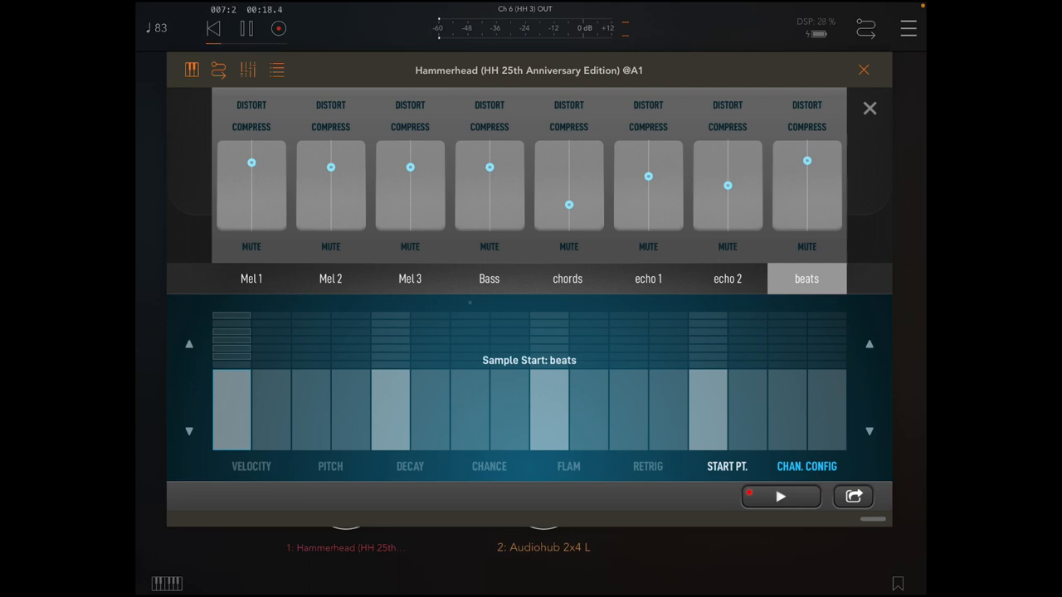
{"action": "left_click", "coordinate": [247, 29]}
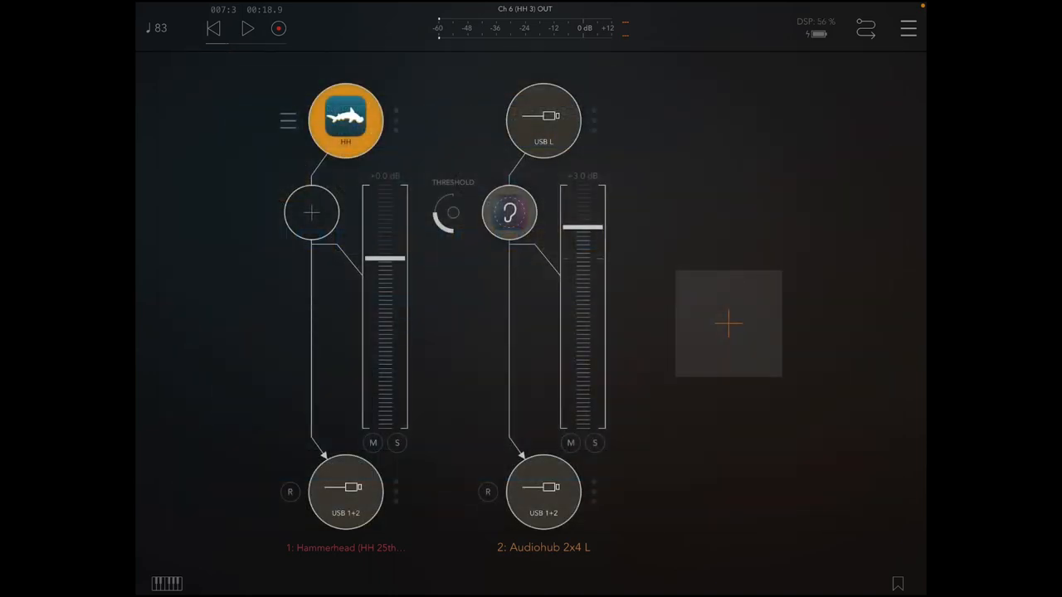
Add a new AUM channel fed by a separate Hammerhead output source.
{"action": "left_click", "coordinate": [728, 323]}
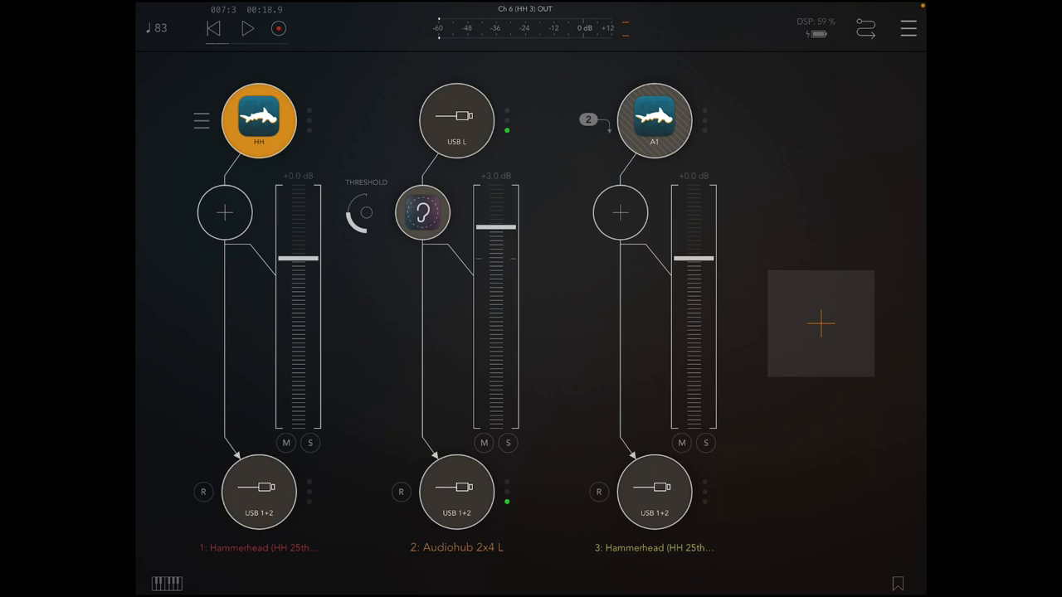
{"action": "left_click", "coordinate": [821, 324]}
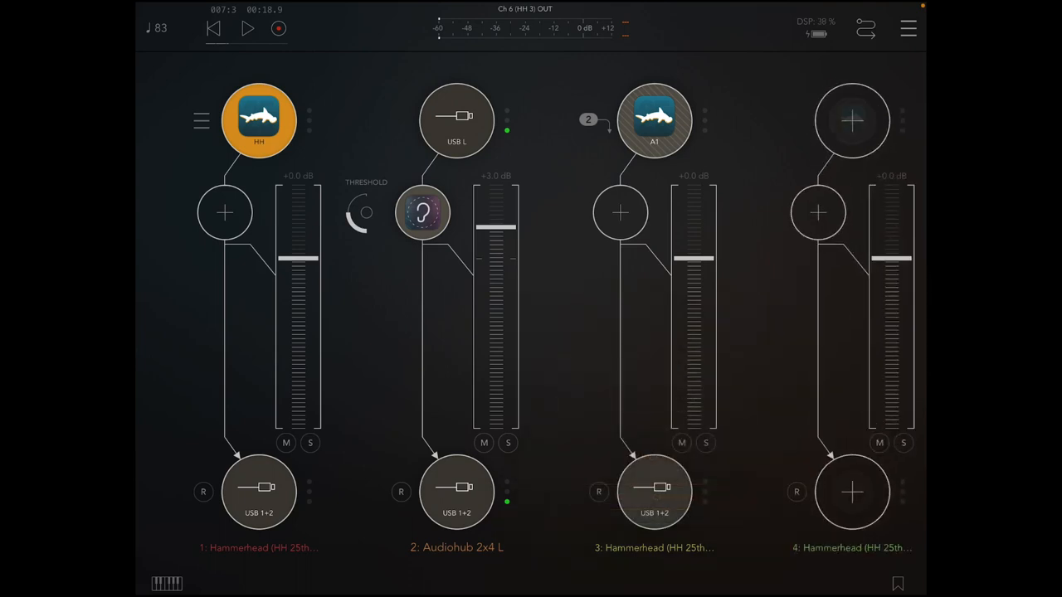
{"action": "left_click", "coordinate": [852, 120]}
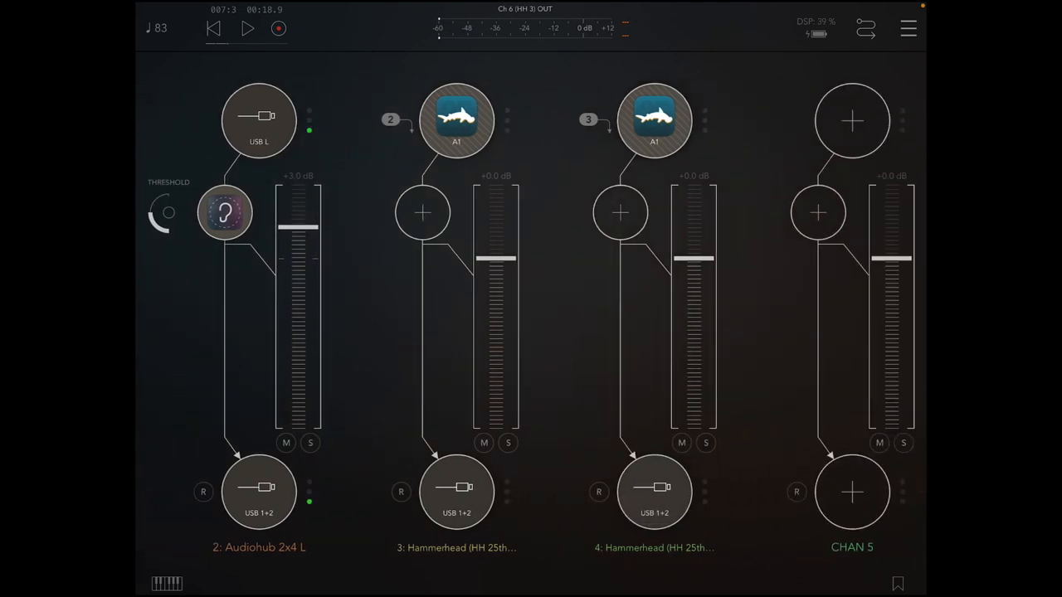
{"action": "scroll", "scroll_direction": "right", "scroll_amount": 3}
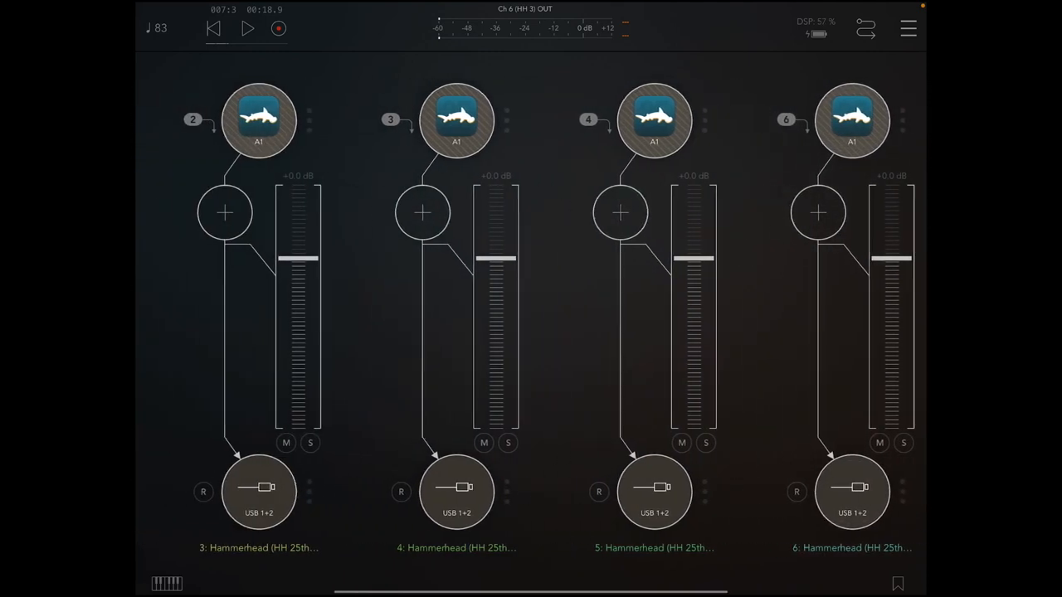
{"action": "scroll", "scroll_direction": "right", "scroll_amount": 3}
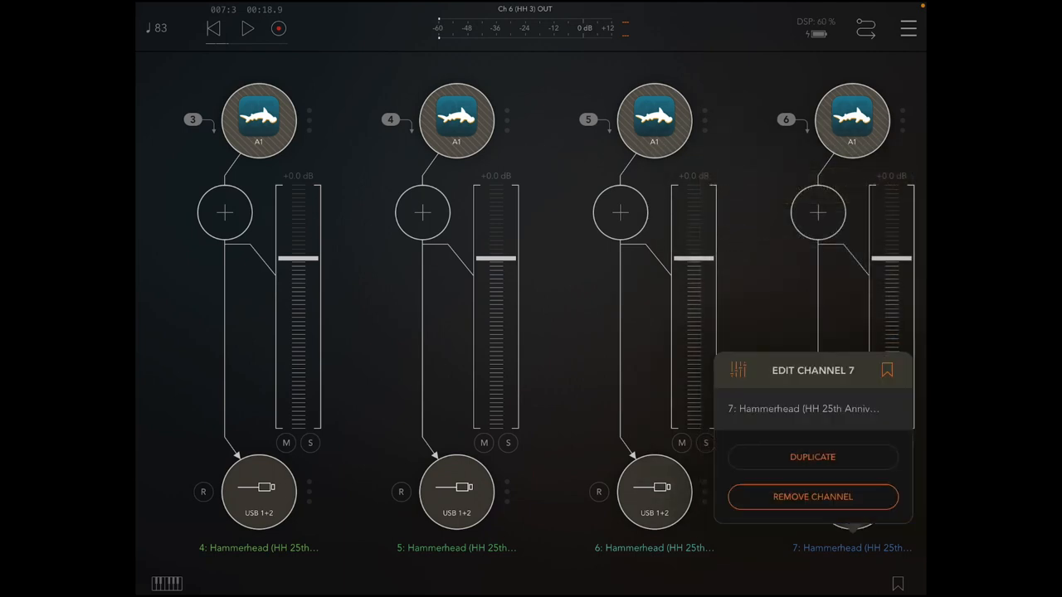
Duplicate channels up to 10, giving each its own Hammerhead output number.
{"action": "left_click", "coordinate": [813, 496]}
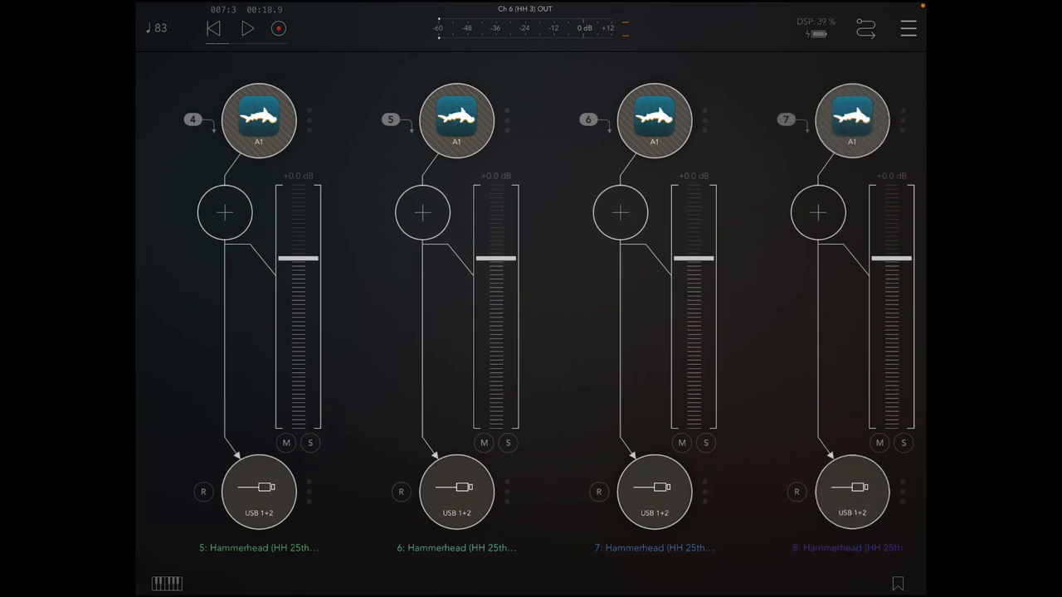
{"action": "scroll", "scroll_direction": "right", "scroll_amount": 3}
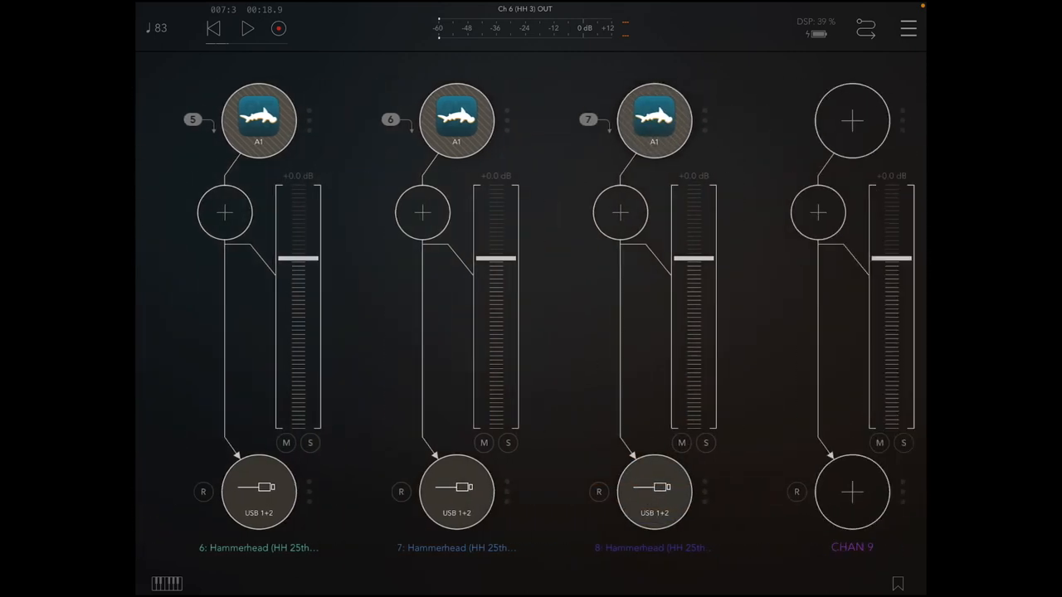
{"action": "left_click", "coordinate": [852, 121]}
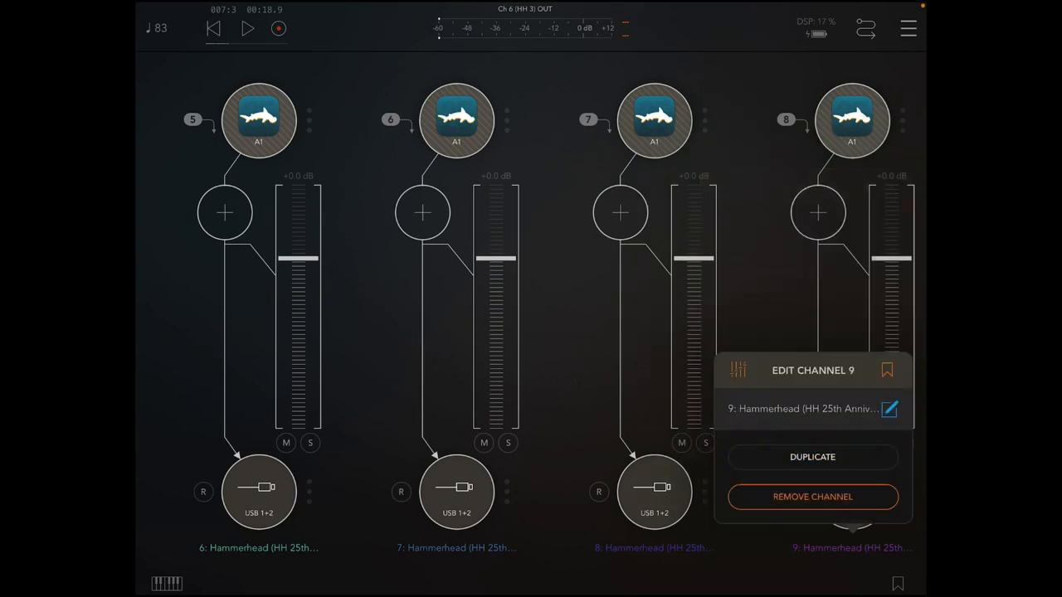
{"action": "left_click", "coordinate": [812, 496]}
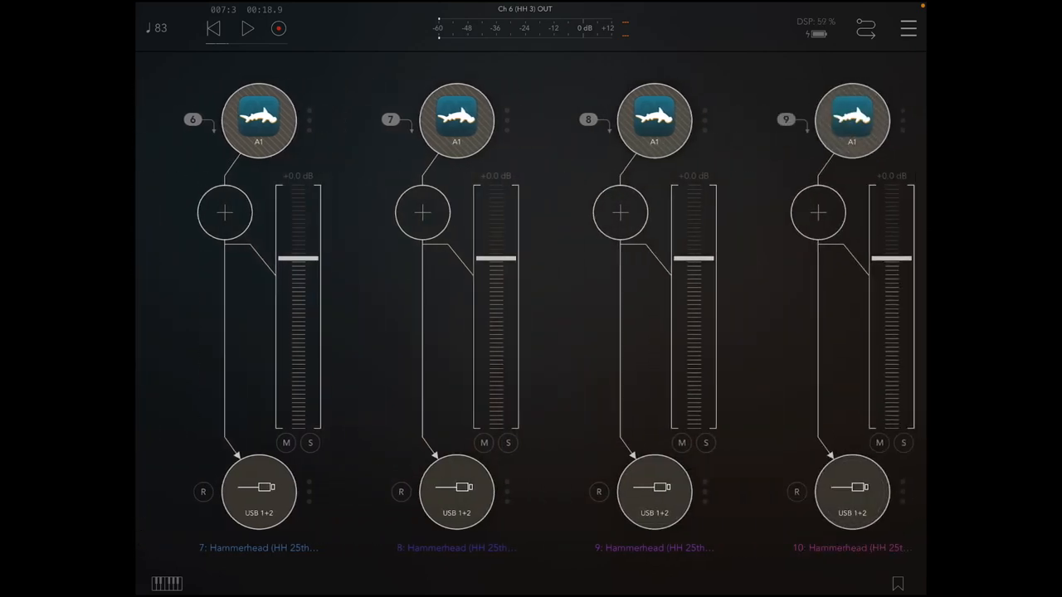
{"action": "scroll", "scroll_direction": "left", "scroll_amount": 3}
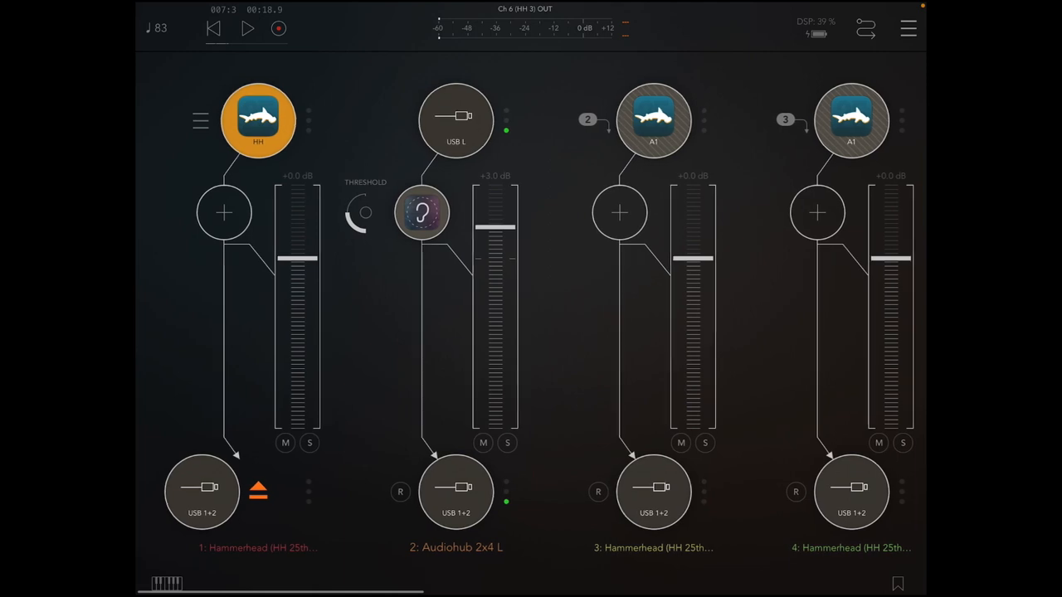
Solo the Audiohub channel and Hammerhead channels 3–7 and play them back.
{"action": "left_click", "coordinate": [704, 442]}
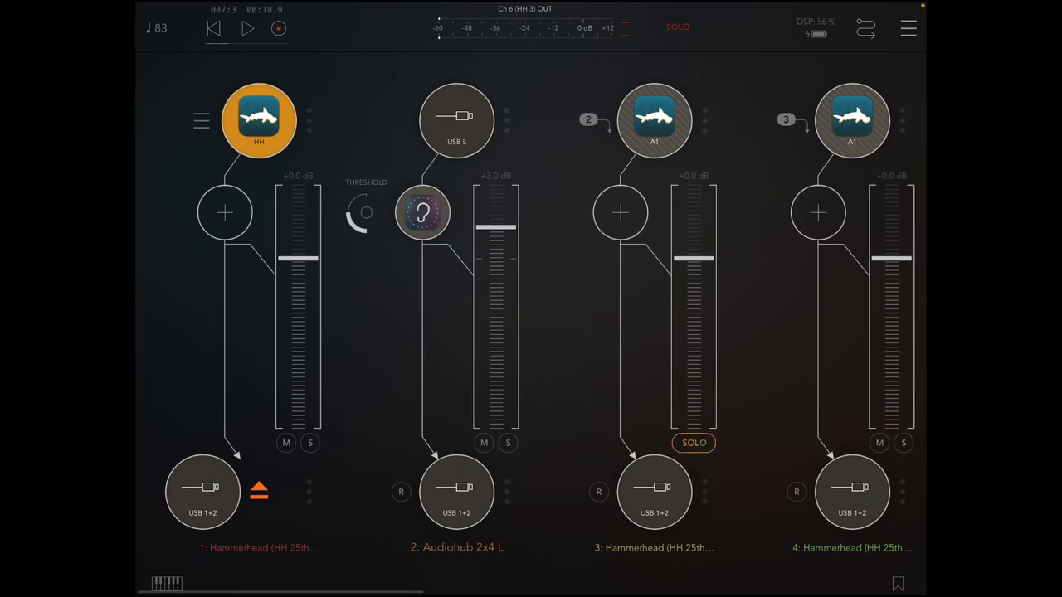
{"action": "left_click", "coordinate": [496, 442]}
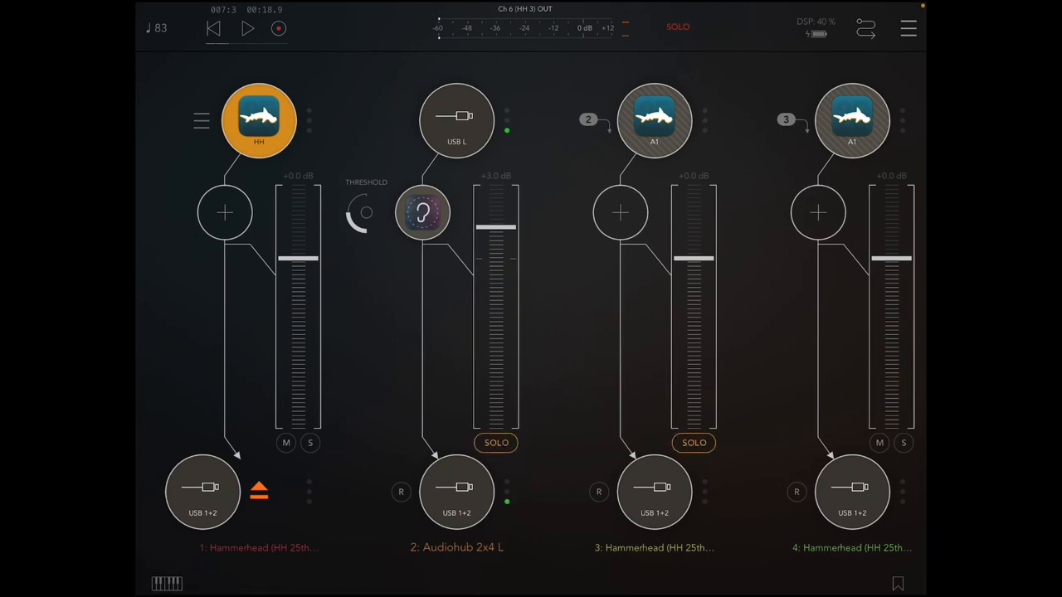
{"action": "left_click", "coordinate": [247, 28]}
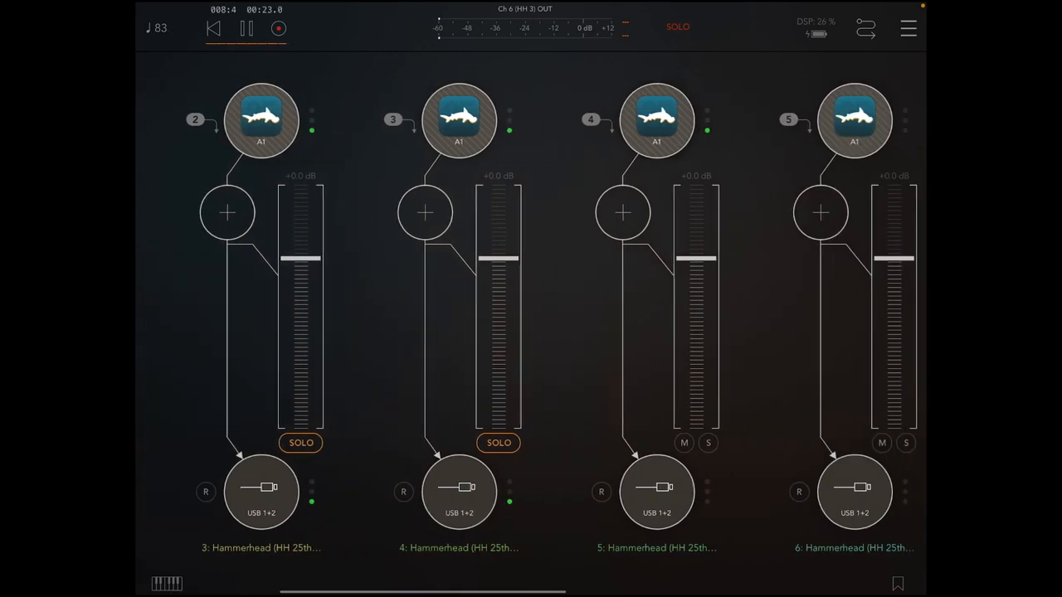
{"action": "scroll", "scroll_direction": "right", "scroll_amount": 3}
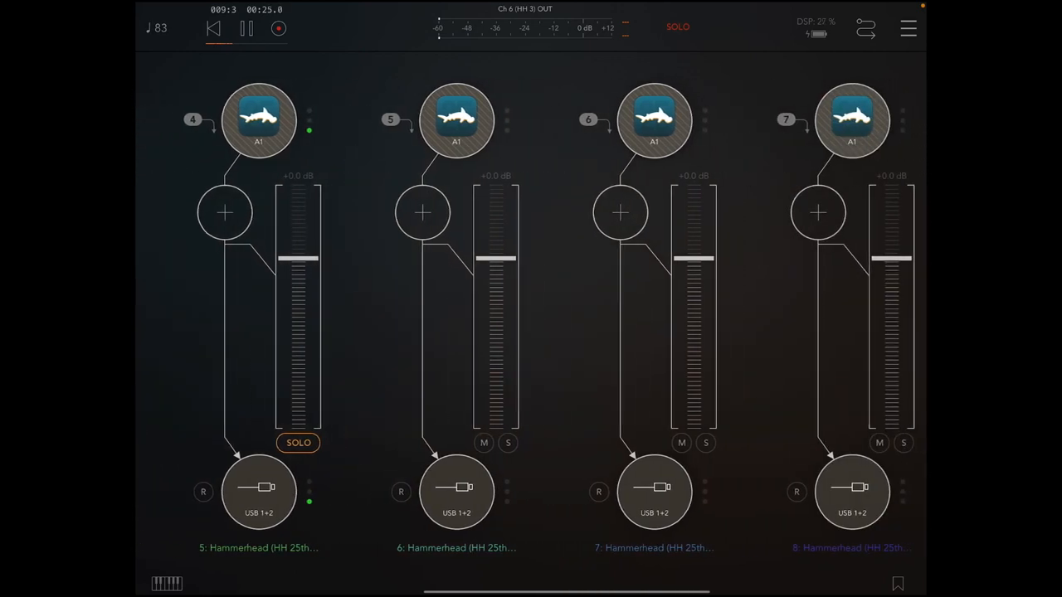
{"action": "scroll", "scroll_direction": "right", "scroll_amount": 3}
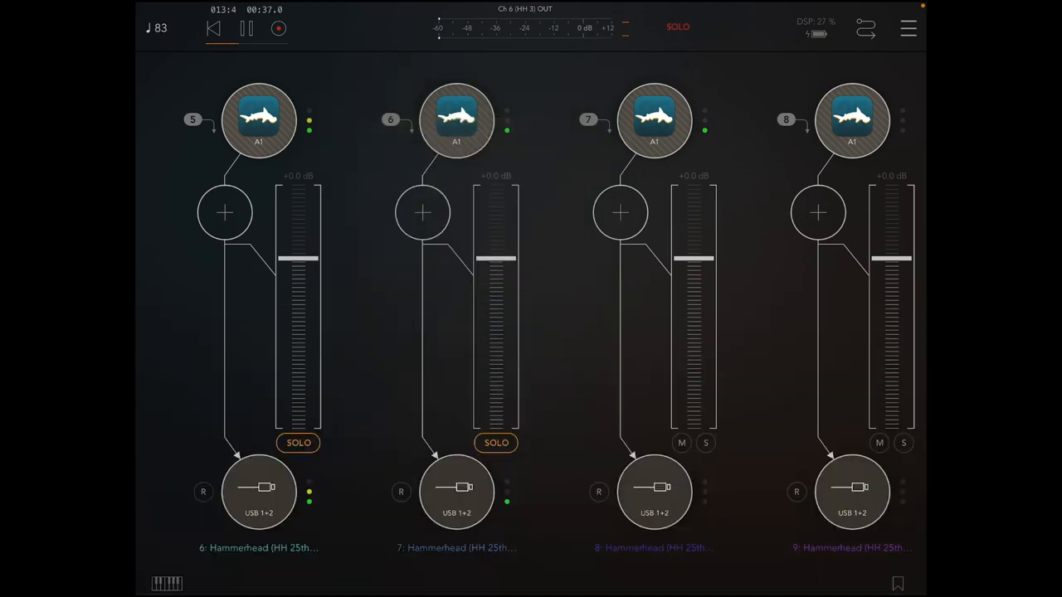
Stop playback, glance at the Hammerhead window and close it.
{"action": "left_click", "coordinate": [247, 27]}
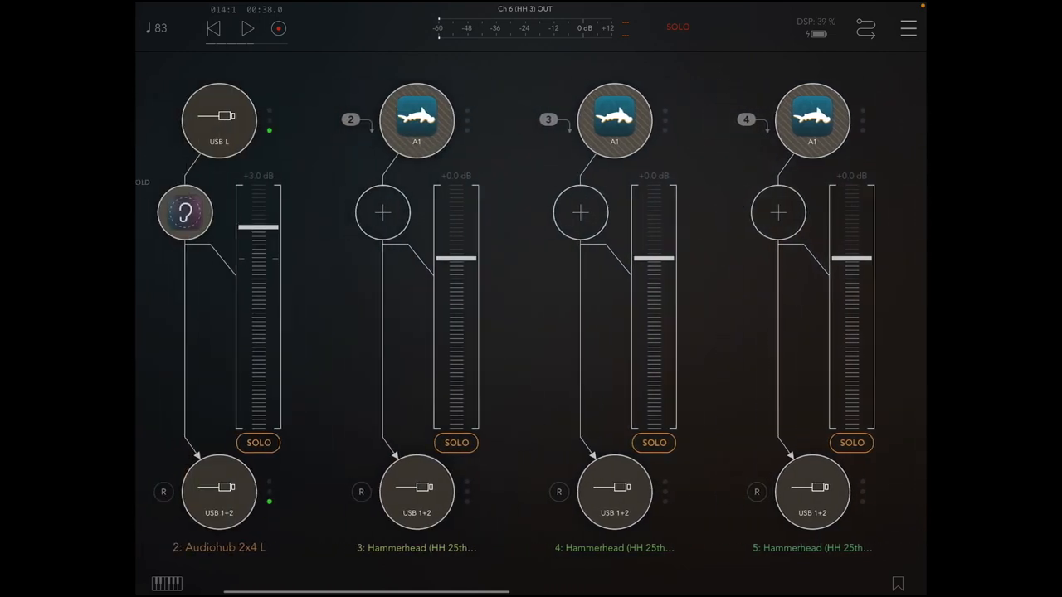
{"action": "scroll", "scroll_direction": "right", "scroll_amount": 3}
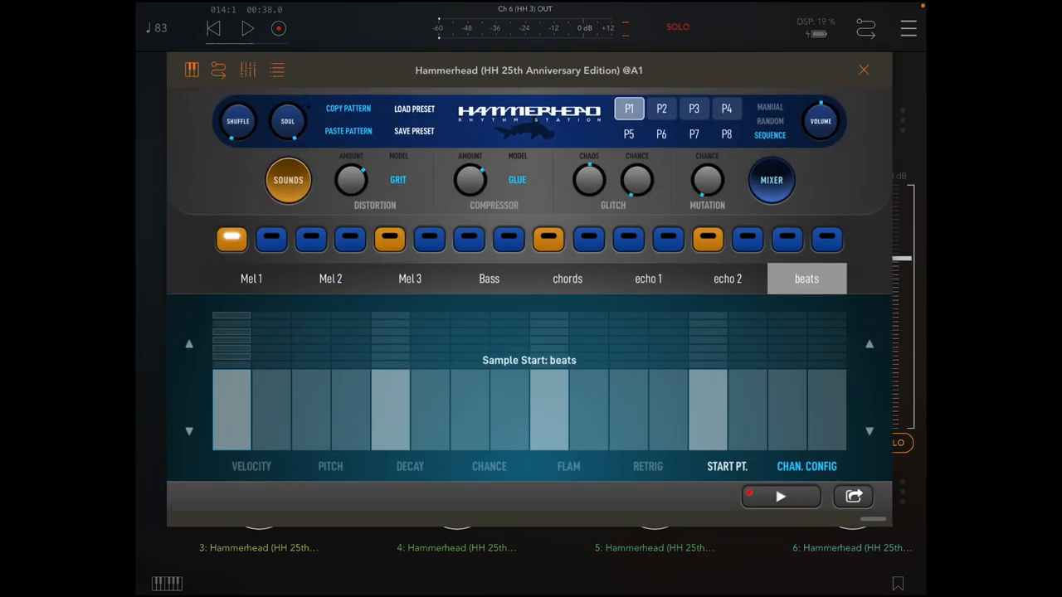
{"action": "left_click", "coordinate": [863, 70]}
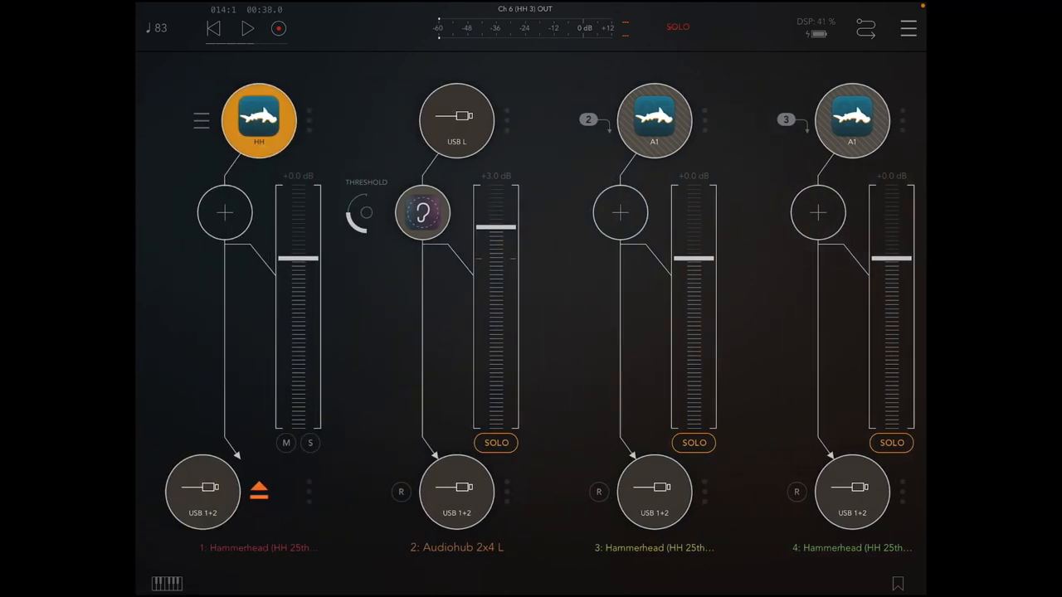
Rename AUM channels 3 and 4 to Mel 1 and Mel 2.
{"action": "left_click", "coordinate": [654, 120]}
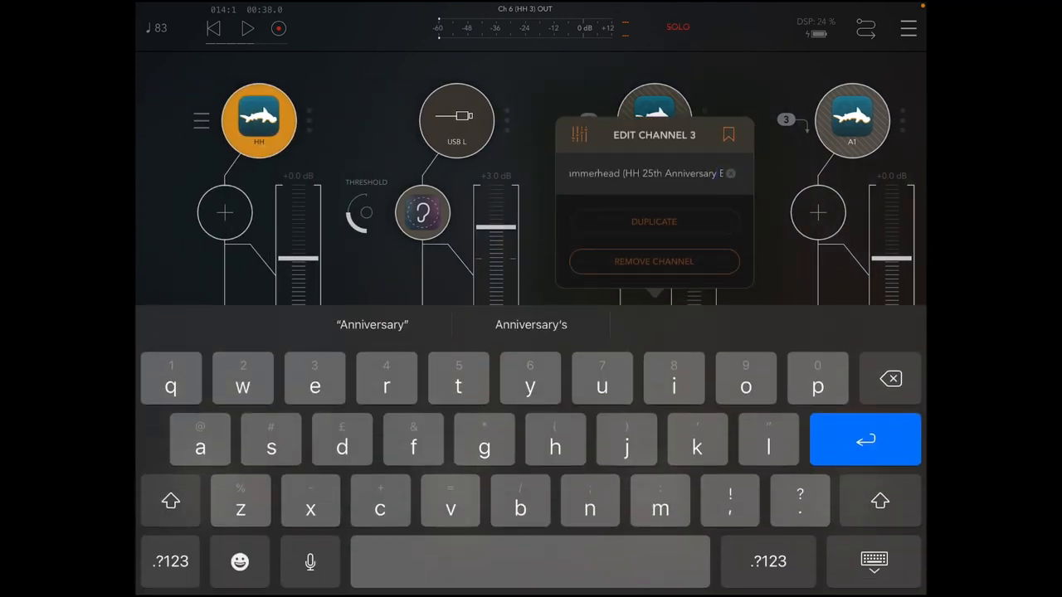
{"action": "type", "text": "Mel"}
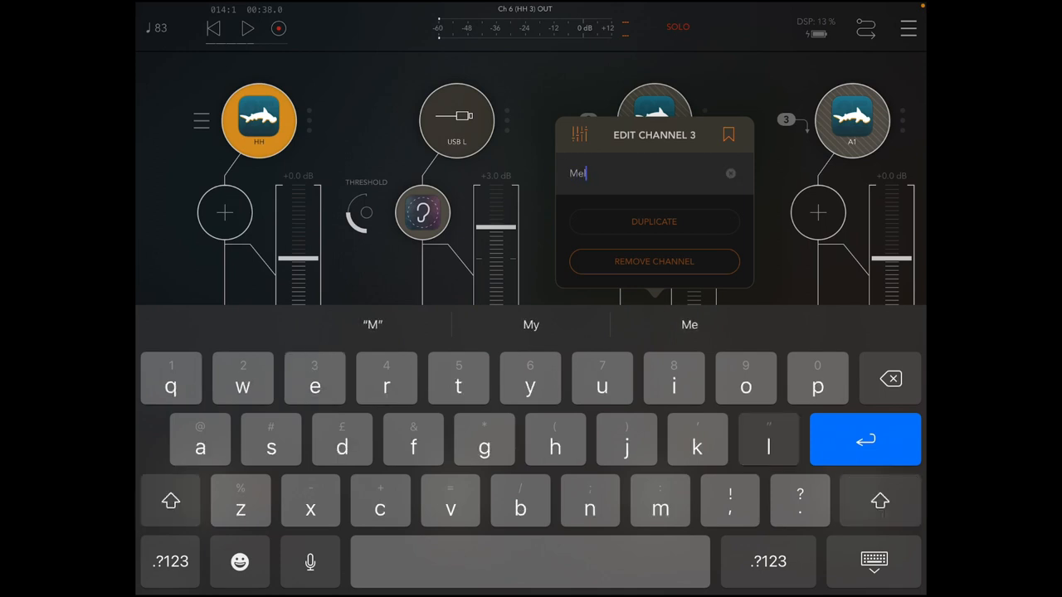
{"action": "type", "text": "1"}
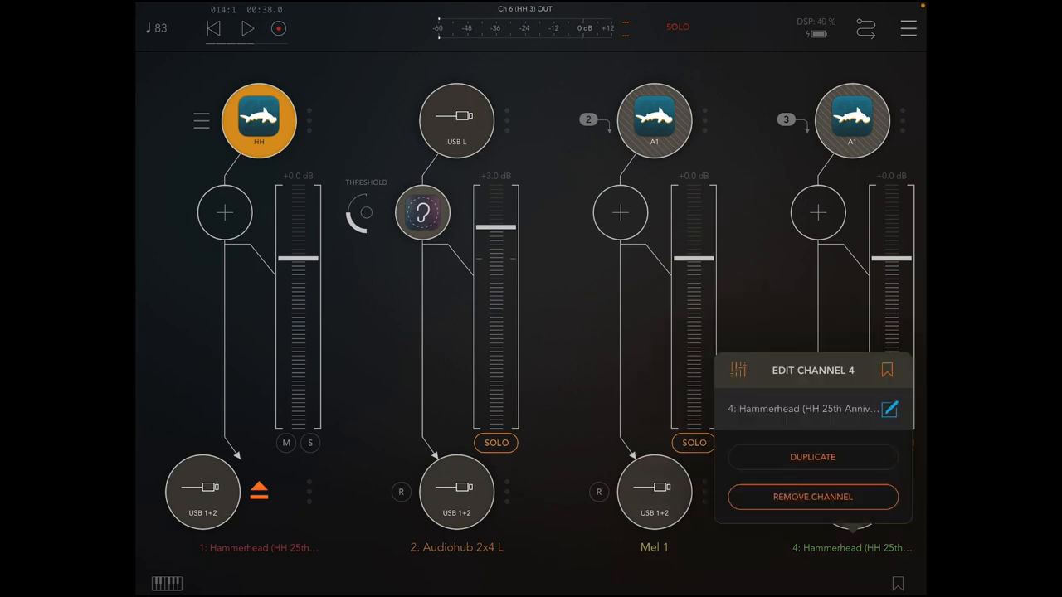
{"action": "left_click", "coordinate": [889, 408]}
{"action": "type", "text": "Mel 2"}
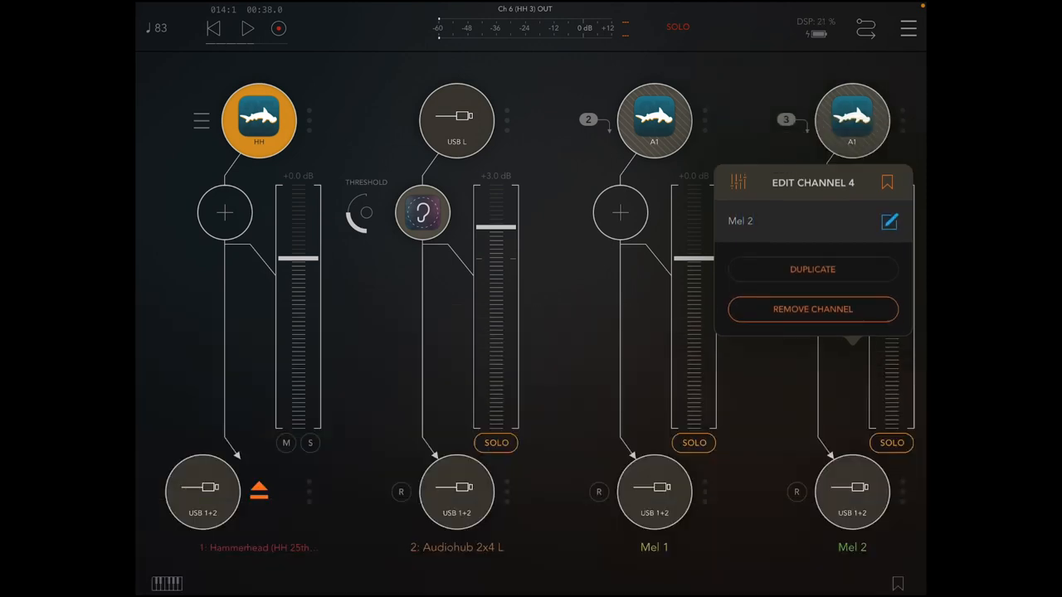
{"action": "left_click", "coordinate": [812, 308]}
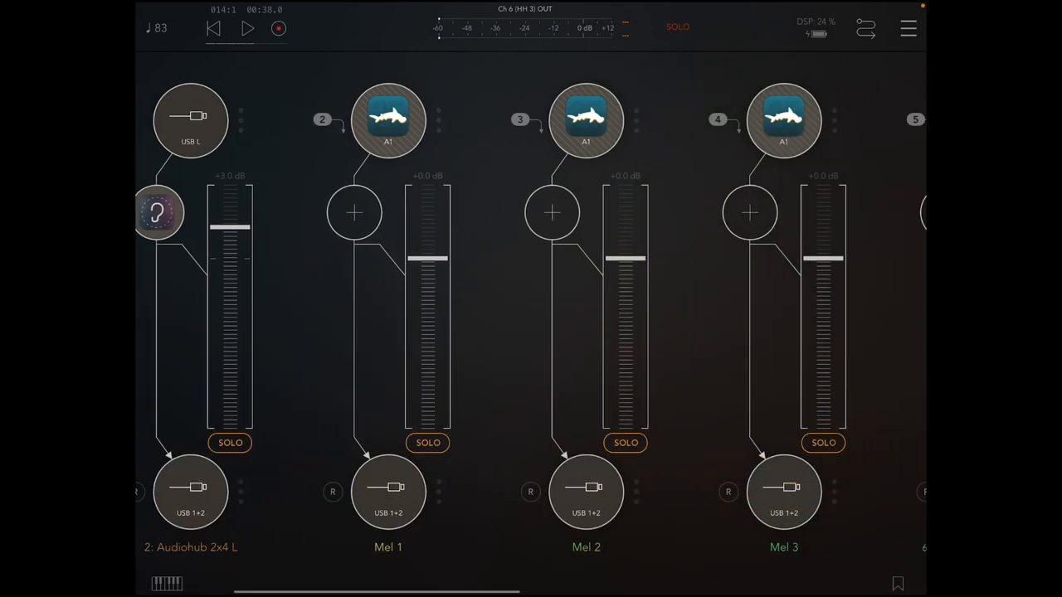
Audition playback while renaming channels 5 and 6 to Mel 3 and Bass.
{"action": "left_click", "coordinate": [247, 28]}
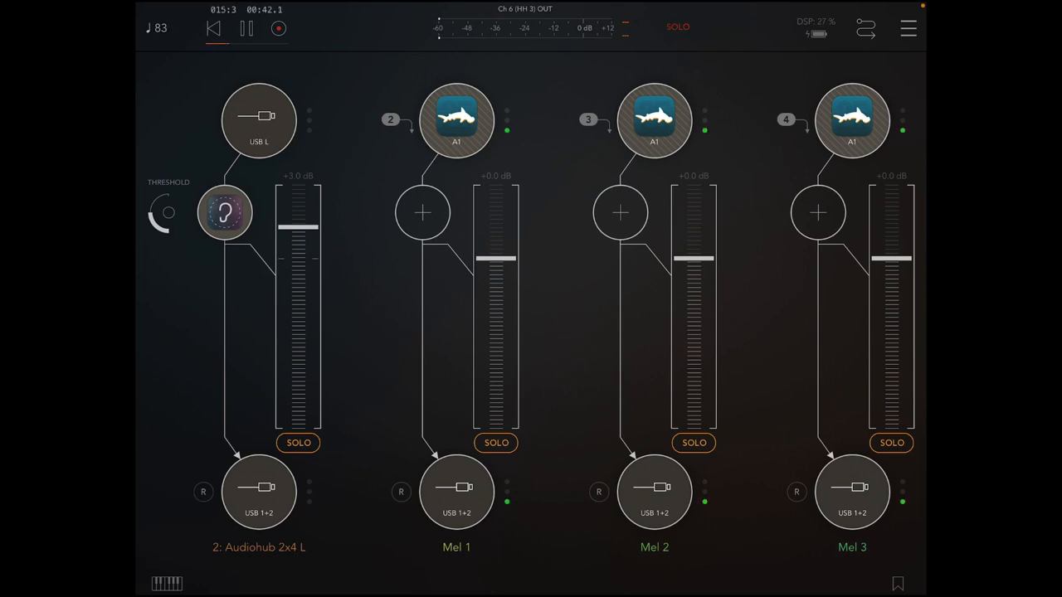
{"action": "scroll", "scroll_direction": "right", "scroll_amount": 3}
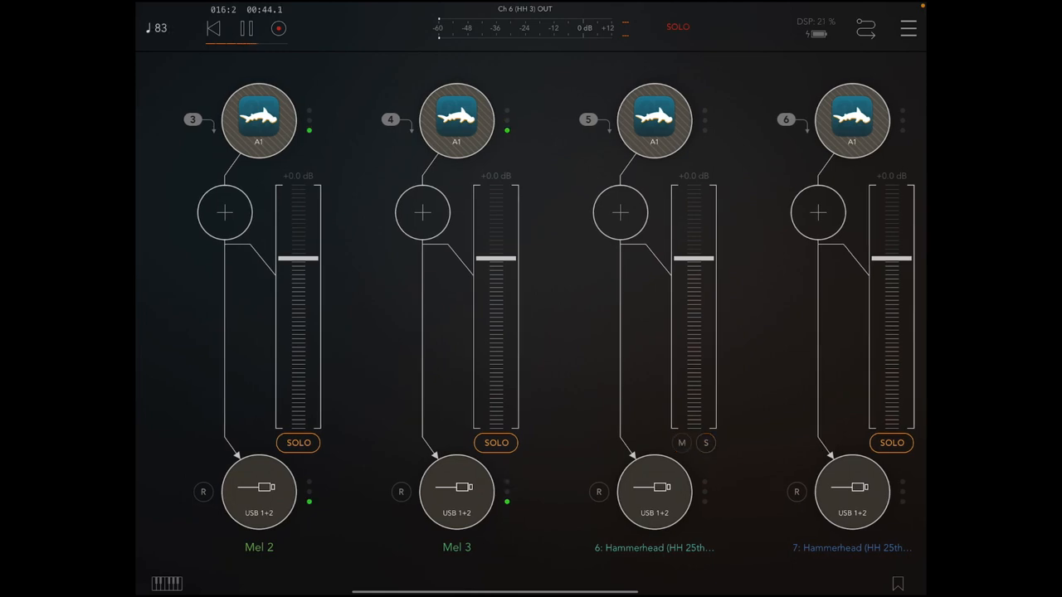
{"action": "scroll", "scroll_direction": "right", "scroll_amount": 3}
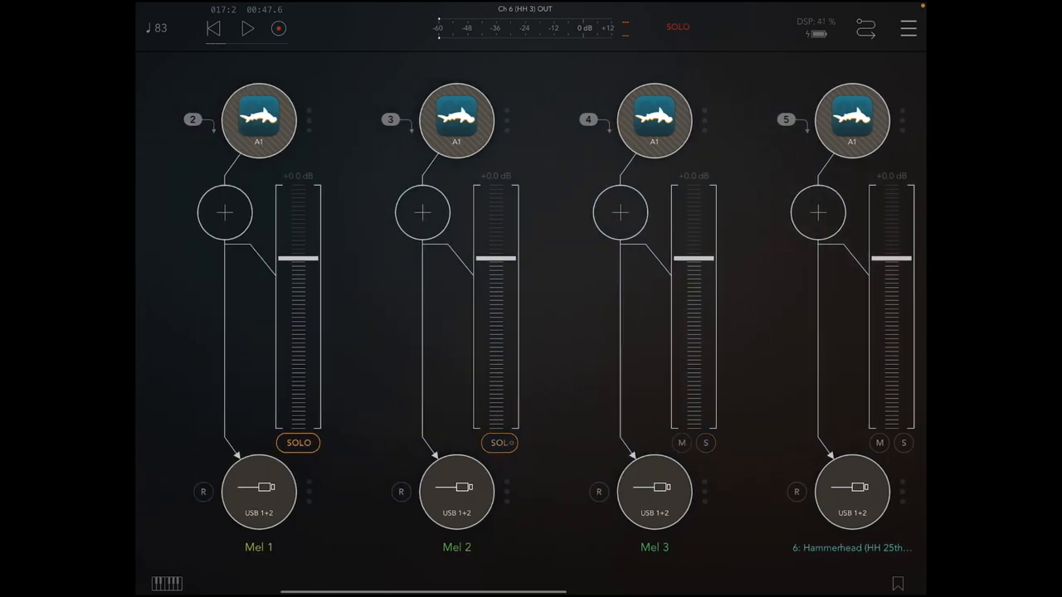
{"action": "scroll", "scroll_direction": "right", "scroll_amount": 3}
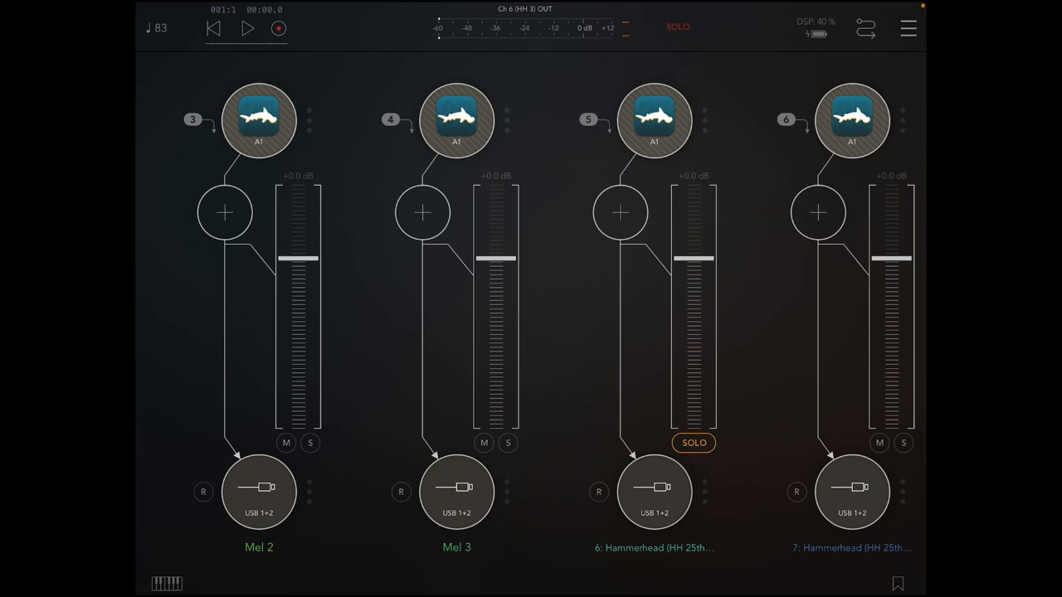
{"action": "left_click", "coordinate": [247, 28]}
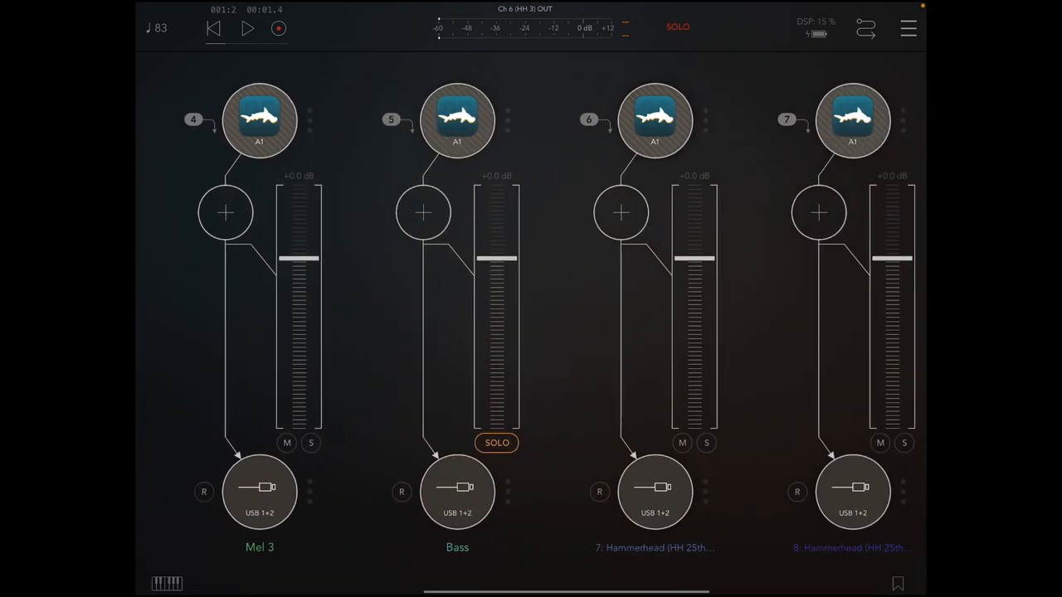
Rename channel 7 to Chords and briefly audition playback.
{"action": "left_click", "coordinate": [707, 442]}
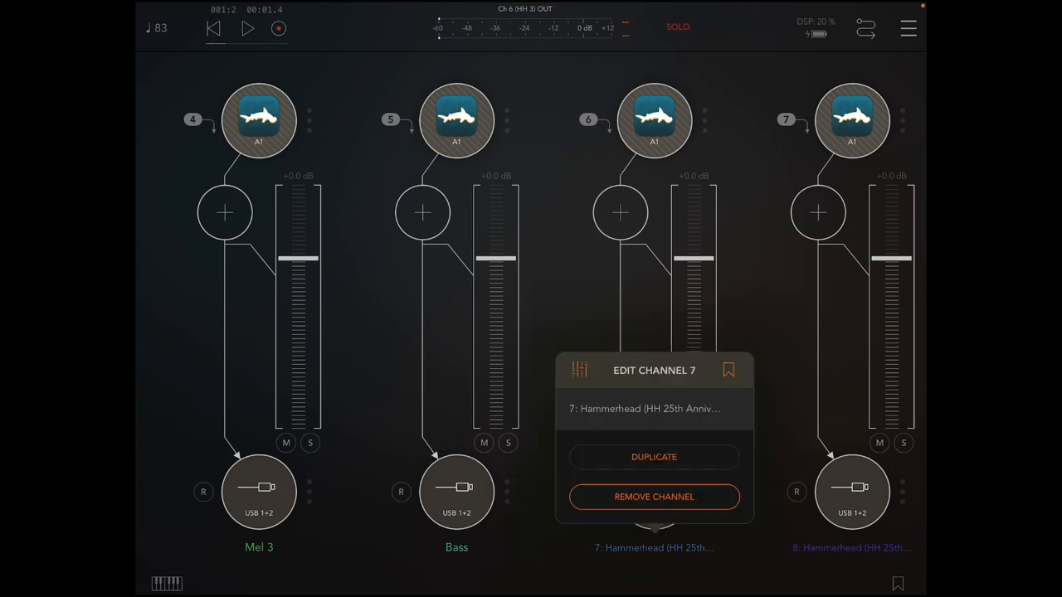
{"action": "left_click", "coordinate": [654, 408]}
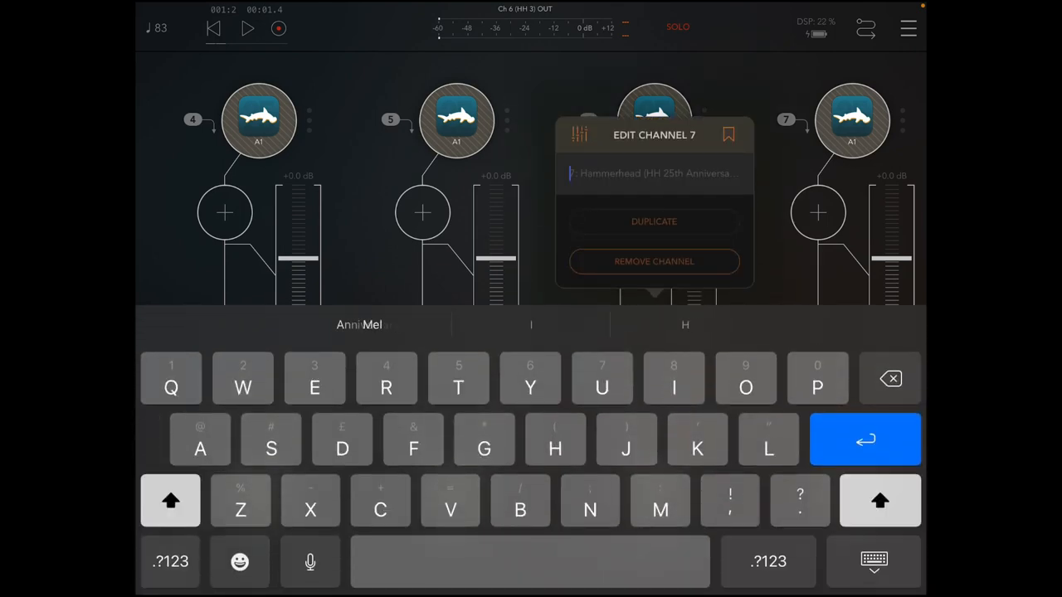
{"action": "type", "text": "Chords"}
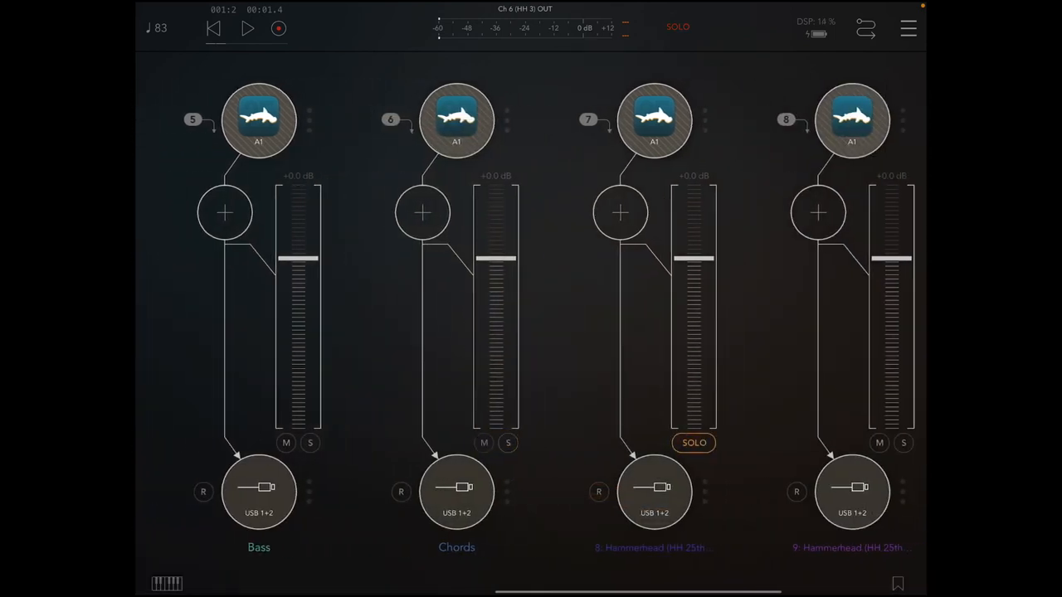
{"action": "left_click", "coordinate": [247, 28]}
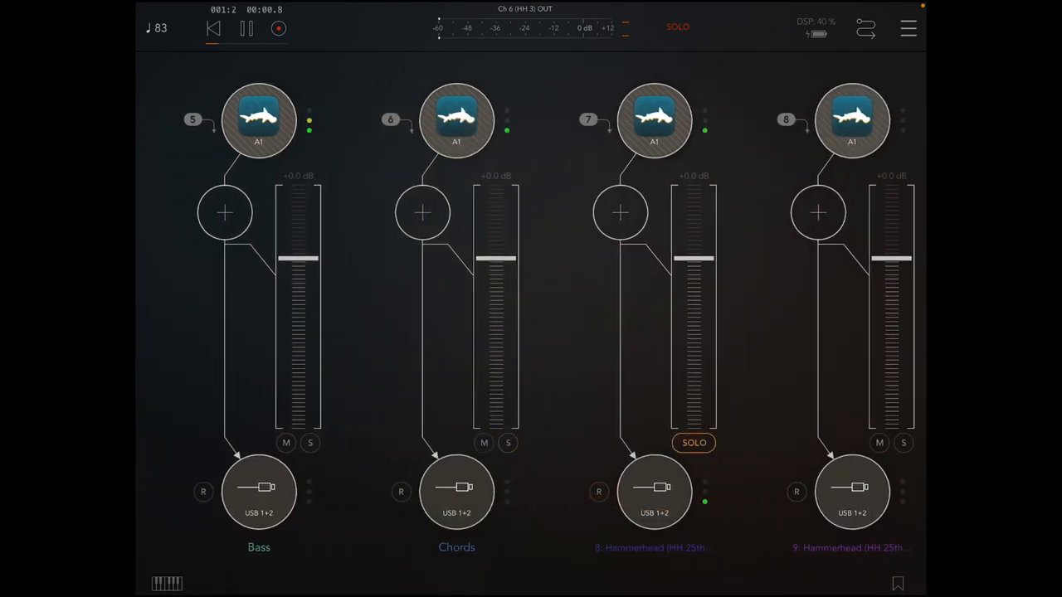
{"action": "left_click", "coordinate": [245, 27]}
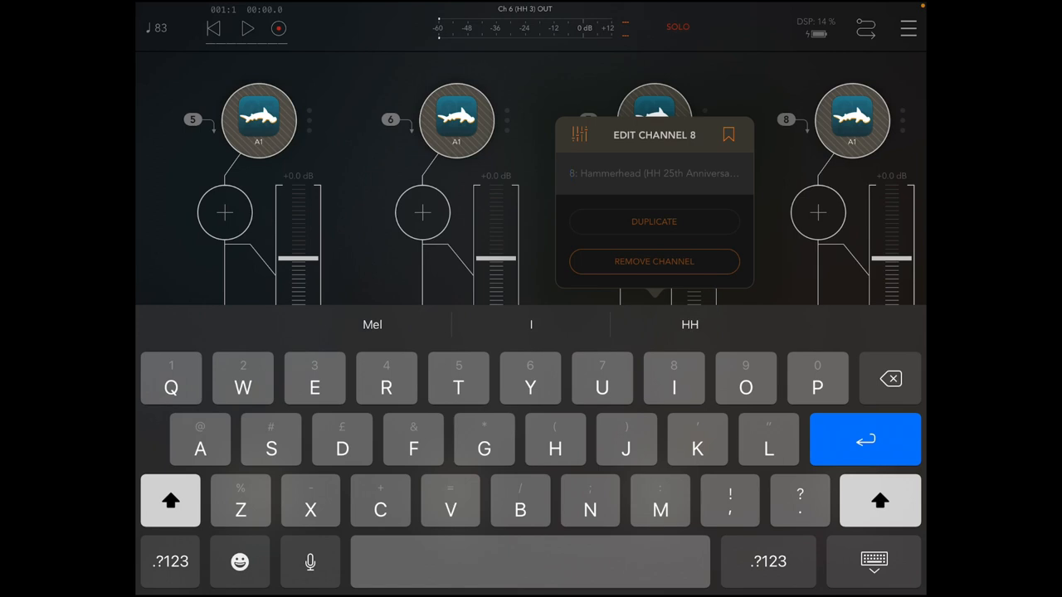
Rename the remaining channels Echo 1, Echo 2 and Beats, then reopen Hammerhead.
{"action": "type", "text": "Echo 1"}
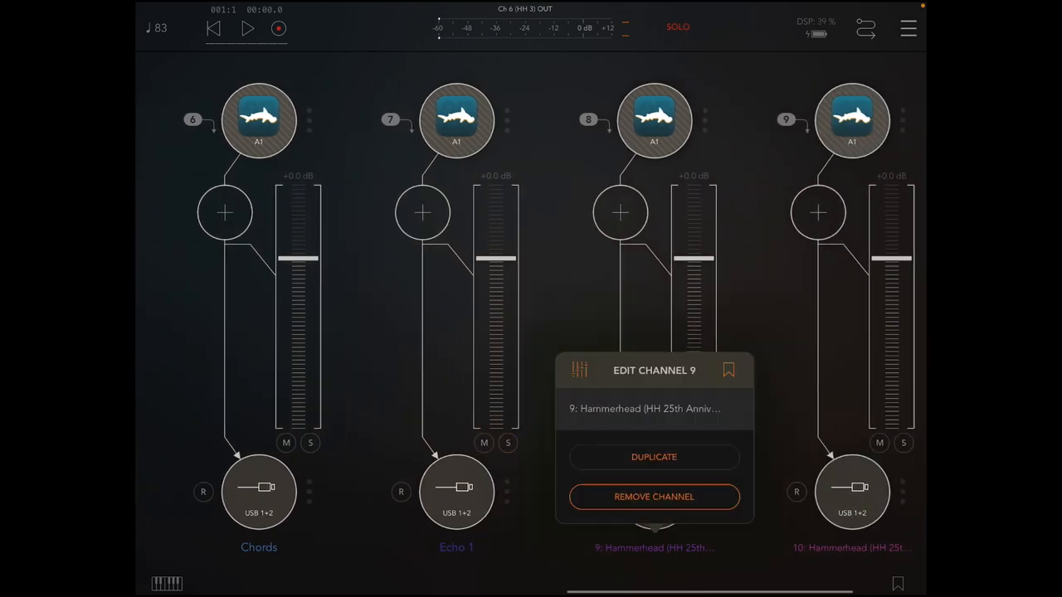
{"action": "left_click", "coordinate": [647, 409]}
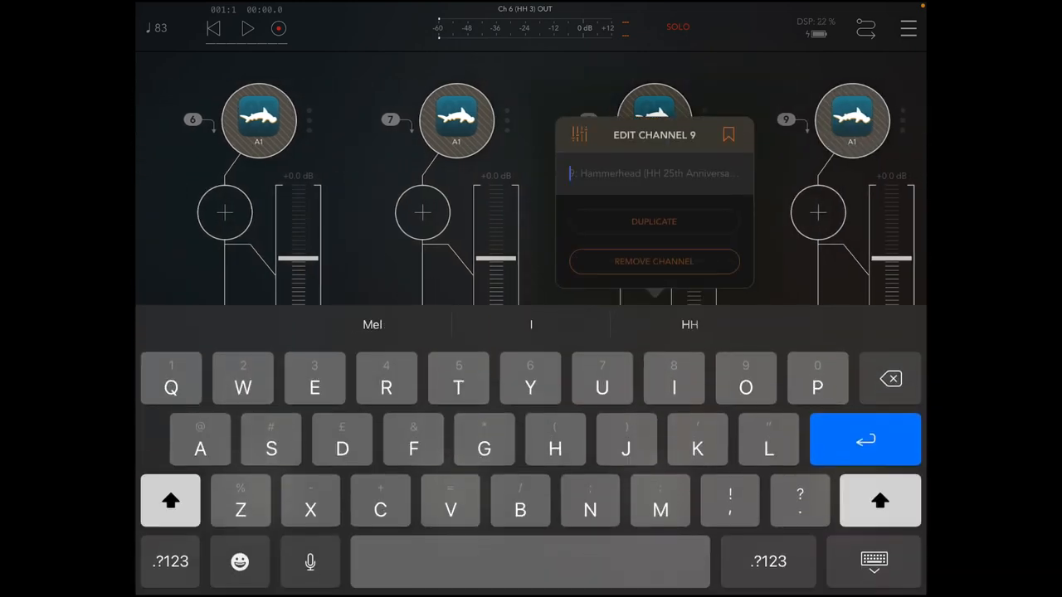
{"action": "type", "text": "Echo 2"}
{"action": "type", "text": "Beats"}
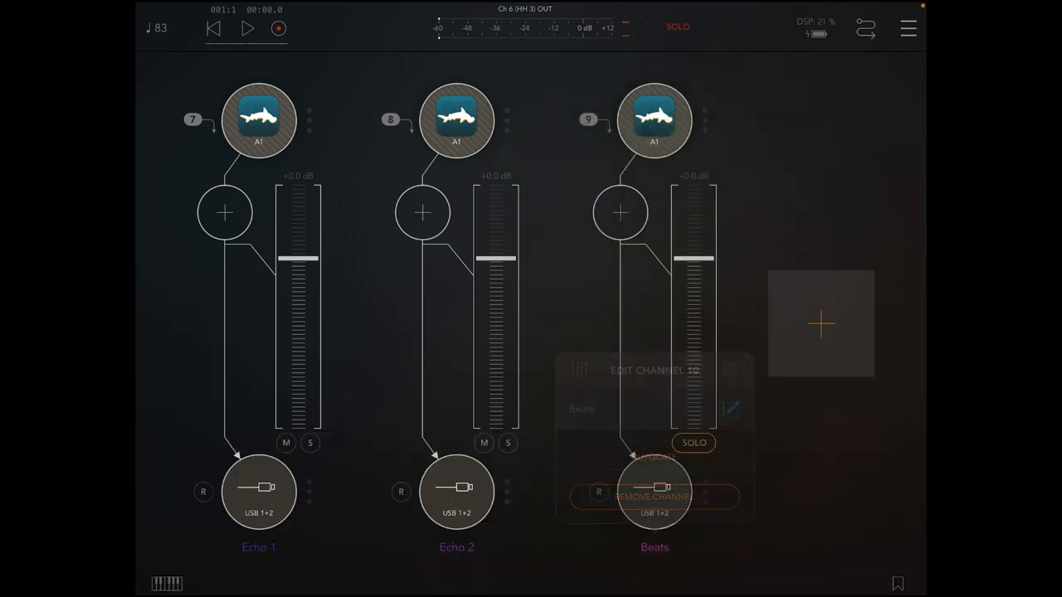
{"action": "left_click", "coordinate": [247, 28]}
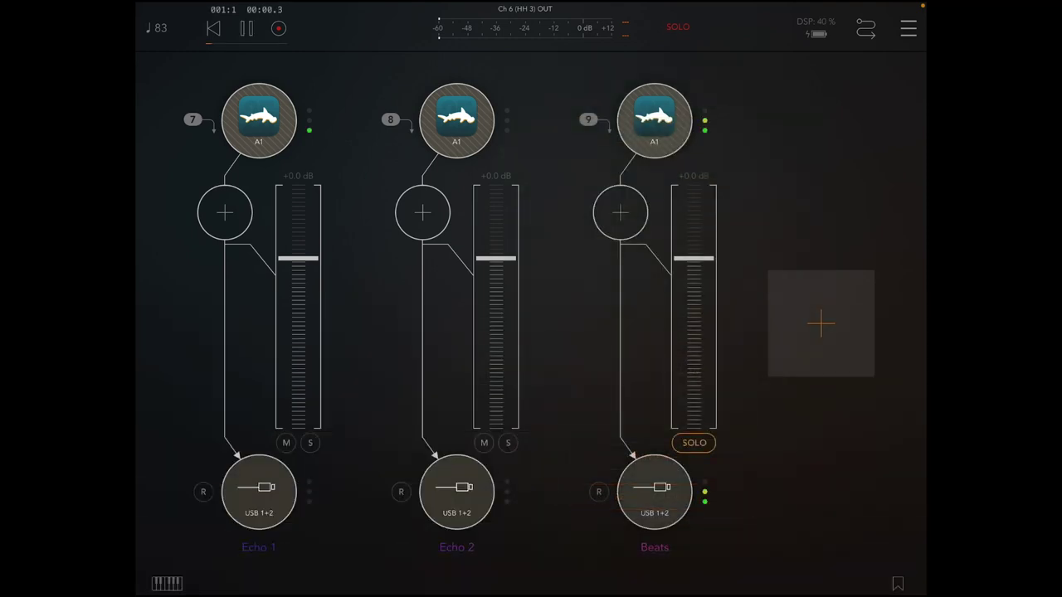
{"action": "left_click", "coordinate": [247, 28]}
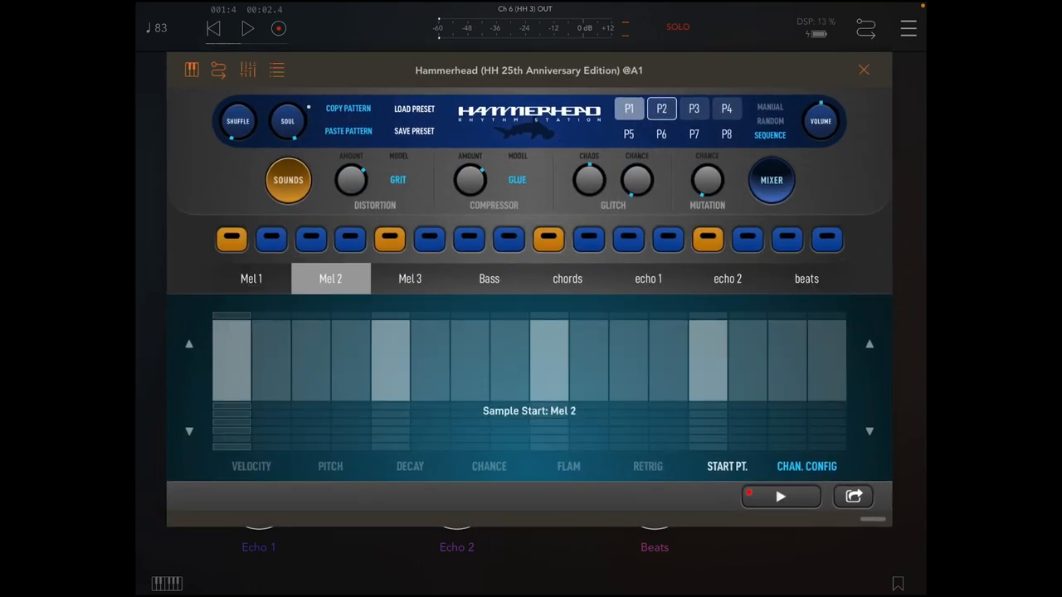
Switch through Mel 3 to the Bass track and set a first-step Start Pt. offset.
{"action": "left_click", "coordinate": [409, 278]}
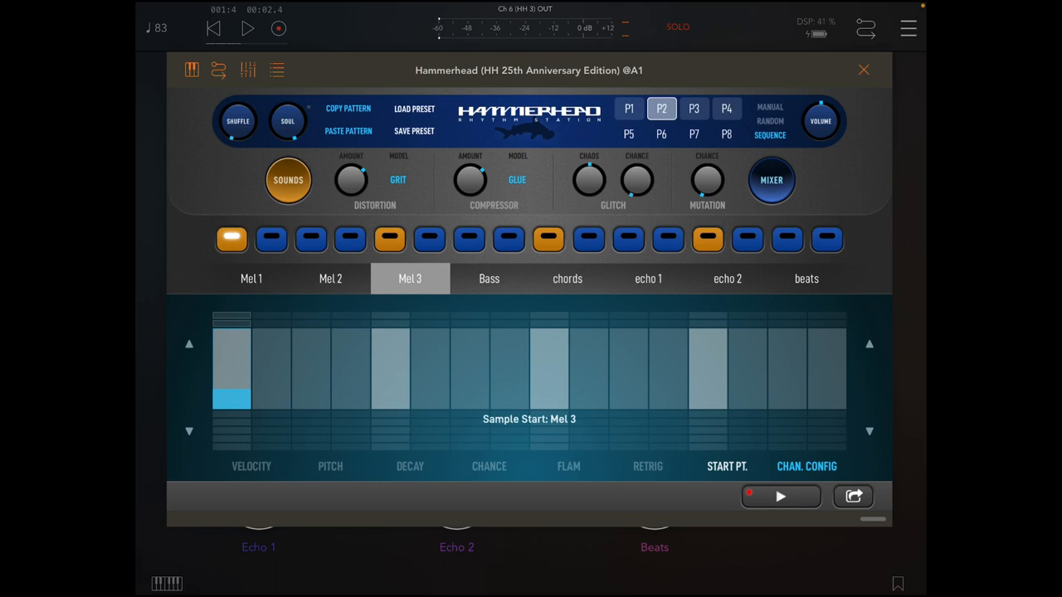
{"action": "left_click", "coordinate": [488, 278]}
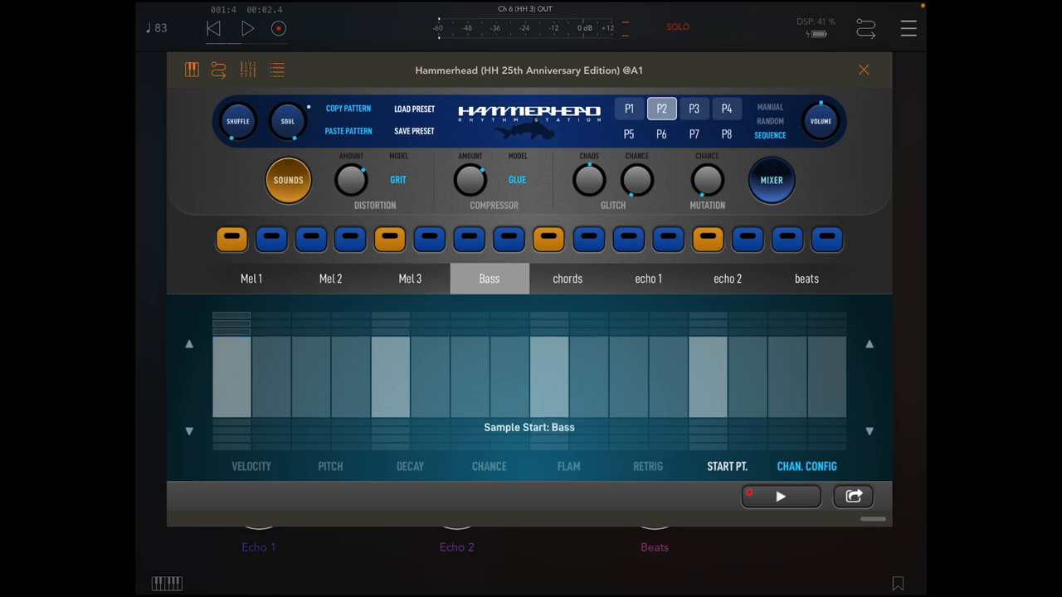
{"action": "left_click", "coordinate": [232, 240]}
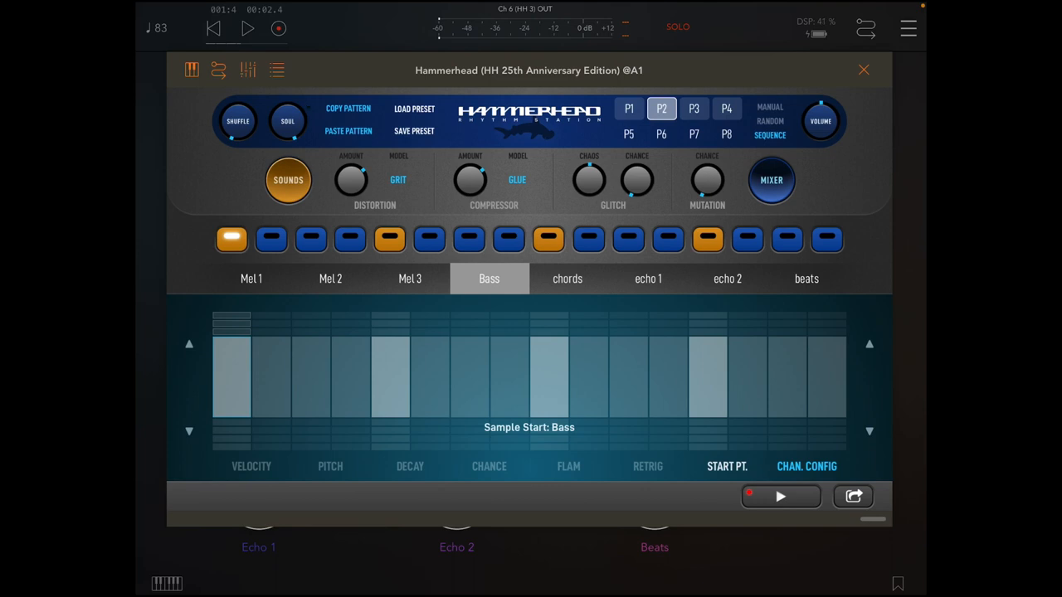
{"action": "left_click", "coordinate": [231, 411]}
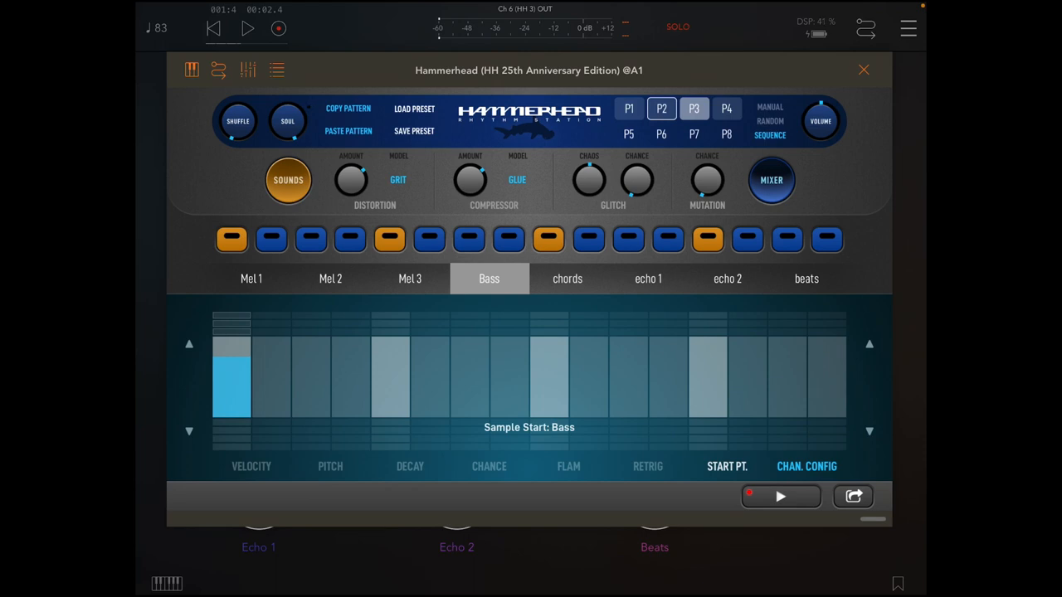
Adjust Bass first-step start offsets in patterns P3 and P4, returning to P1.
{"action": "left_click_drag", "start_coordinate": [231, 348], "coordinate": [232, 386]}
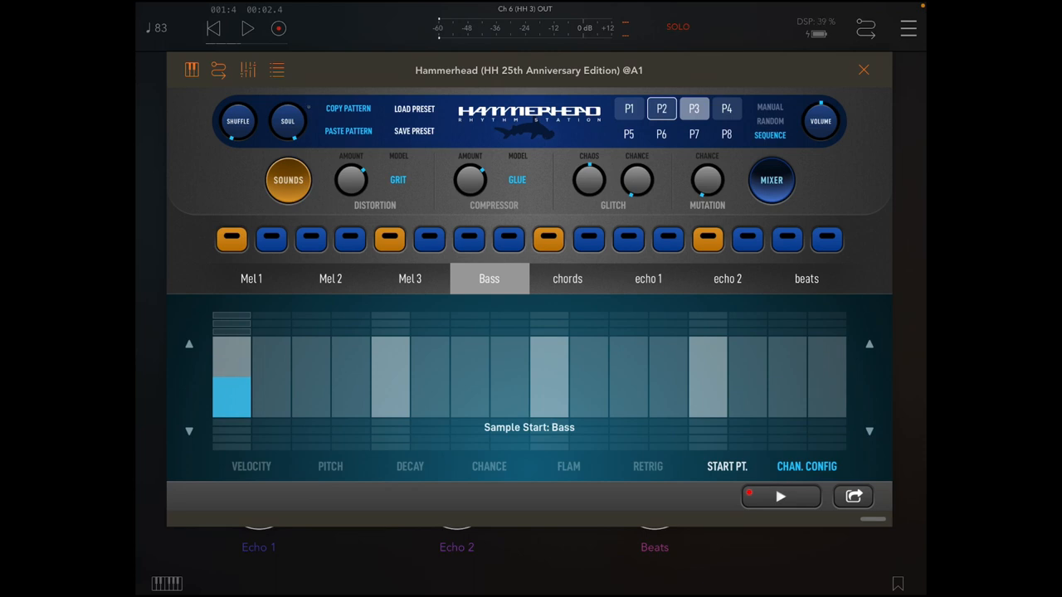
{"action": "left_click", "coordinate": [726, 108]}
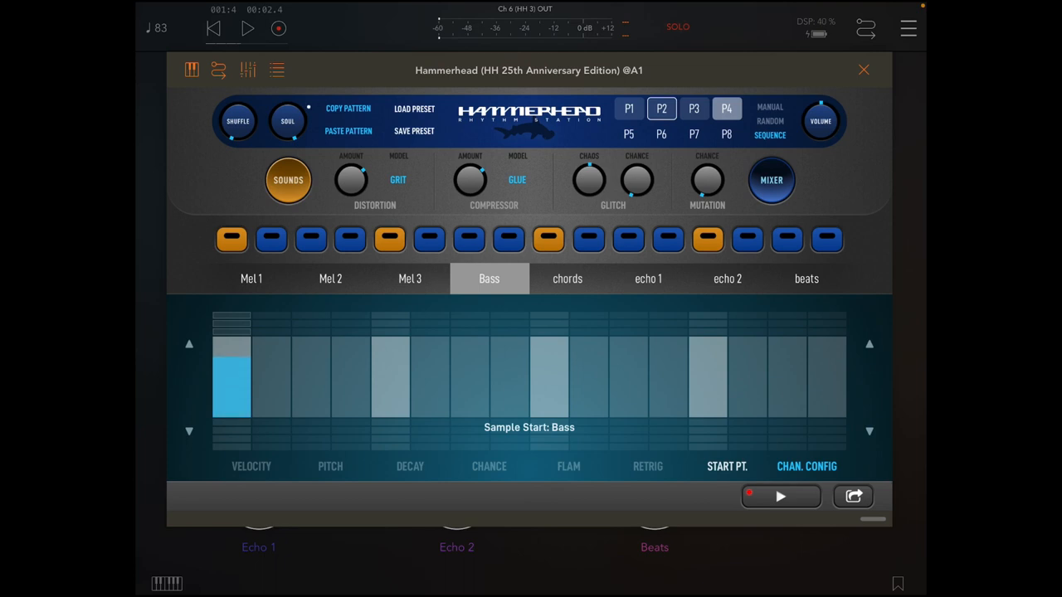
{"action": "left_click", "coordinate": [232, 239]}
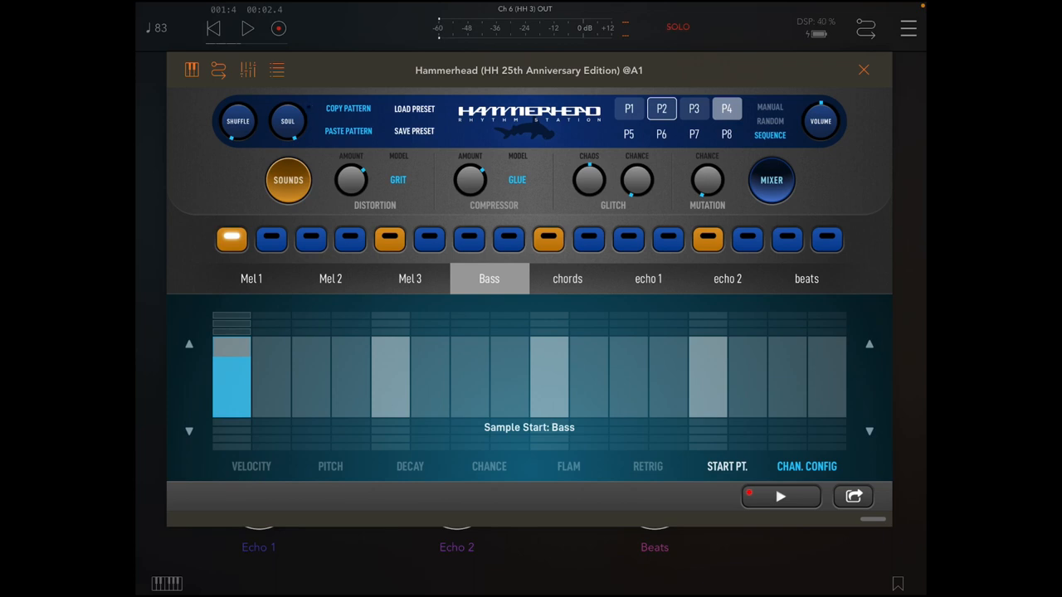
{"action": "left_click", "coordinate": [629, 109]}
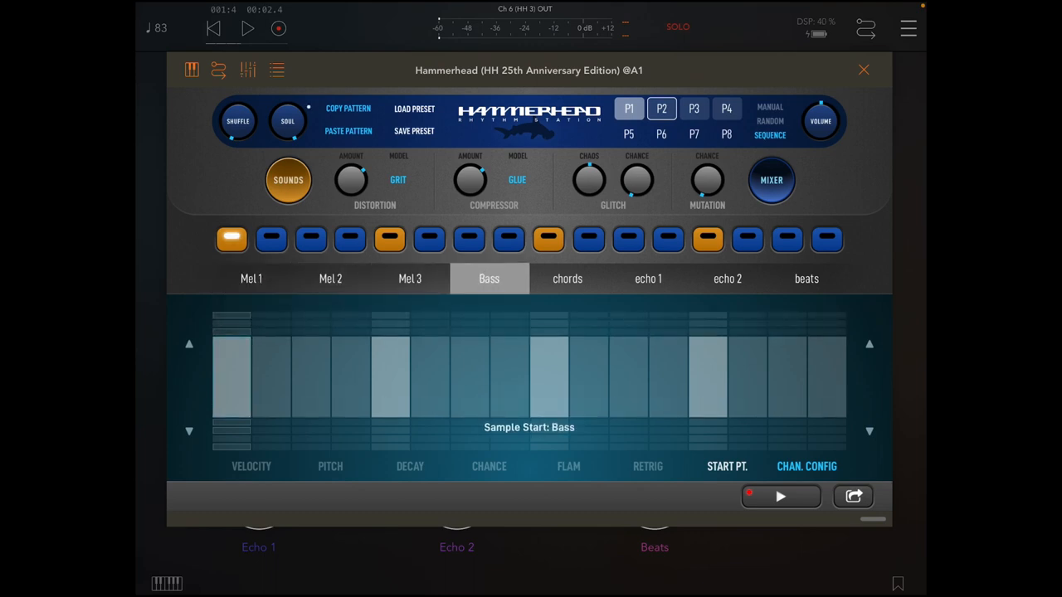
Give the chords track first-step sample-start offsets in P3 and P4.
{"action": "left_click", "coordinate": [568, 278]}
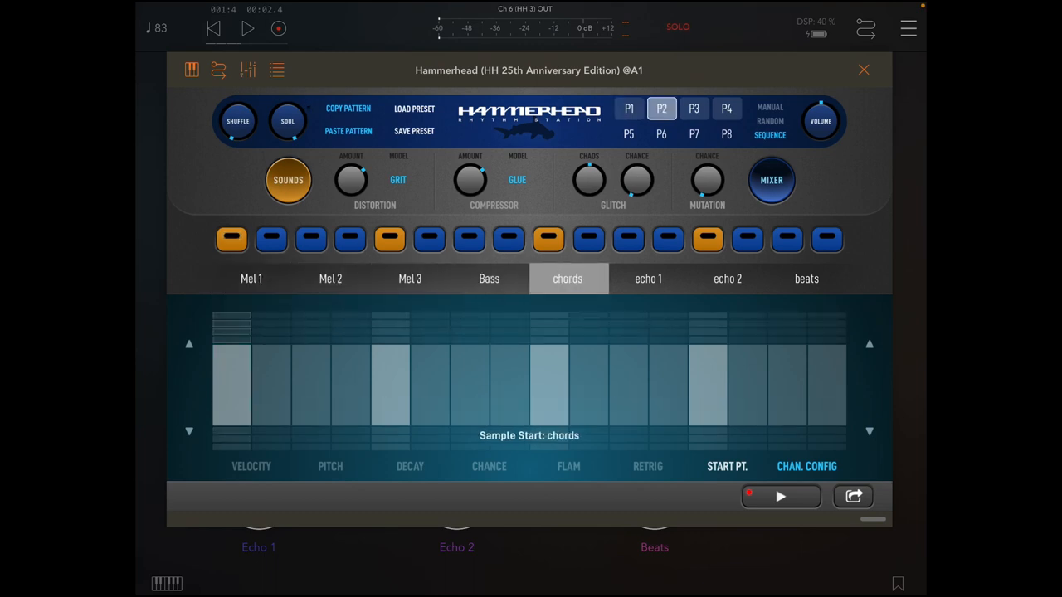
{"action": "left_click", "coordinate": [233, 239]}
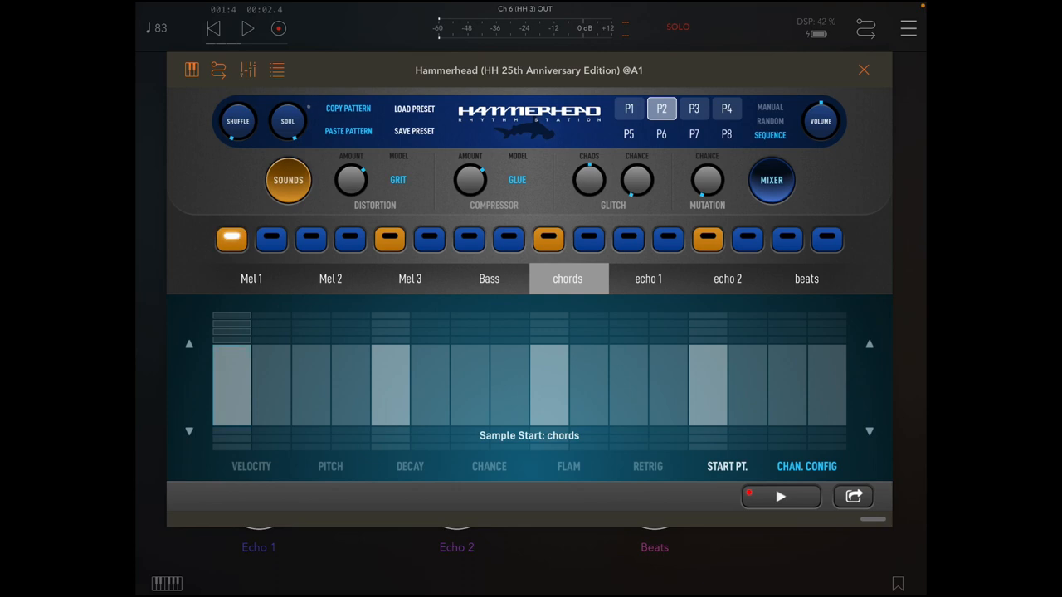
{"action": "left_click", "coordinate": [232, 415]}
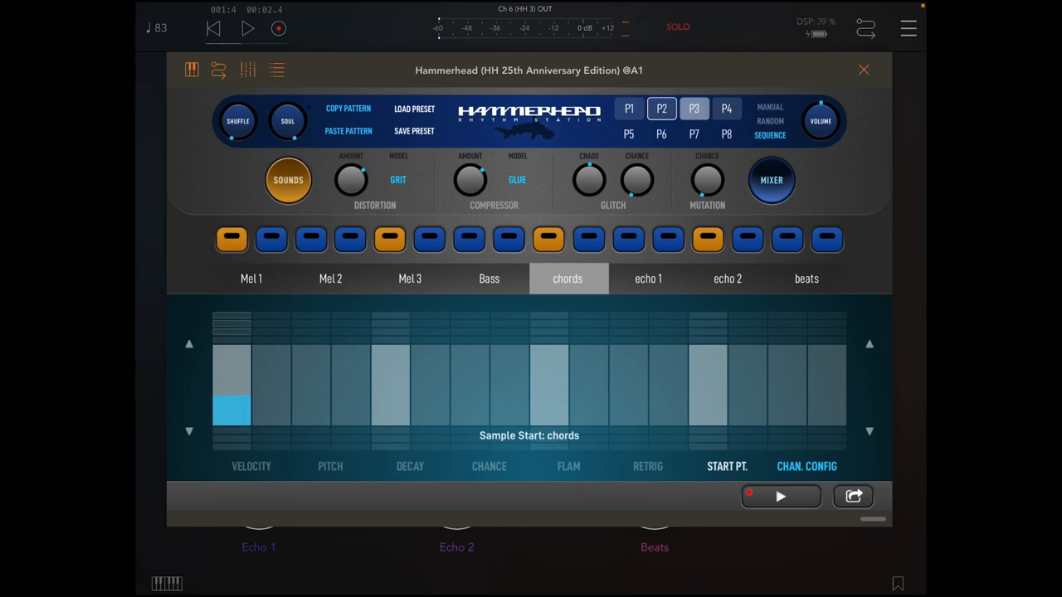
{"action": "left_click", "coordinate": [726, 108]}
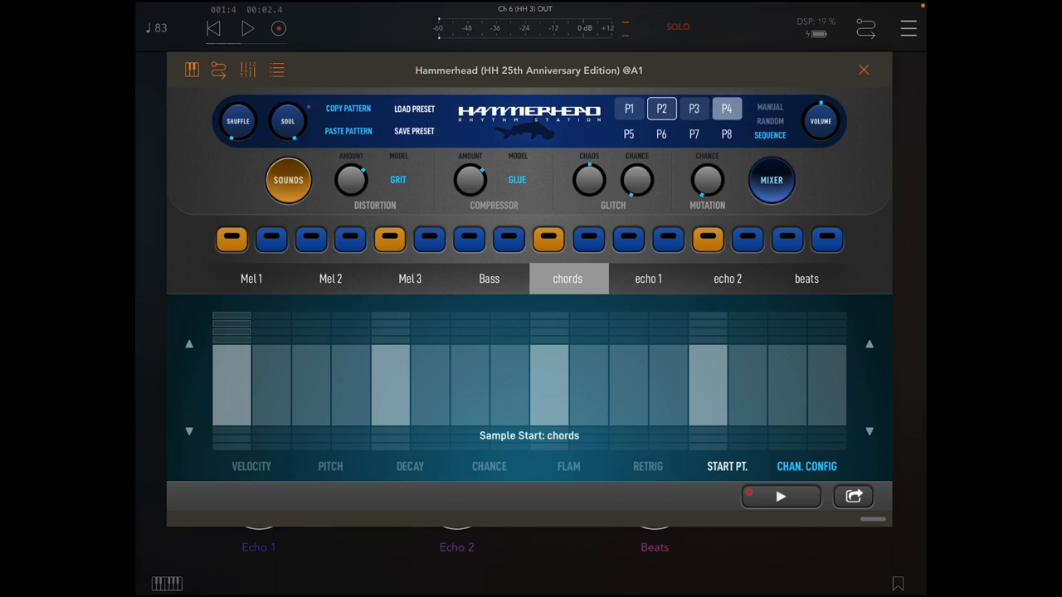
{"action": "left_click", "coordinate": [231, 398]}
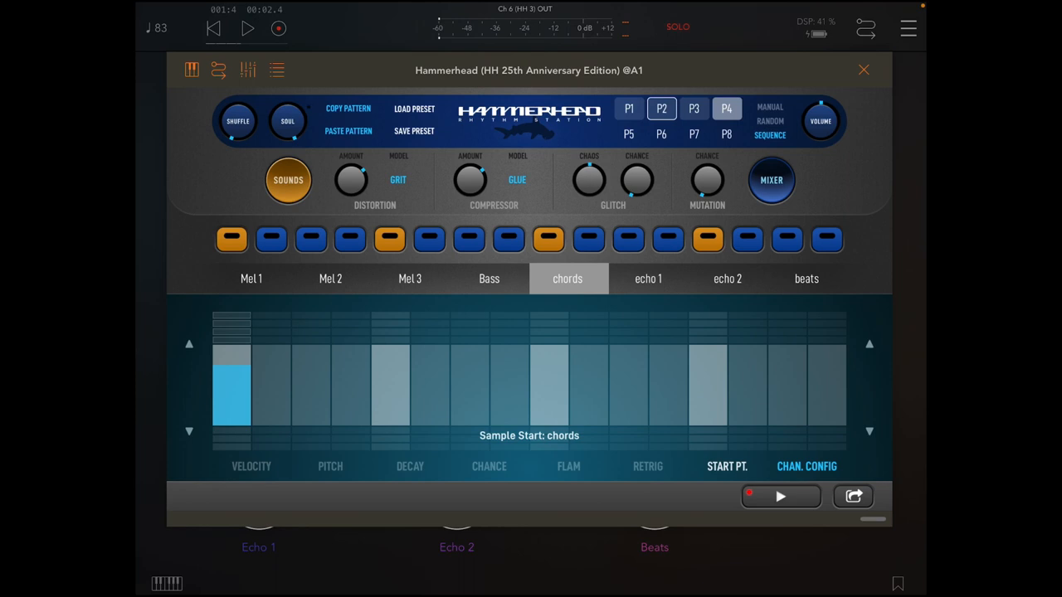
Repeat the first-step start offsets on echo 1, then switch to echo 2.
{"action": "left_click", "coordinate": [649, 278]}
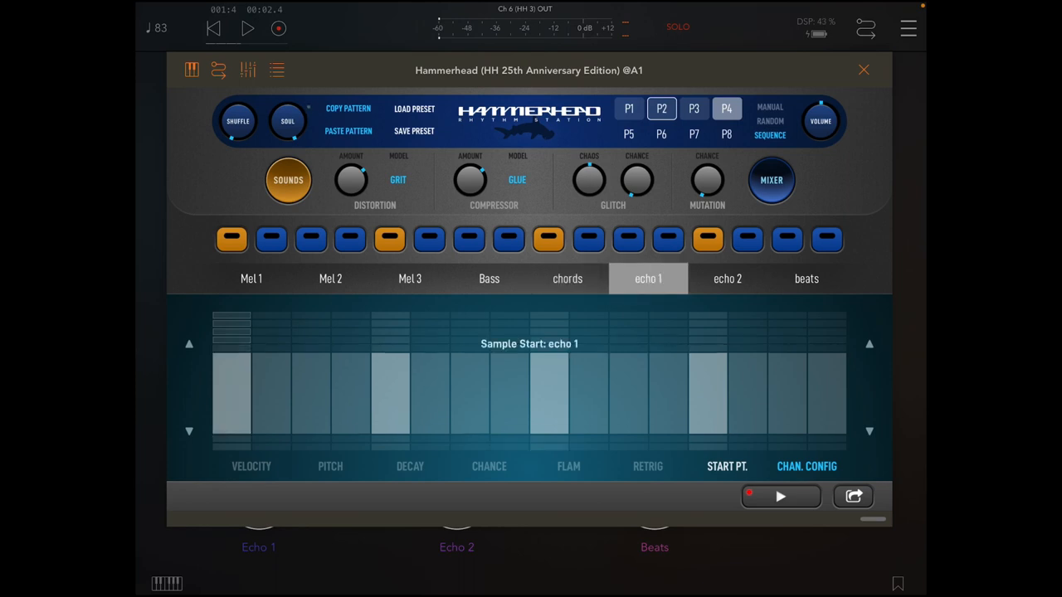
{"action": "left_click", "coordinate": [629, 108]}
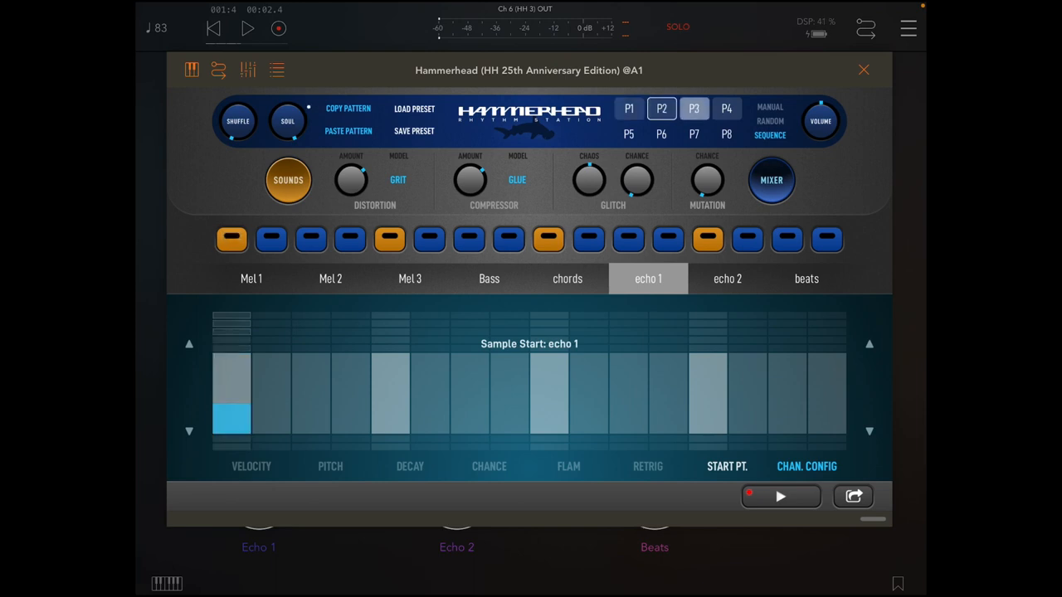
{"action": "left_click", "coordinate": [726, 108]}
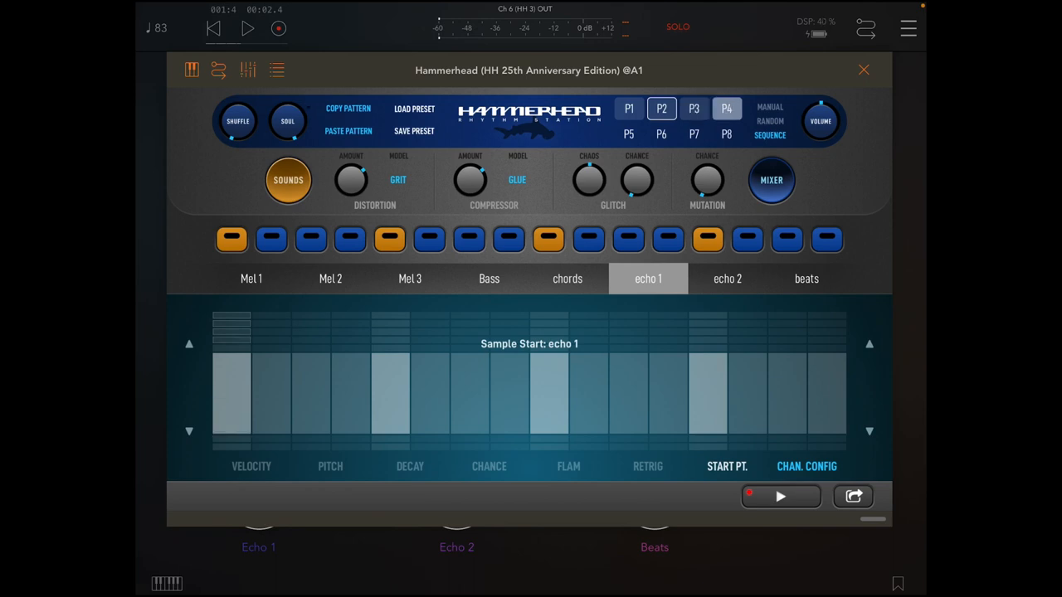
{"action": "left_click", "coordinate": [231, 403]}
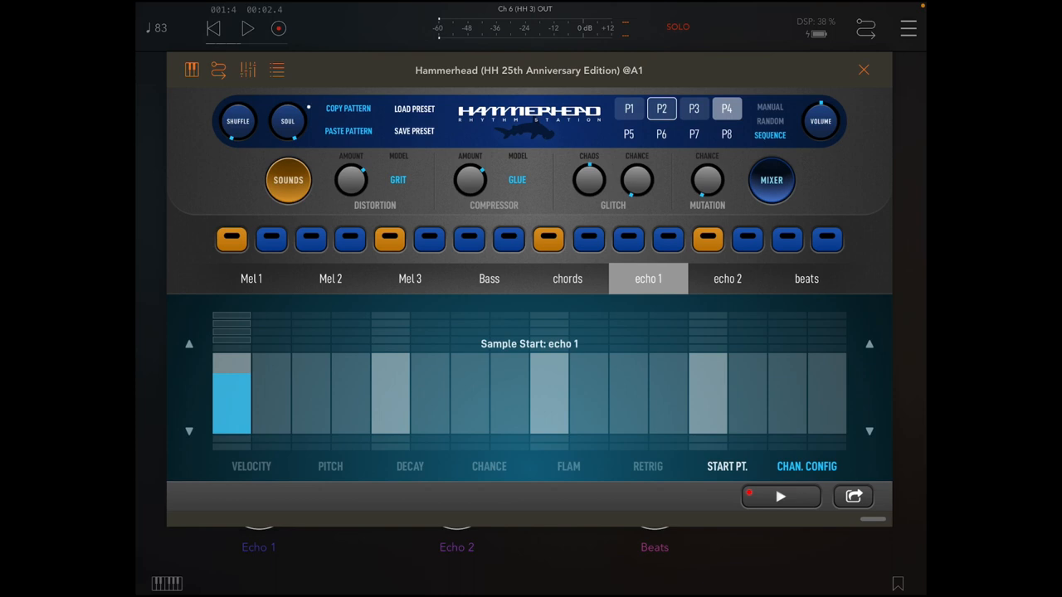
{"action": "left_click", "coordinate": [727, 278]}
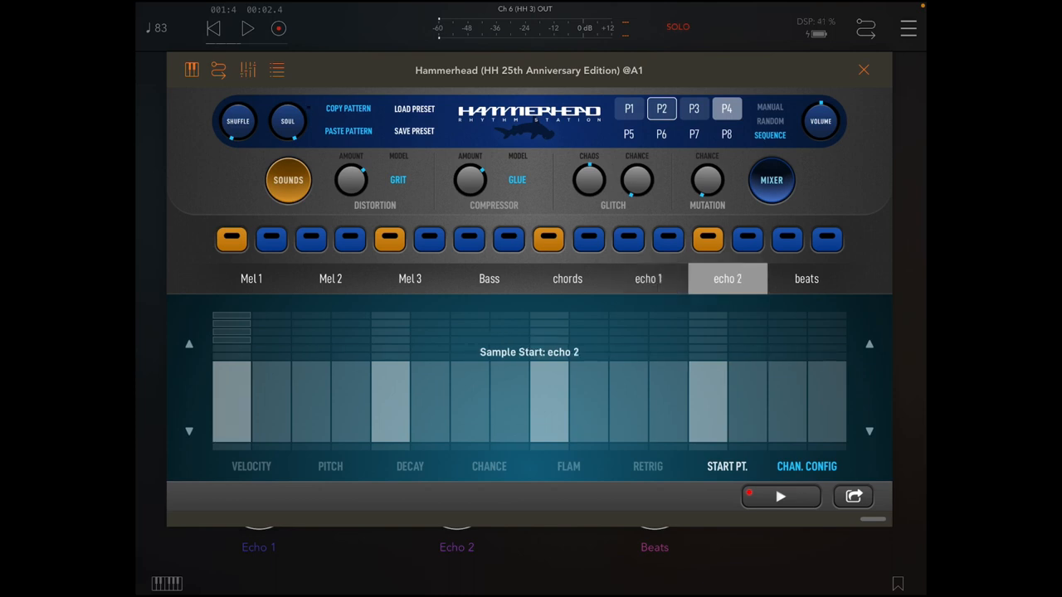
Give echo 2 a first-step sample-start offset in patterns P3 and P4, then show the beats track.
{"action": "left_click", "coordinate": [629, 108]}
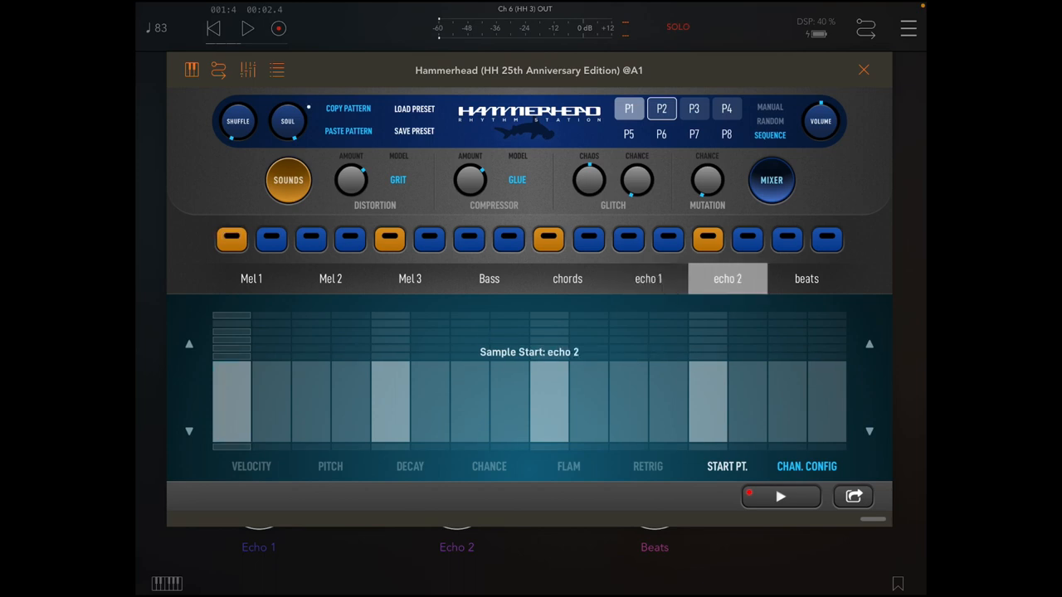
{"action": "left_click", "coordinate": [232, 239]}
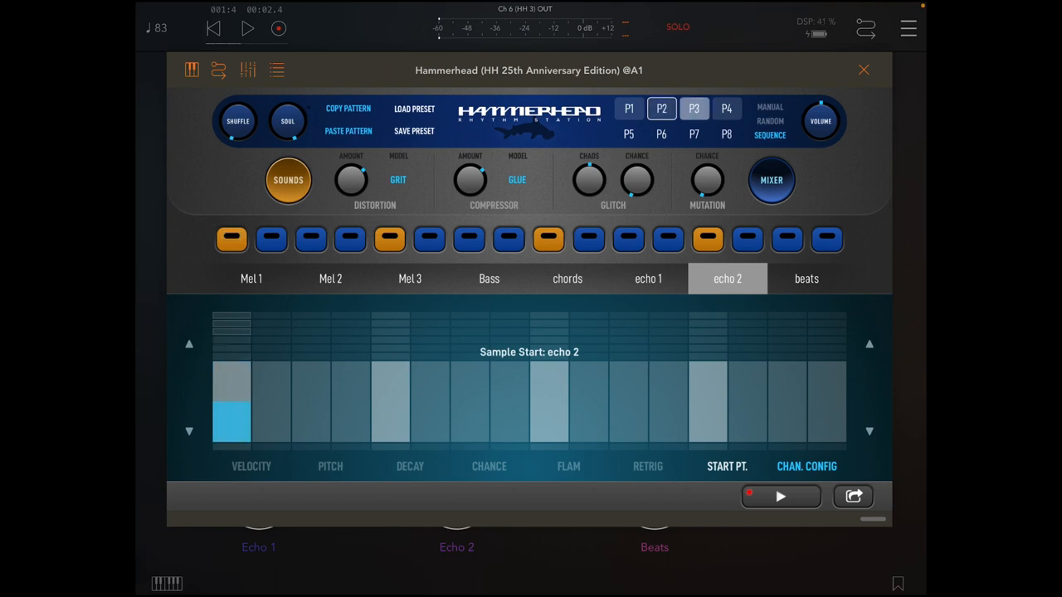
{"action": "left_click", "coordinate": [727, 108]}
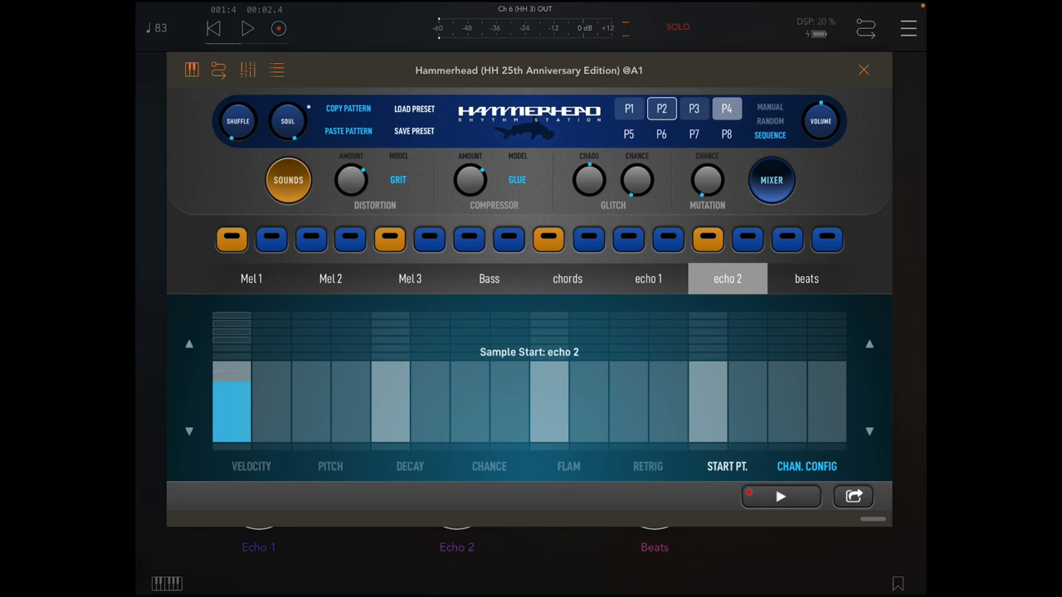
{"action": "left_click", "coordinate": [806, 278]}
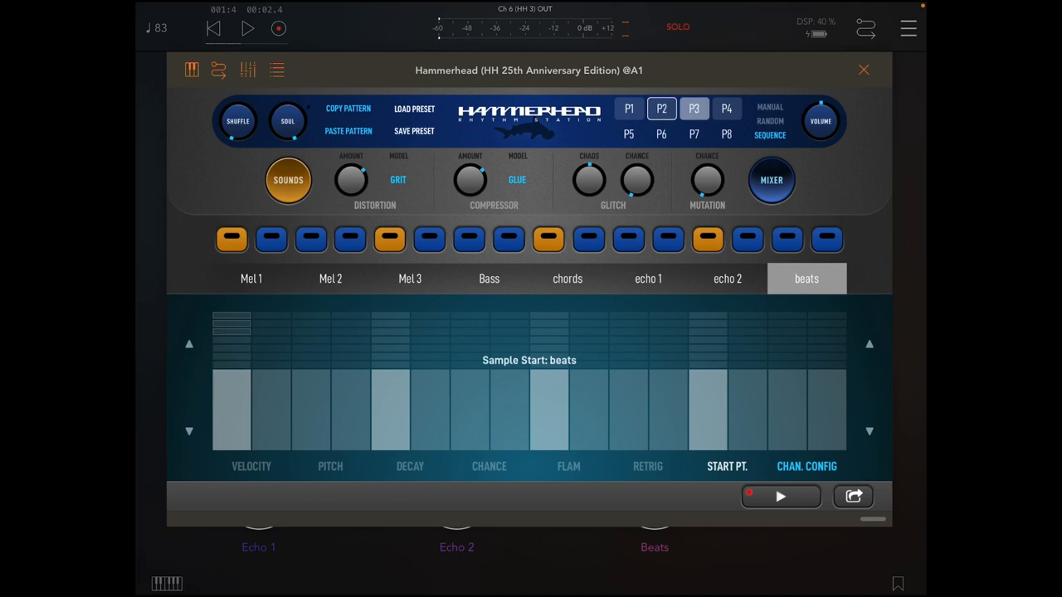
Give the beats lane a first-step sample-start offset and return to the echo 2 lane.
{"action": "left_click", "coordinate": [232, 423]}
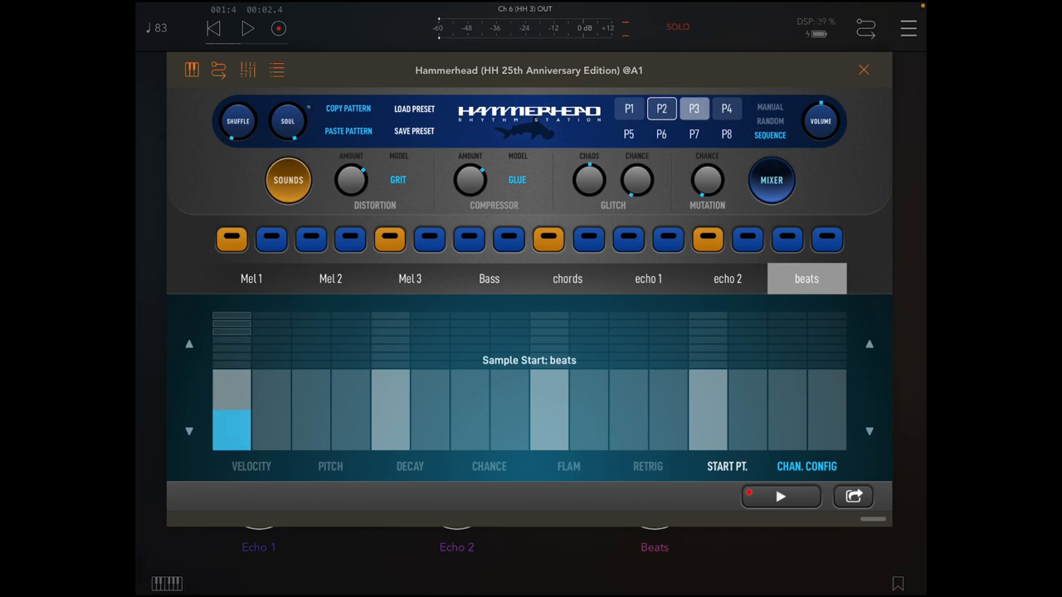
{"action": "left_click", "coordinate": [726, 109]}
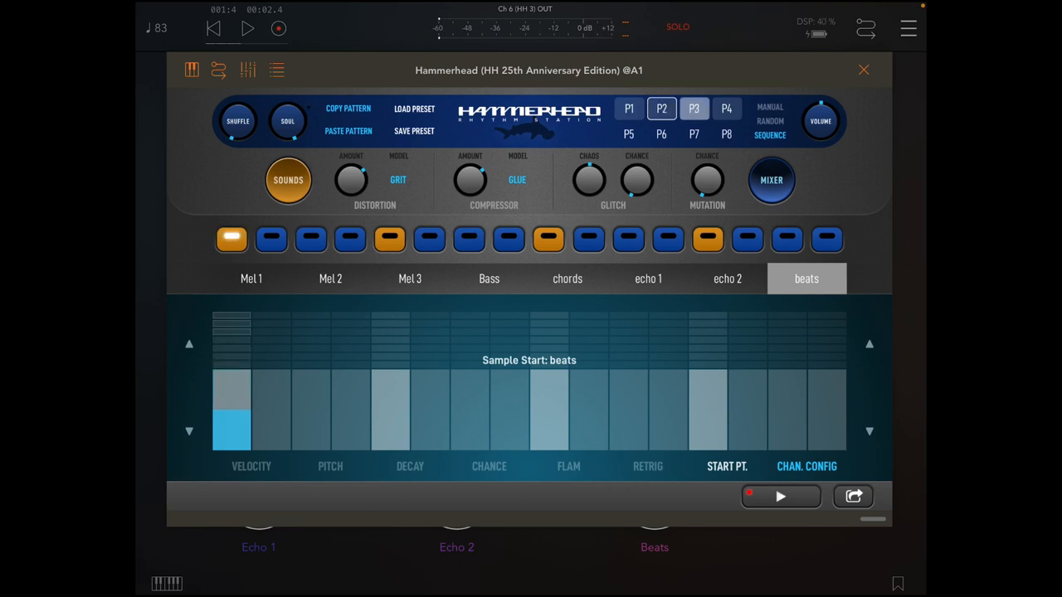
{"action": "left_click", "coordinate": [727, 278]}
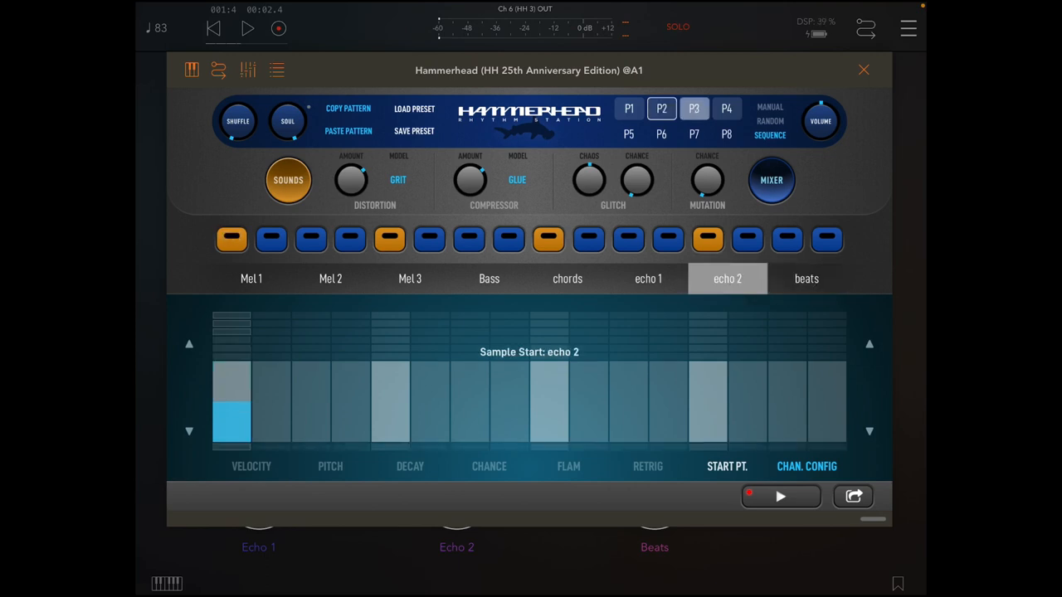
Select pattern P2 in manual mode and close Hammerhead back to the AUM mixer.
{"action": "left_click", "coordinate": [661, 108]}
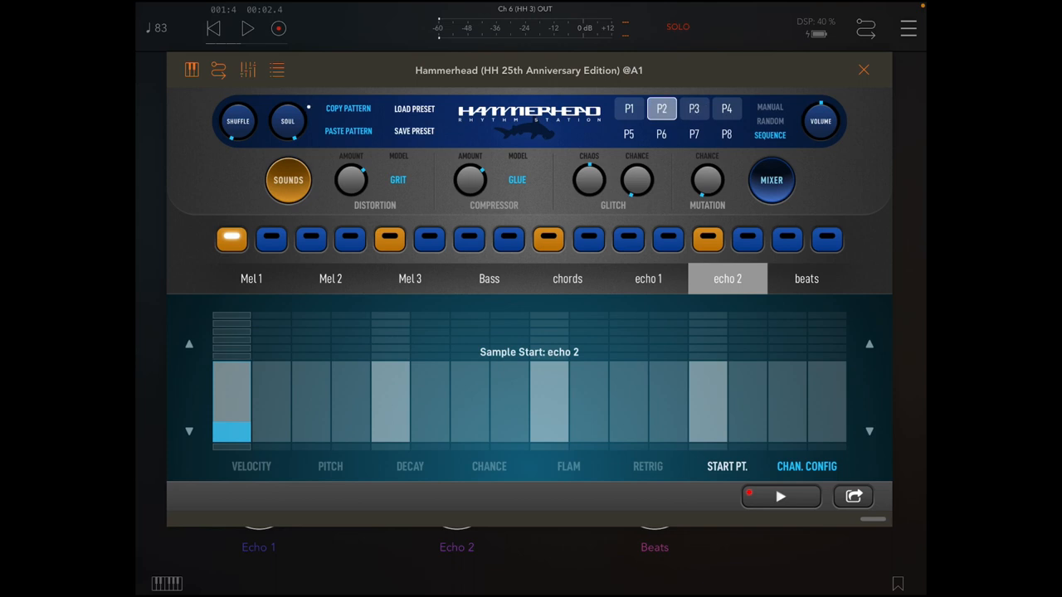
{"action": "left_click", "coordinate": [567, 278]}
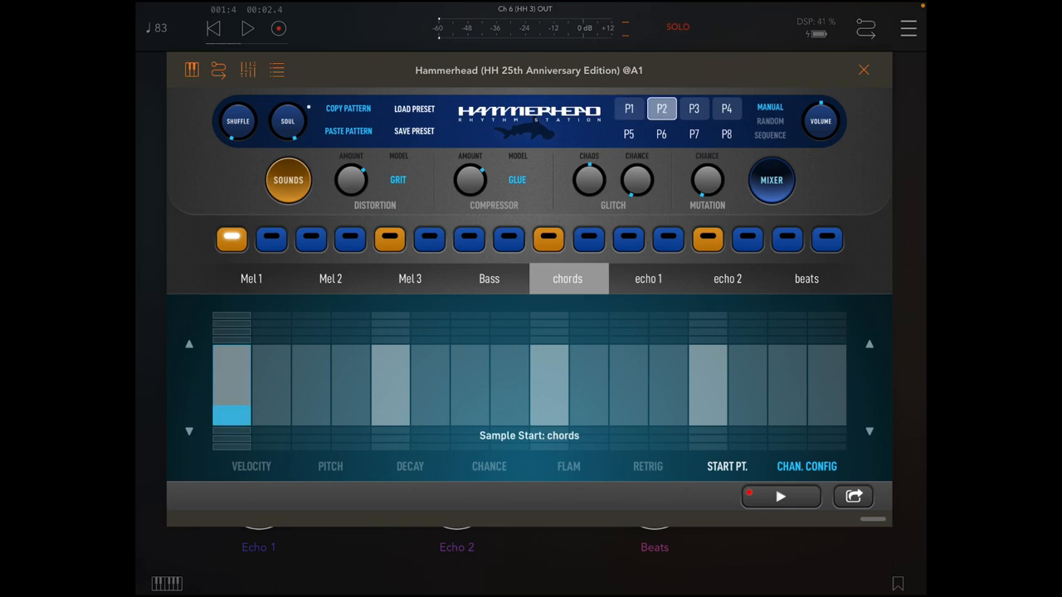
{"action": "left_click", "coordinate": [247, 29]}
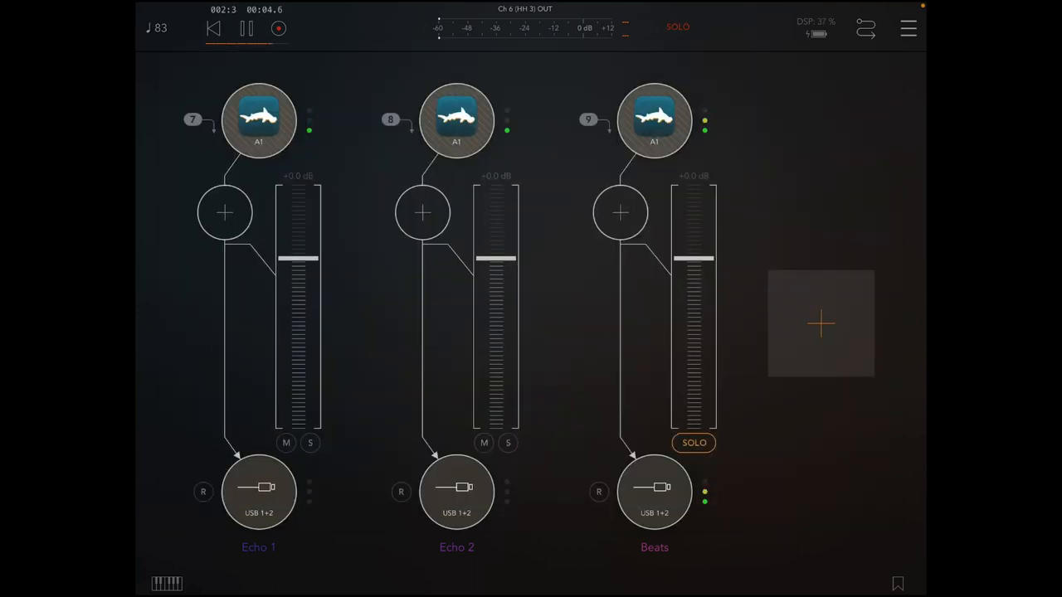
Insert the Degrader effect on the Beats channel (search 'degr') and resume playback with its editor showing.
{"action": "left_click", "coordinate": [246, 29]}
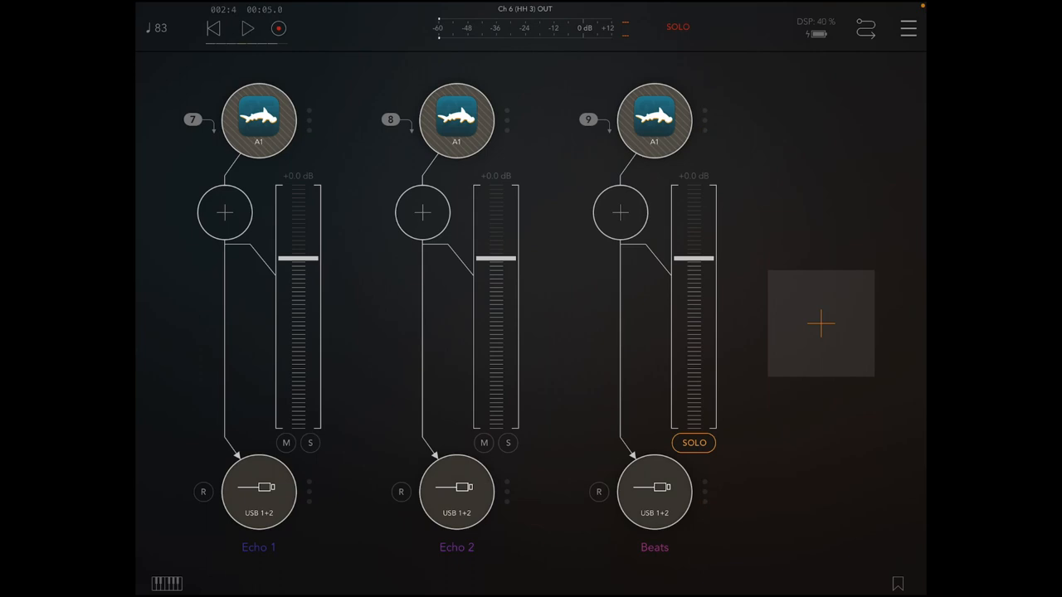
{"action": "left_click", "coordinate": [620, 213]}
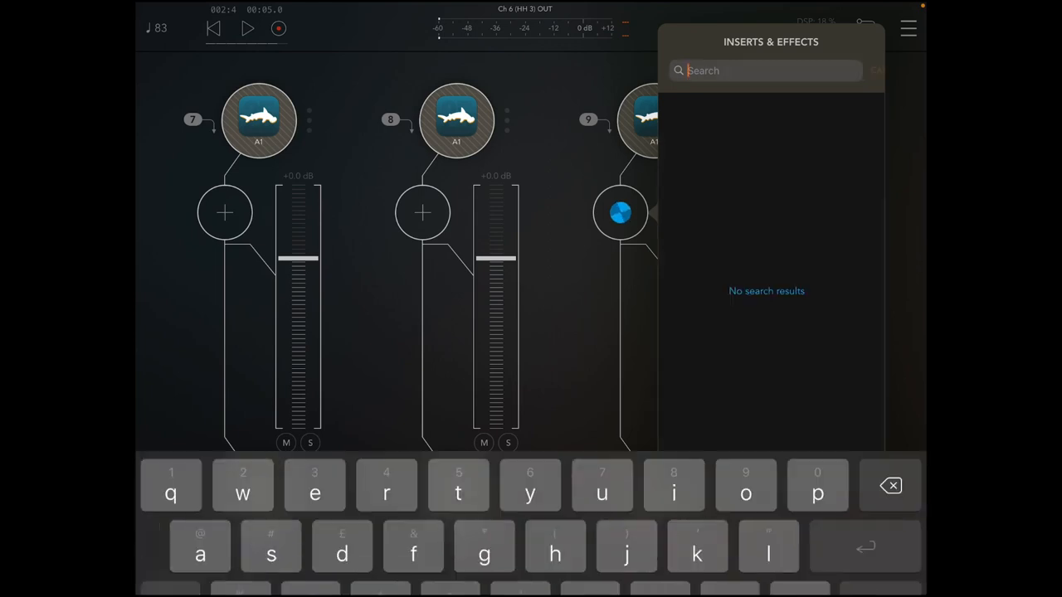
{"action": "type", "text": "degr"}
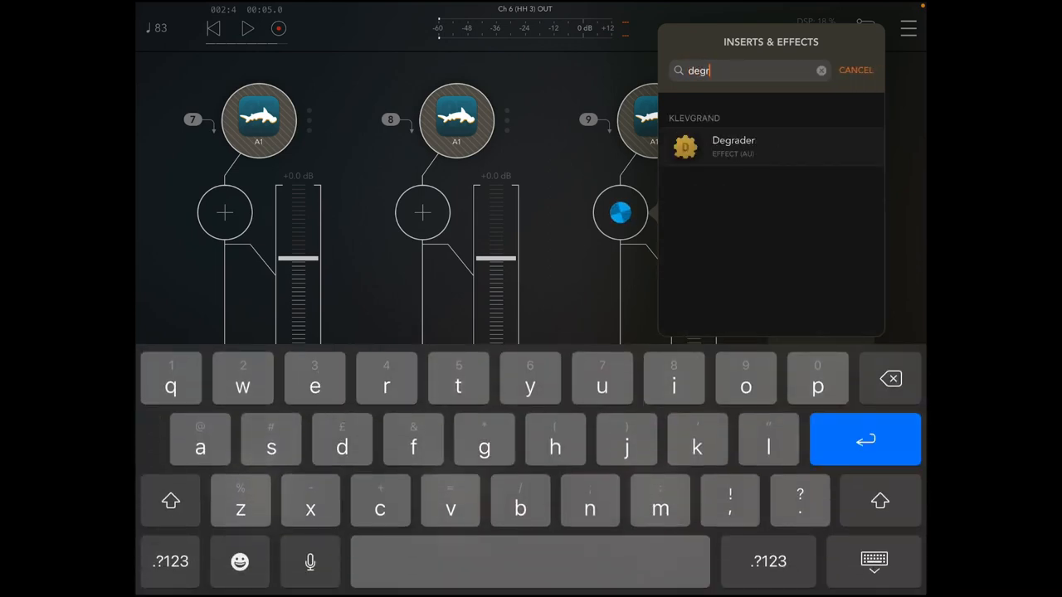
{"action": "left_click", "coordinate": [733, 147]}
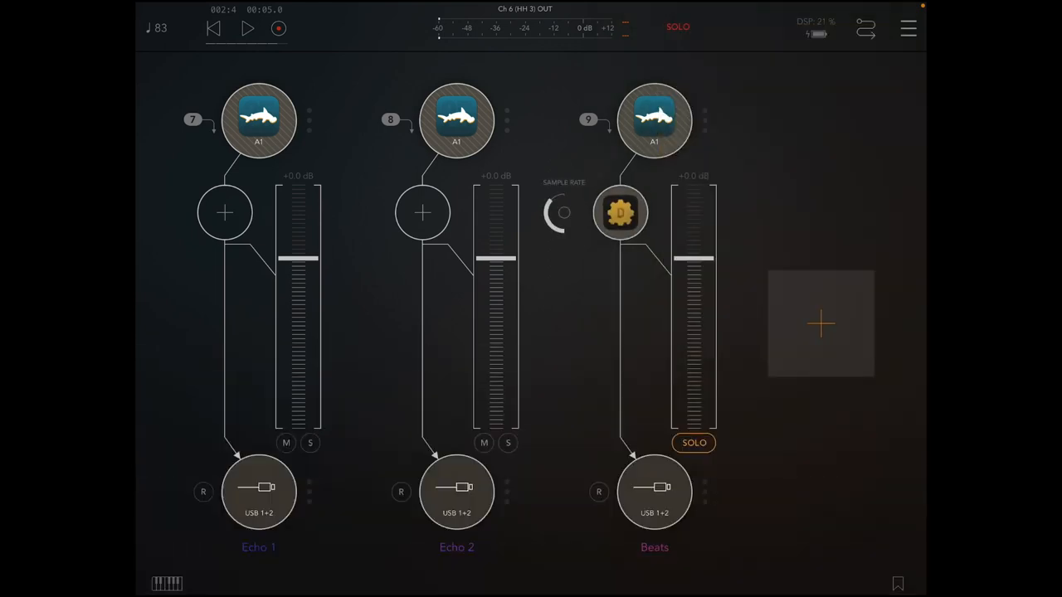
{"action": "left_click", "coordinate": [247, 28]}
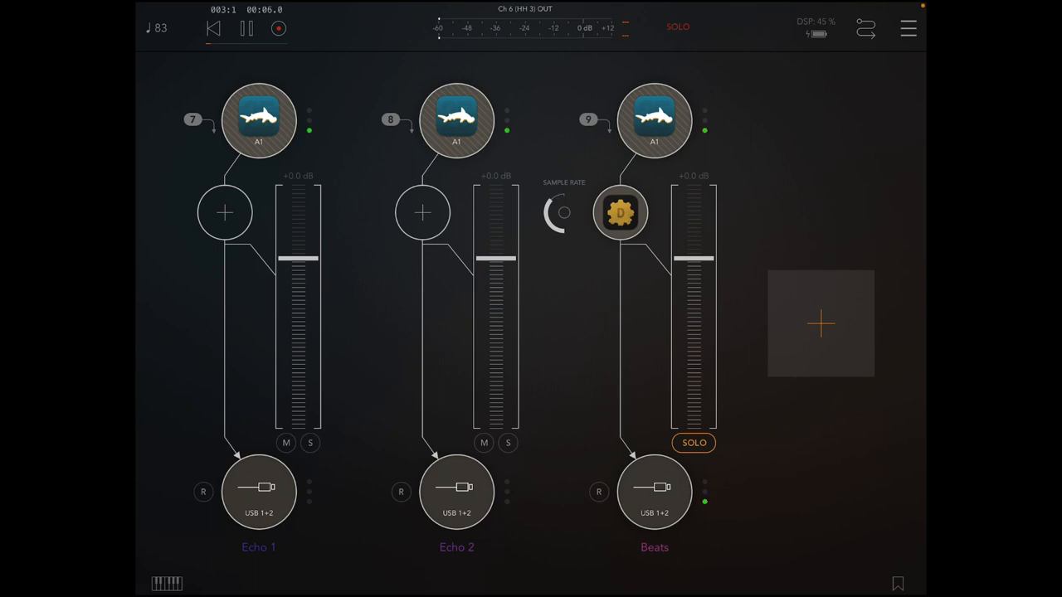
{"action": "left_click", "coordinate": [621, 212]}
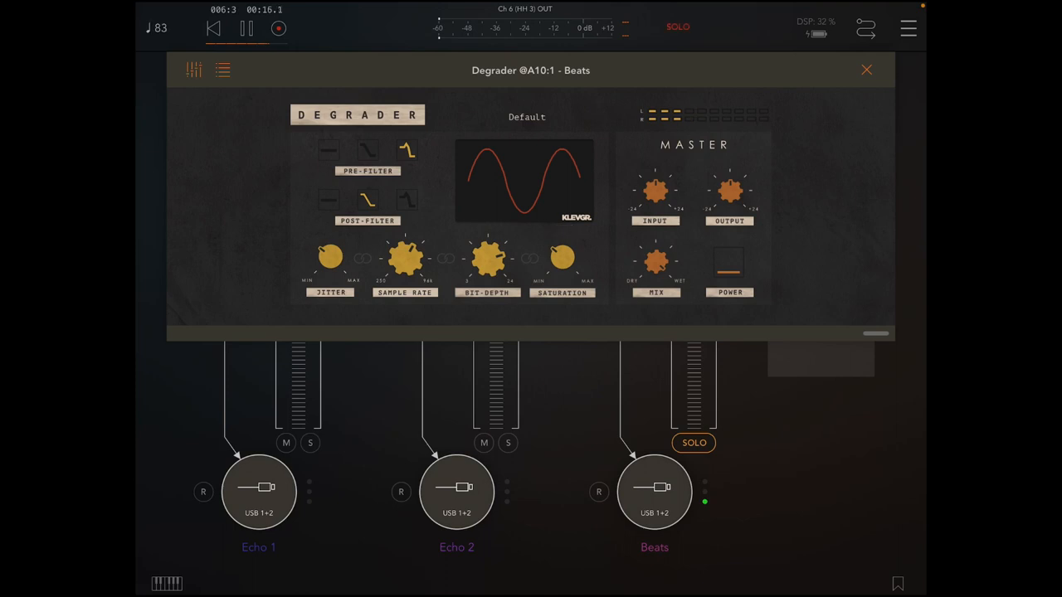
{"action": "left_click", "coordinate": [866, 70]}
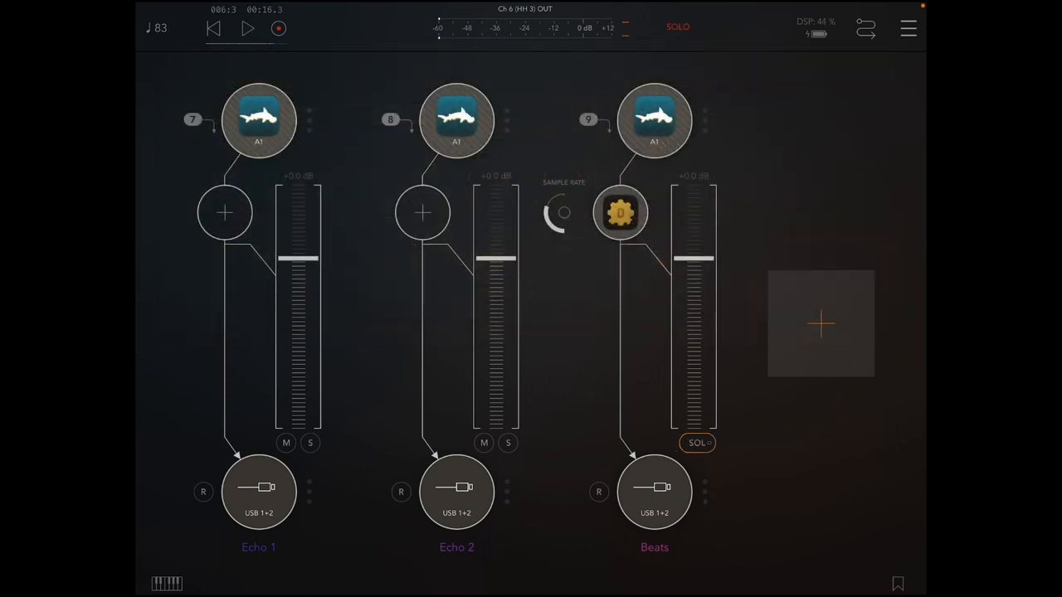
{"action": "left_click", "coordinate": [248, 28]}
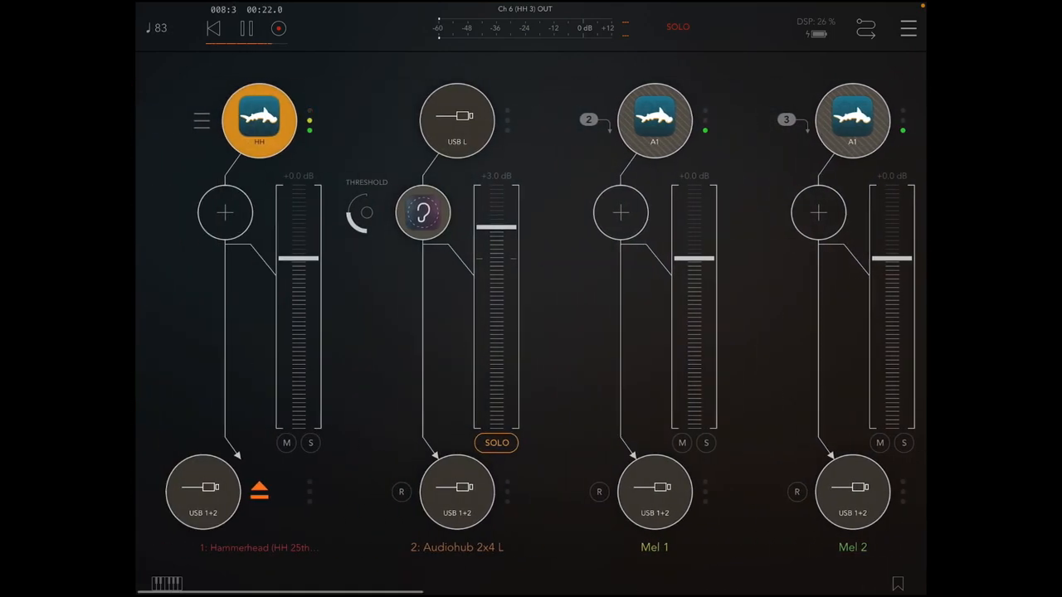
Switch Hammerhead to random pattern playback and restart the session from the beginning.
{"action": "scroll", "scroll_direction": "right", "scroll_amount": 3}
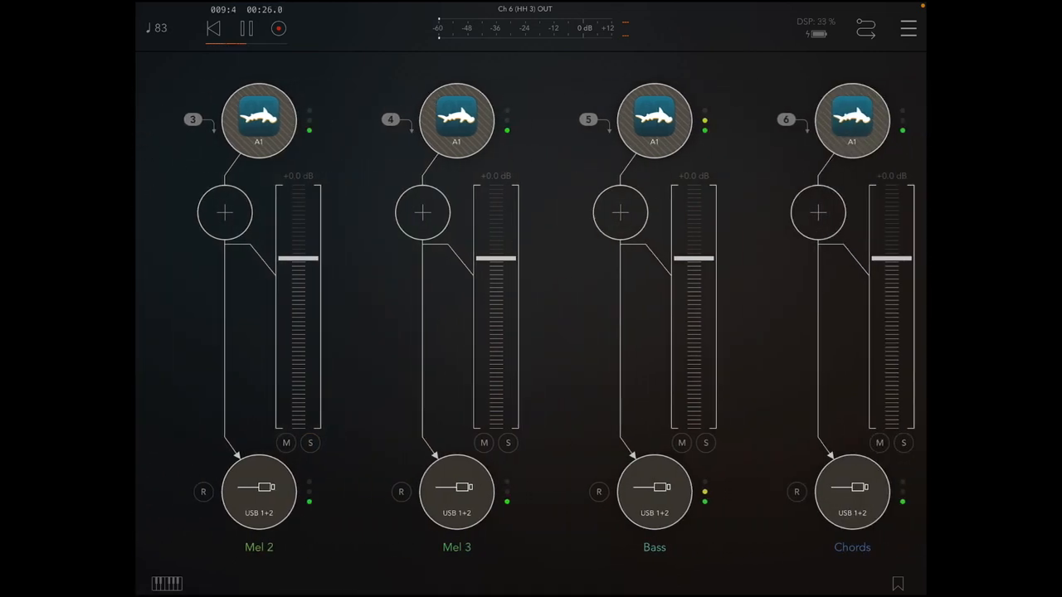
{"action": "scroll", "scroll_direction": "right", "scroll_amount": 3}
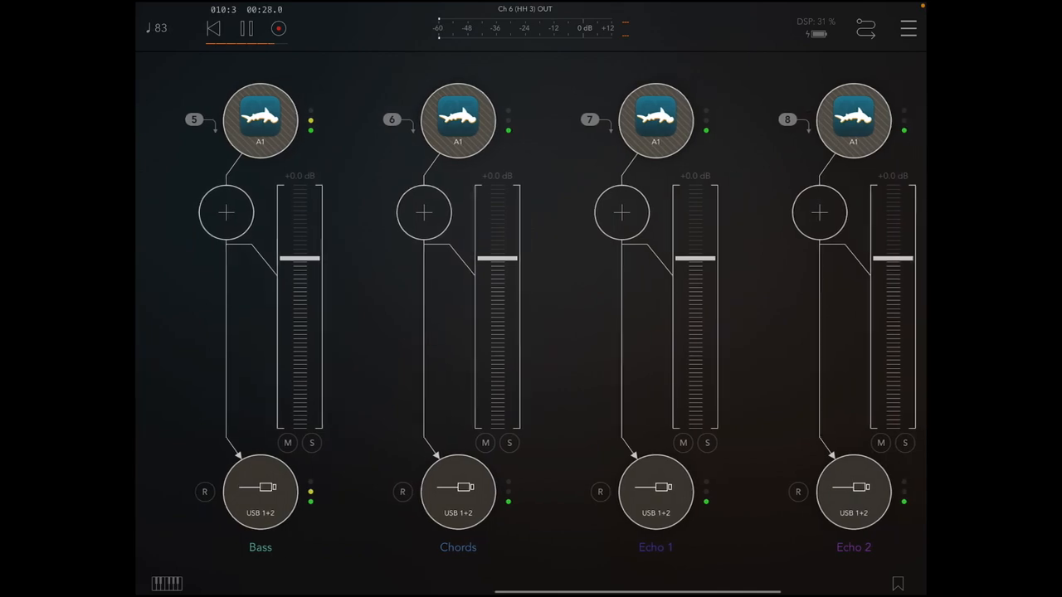
{"action": "left_click", "coordinate": [246, 28]}
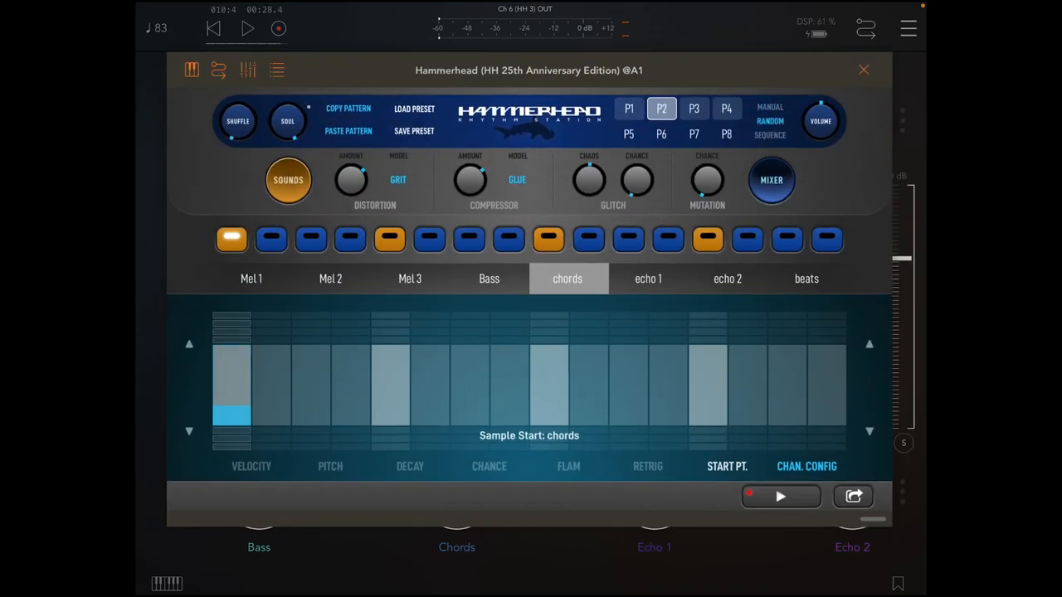
{"action": "left_click", "coordinate": [863, 70]}
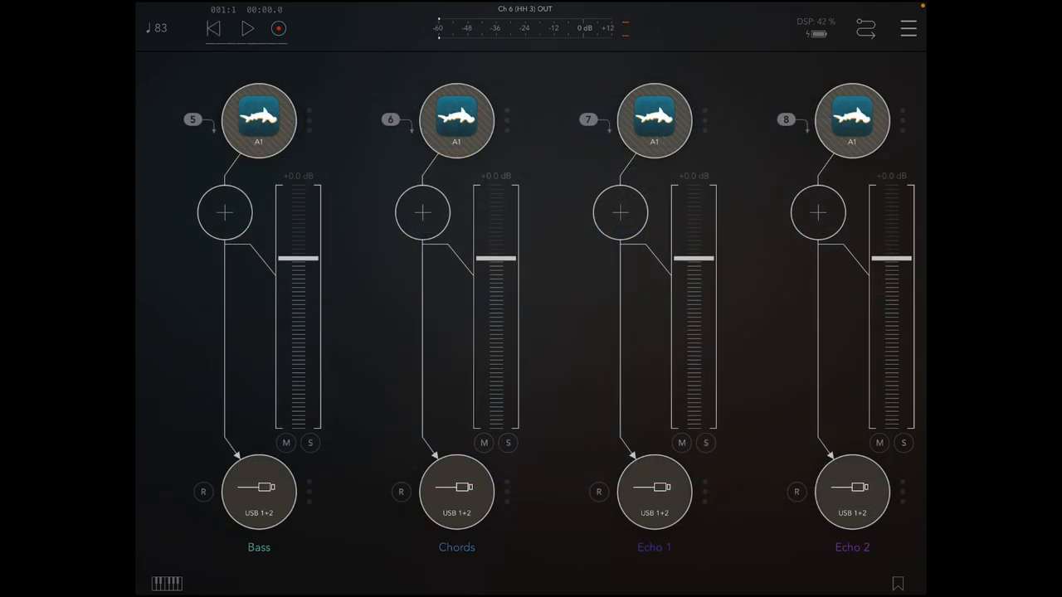
{"action": "left_click", "coordinate": [247, 28]}
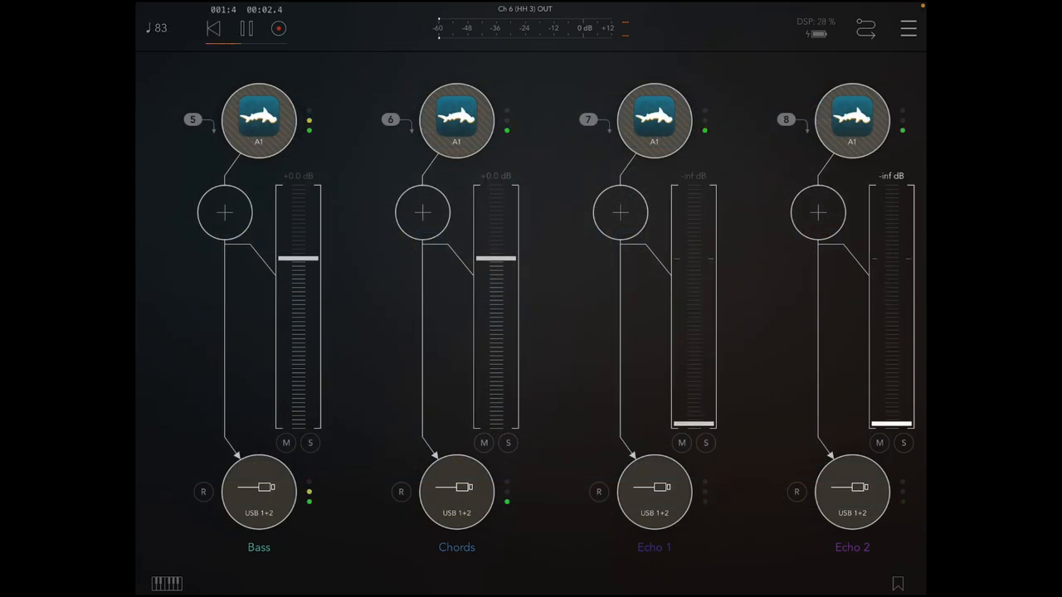
Bring the Mel 1 fader back to 0 dB and restart playback.
{"action": "left_click", "coordinate": [247, 28]}
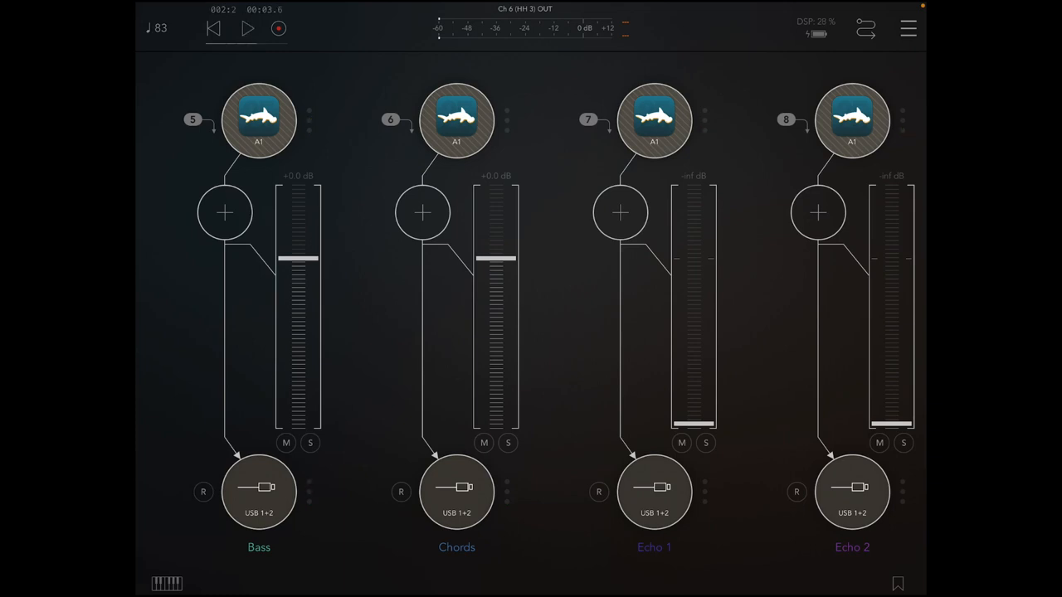
{"action": "scroll", "scroll_direction": "left", "scroll_amount": 3}
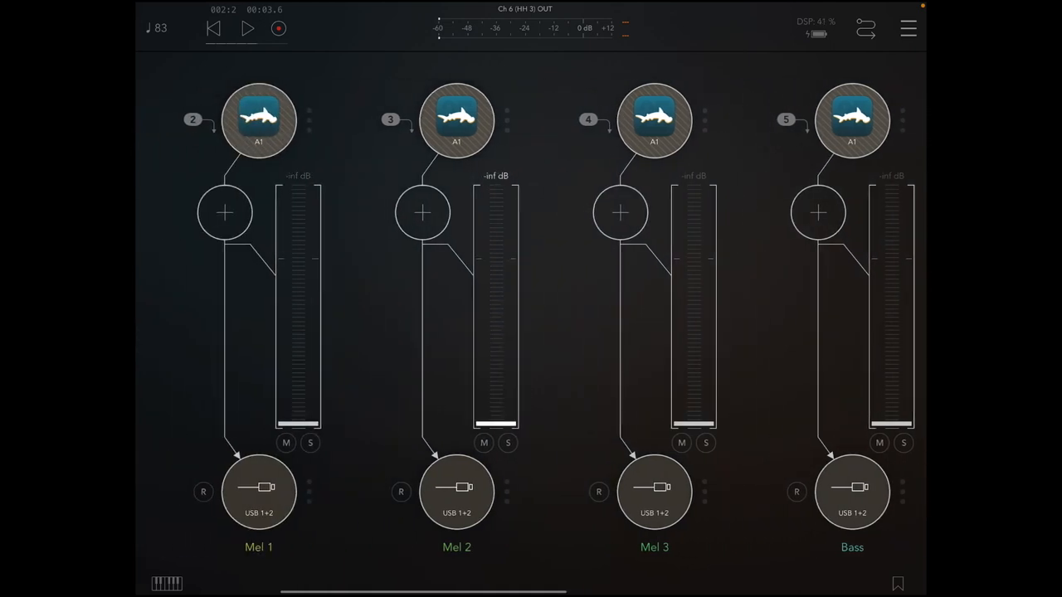
{"action": "left_click_drag", "start_coordinate": [297, 423], "coordinate": [297, 259]}
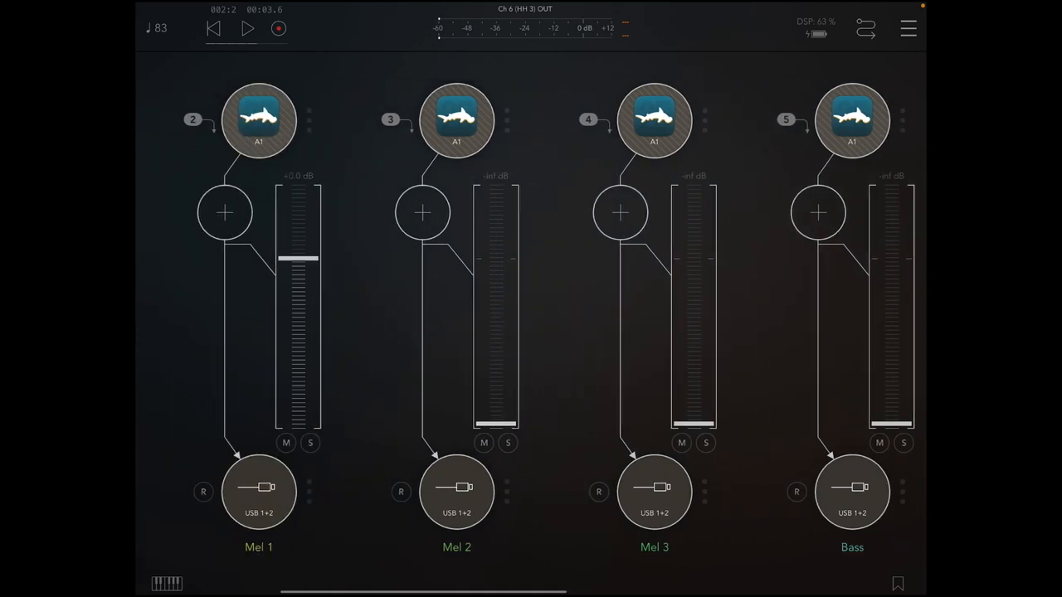
{"action": "left_click", "coordinate": [247, 29]}
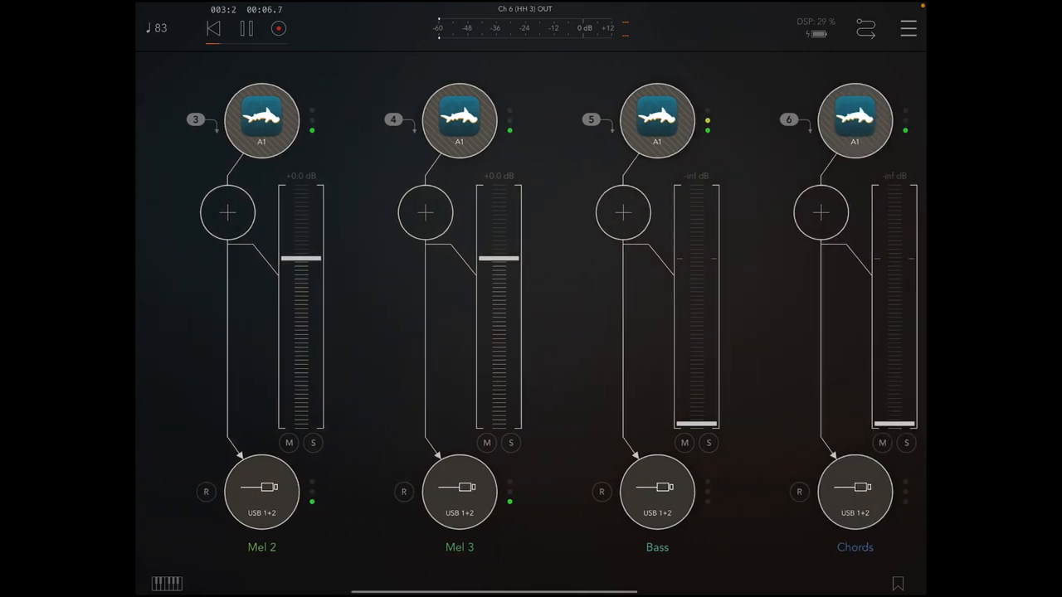
Raise the Bass and Chords faders from silence up to about 0 dB.
{"action": "left_click_drag", "start_coordinate": [695, 423], "coordinate": [695, 361]}
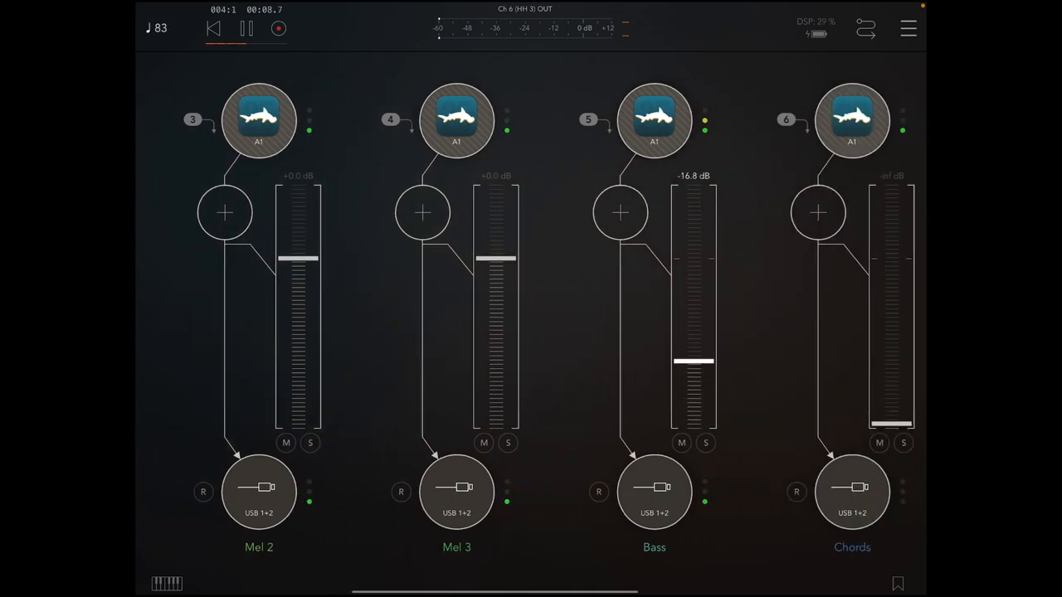
{"action": "left_click_drag", "start_coordinate": [693, 361], "coordinate": [693, 318]}
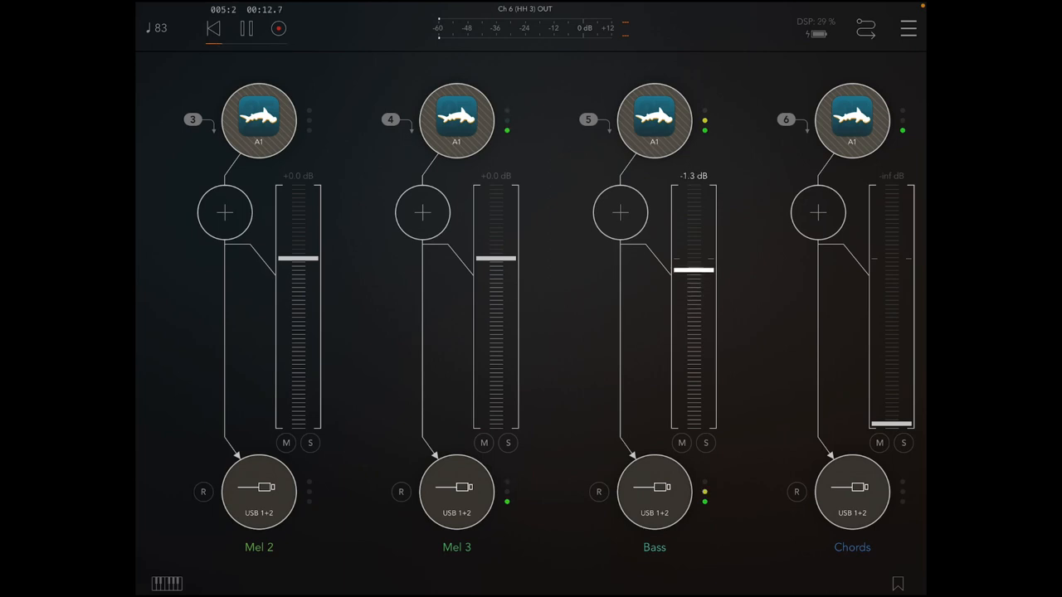
{"action": "scroll", "scroll_direction": "right", "scroll_amount": 3}
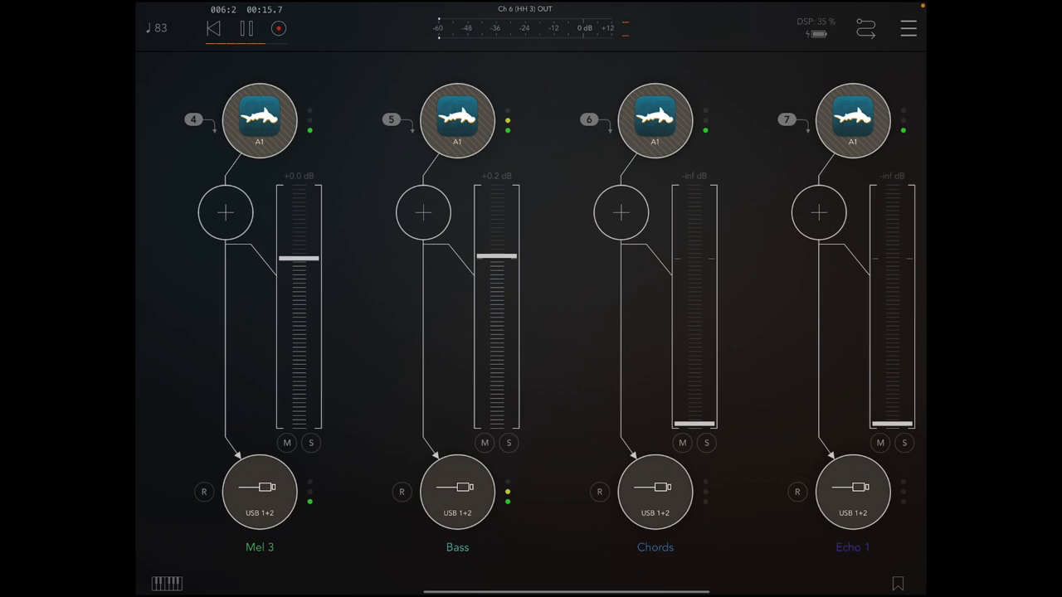
{"action": "left_click_drag", "start_coordinate": [697, 424], "coordinate": [697, 386]}
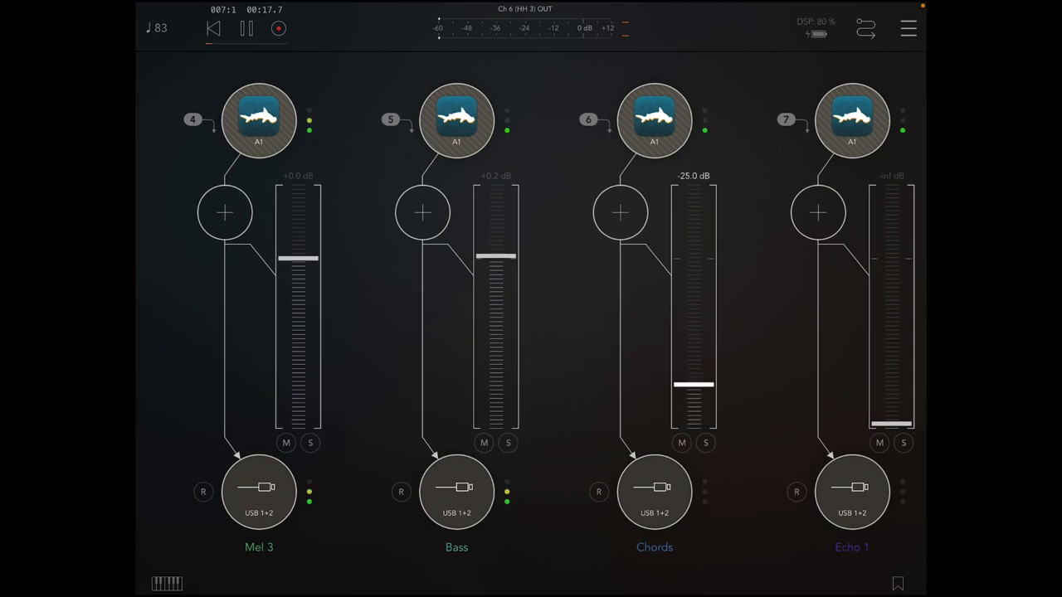
{"action": "left_click_drag", "start_coordinate": [694, 386], "coordinate": [694, 307]}
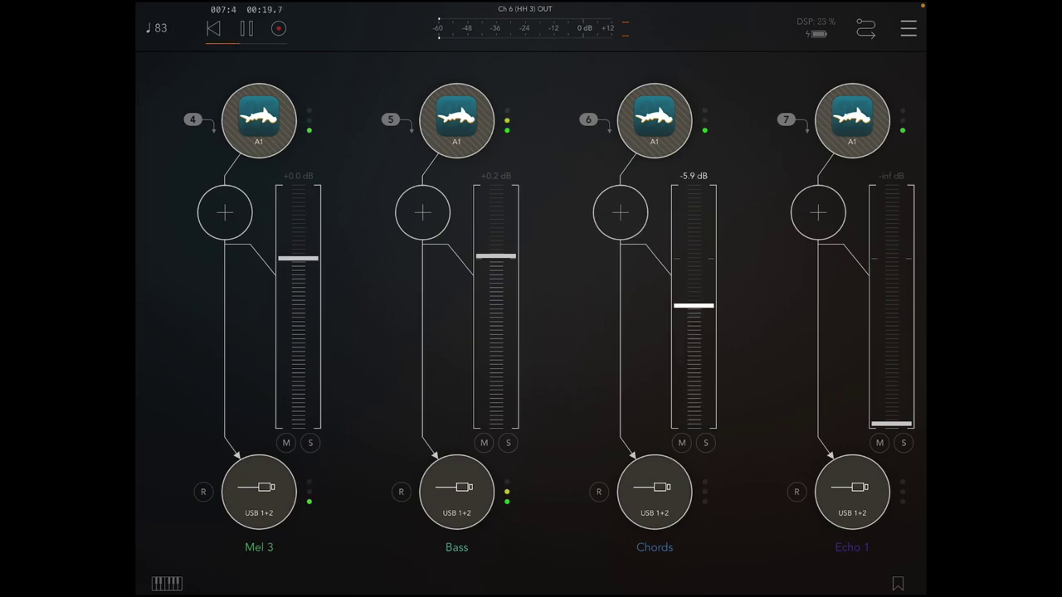
{"action": "left_click_drag", "start_coordinate": [693, 305], "coordinate": [693, 267]}
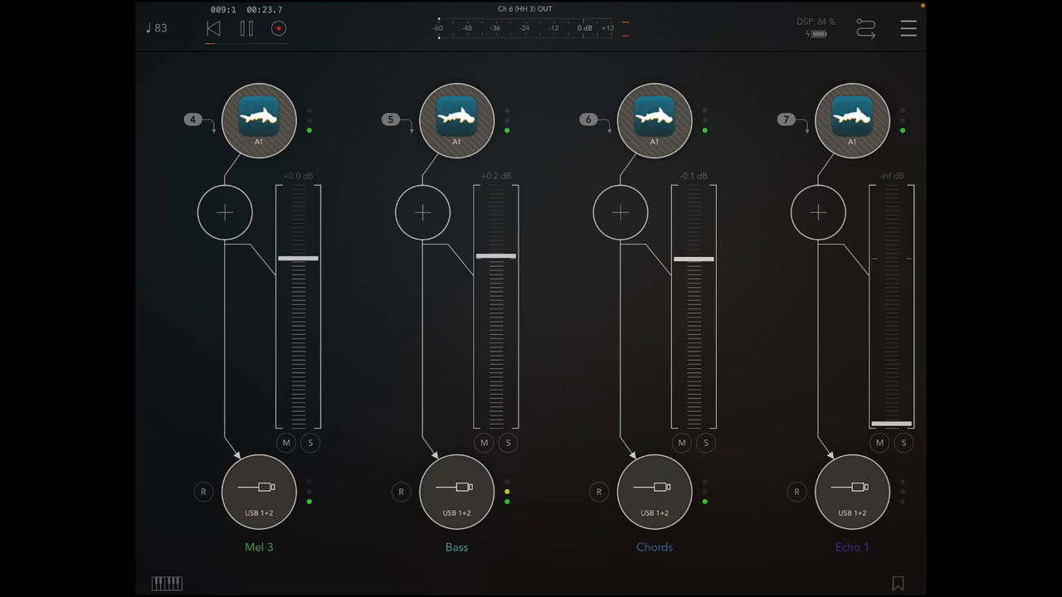
Raise the Echo 1 and Echo 2 faders from silence up to about 0 dB.
{"action": "scroll", "scroll_direction": "right", "scroll_amount": 3}
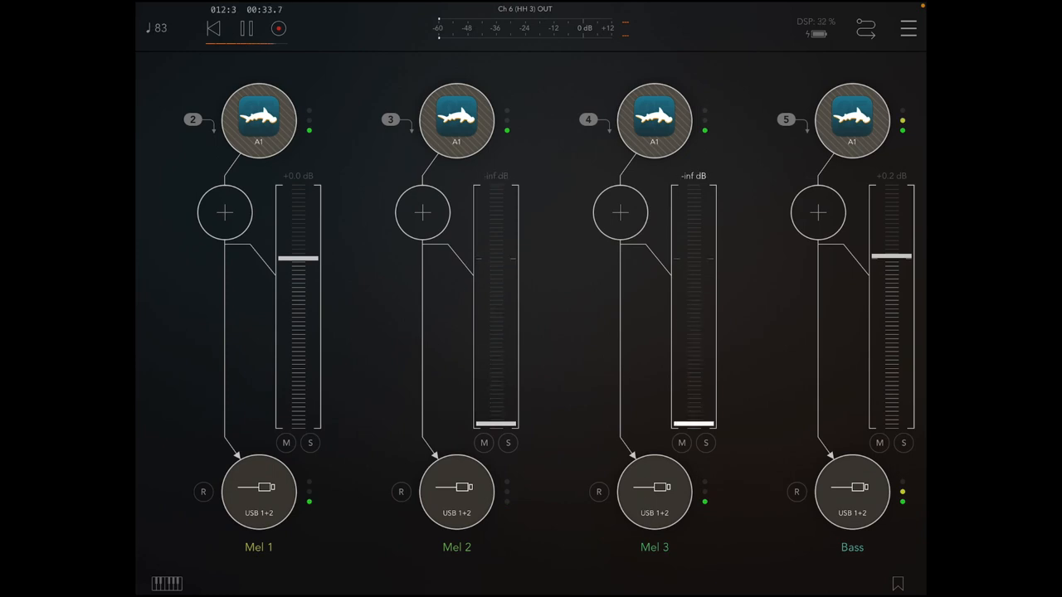
{"action": "scroll", "scroll_direction": "right", "scroll_amount": 3}
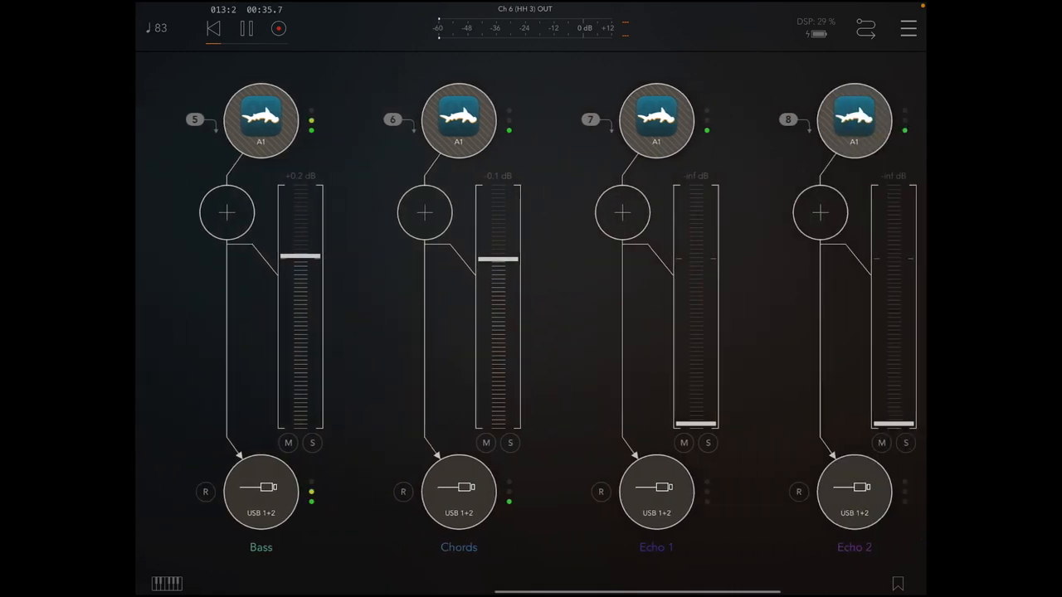
{"action": "left_click_drag", "start_coordinate": [696, 415], "coordinate": [695, 278]}
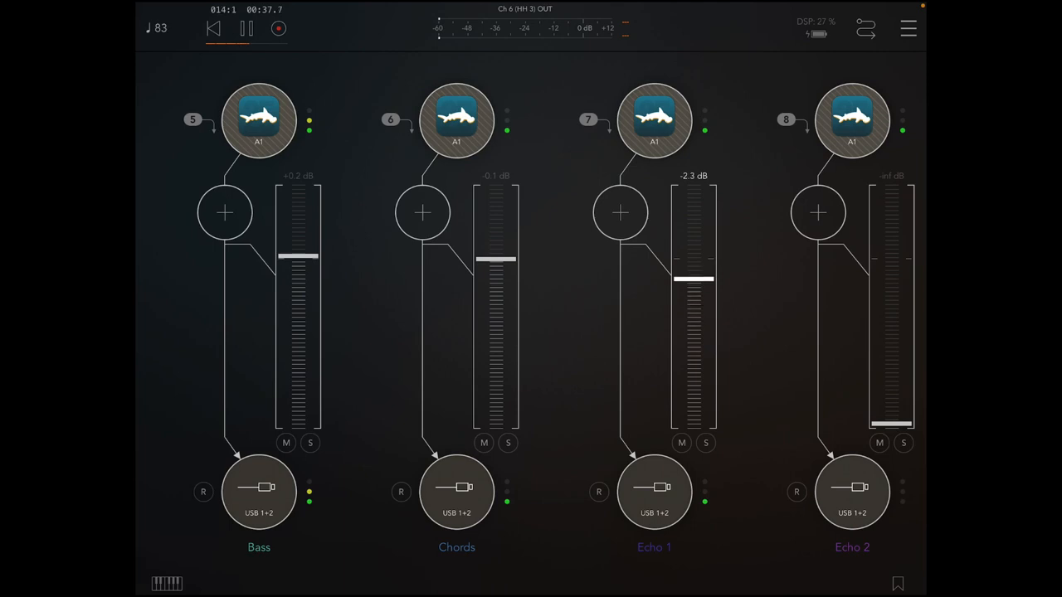
{"action": "left_click_drag", "start_coordinate": [694, 278], "coordinate": [693, 261]}
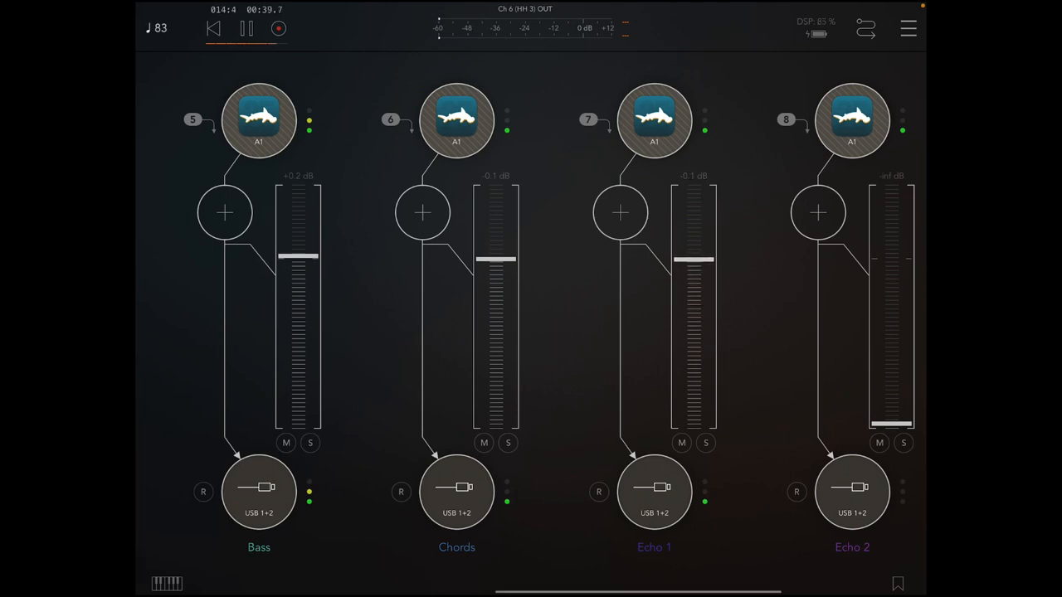
{"action": "scroll", "scroll_direction": "right", "scroll_amount": 3}
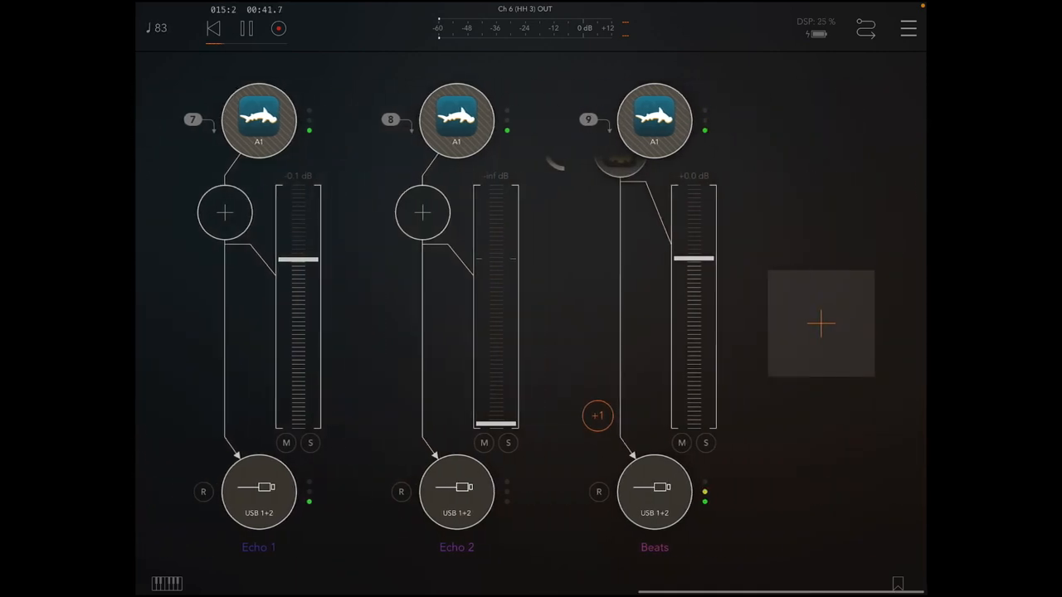
{"action": "left_click_drag", "start_coordinate": [495, 423], "coordinate": [496, 398]}
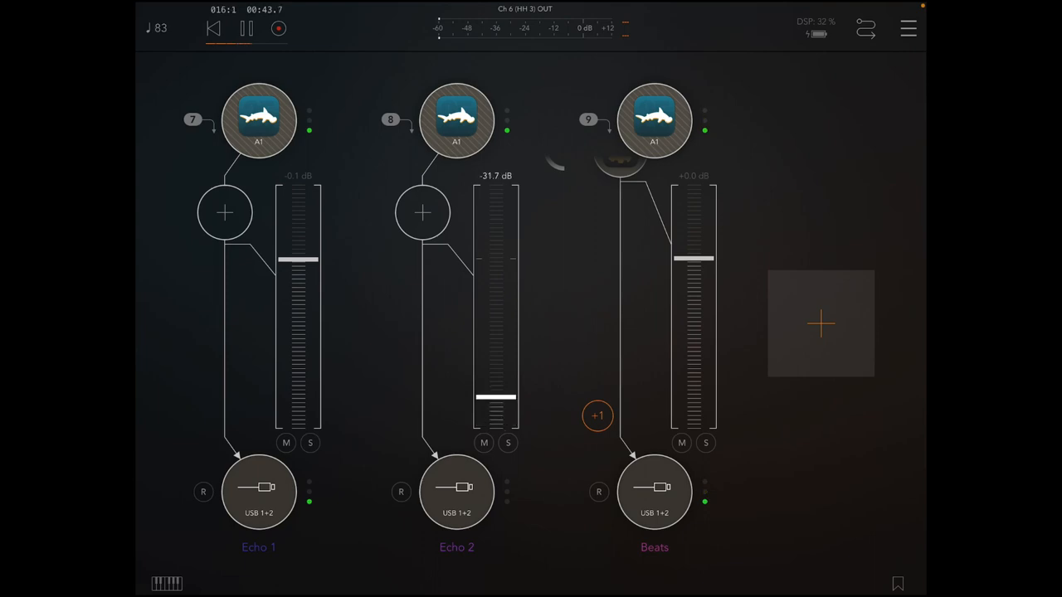
{"action": "left_click_drag", "start_coordinate": [495, 399], "coordinate": [495, 261]}
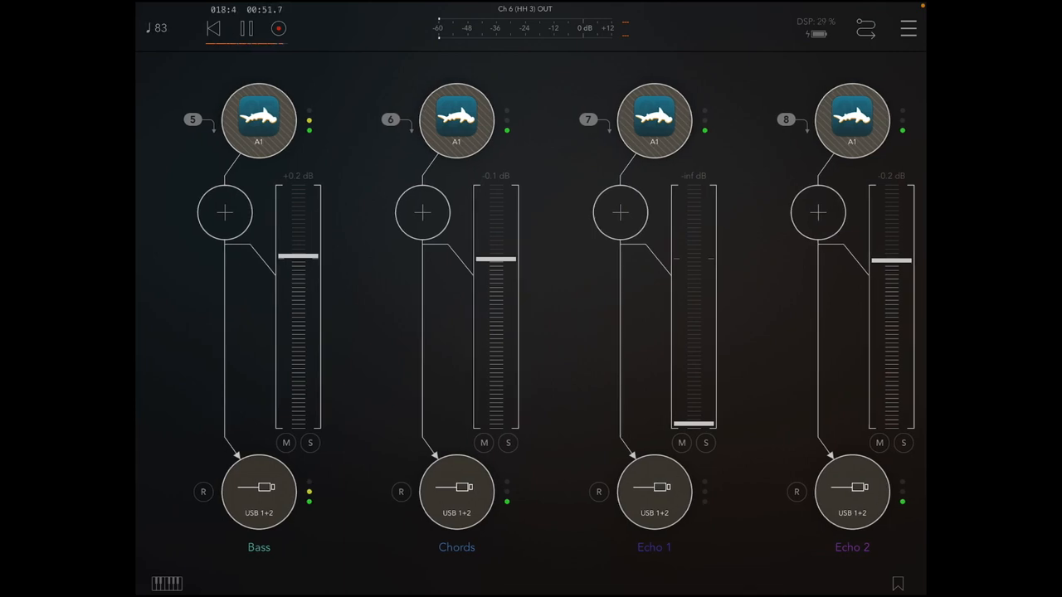
Silence the Beats channel, stop playback and show the Degrader's sample rate control.
{"action": "scroll", "scroll_direction": "right", "scroll_amount": 3}
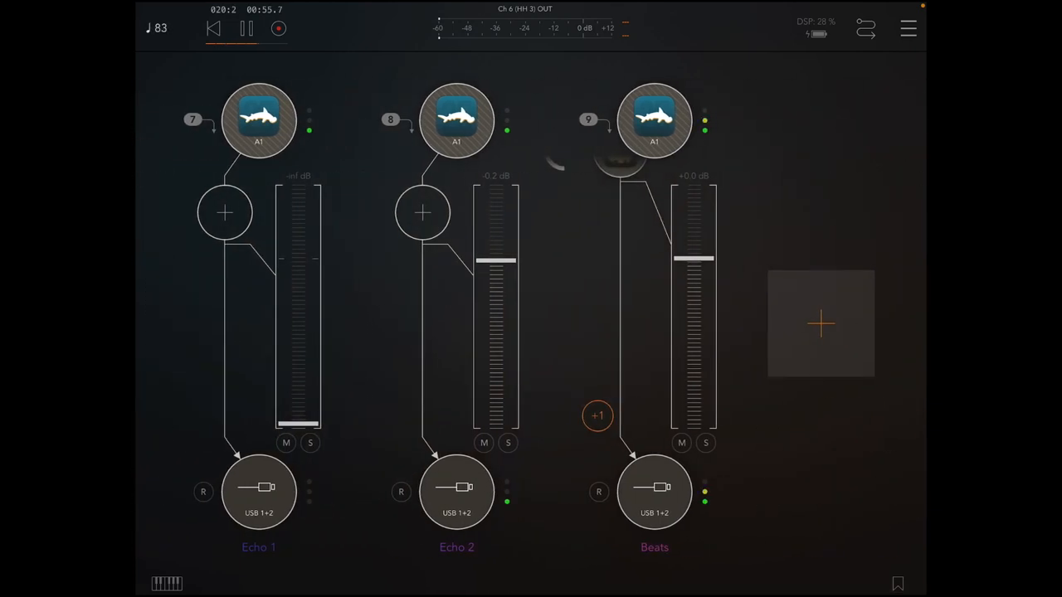
{"action": "left_click_drag", "start_coordinate": [693, 258], "coordinate": [694, 424]}
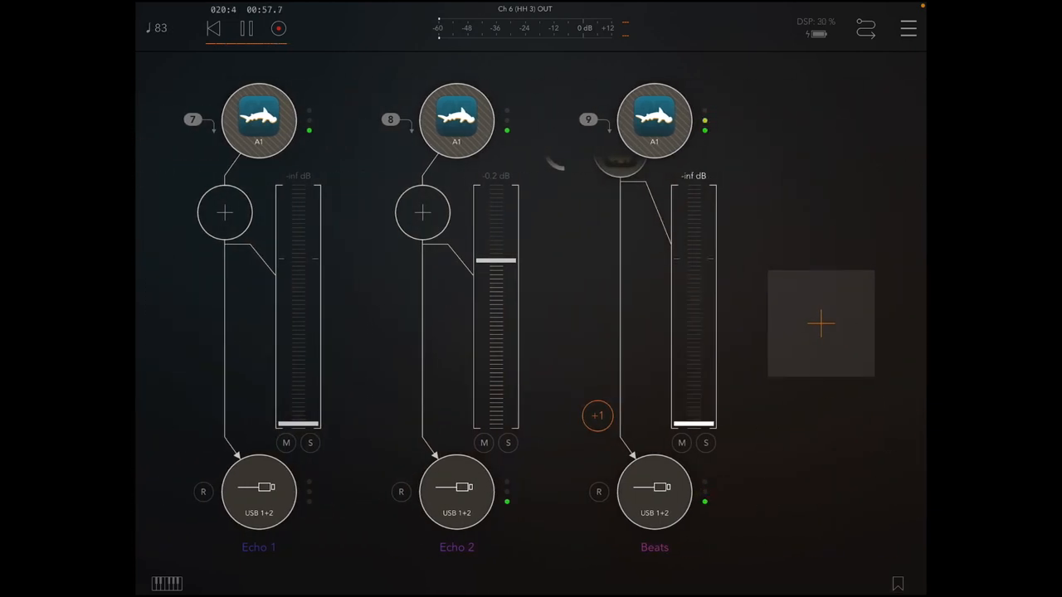
{"action": "left_click", "coordinate": [247, 28]}
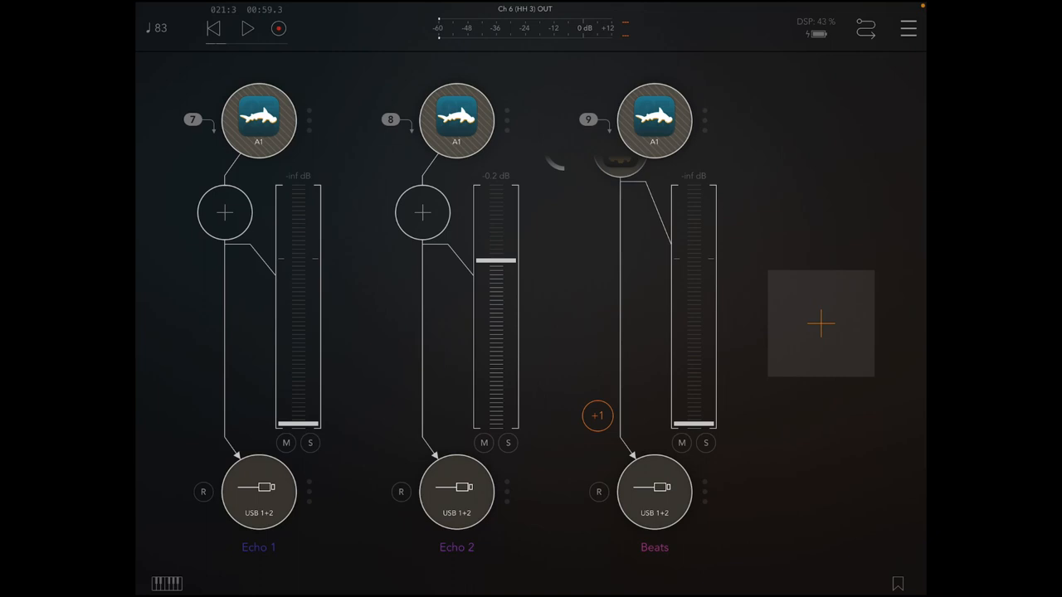
{"action": "left_click", "coordinate": [620, 212]}
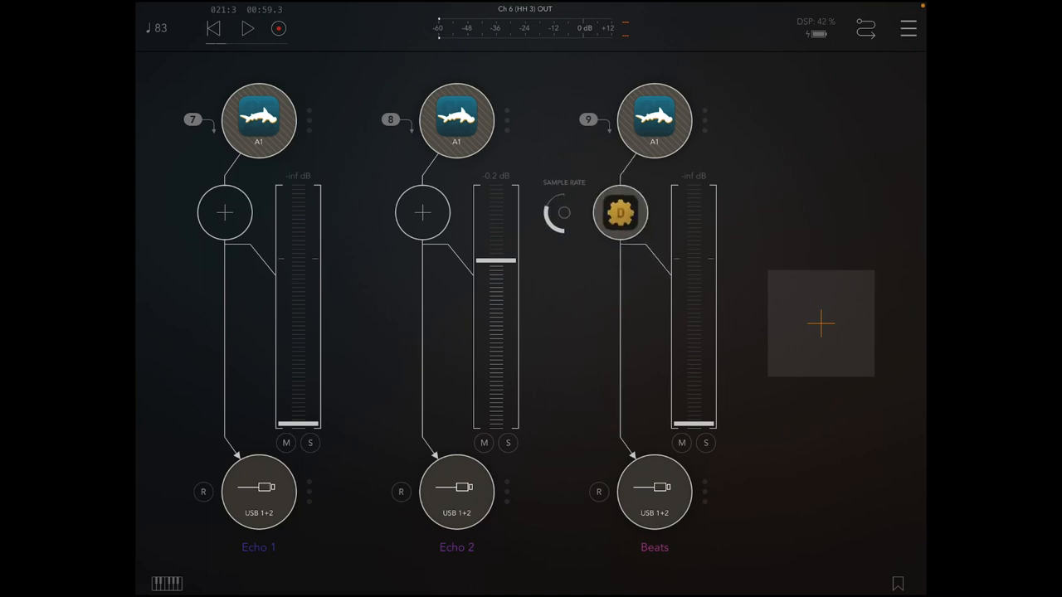
{"action": "scroll", "scroll_direction": "right", "scroll_amount": 3}
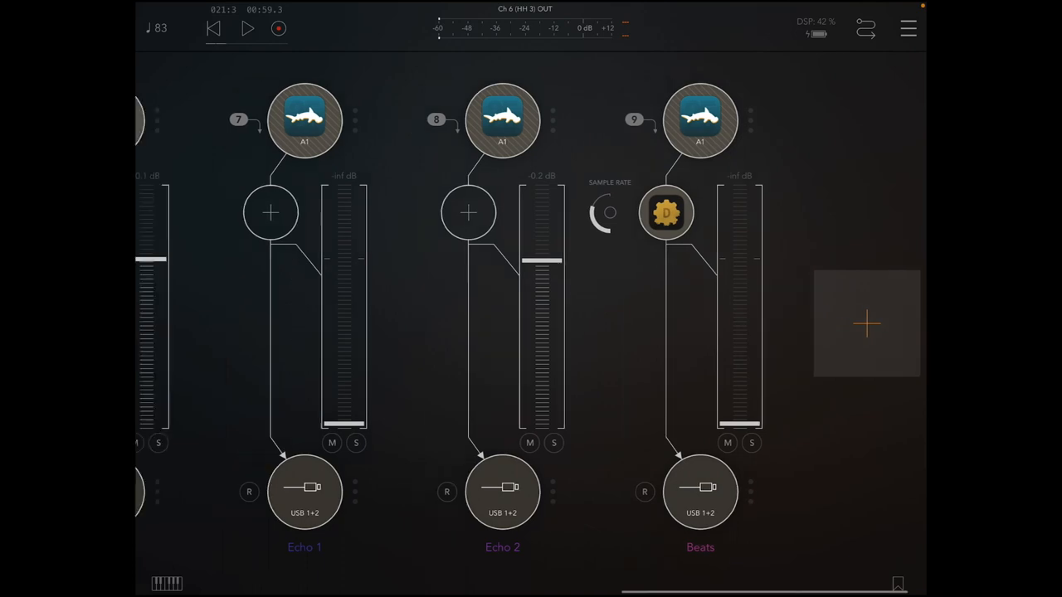
{"action": "scroll", "scroll_direction": "left", "scroll_amount": 3}
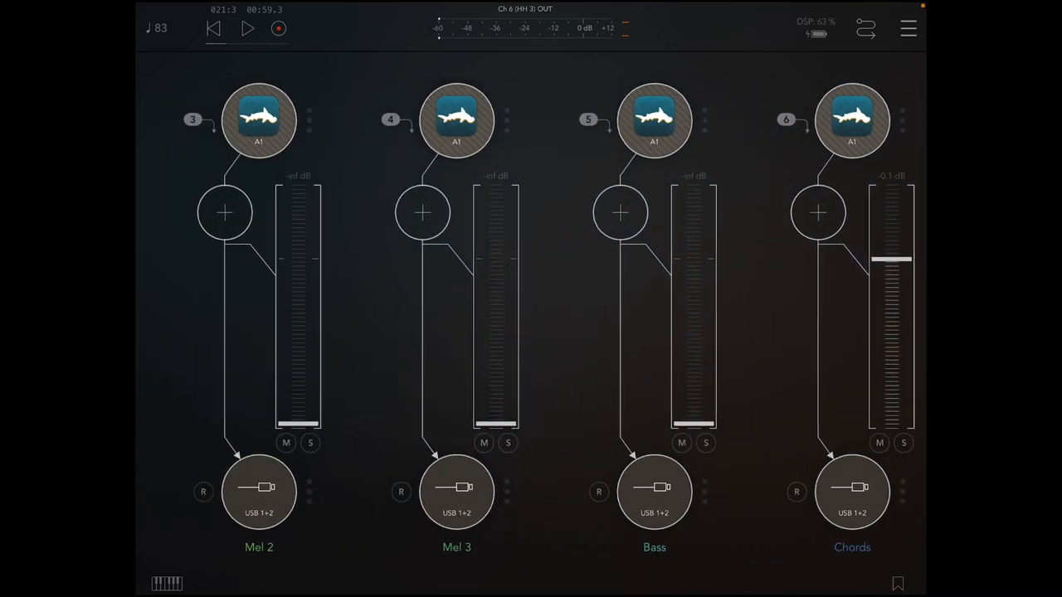
Insert the RRS Polylvoks Filter on the Bass channel, searching 'pol' in Inserts & Effects.
{"action": "left_click", "coordinate": [620, 213]}
{"action": "type", "text": "fil"}
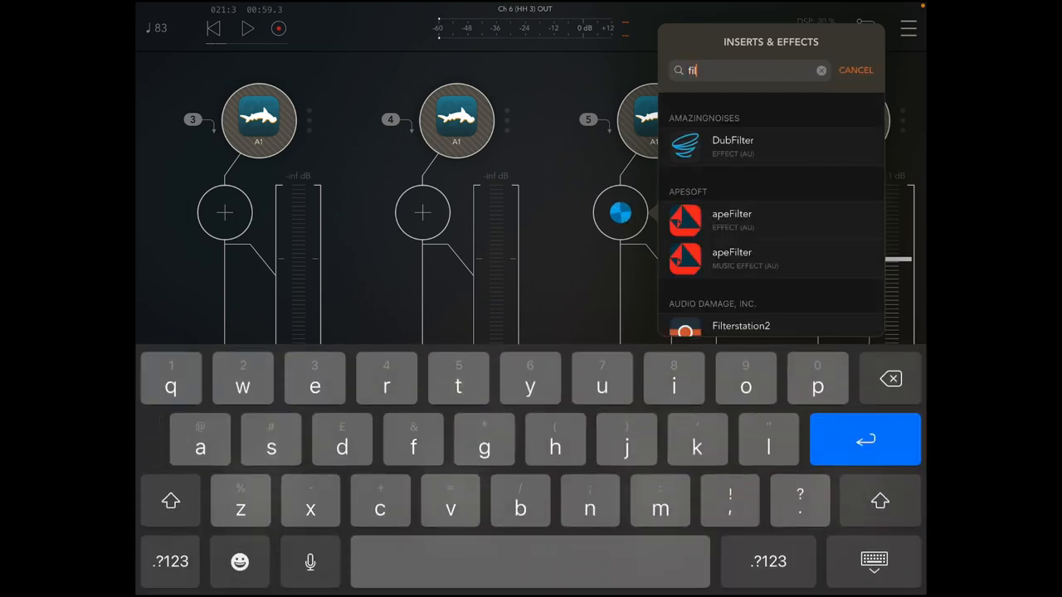
{"action": "type", "text": "er"}
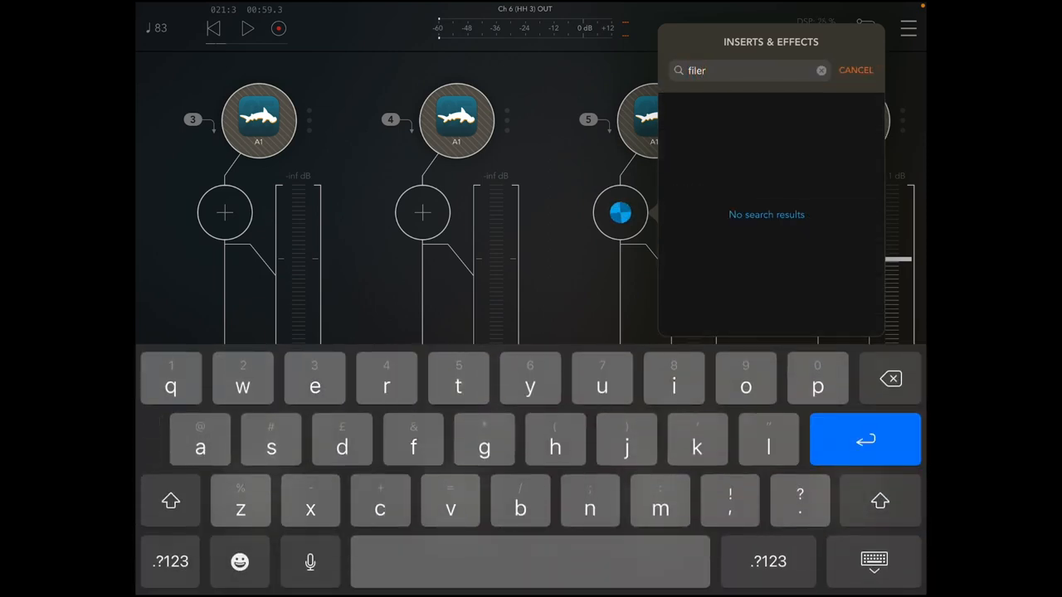
{"action": "type", "text": "pol"}
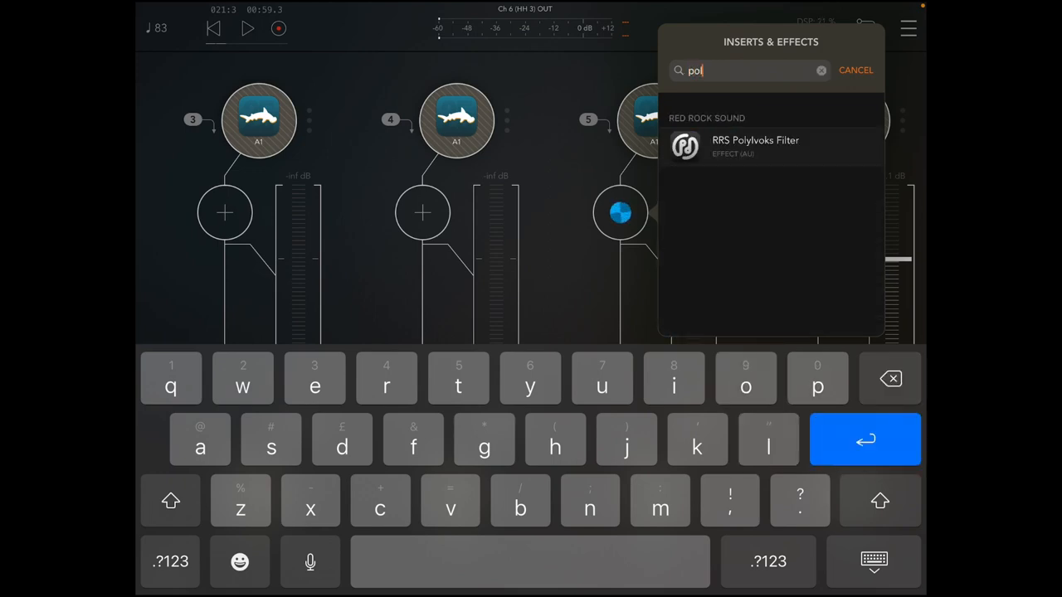
{"action": "left_click", "coordinate": [755, 146]}
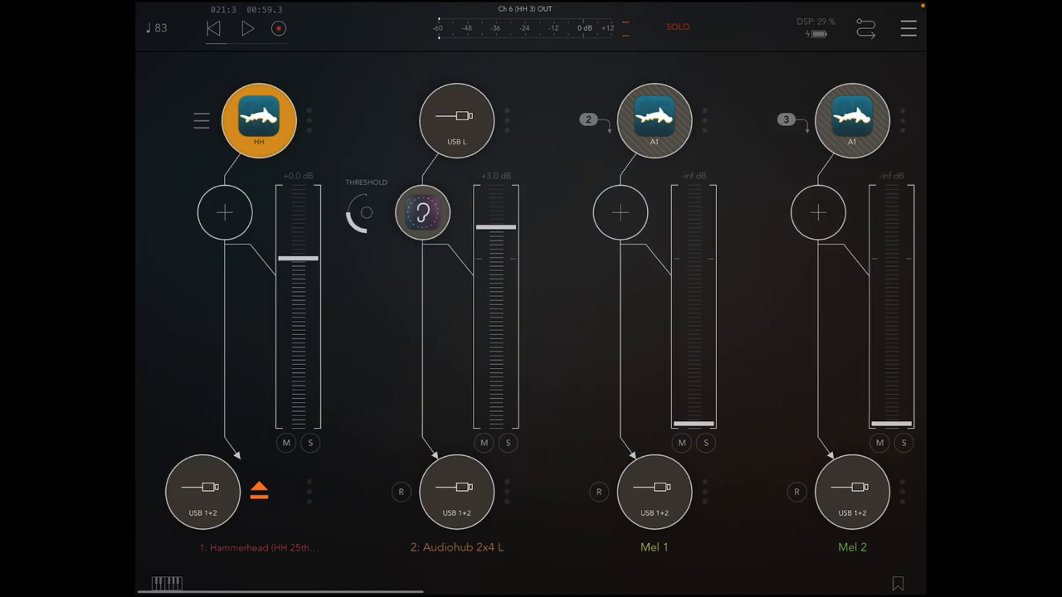
Solo Bass, rewind and play from the start with the Polylvoks Filter editor showing.
{"action": "left_click", "coordinate": [508, 442]}
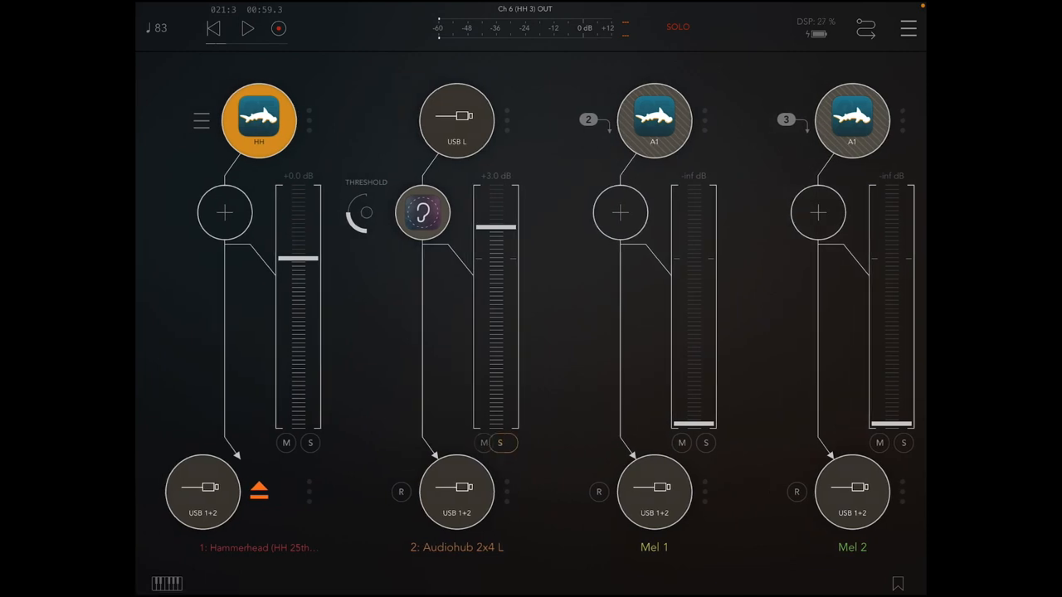
{"action": "scroll", "scroll_direction": "right", "scroll_amount": 3}
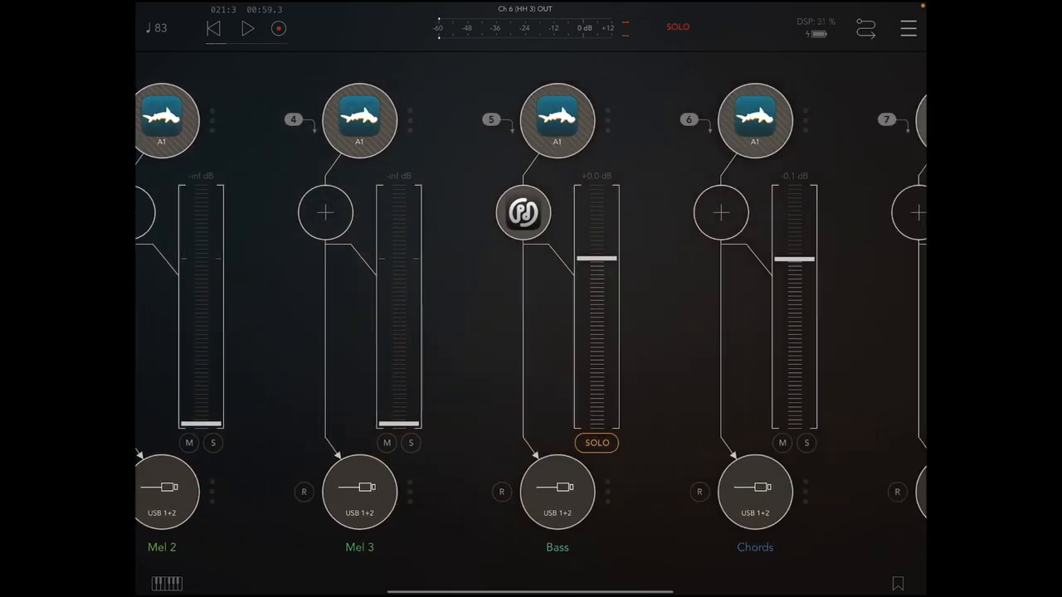
{"action": "scroll", "scroll_direction": "right", "scroll_amount": 3}
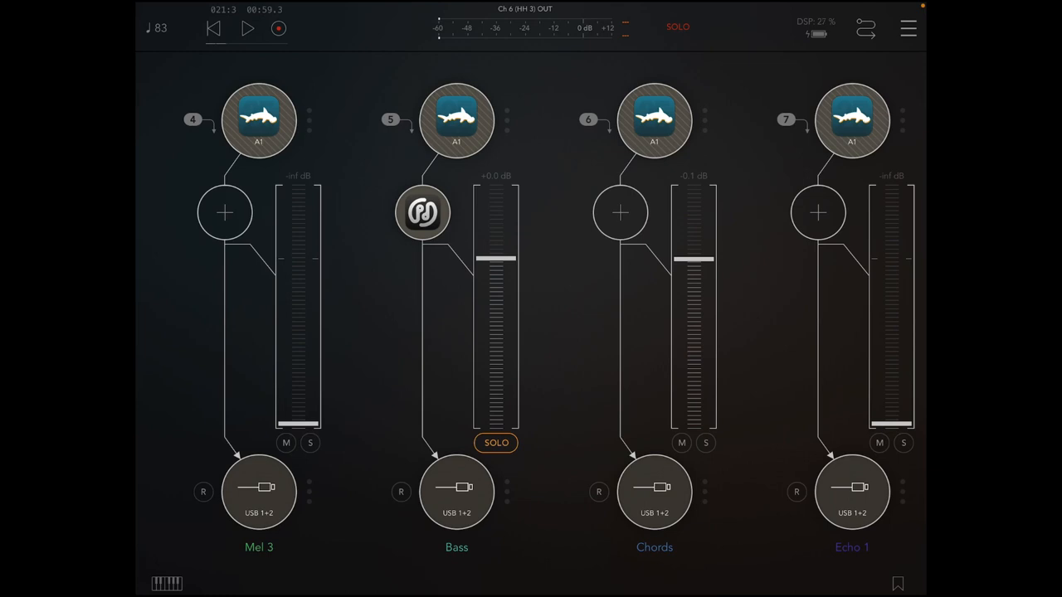
{"action": "left_click", "coordinate": [212, 29]}
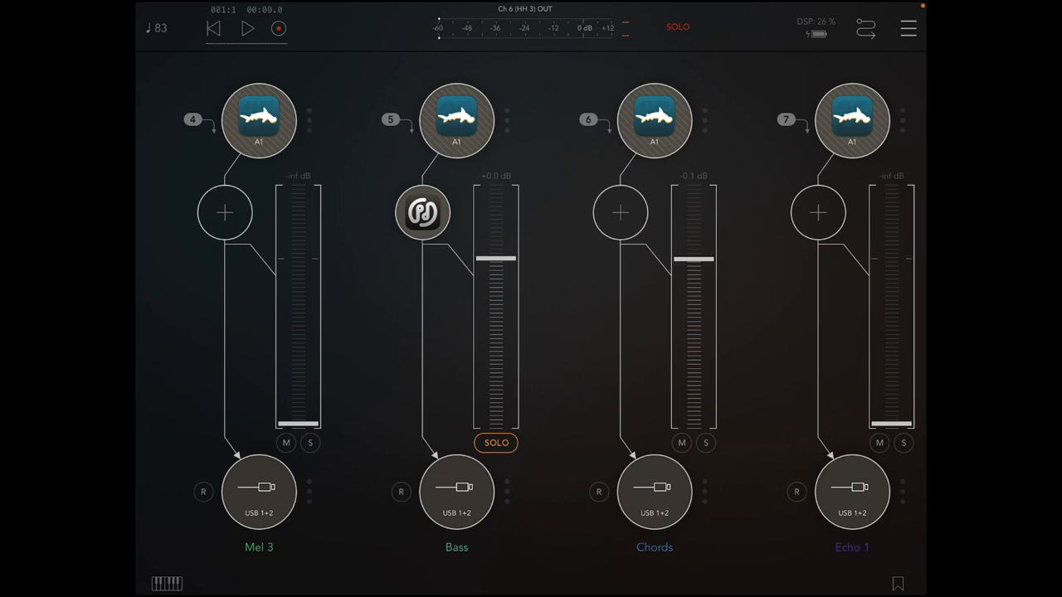
{"action": "left_click", "coordinate": [423, 213]}
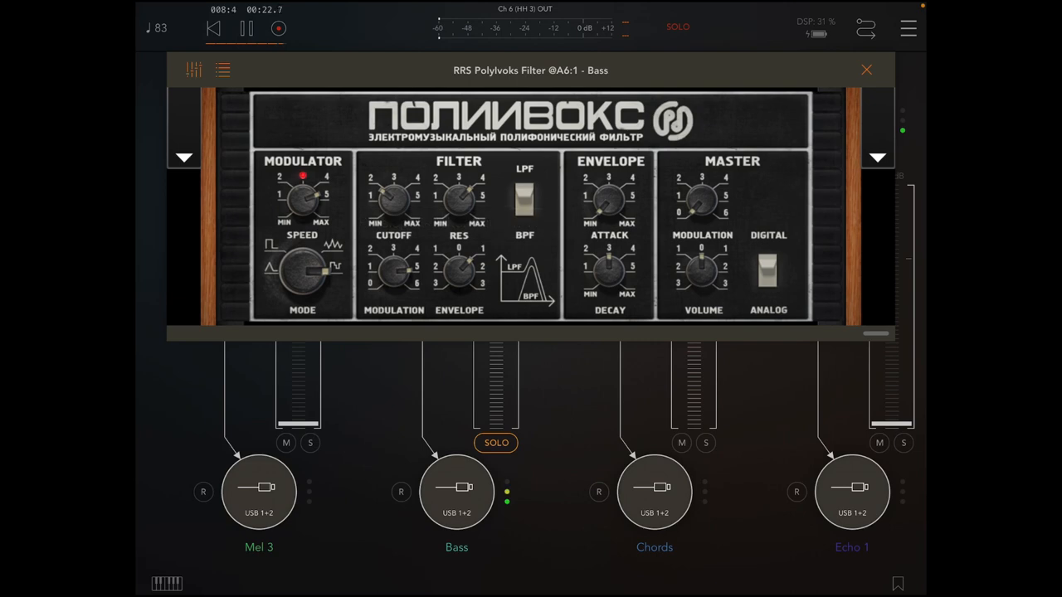
Close the Polylvoks editor, audition the soloed Bass with its new filter, then stop playback.
{"action": "left_click", "coordinate": [866, 70]}
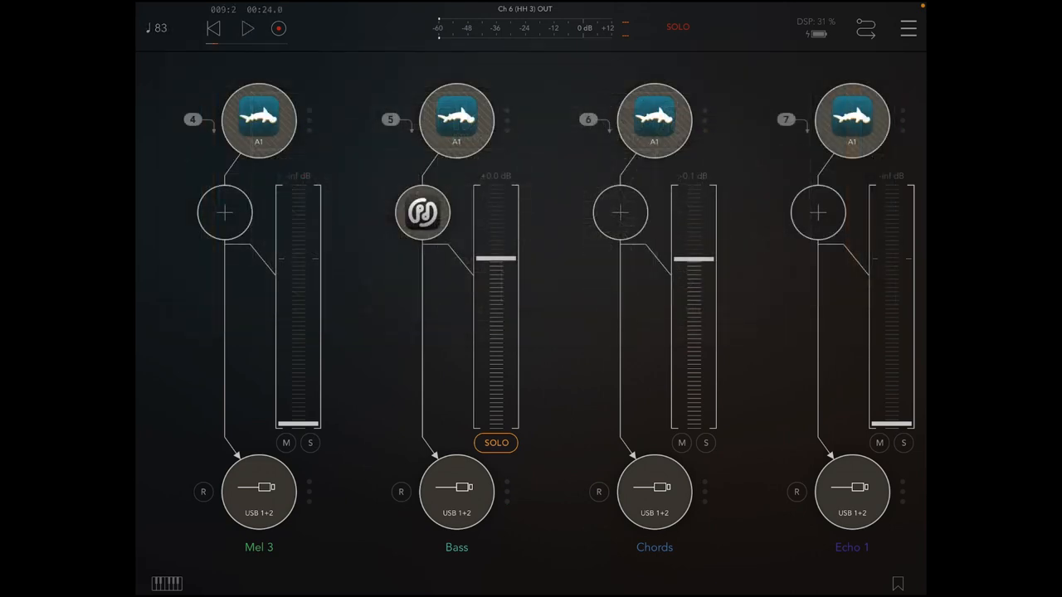
{"action": "left_click", "coordinate": [496, 442]}
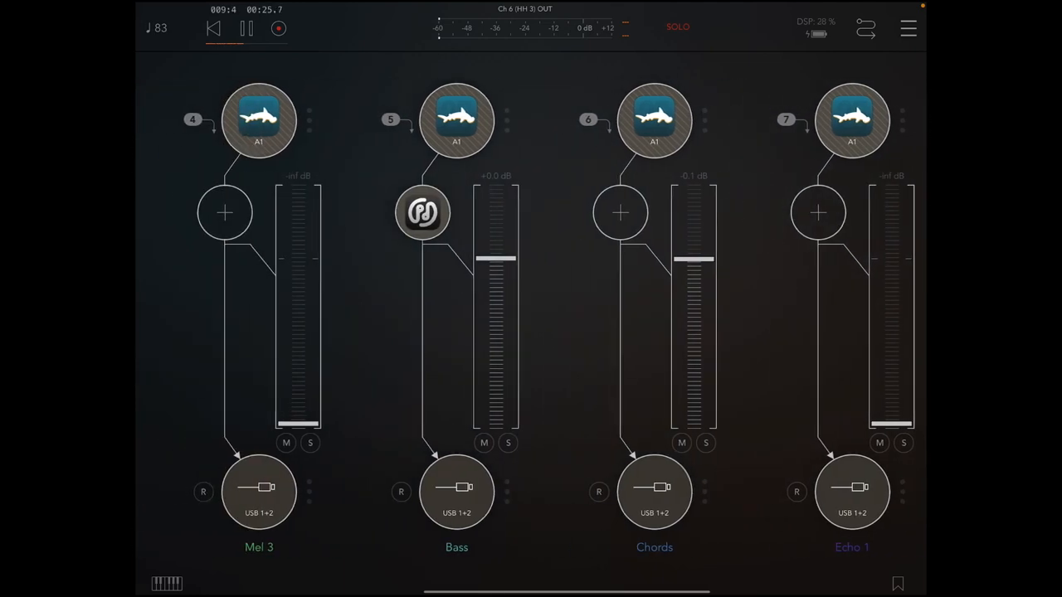
{"action": "left_click", "coordinate": [508, 442]}
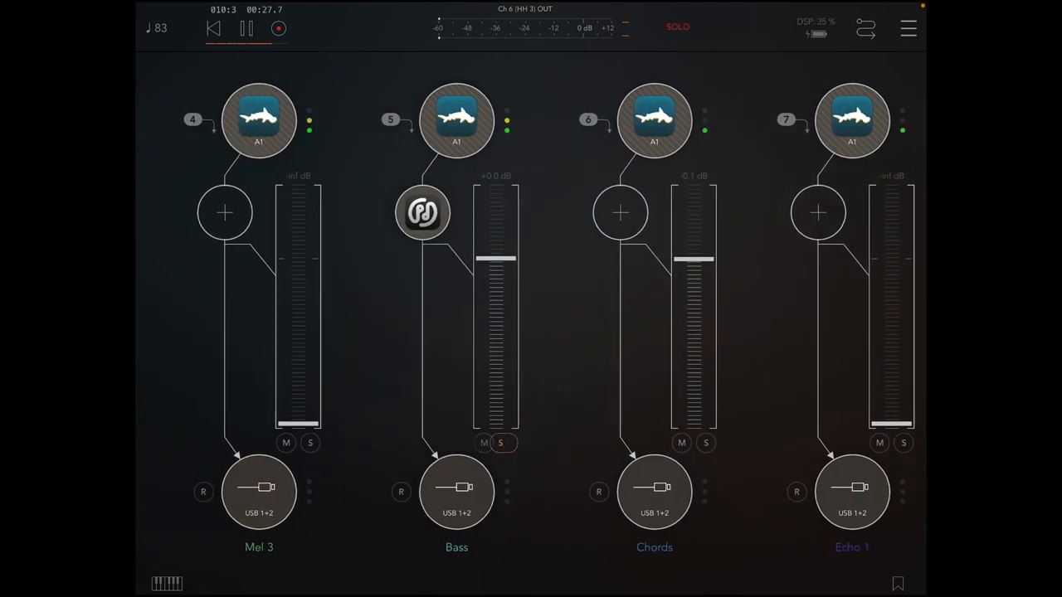
{"action": "scroll", "scroll_direction": "right", "scroll_amount": 3}
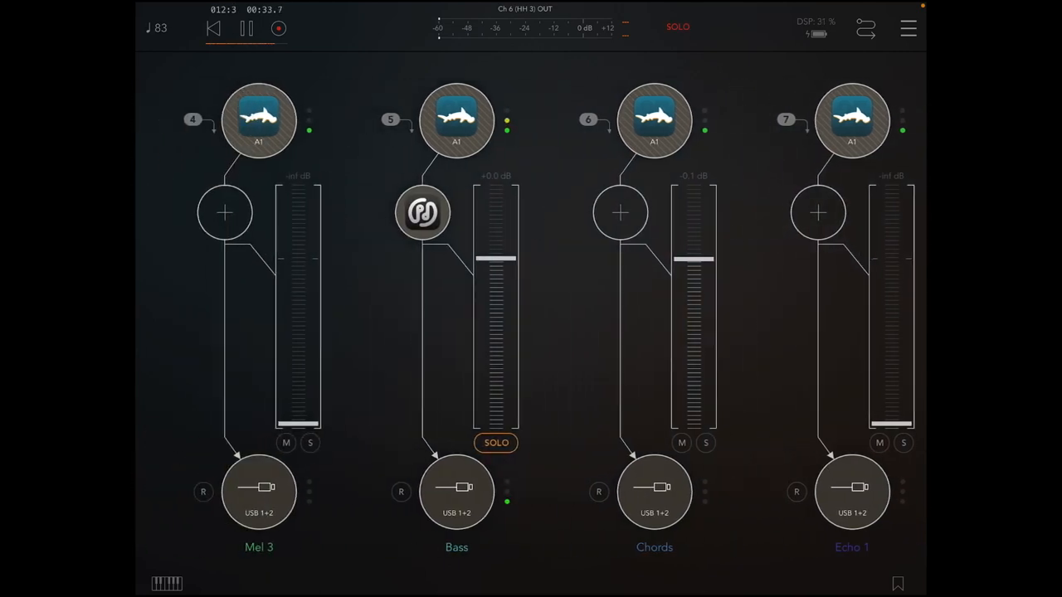
{"action": "left_click", "coordinate": [246, 29]}
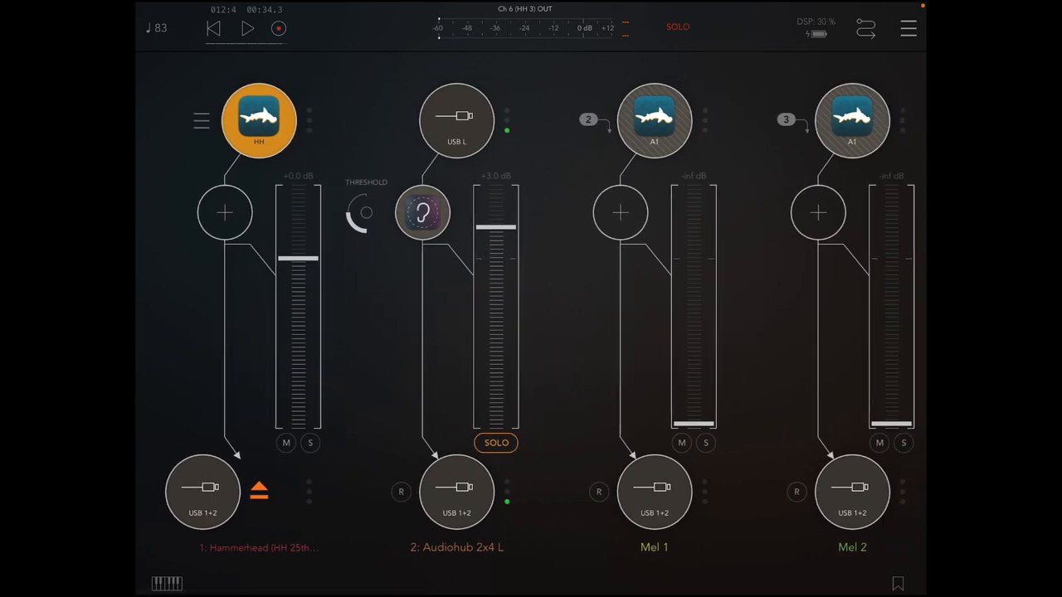
Open Hammerhead from AUM channel 1 and shorten the Mel 1 pattern by one step to 13.
{"action": "double_click", "coordinate": [258, 120]}
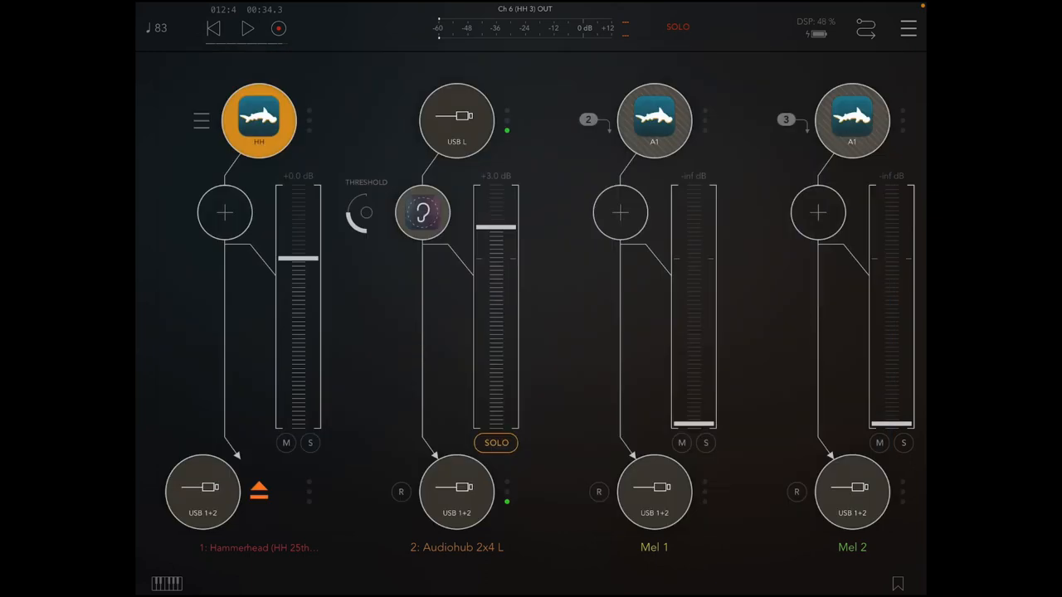
{"action": "left_click", "coordinate": [259, 119]}
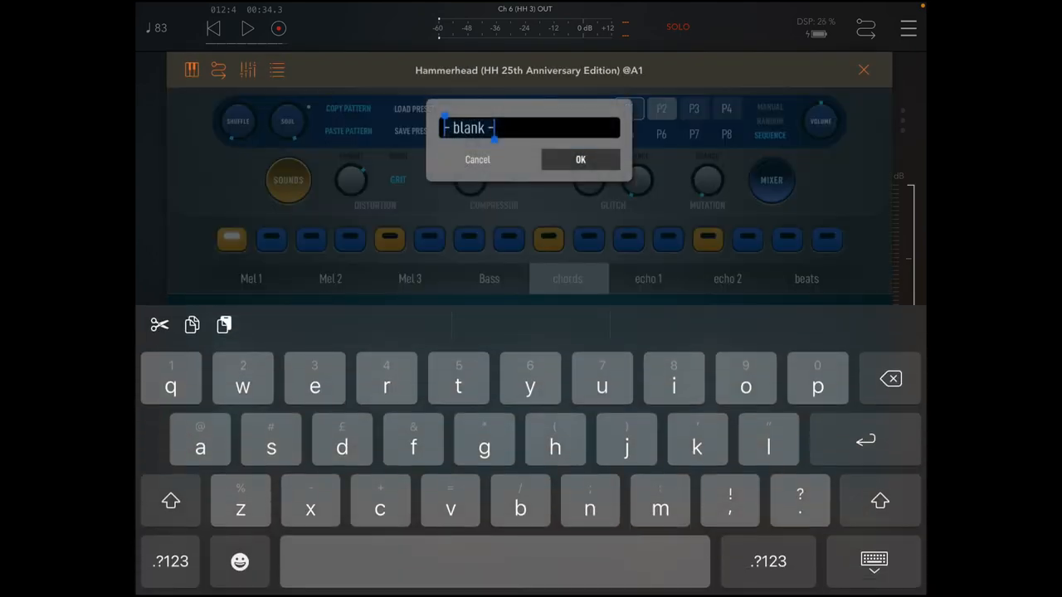
{"action": "left_click", "coordinate": [580, 160]}
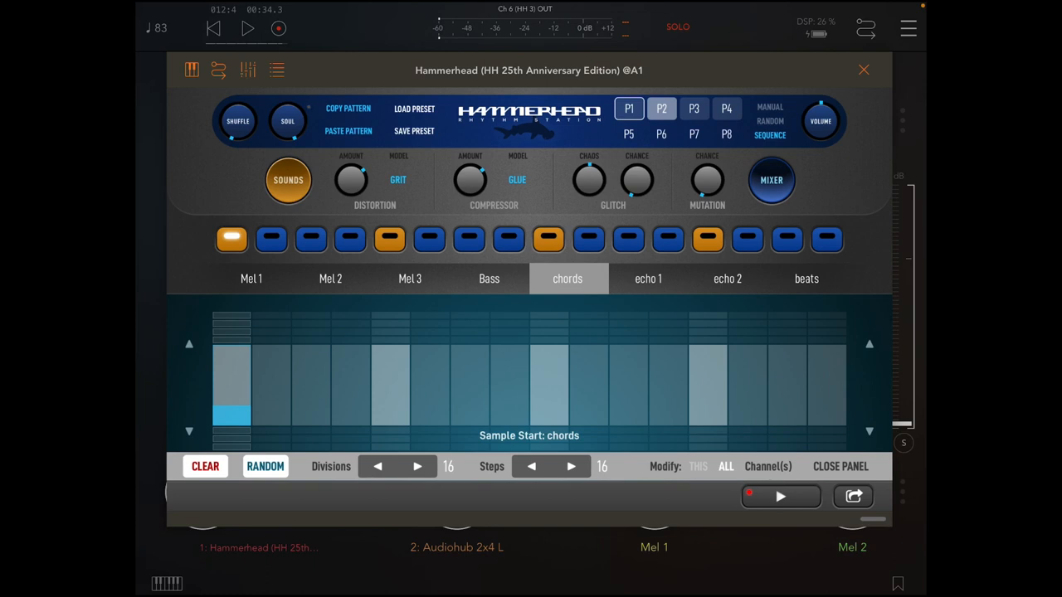
{"action": "left_click", "coordinate": [251, 278]}
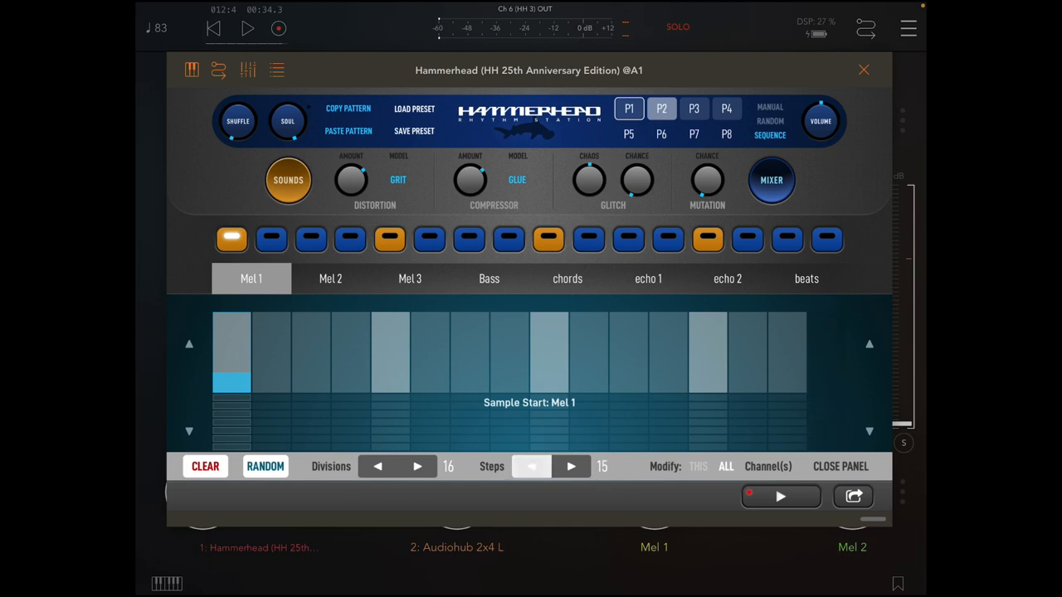
{"action": "left_click", "coordinate": [531, 466]}
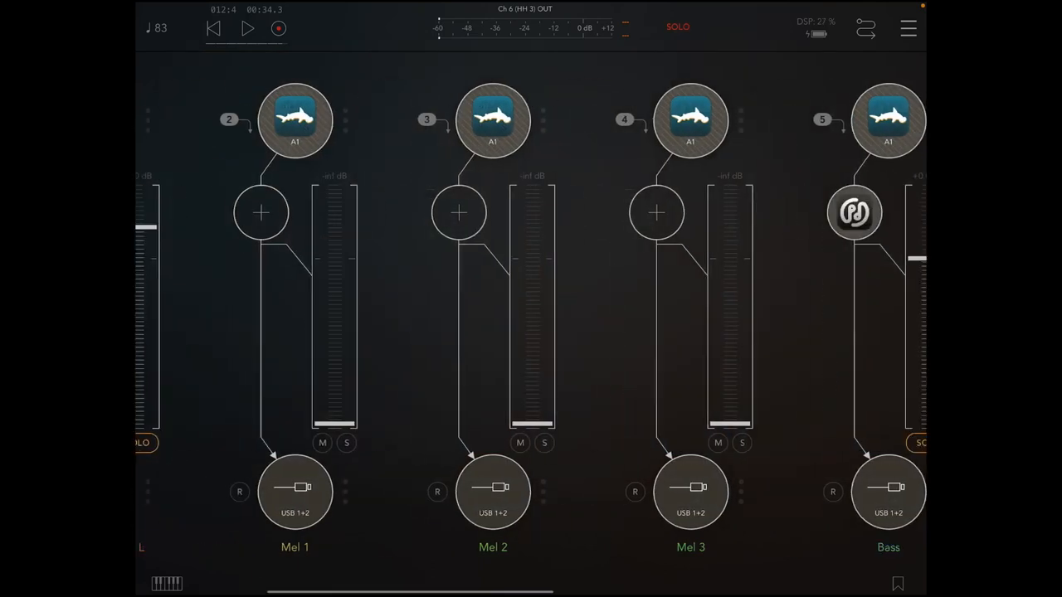
Return along the mixer channels and bring the Hammerhead plugin window back up.
{"action": "scroll", "scroll_direction": "right", "scroll_amount": 3}
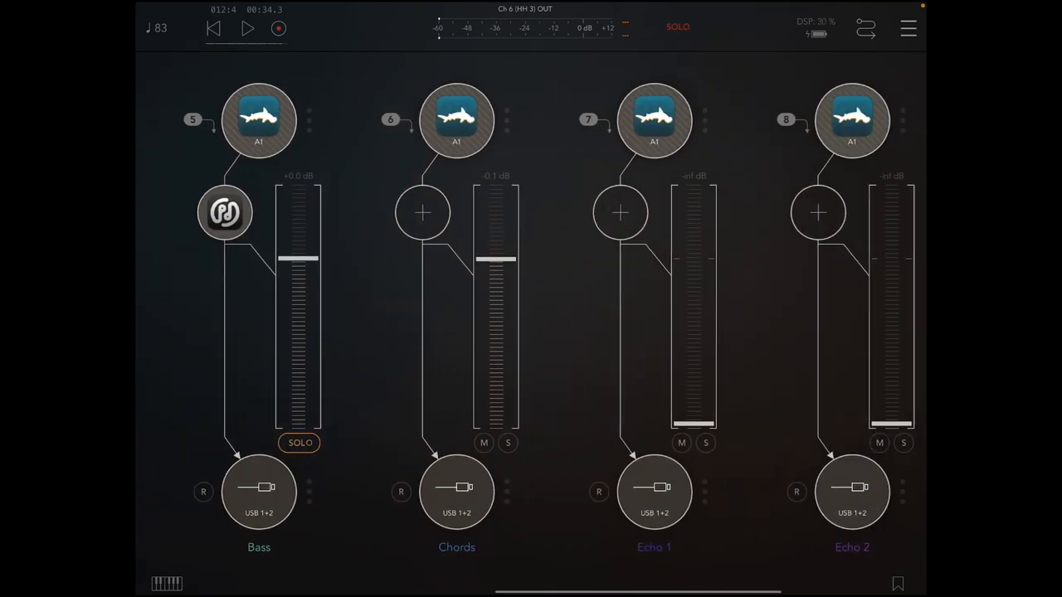
{"action": "scroll", "scroll_direction": "right", "scroll_amount": 3}
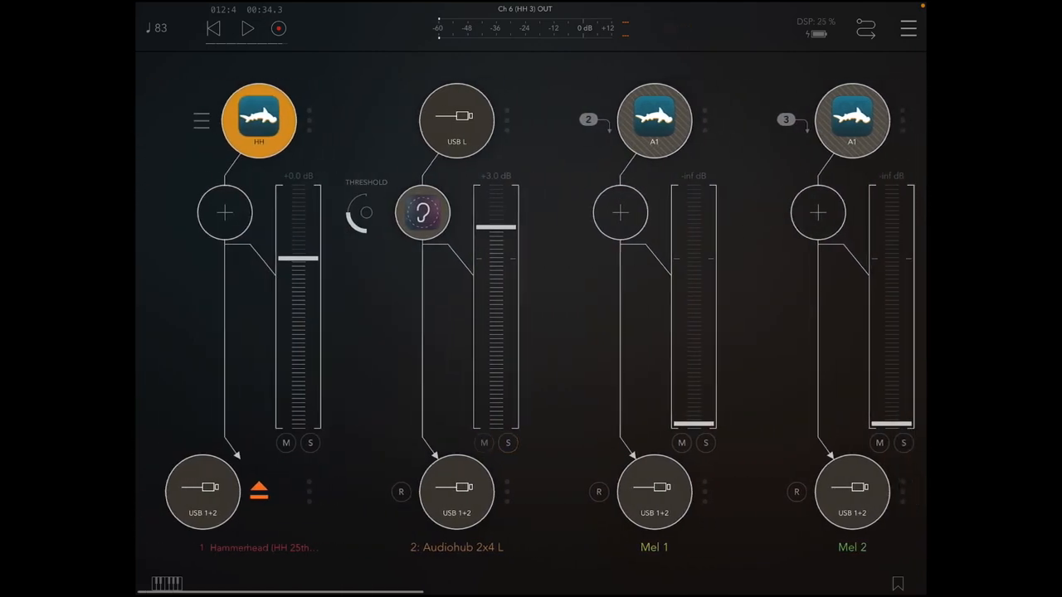
{"action": "left_click", "coordinate": [258, 121]}
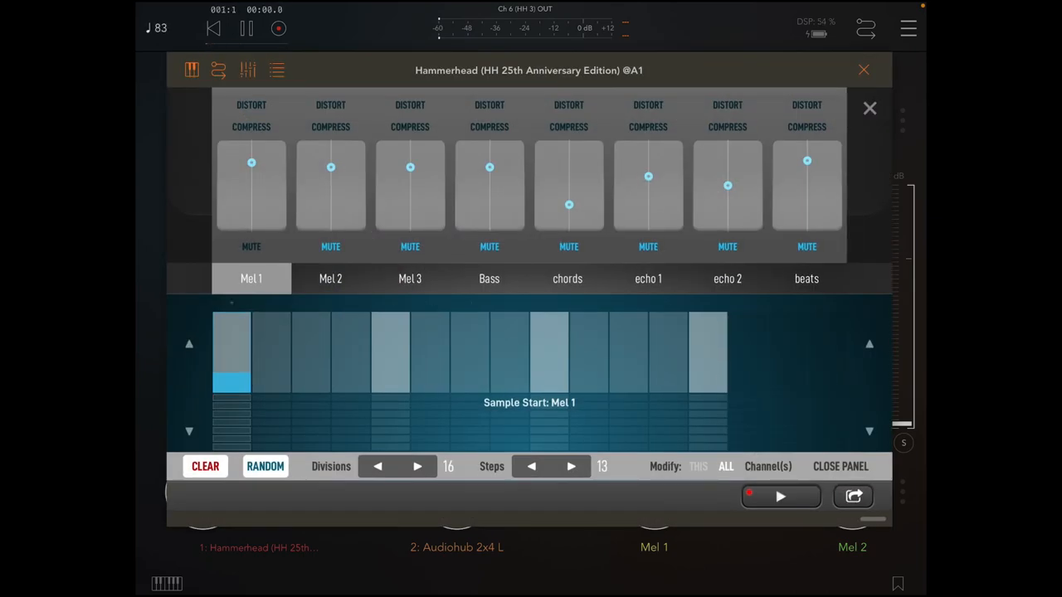
Reopen Hammerhead with Mel 1 at 12 steps and select pattern P1 in manual mode.
{"action": "left_click", "coordinate": [870, 108]}
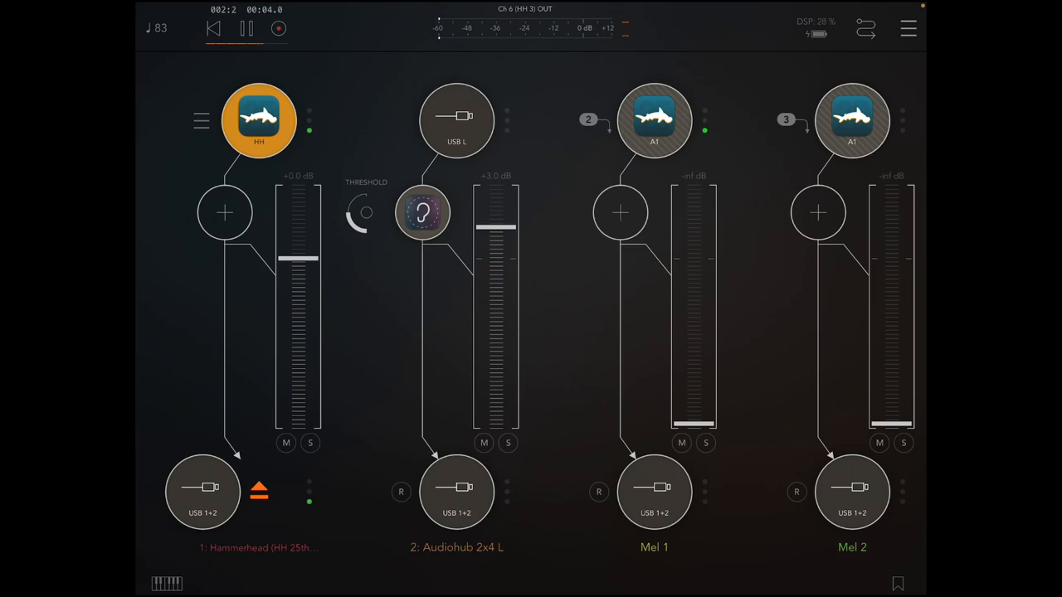
{"action": "left_click", "coordinate": [258, 120]}
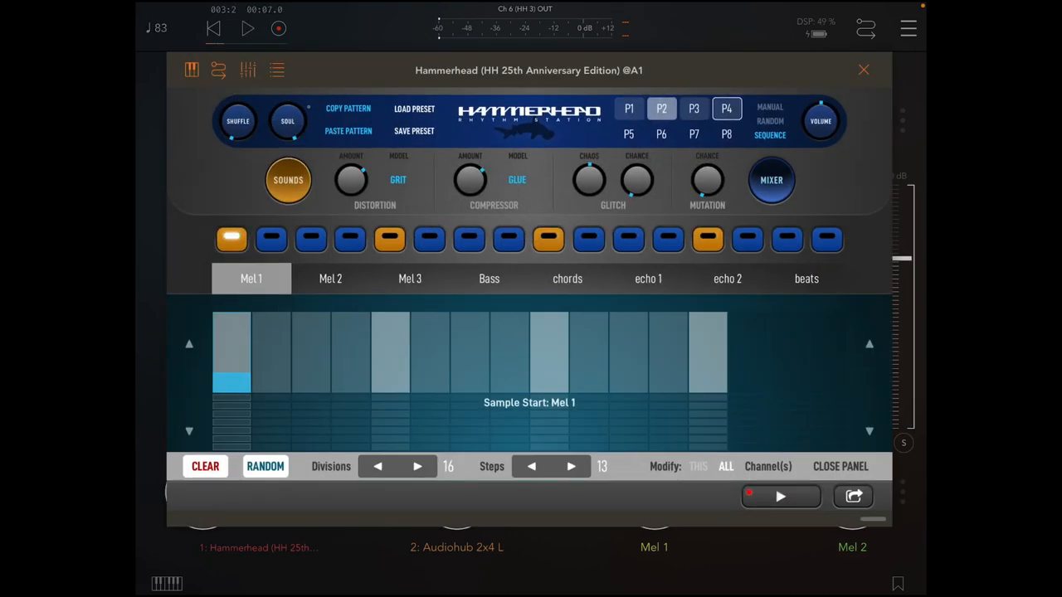
{"action": "left_click", "coordinate": [771, 180]}
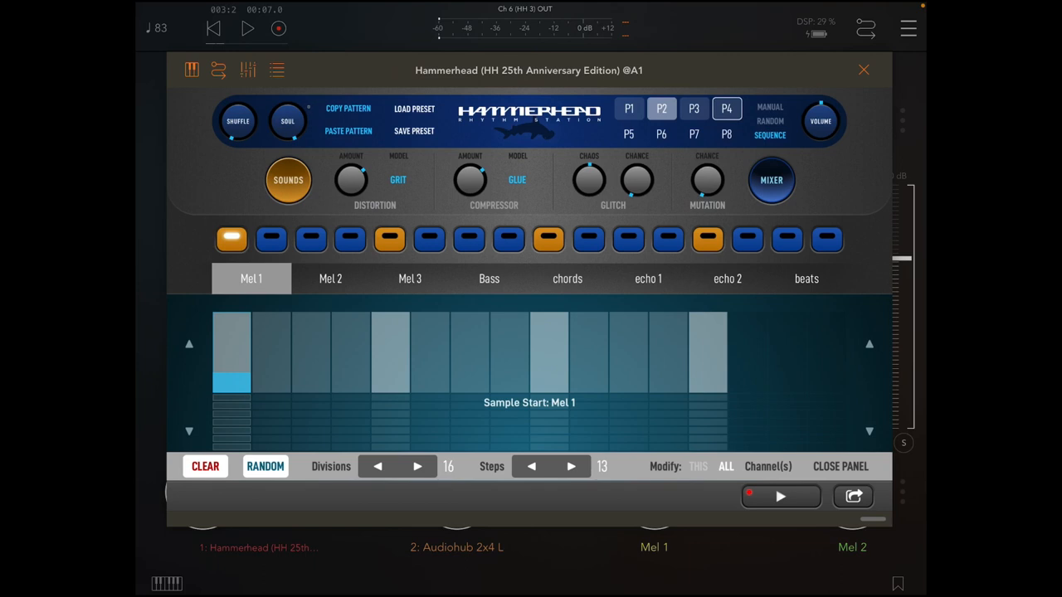
{"action": "left_click", "coordinate": [629, 109]}
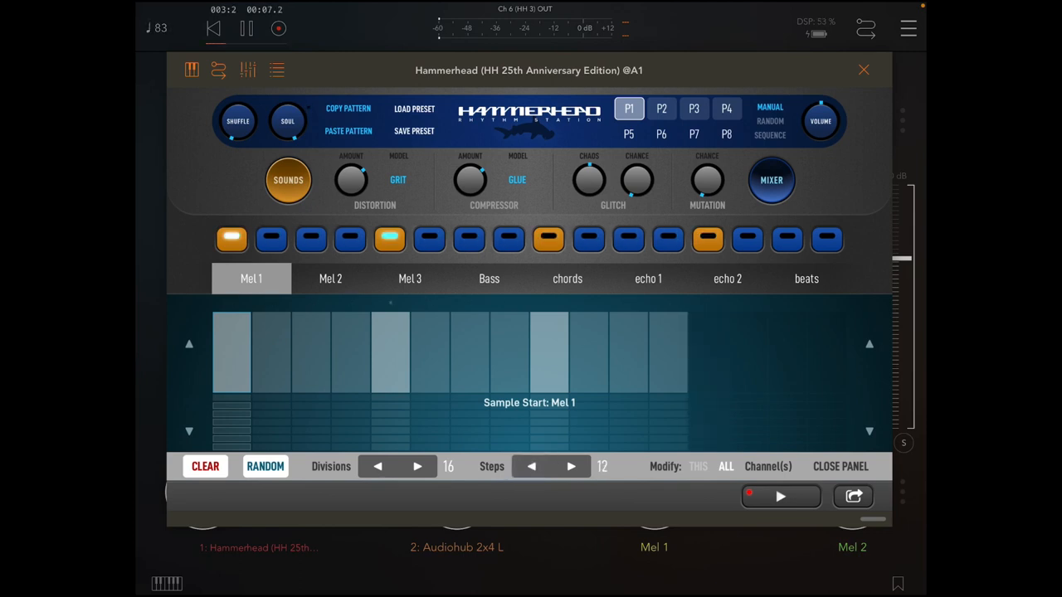
Reset all channels to 16 steps, shorten only Mel 1 to 12, and close Hammerhead.
{"action": "left_click", "coordinate": [246, 28]}
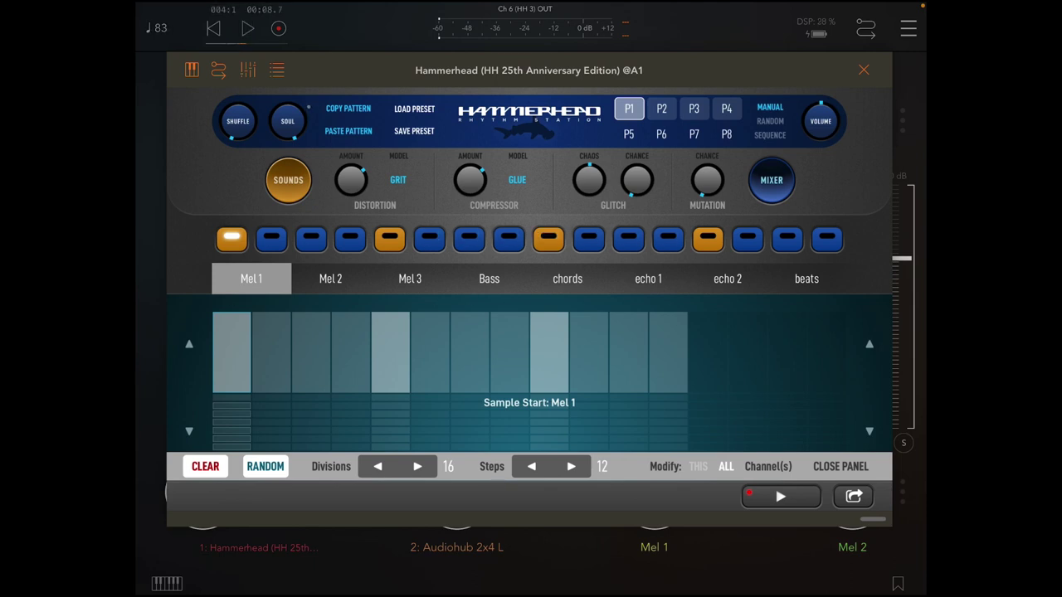
{"action": "left_click", "coordinate": [571, 466]}
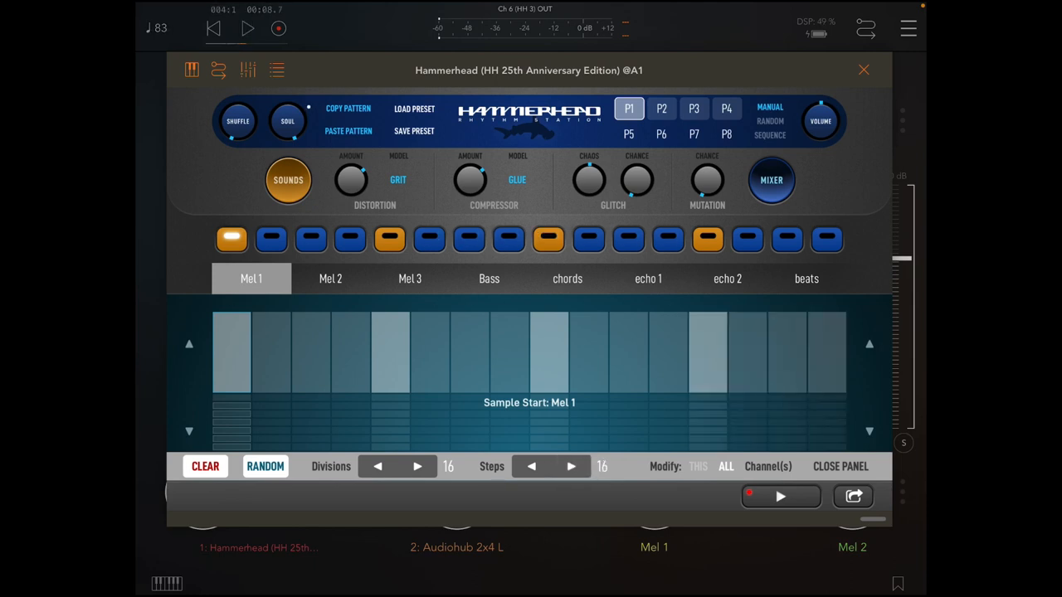
{"action": "left_click", "coordinate": [531, 466]}
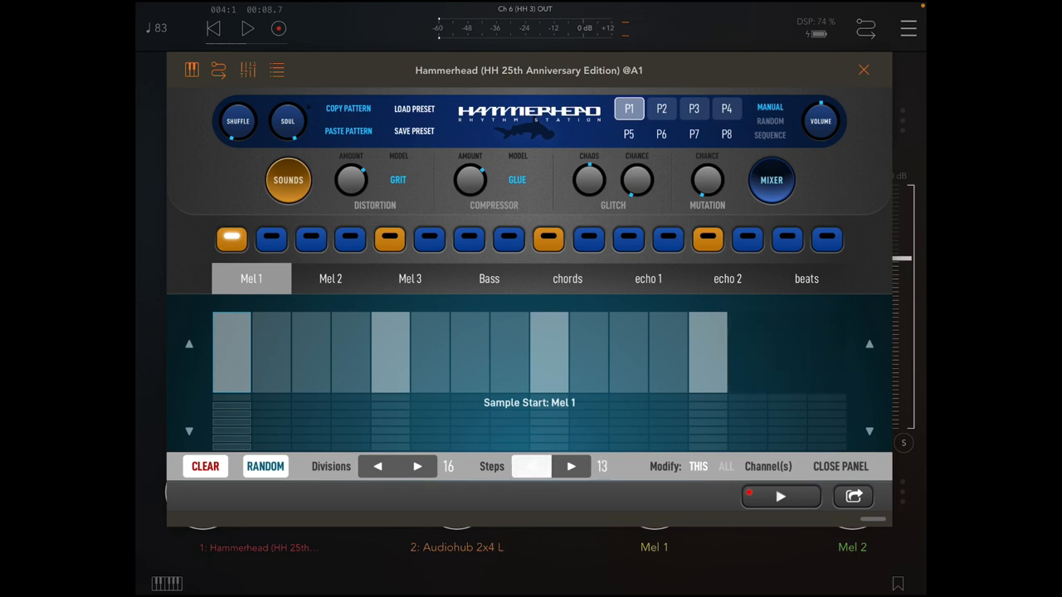
{"action": "left_click", "coordinate": [531, 466]}
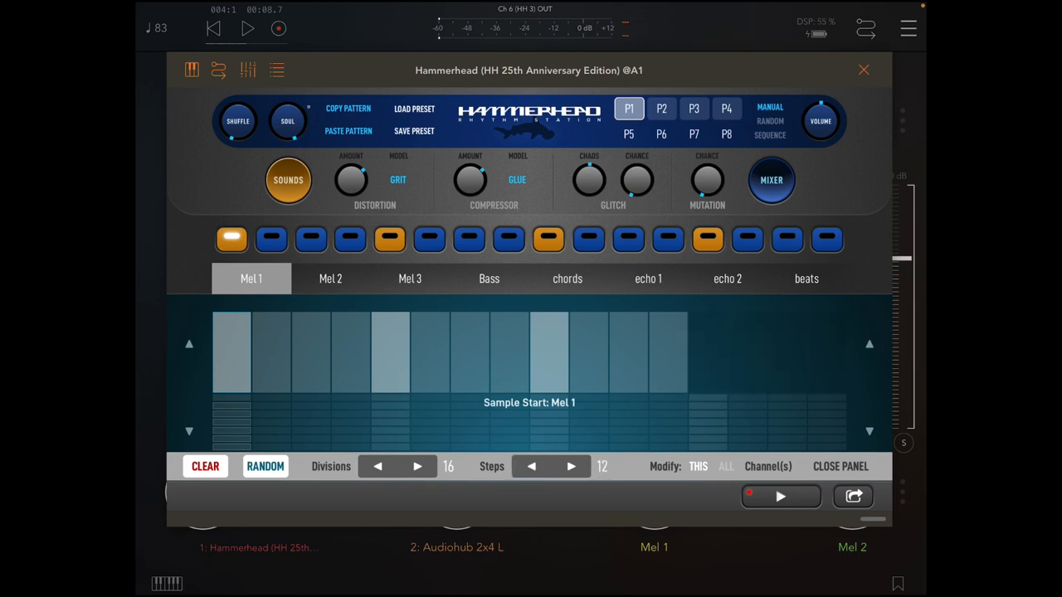
{"action": "left_click", "coordinate": [247, 28]}
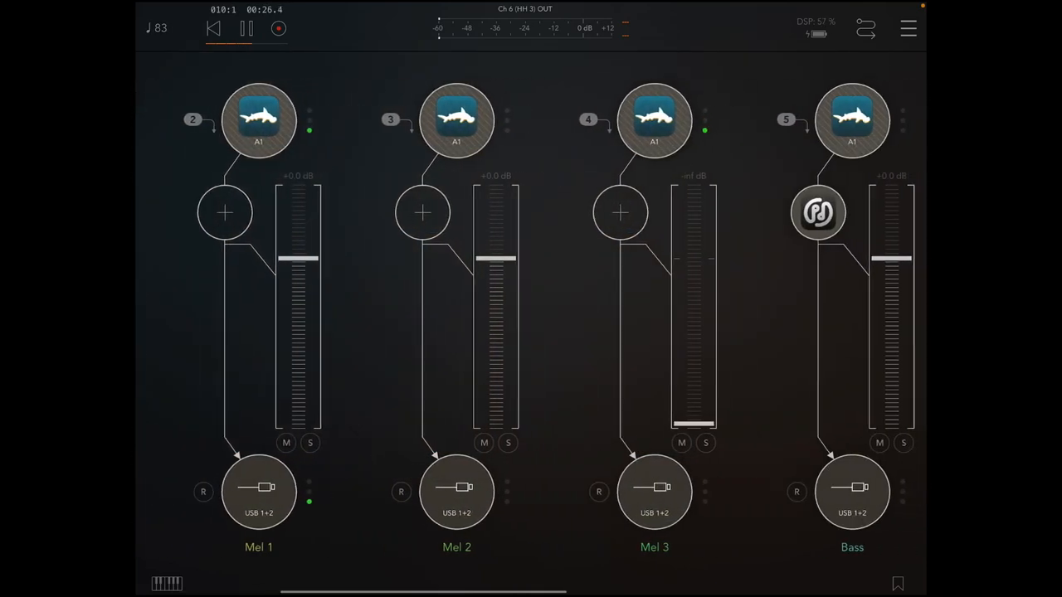
Raise the Mel 3 fader to 0 dB and stop playback.
{"action": "left_click_drag", "start_coordinate": [693, 423], "coordinate": [693, 257]}
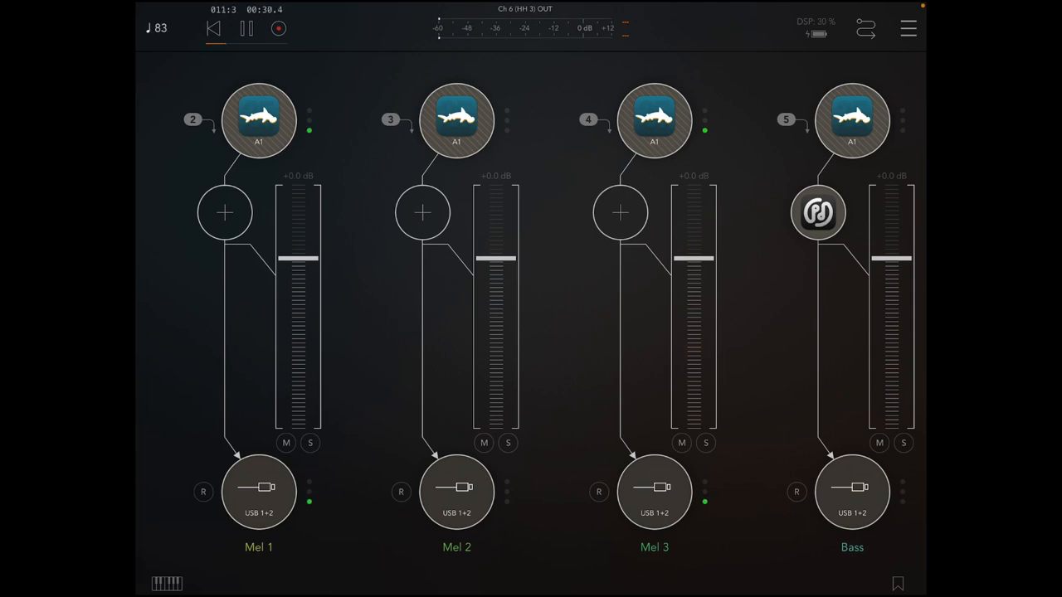
{"action": "scroll", "scroll_direction": "left", "scroll_amount": 3}
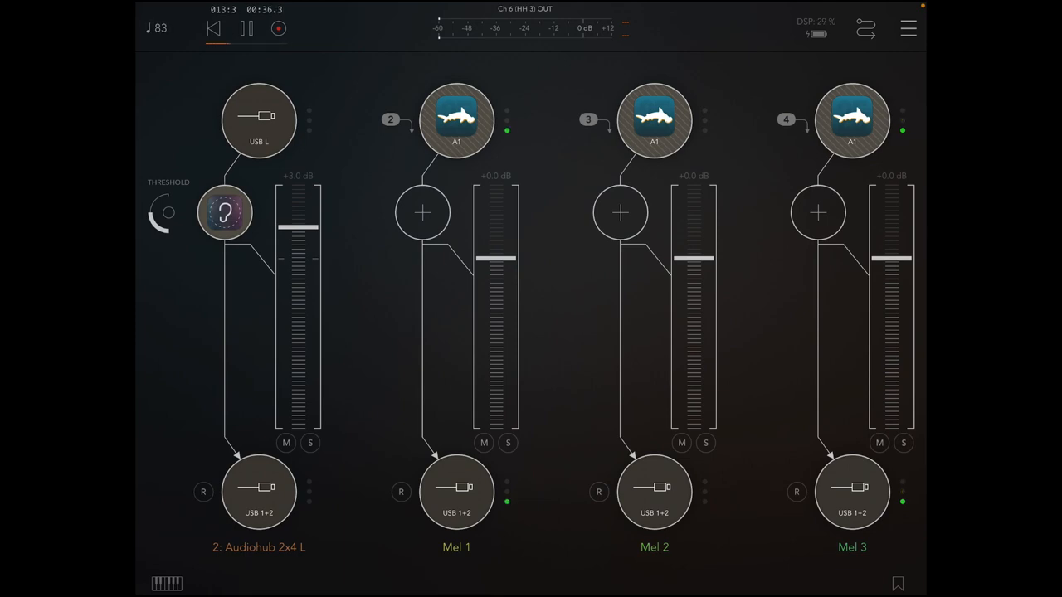
{"action": "left_click", "coordinate": [246, 28]}
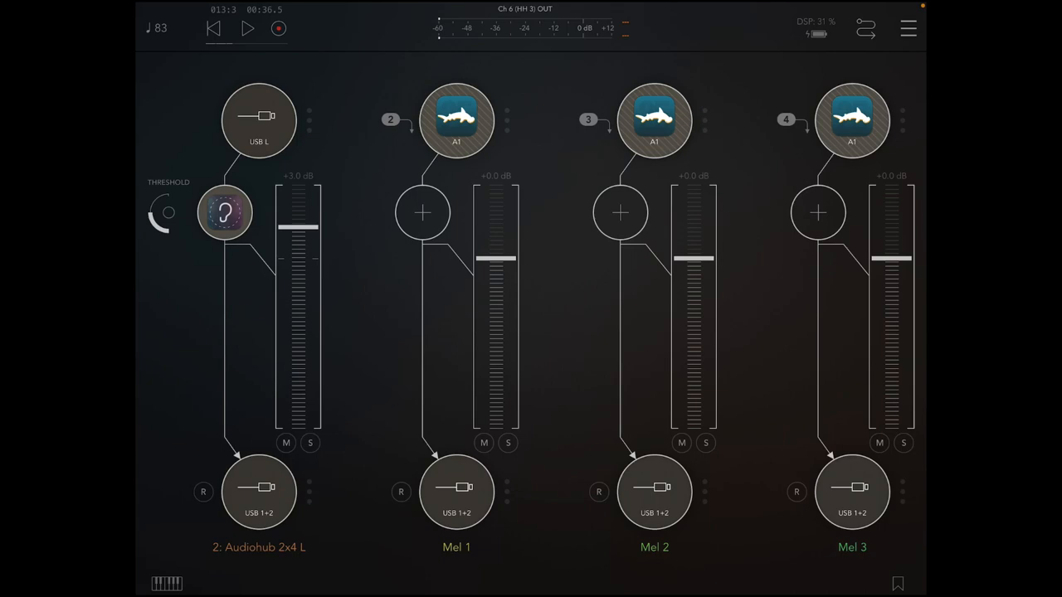
{"action": "scroll", "scroll_direction": "right", "scroll_amount": 3}
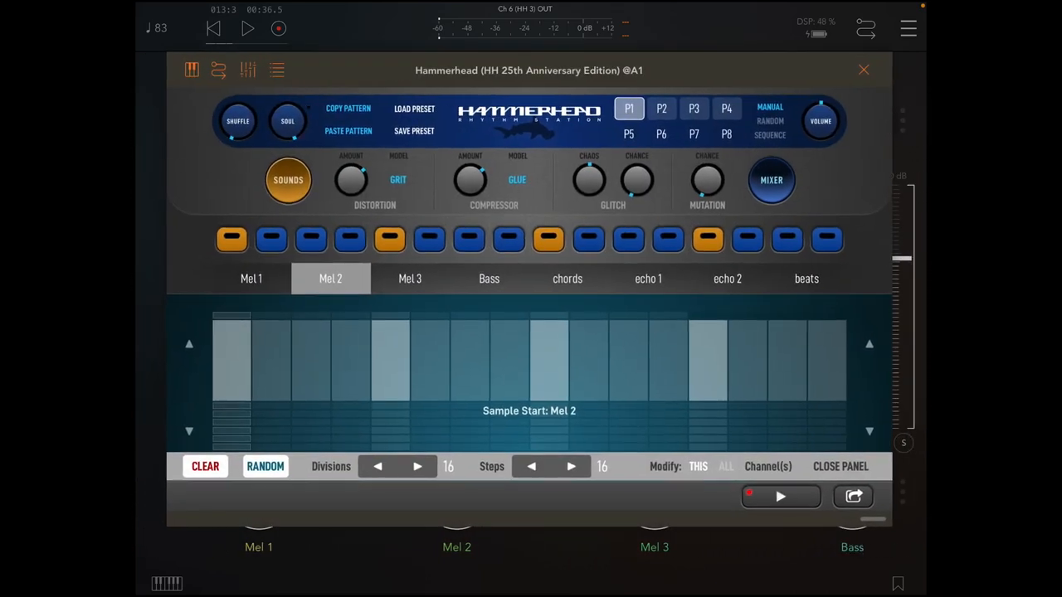
Review the Mel 3, Mel 2 and Mel 1 step patterns and start playback.
{"action": "left_click", "coordinate": [410, 278]}
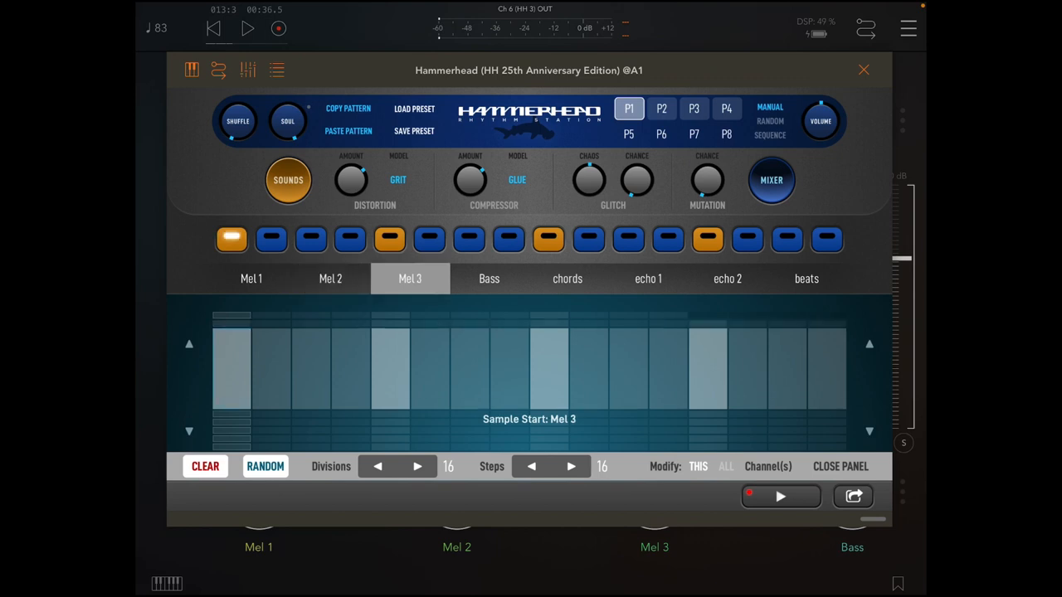
{"action": "left_click", "coordinate": [330, 279]}
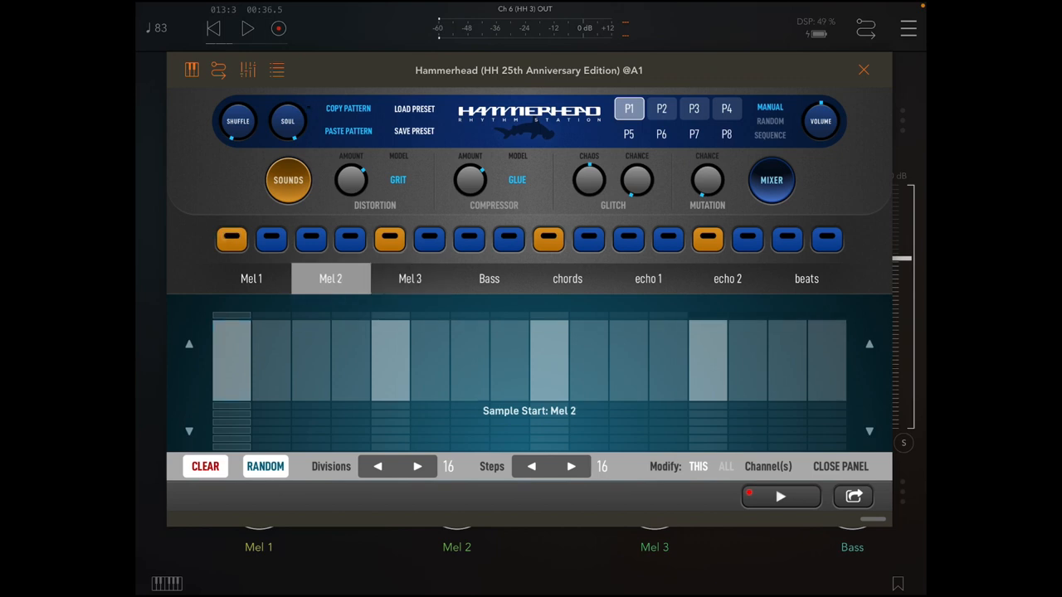
{"action": "left_click", "coordinate": [250, 278]}
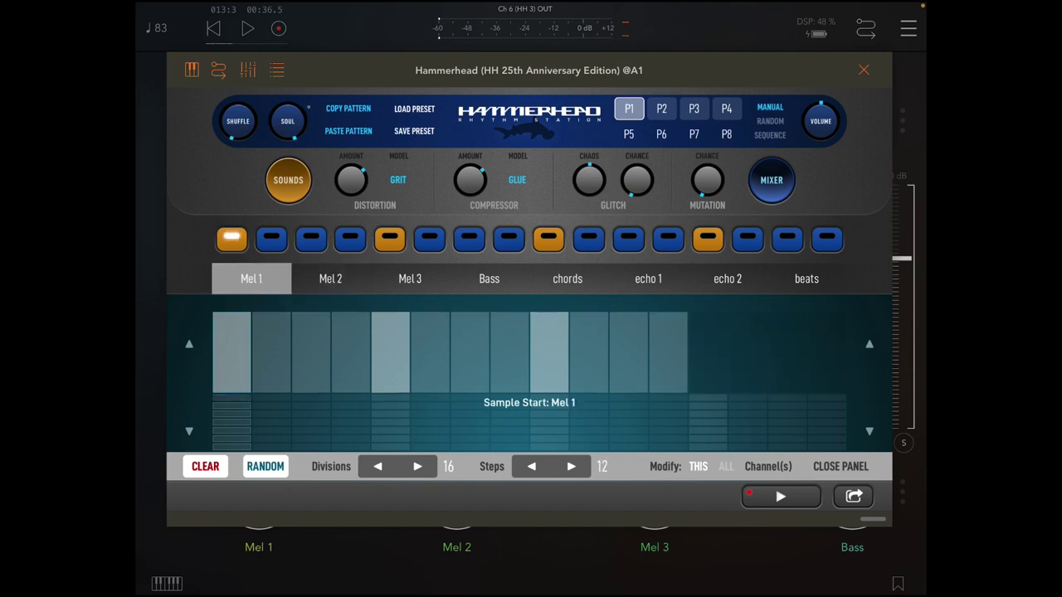
{"action": "left_click", "coordinate": [247, 28]}
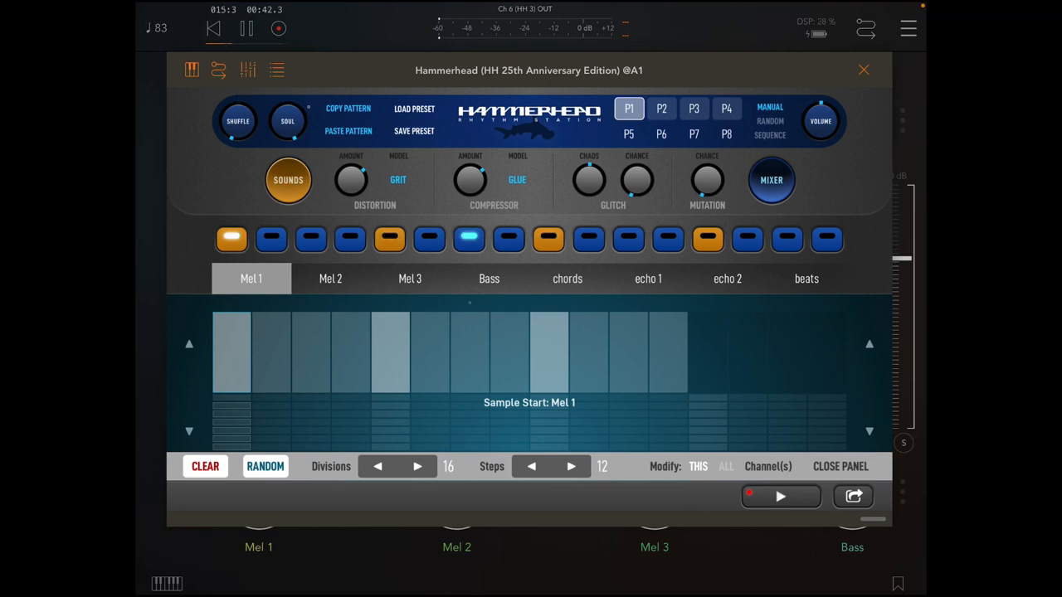
Compare Mel 3's 16-step pattern against Mel 1's 12-step pattern while playing.
{"action": "left_click", "coordinate": [409, 278]}
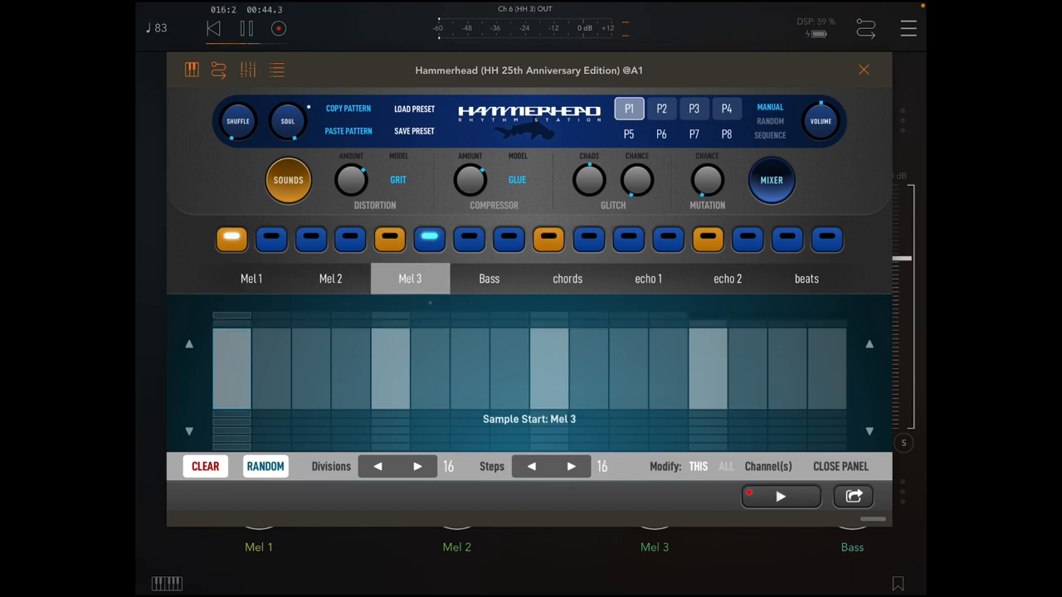
{"action": "left_click", "coordinate": [250, 278]}
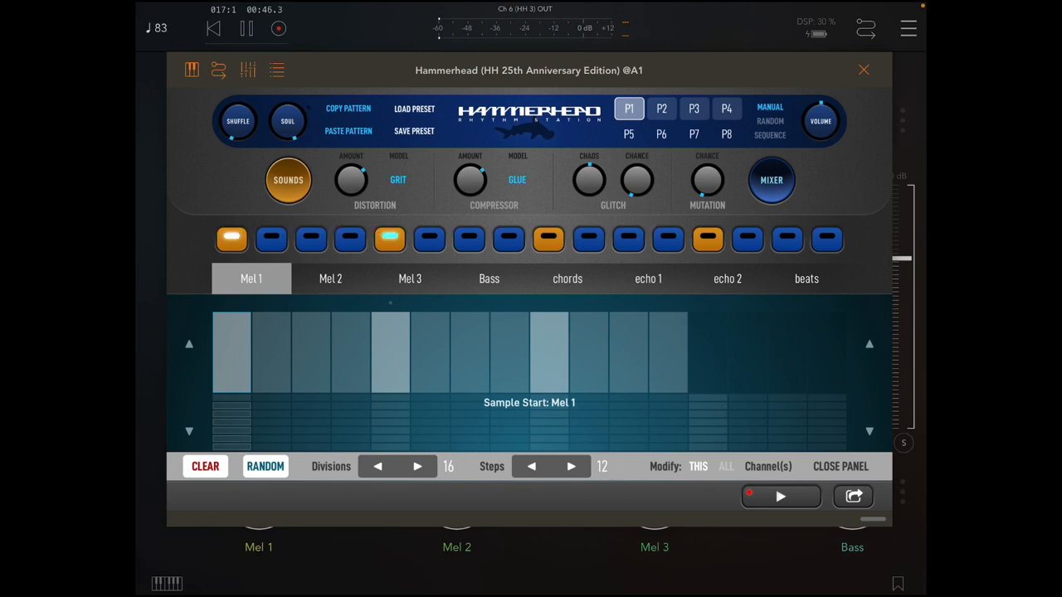
{"action": "left_click", "coordinate": [409, 278]}
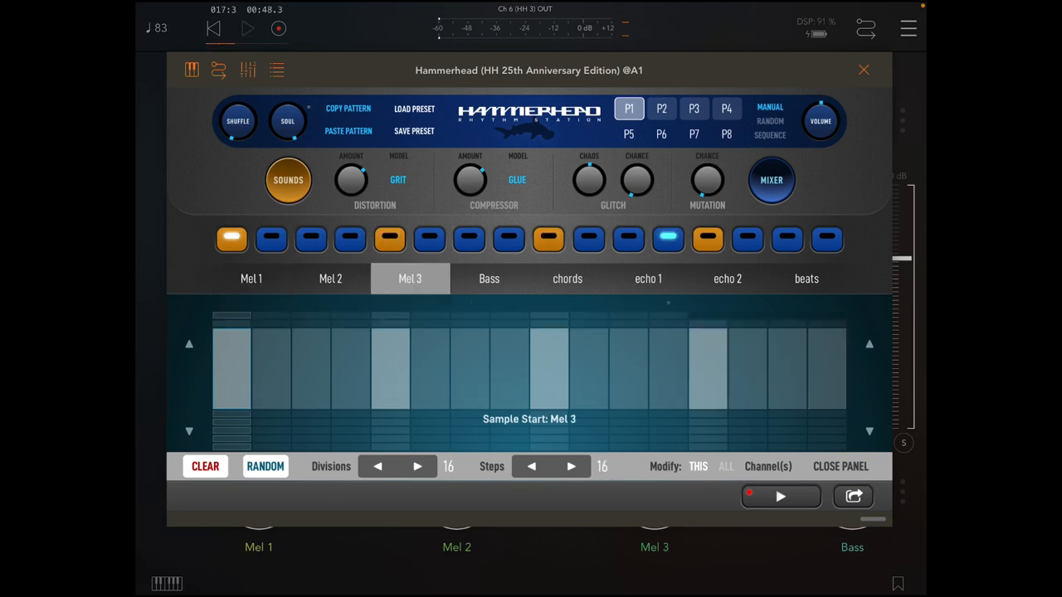